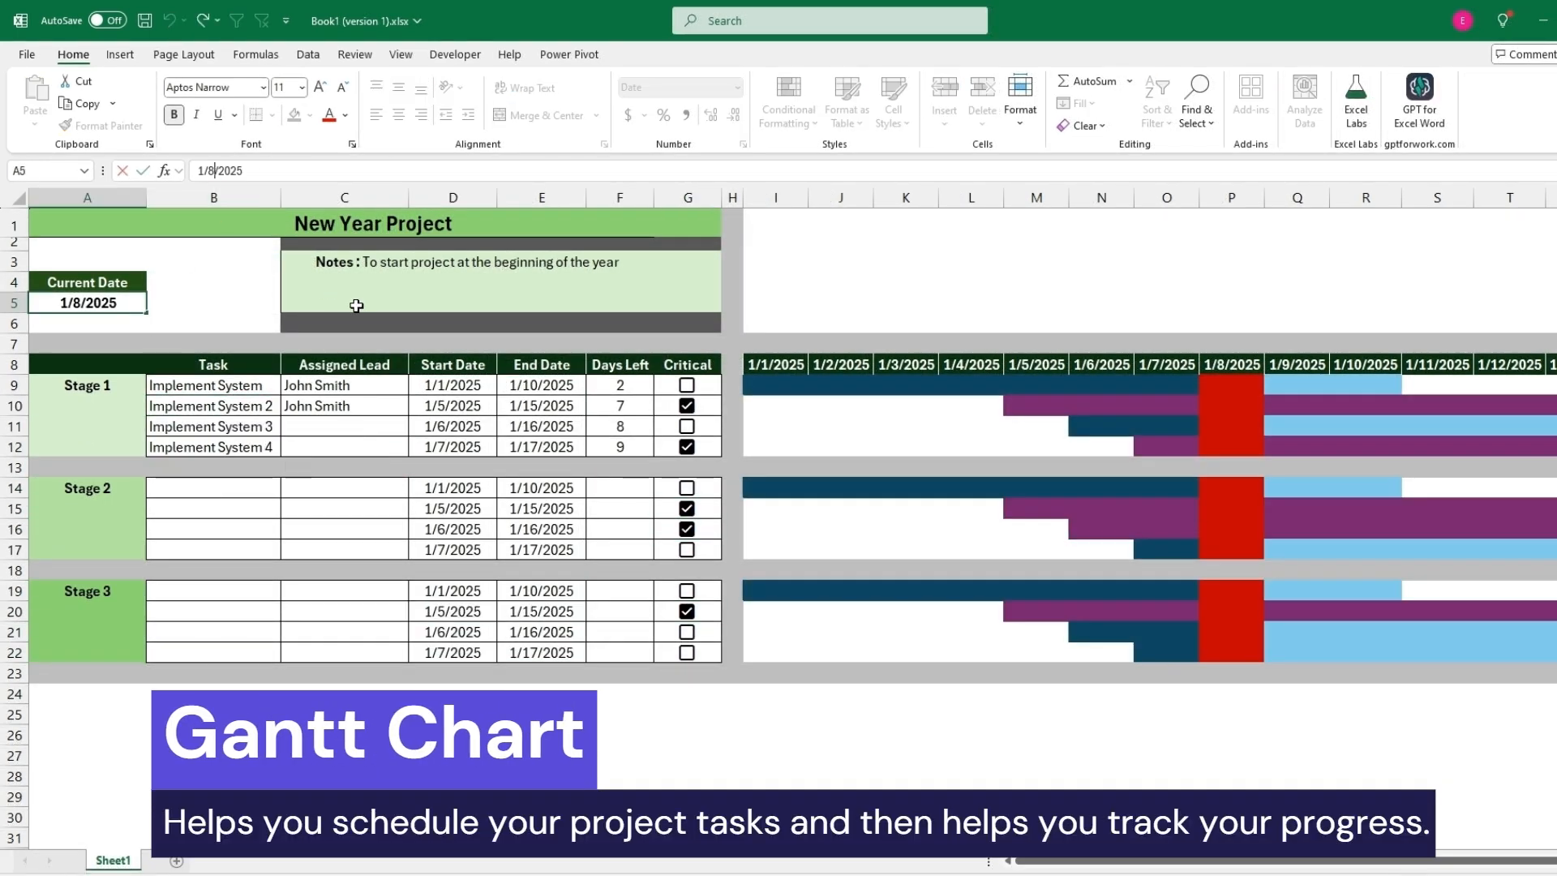
- Enter 1/12/2025 in the timeline date header of the New Year Project template
type("1/12/2025")
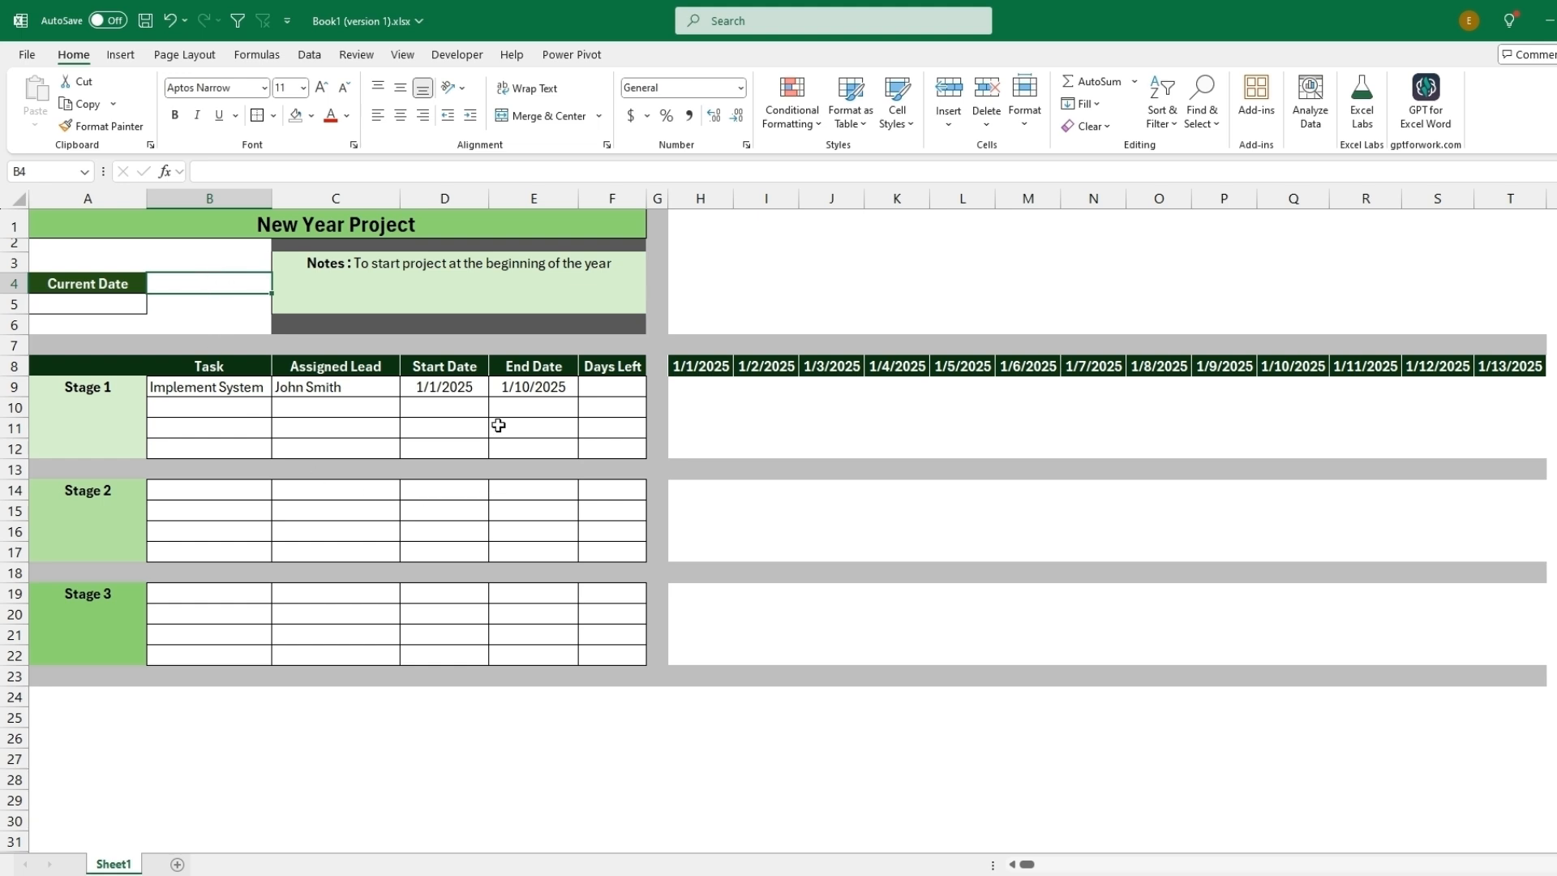
left_click_drag(443, 365, 534, 655)
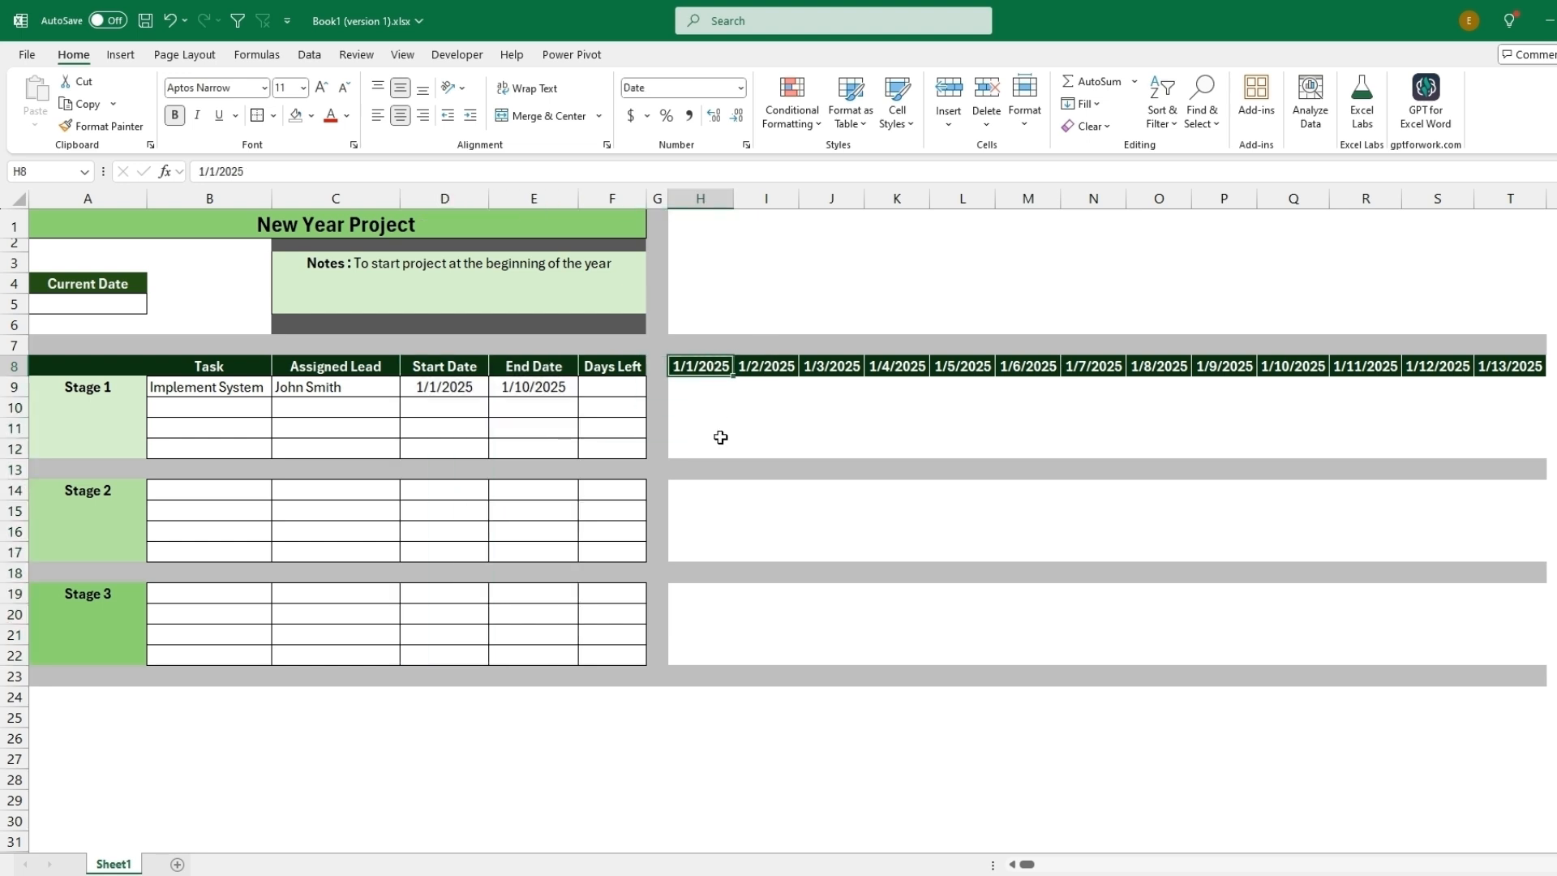
left_click_drag(699, 366, 1437, 377)
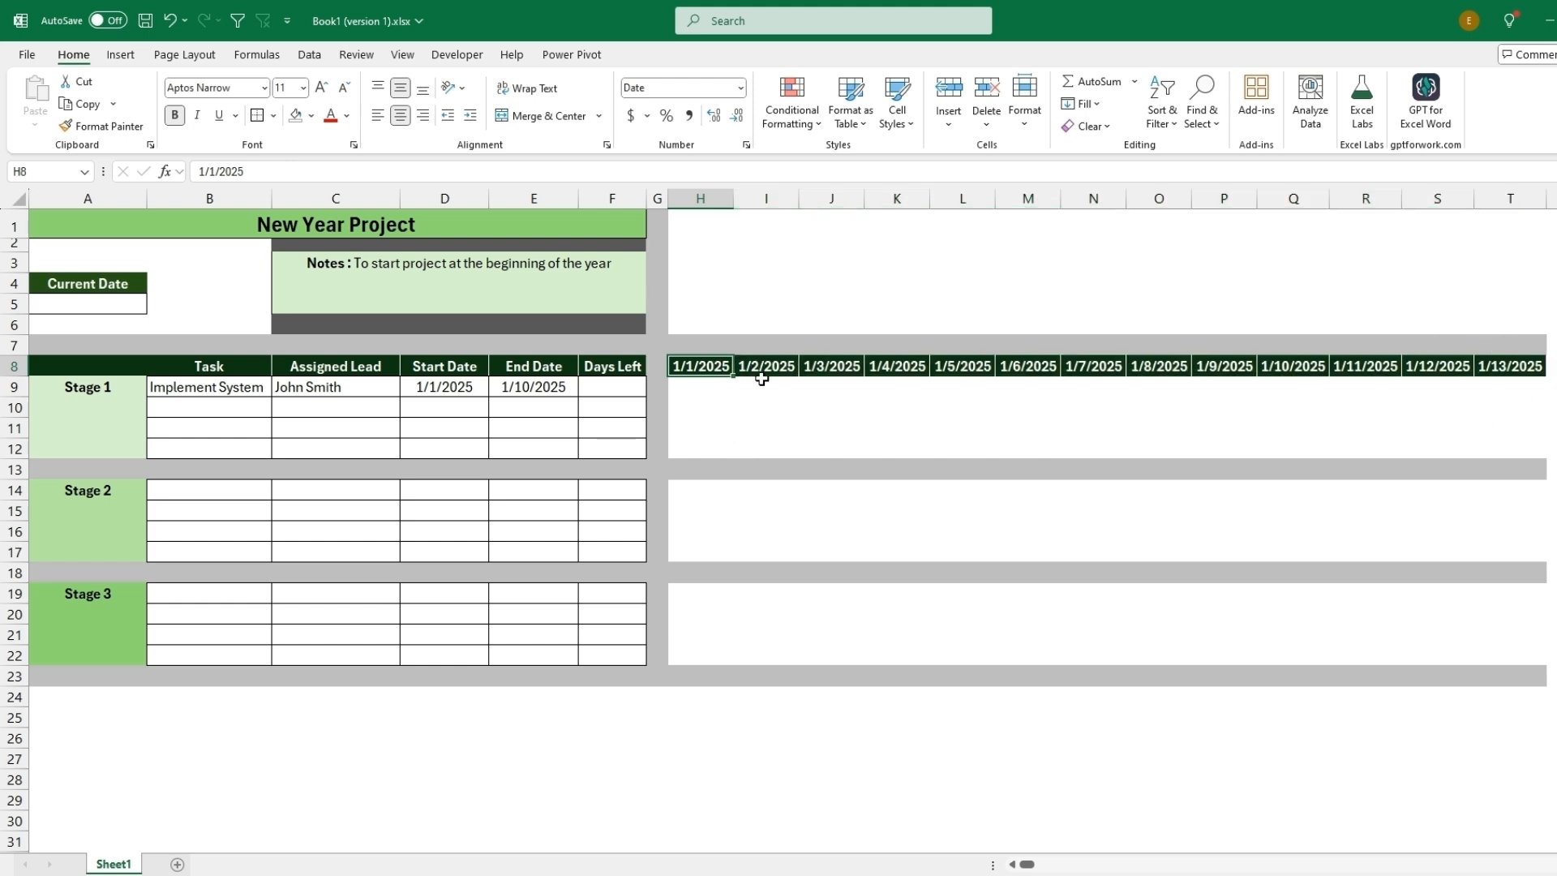
left_click(88, 283)
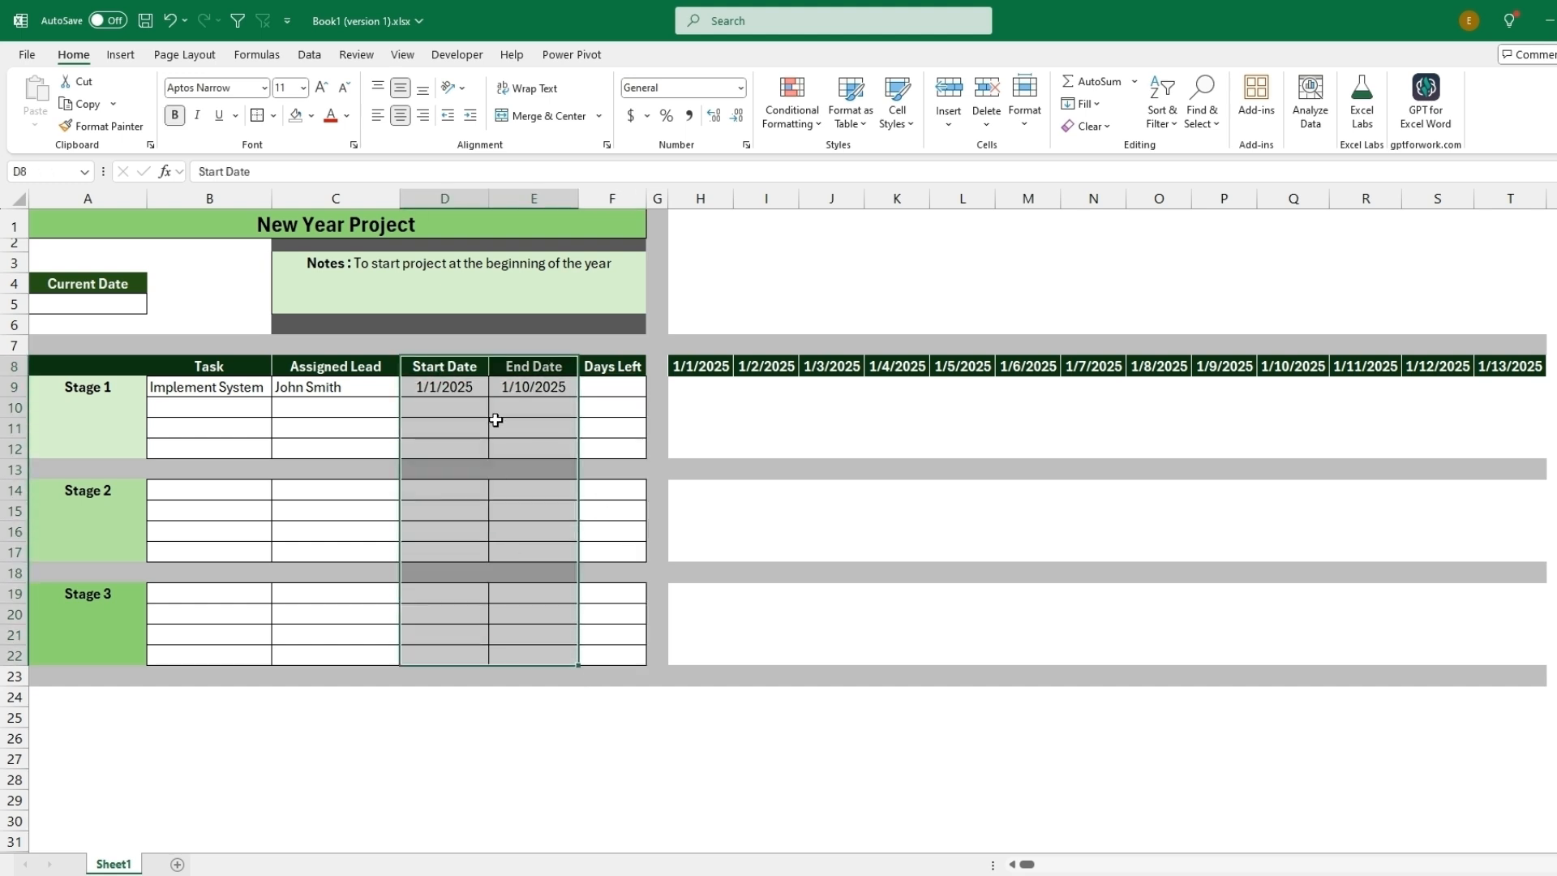
mouse_move(744, 428)
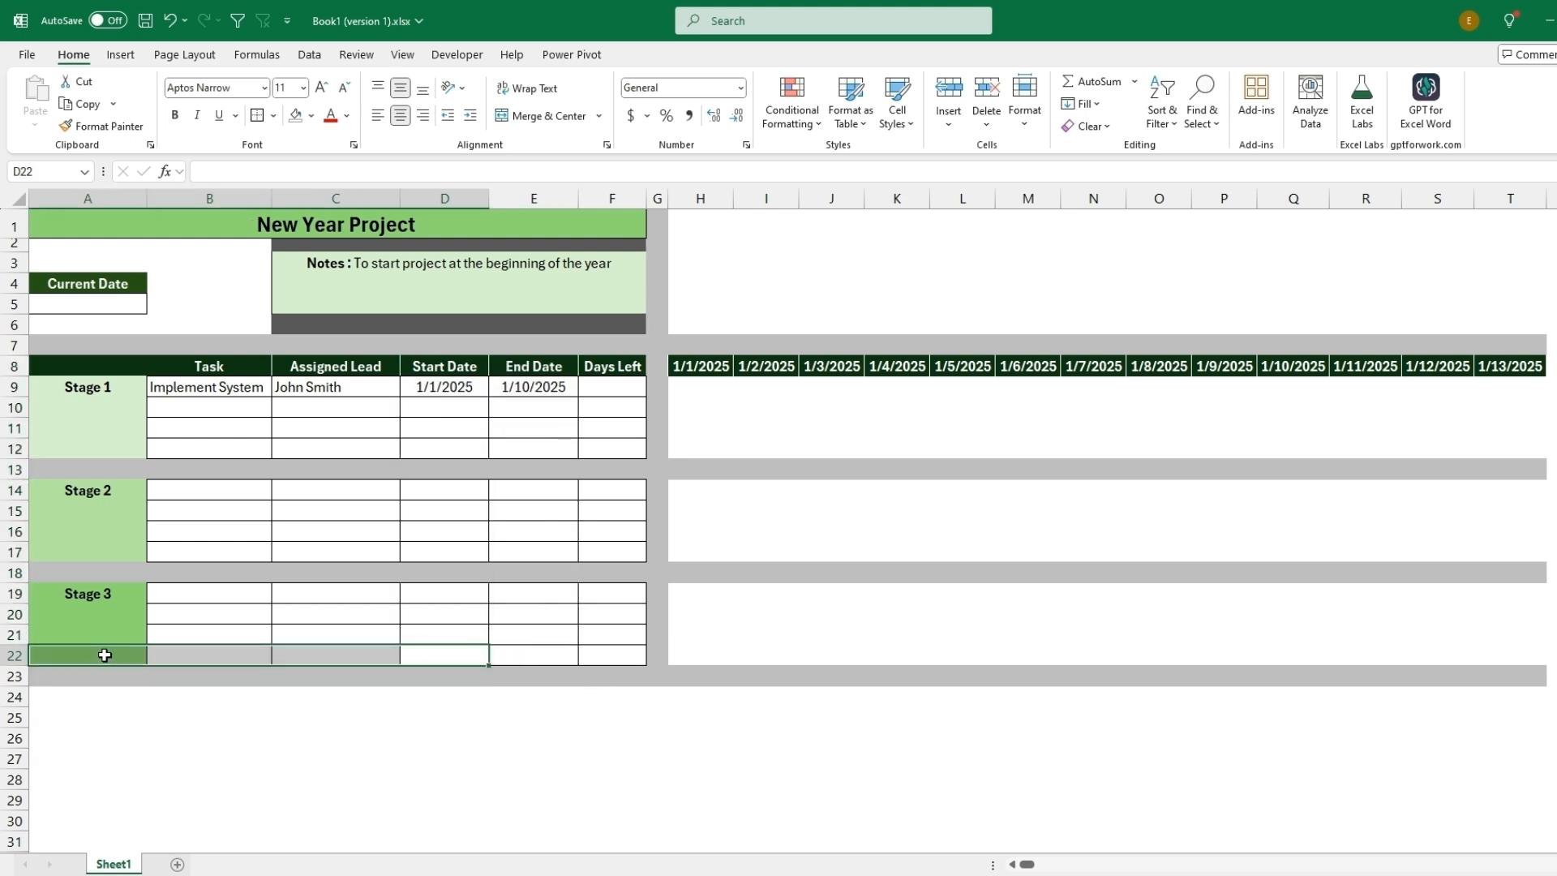
mouse_move(699, 384)
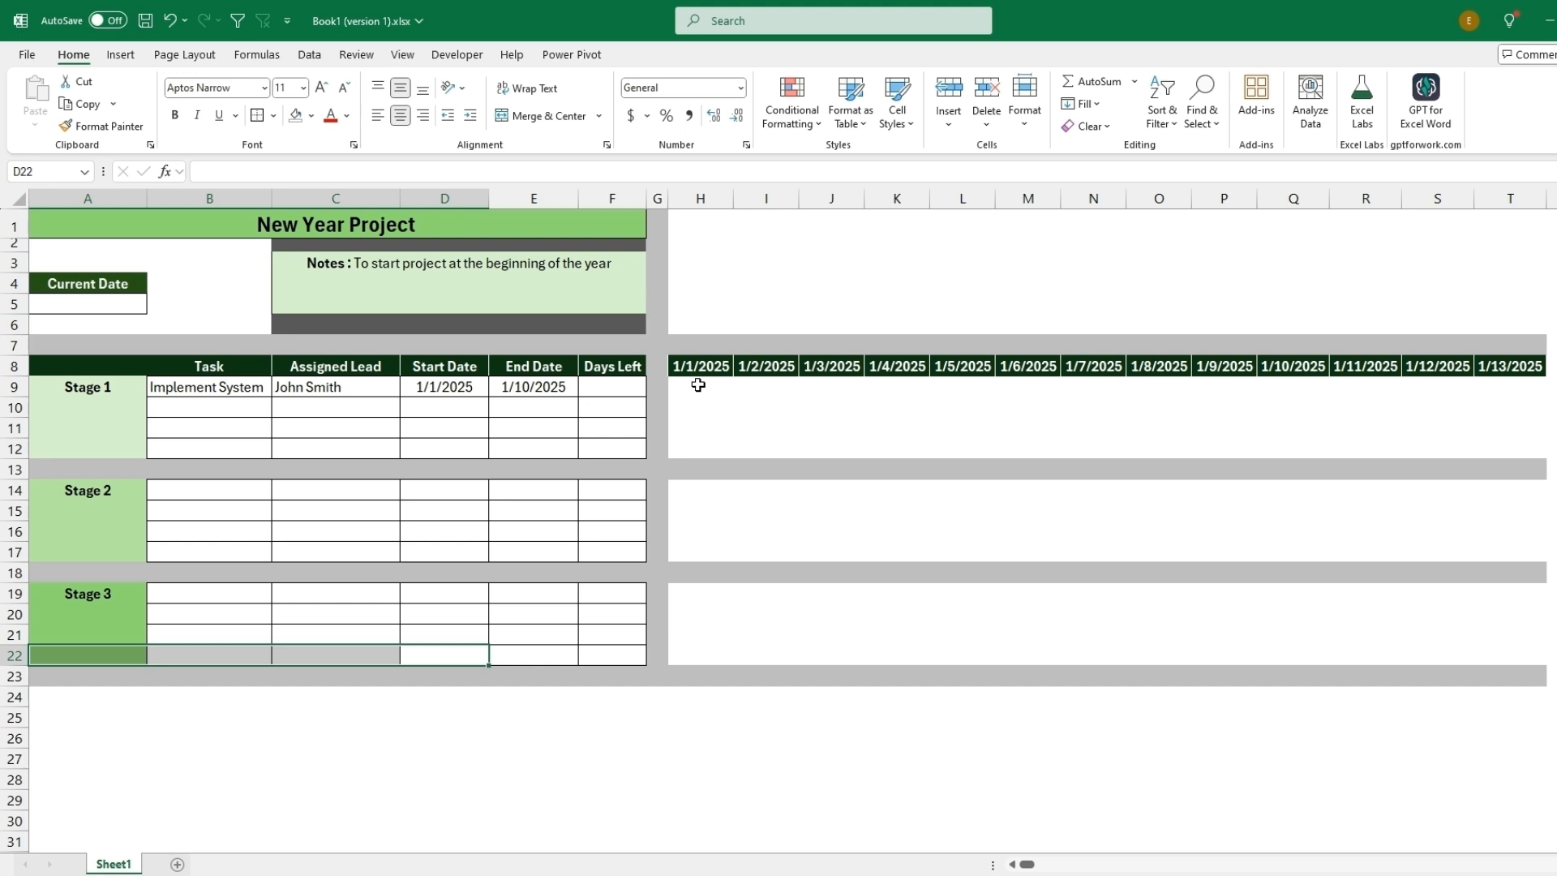
mouse_move(1487, 344)
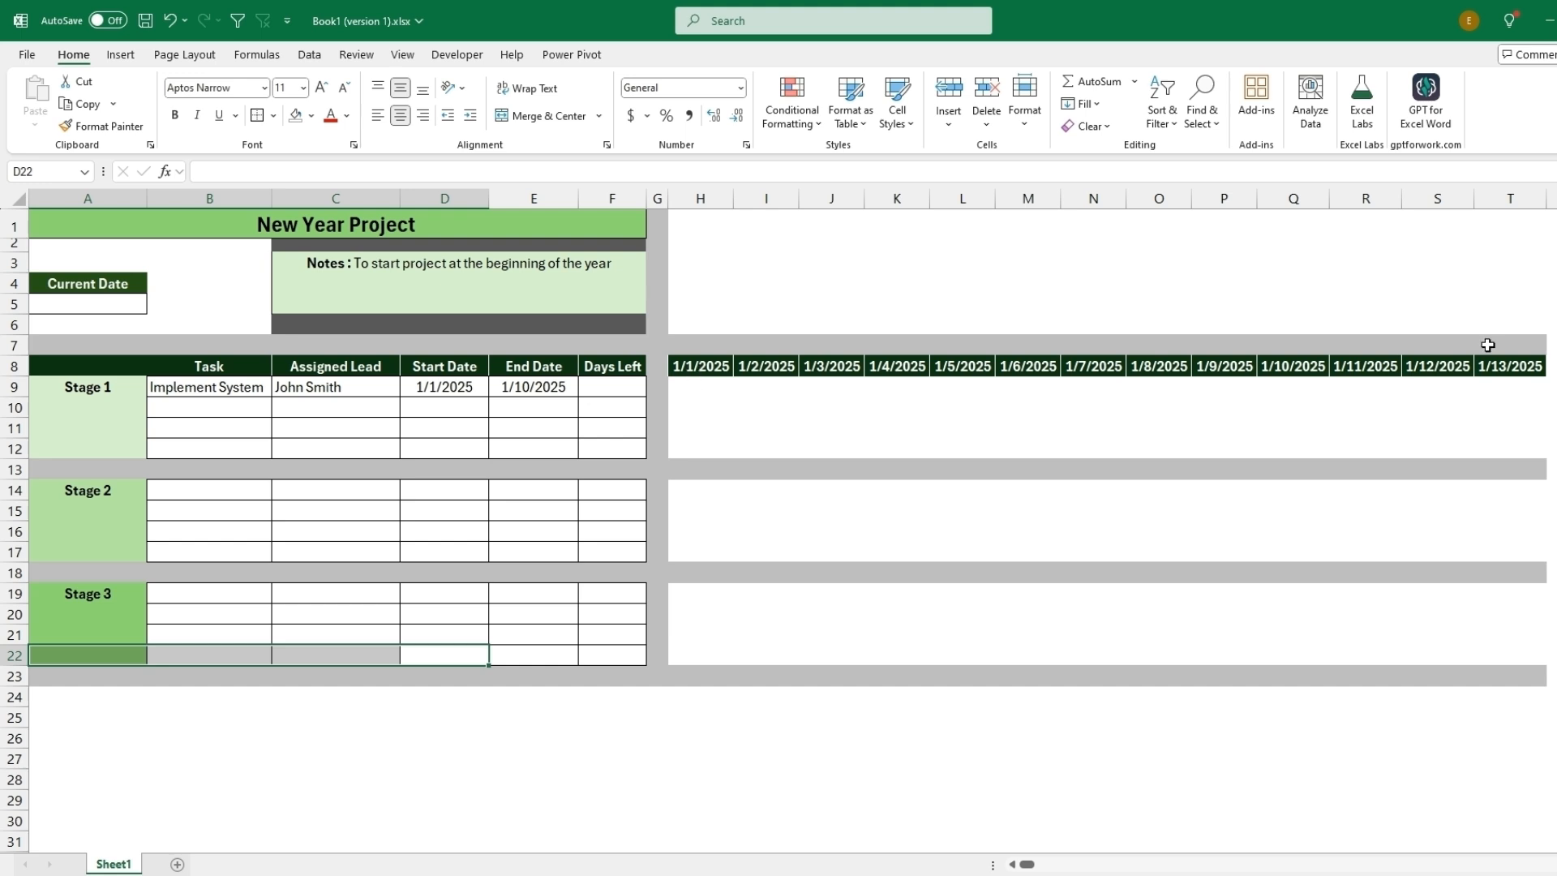
- Select the timeline grid H9:T22 under the dates for a new formatting rule
left_click(699, 386)
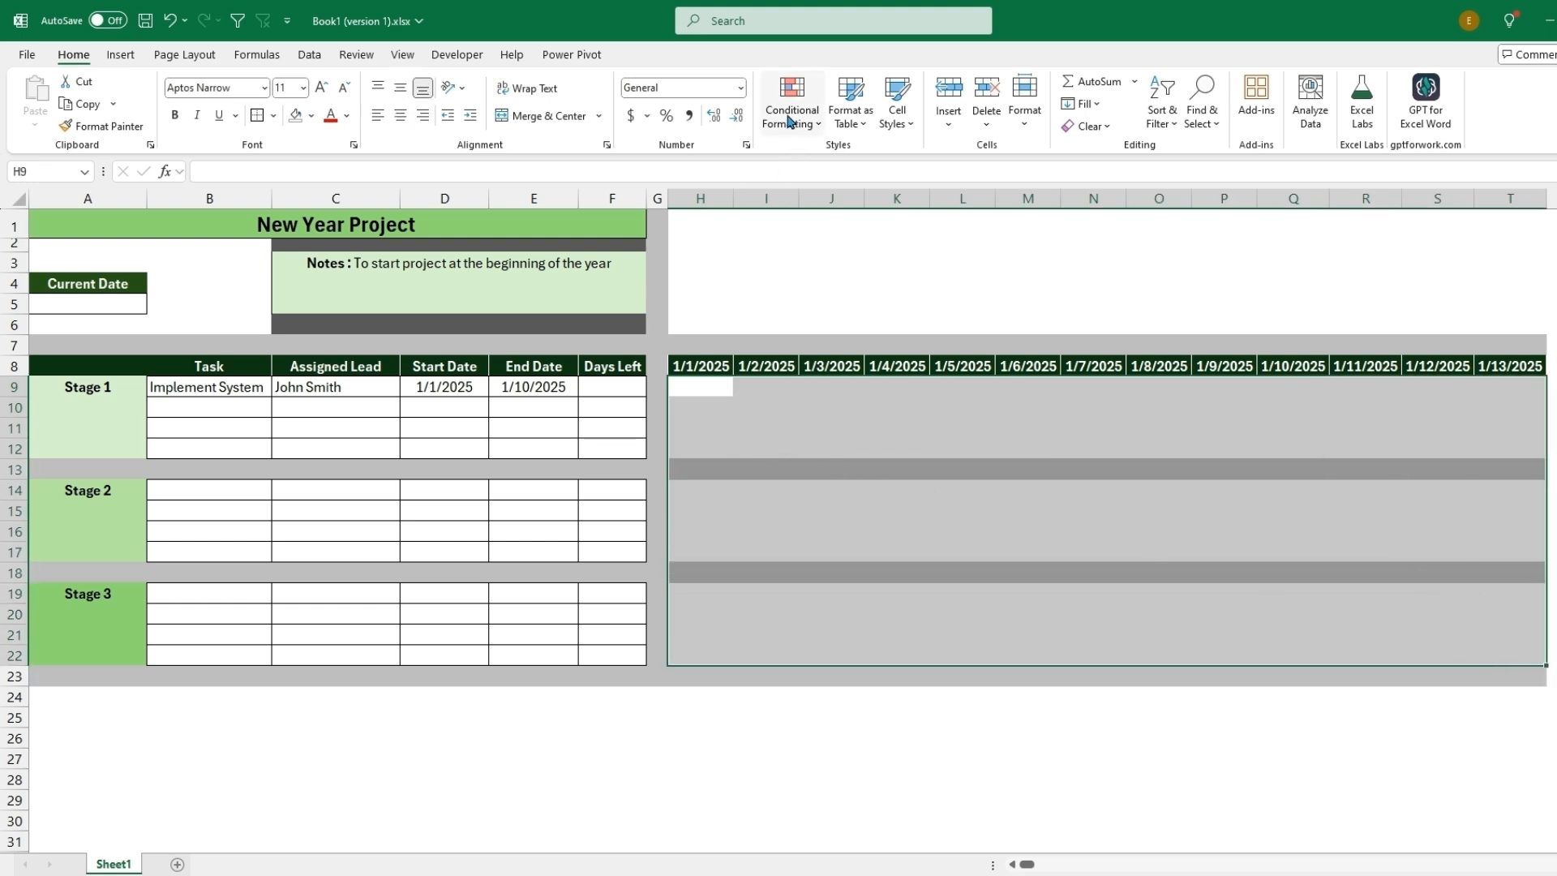
mouse_move(826, 344)
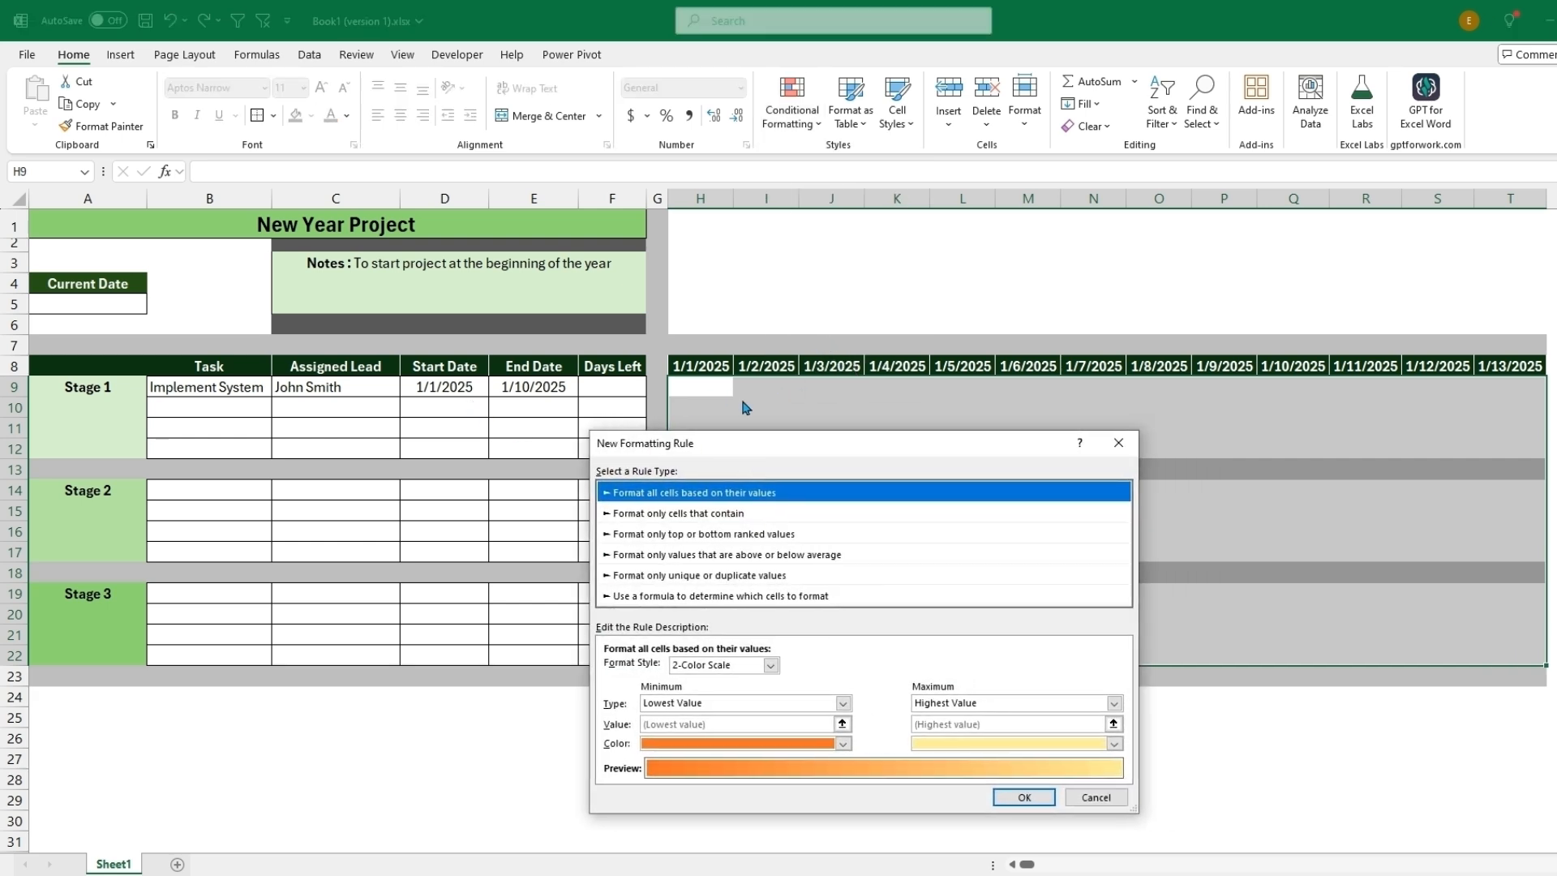
mouse_move(451, 405)
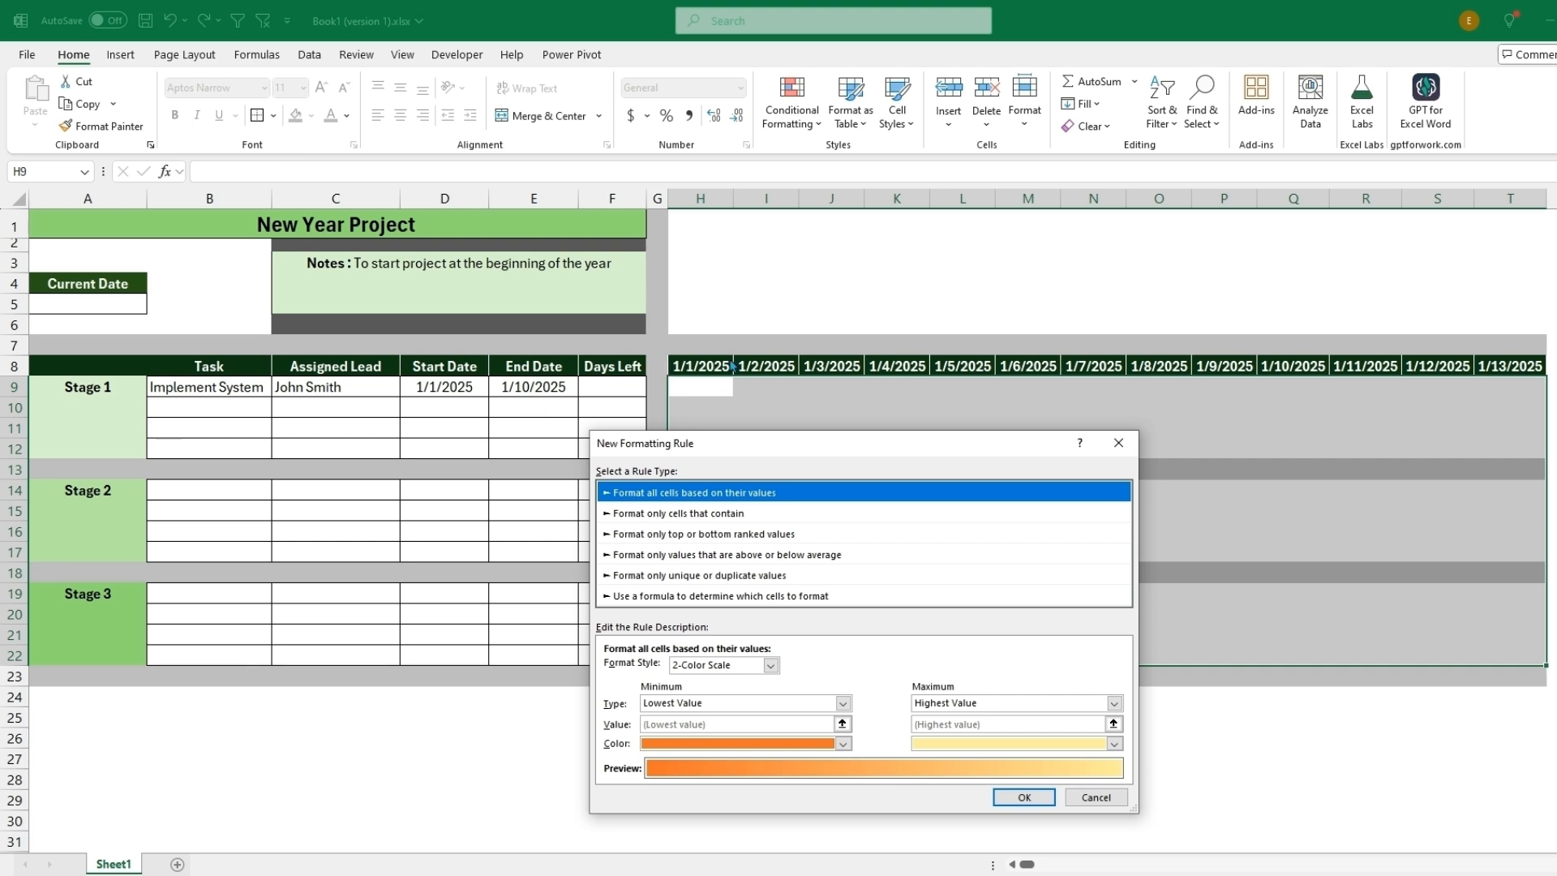
mouse_move(654, 391)
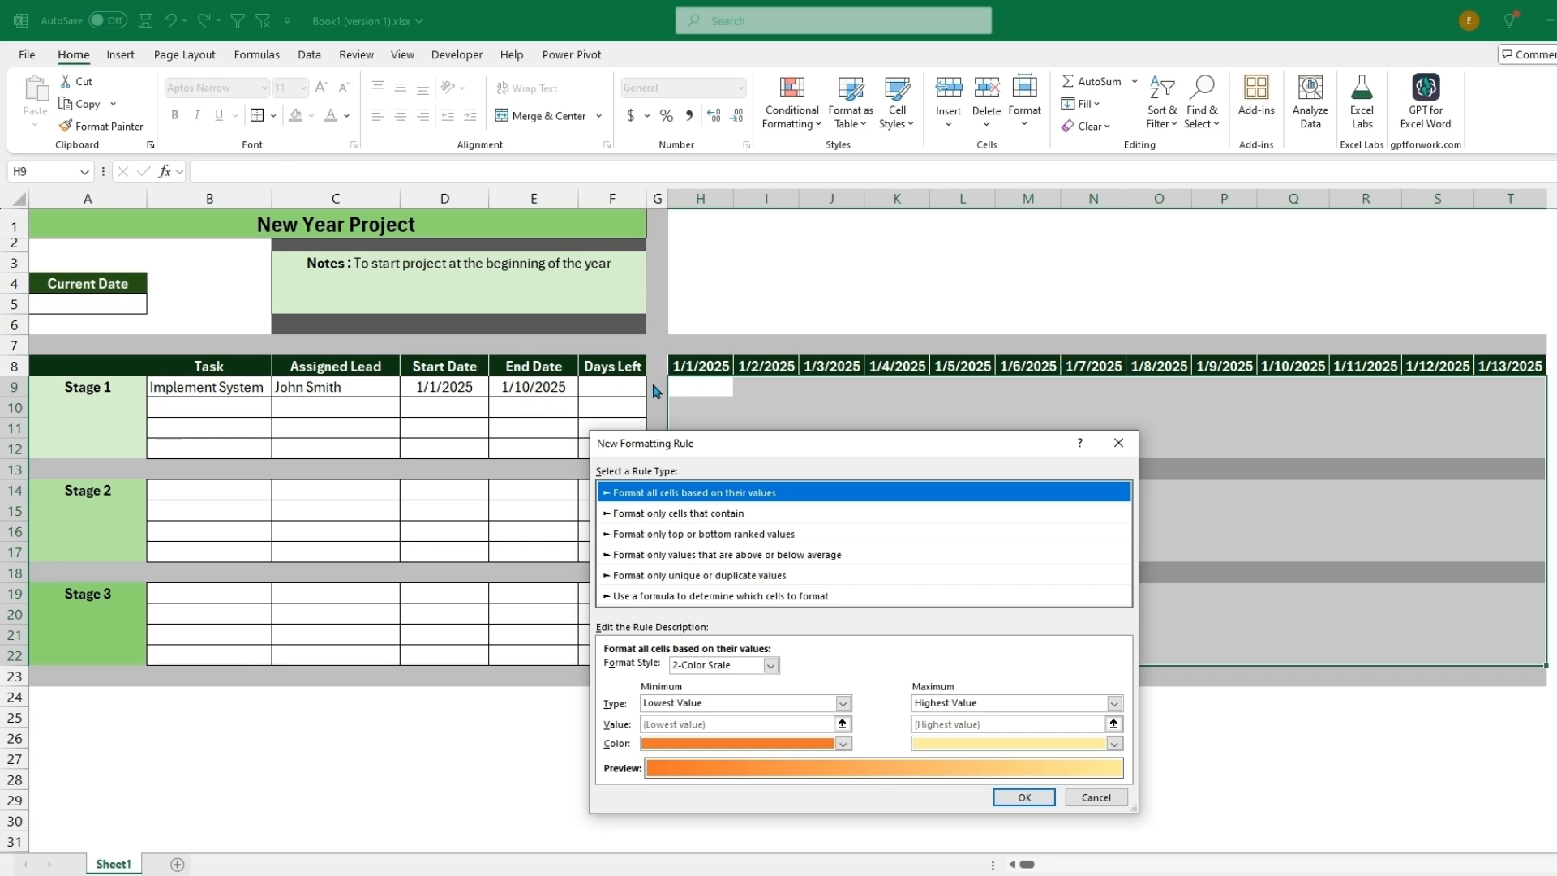
- Choose a formula-based rule and enter =AND($D9<=H$8,$E9>=H$8)
left_click(717, 595)
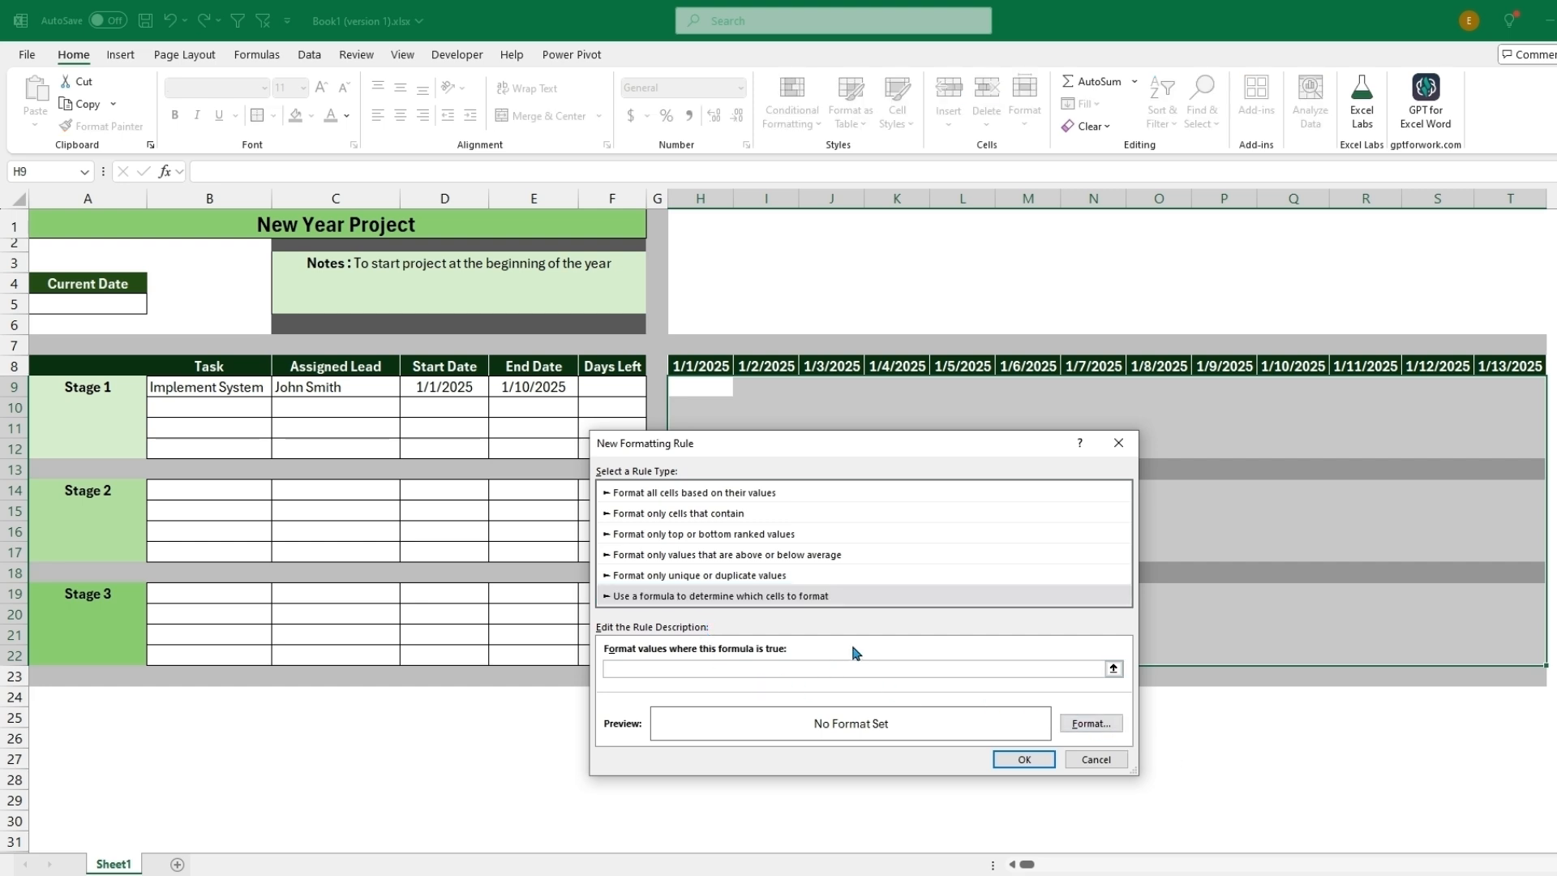
mouse_move(832, 536)
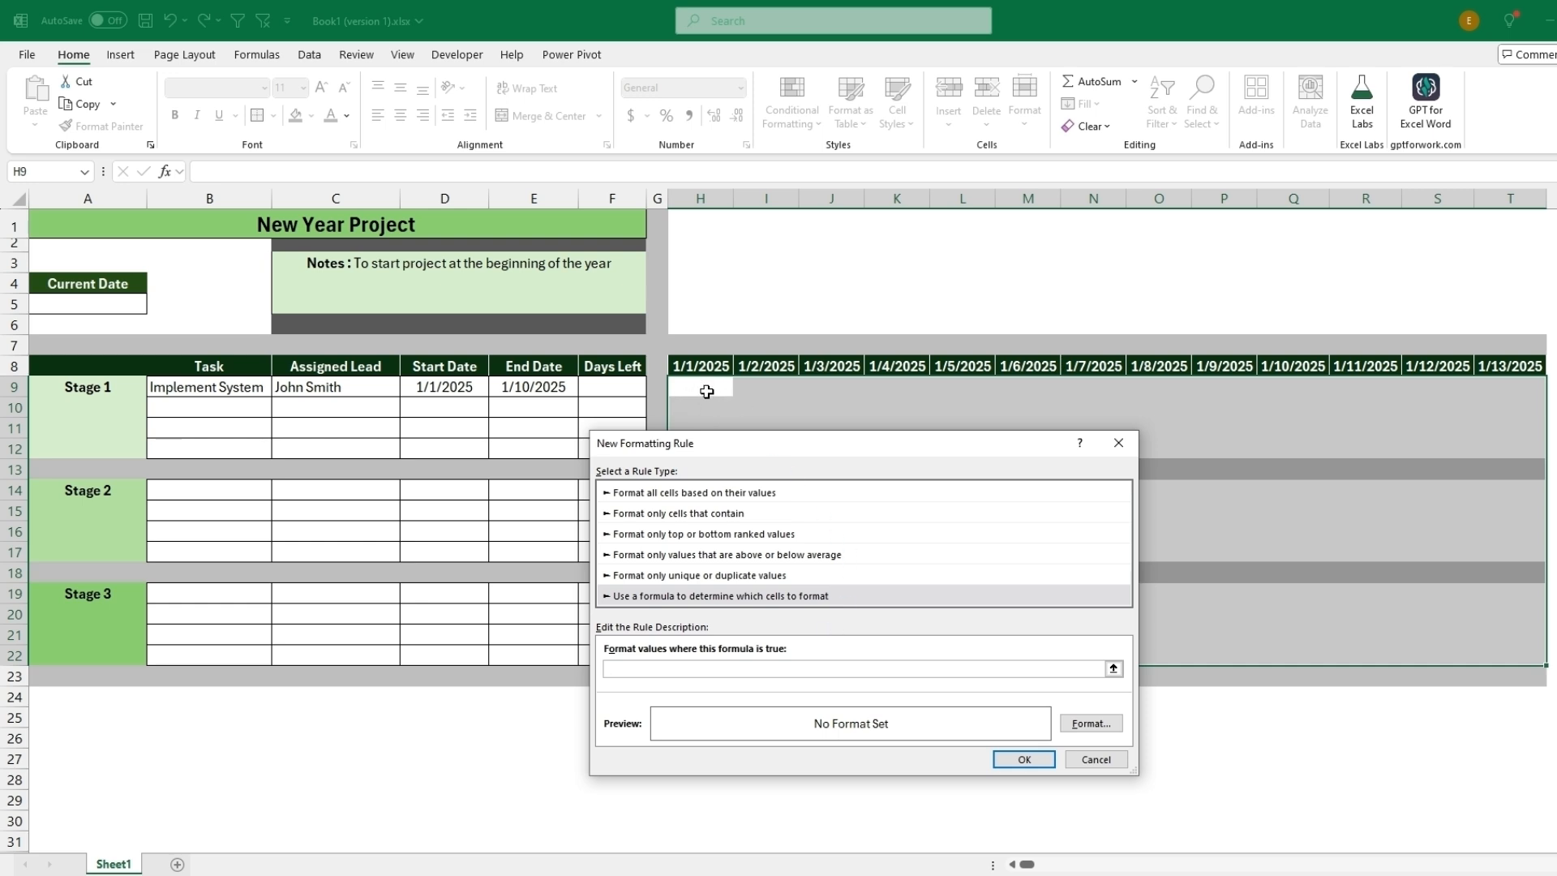
type("=AND($D")
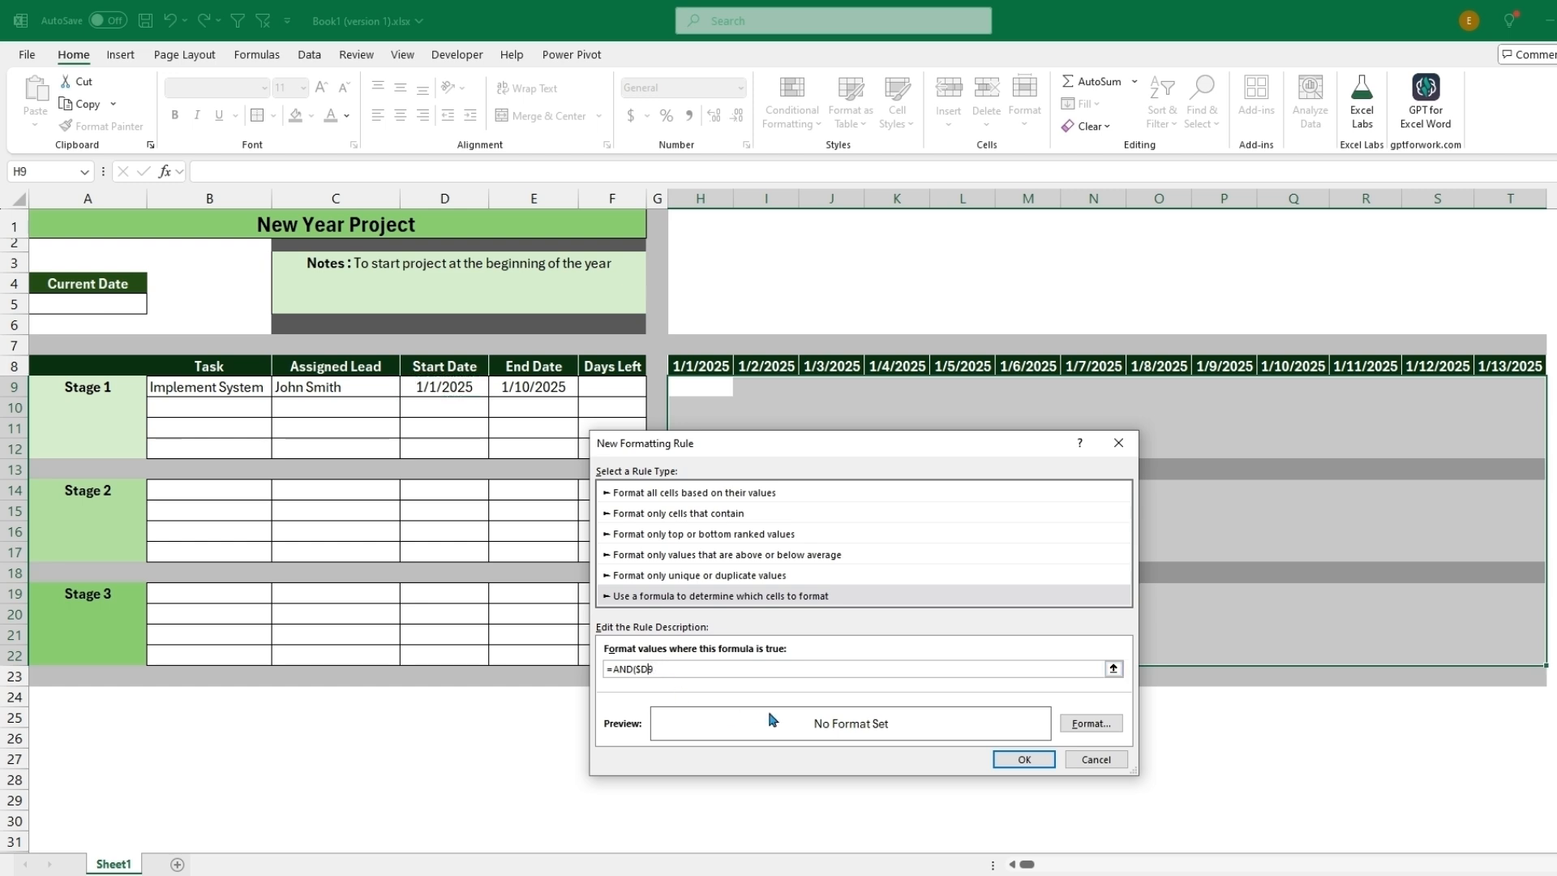
type("9")
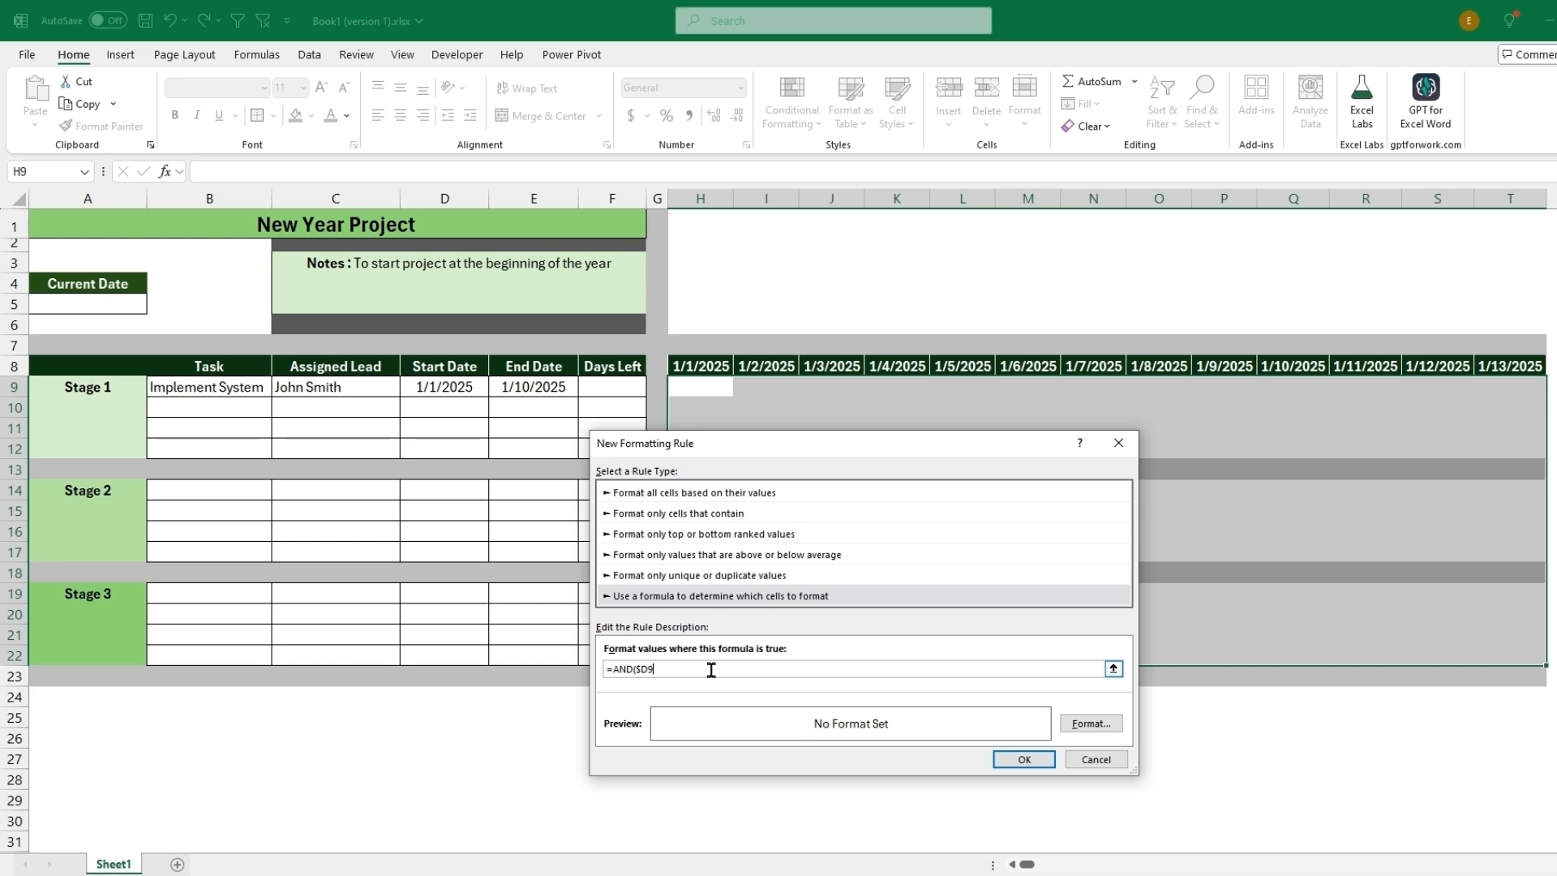
type("<=")
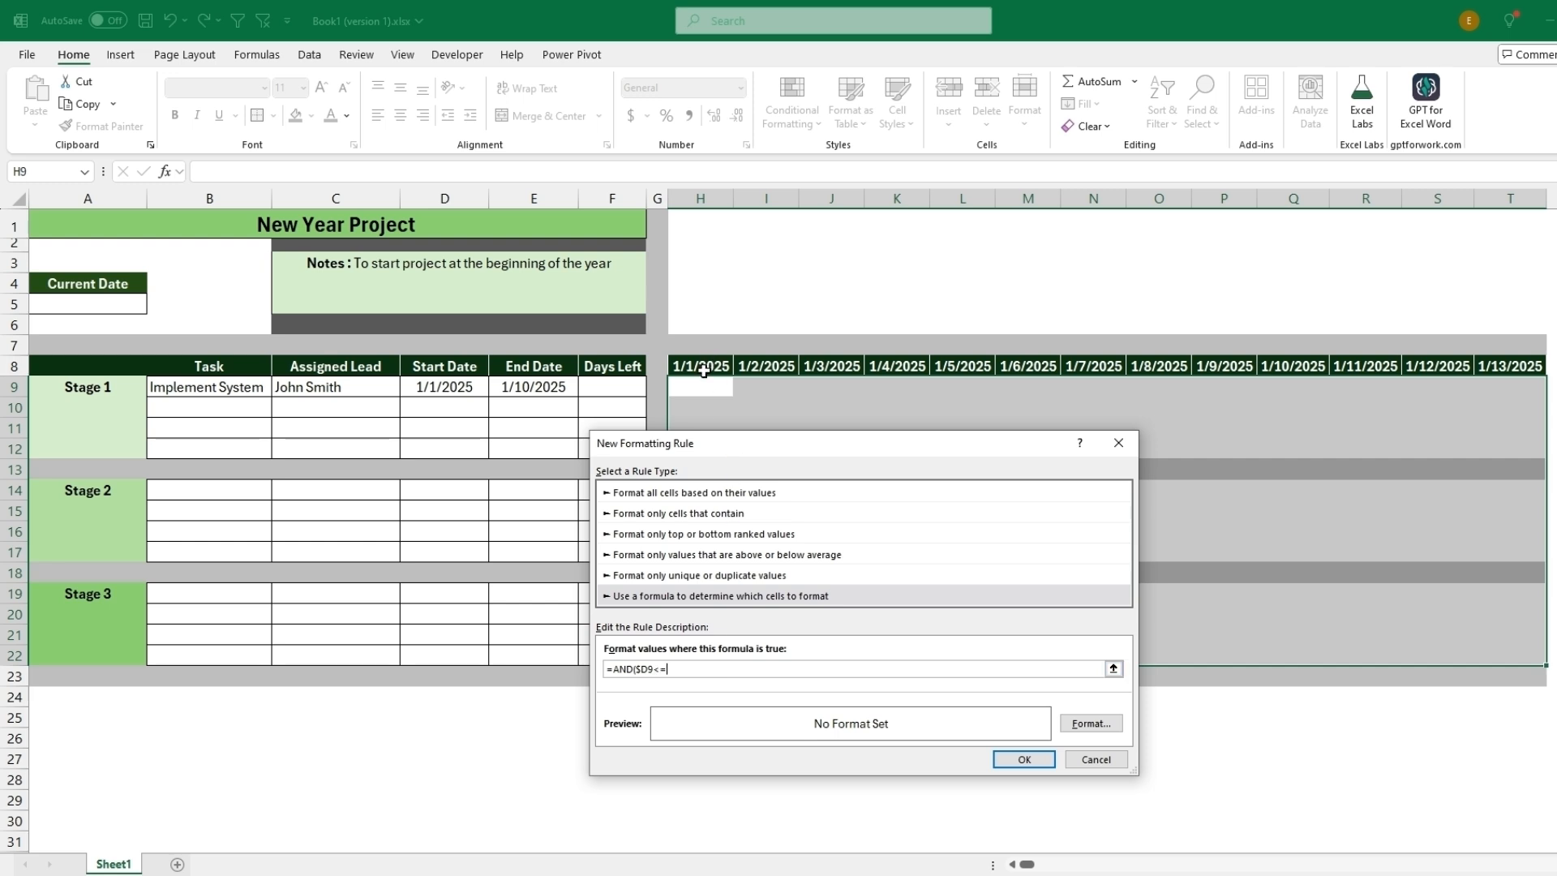
left_click(699, 365)
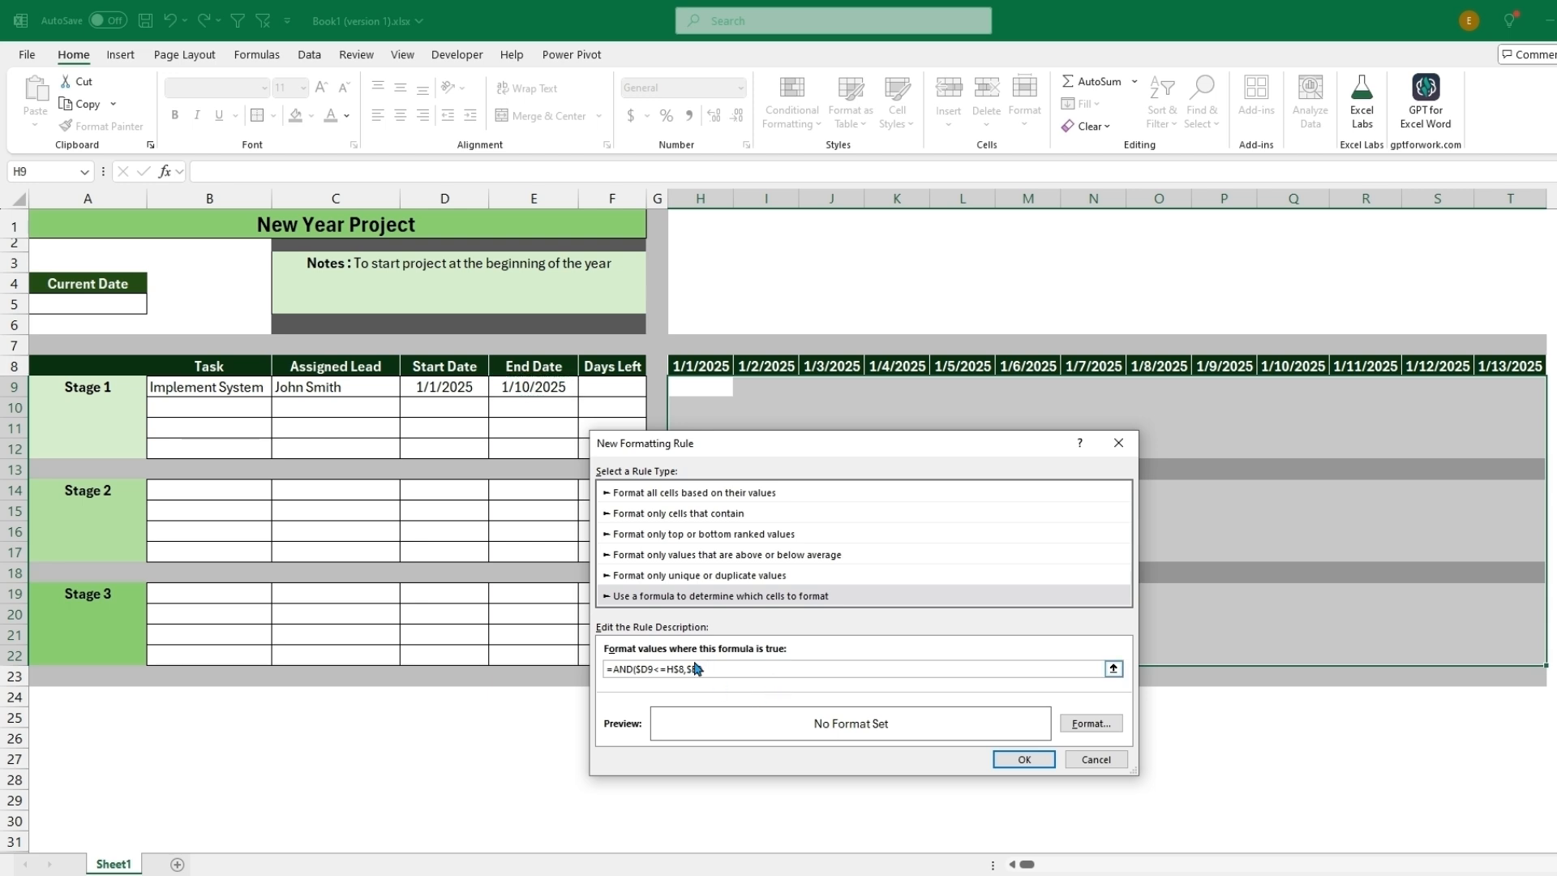
type("$E9")
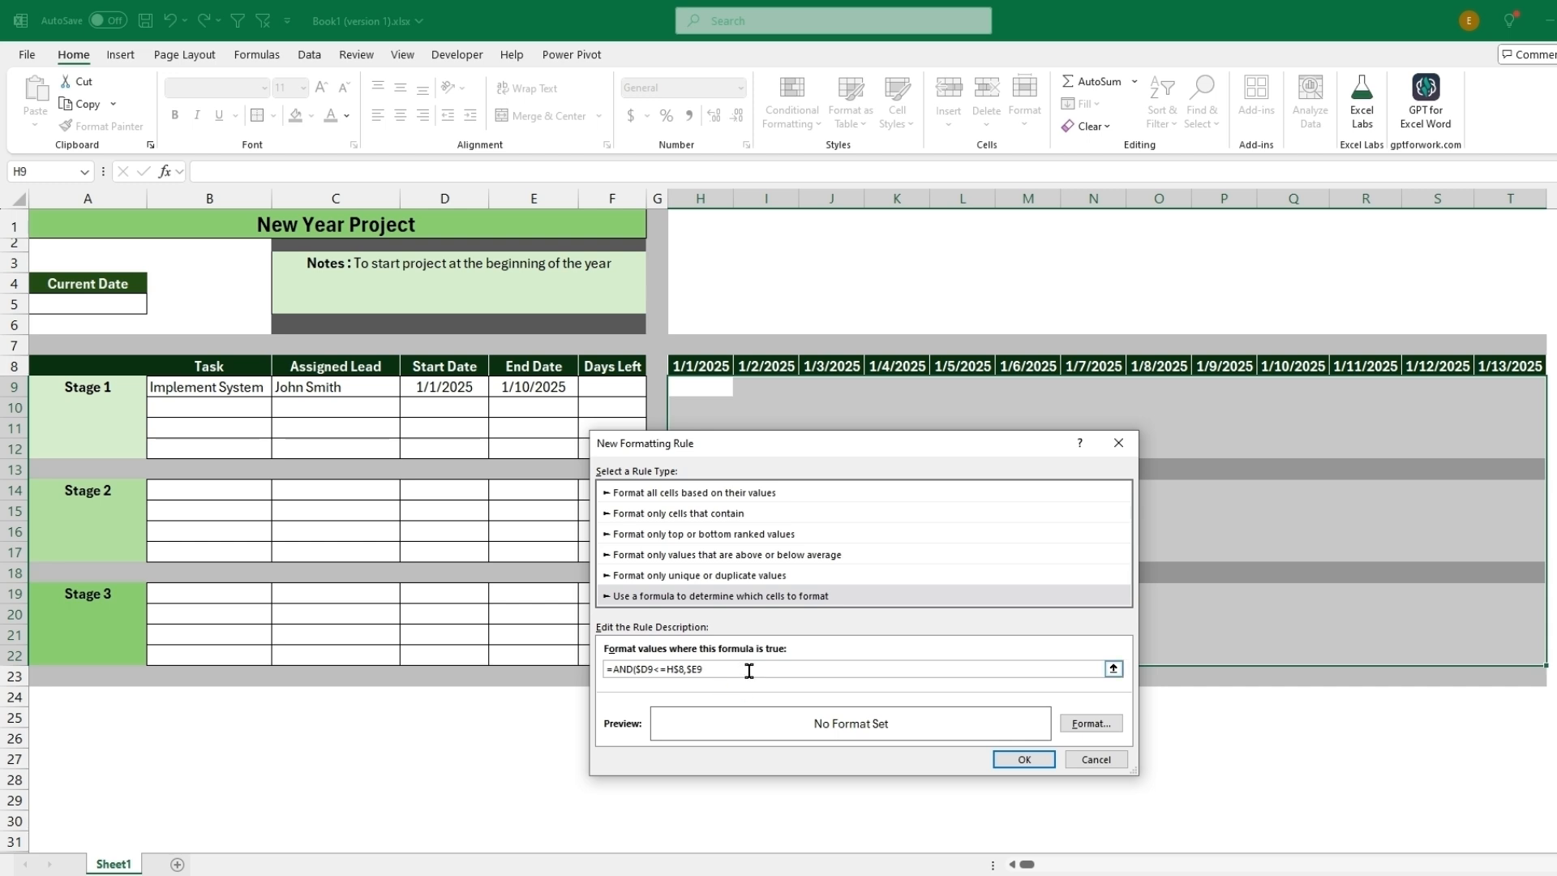
type(">=H$8)")
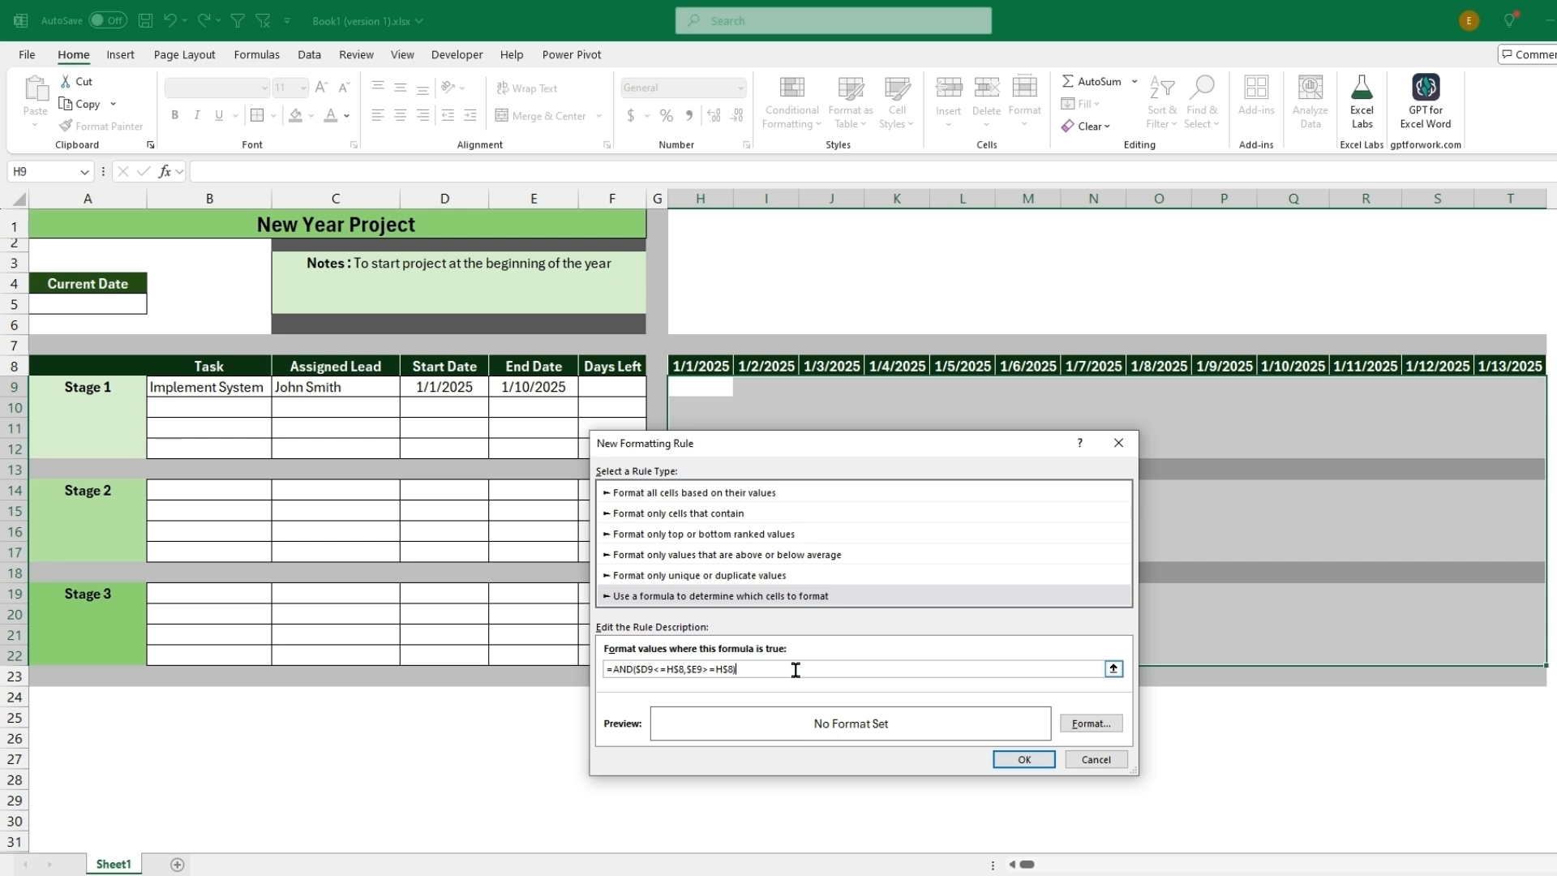
- Give the rule a light blue fill and apply it, drawing the Implement System bar
left_click(1089, 723)
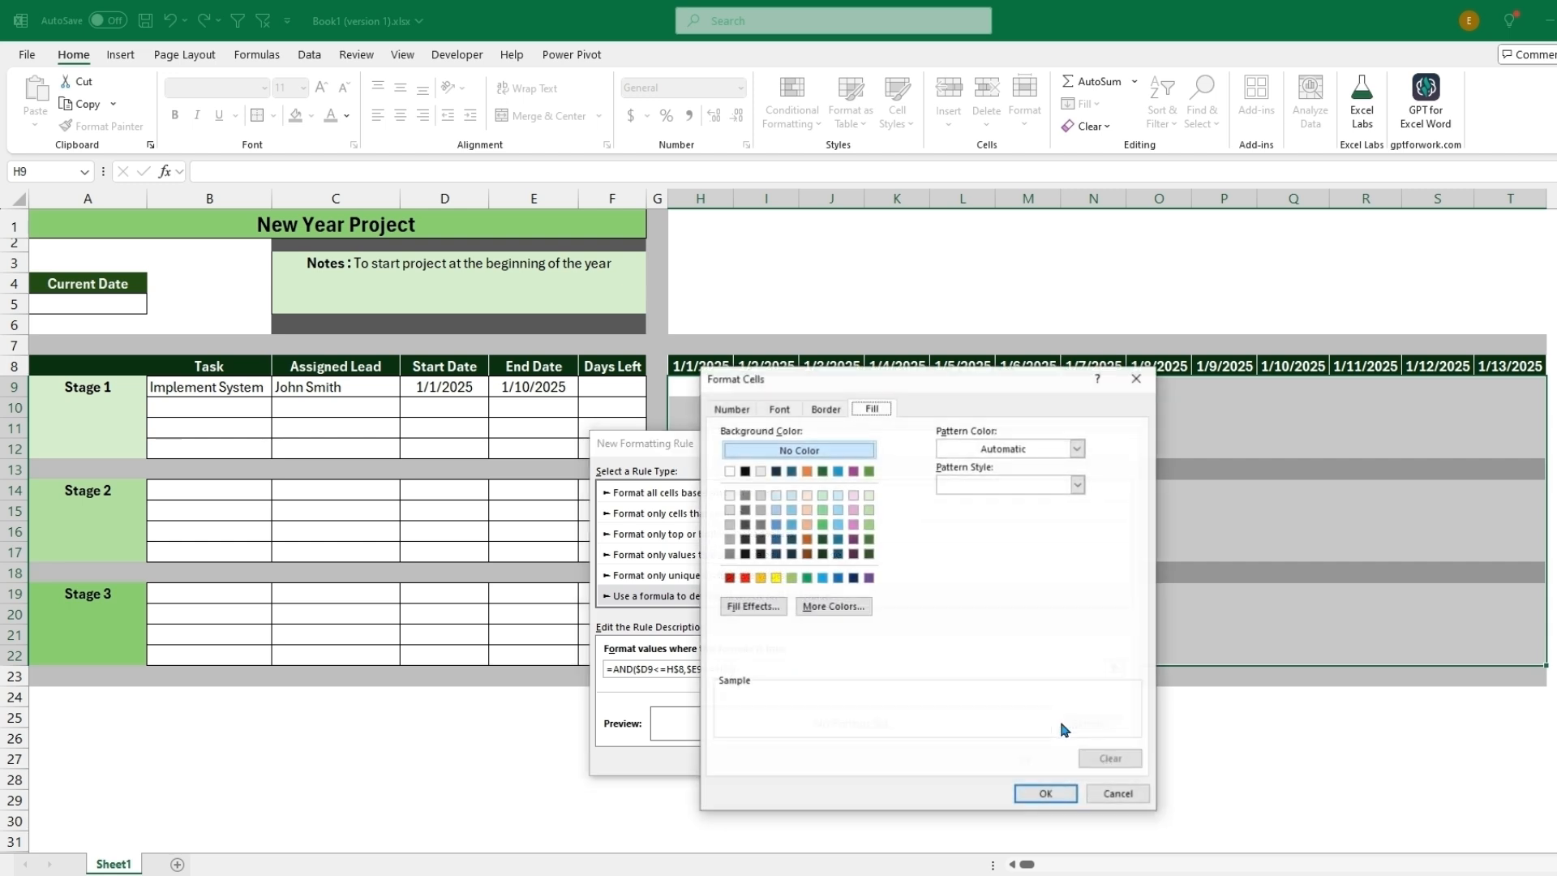
mouse_move(889, 427)
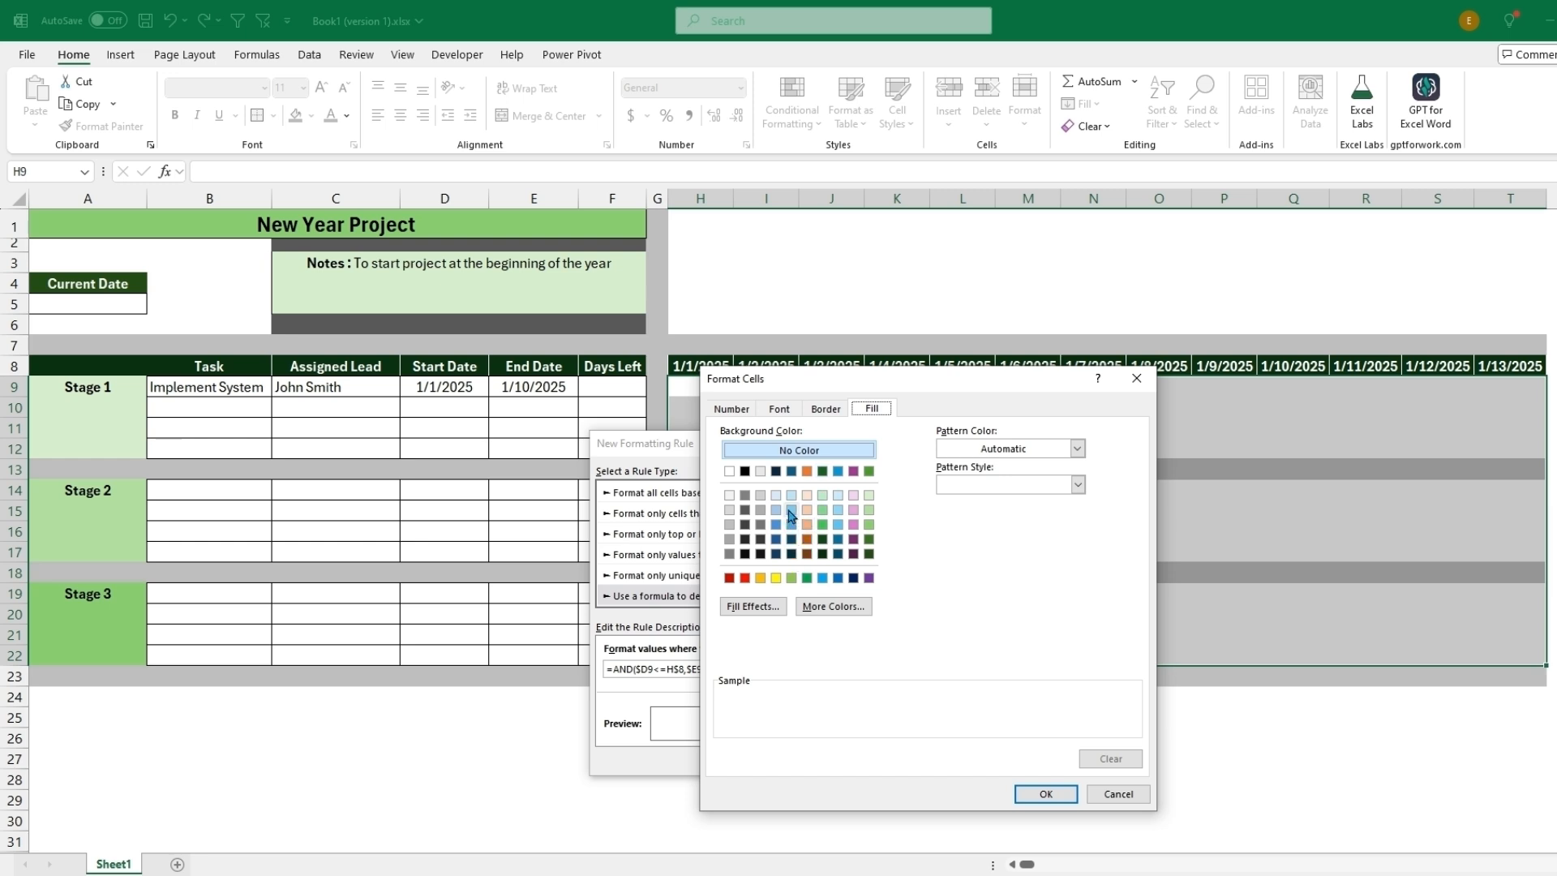
left_click(791, 509)
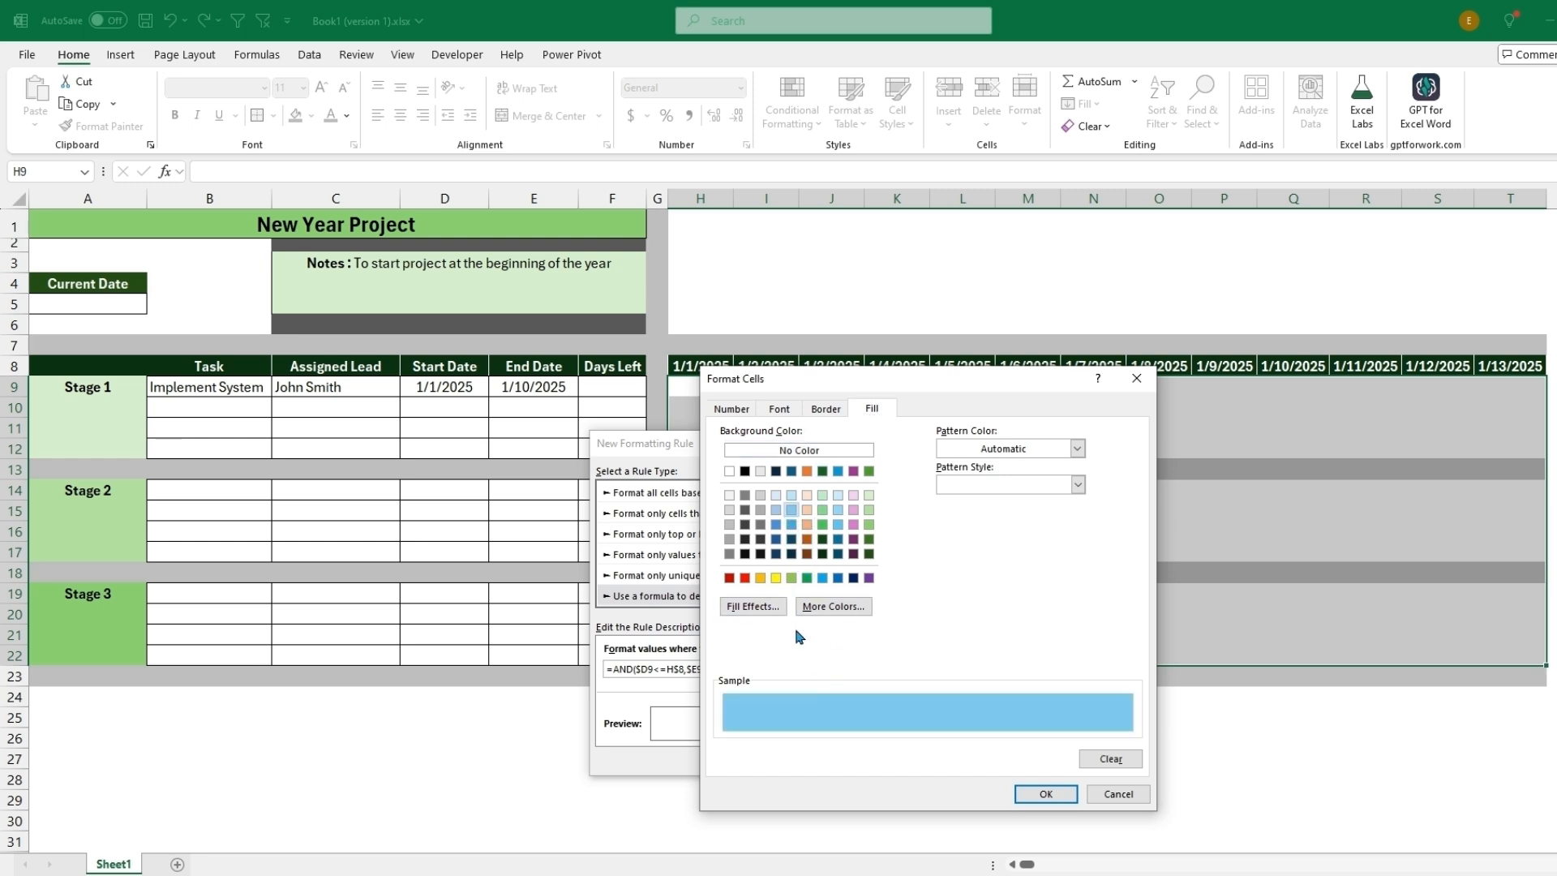
left_click(1044, 793)
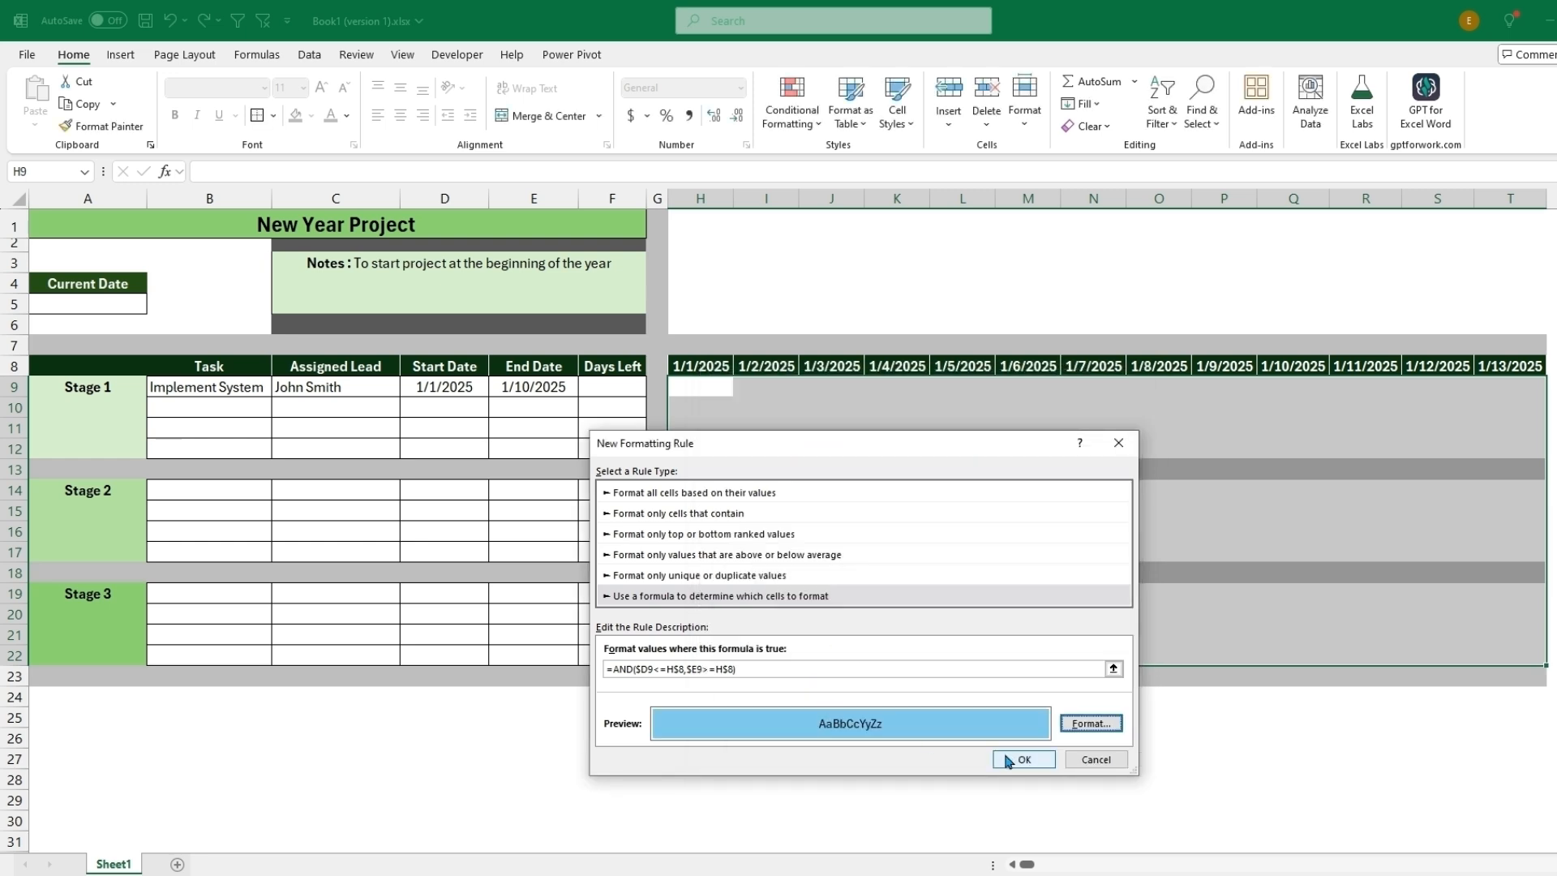
left_click(1023, 759)
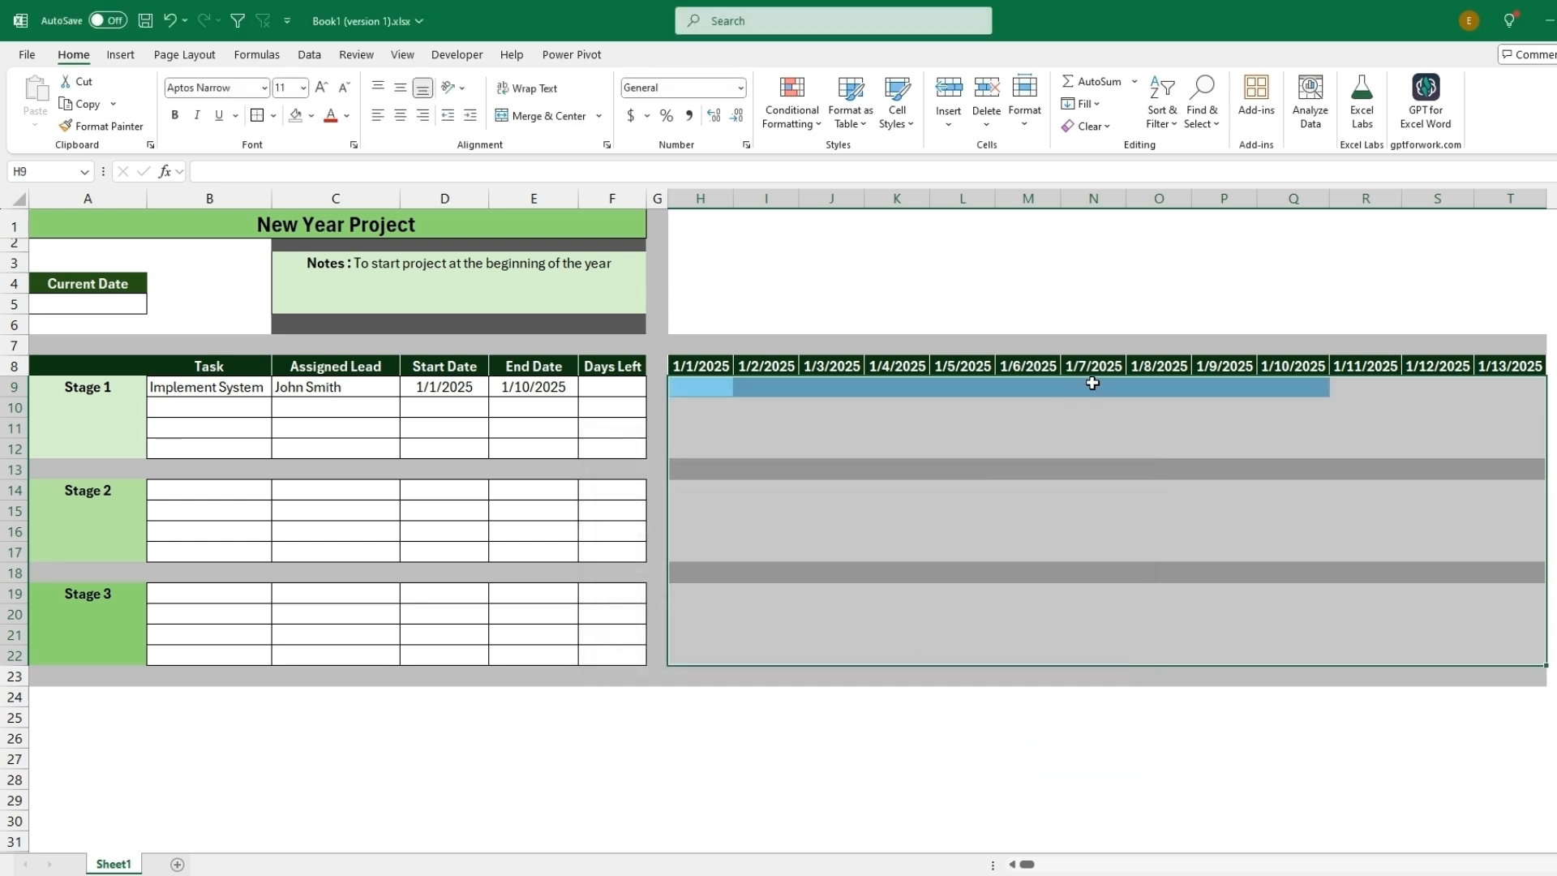
mouse_move(694, 393)
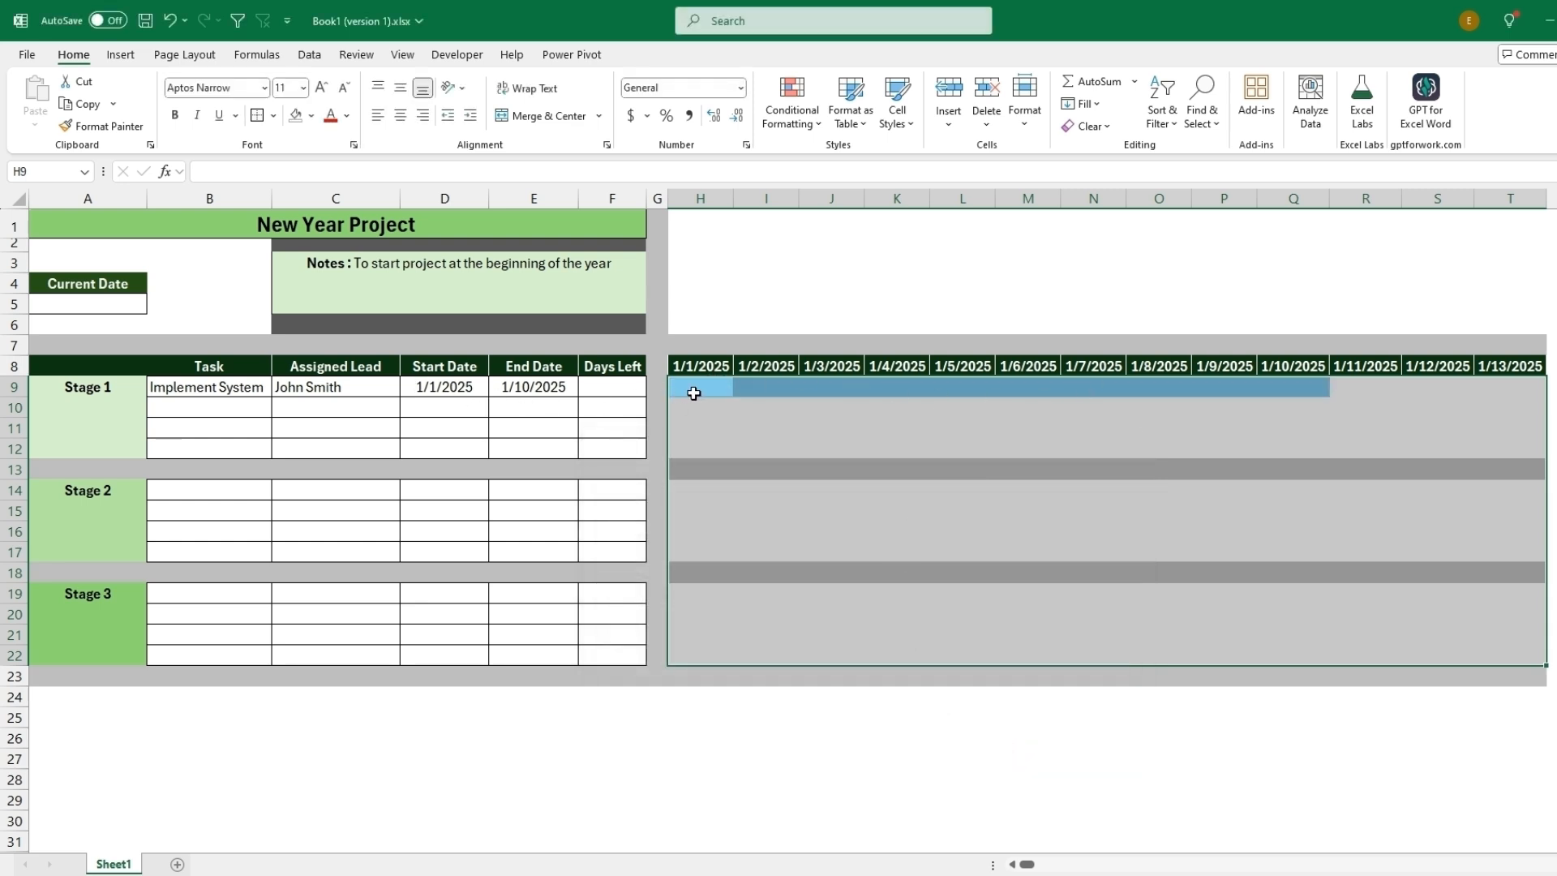
- Enter start date 1/5/2025 and end date 1/15/2025 for the second task
left_click_drag(694, 392, 1508, 455)
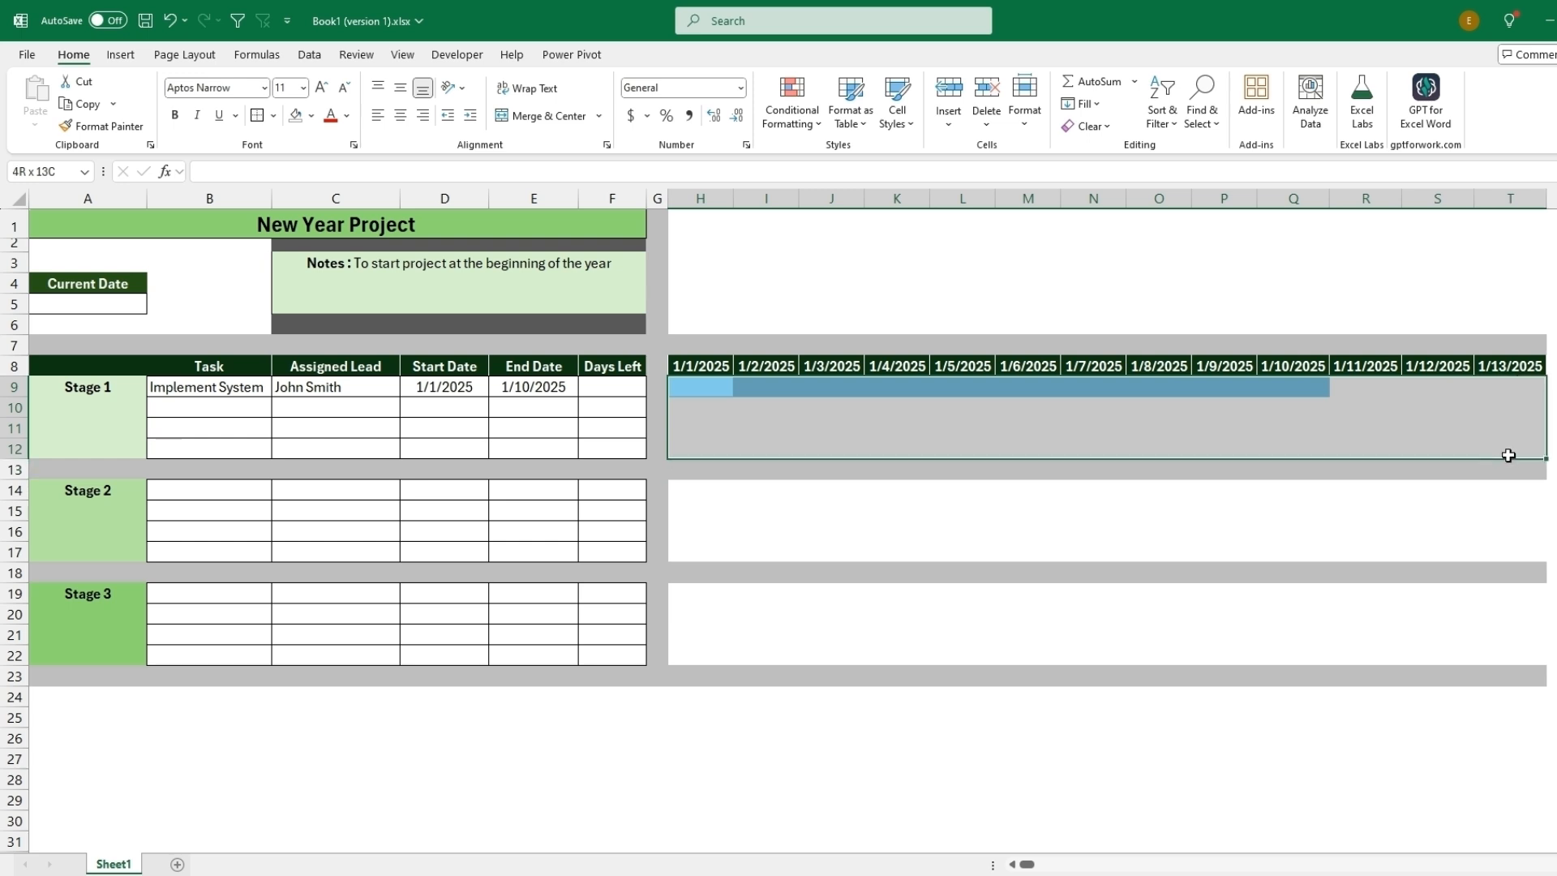
left_click(444, 406)
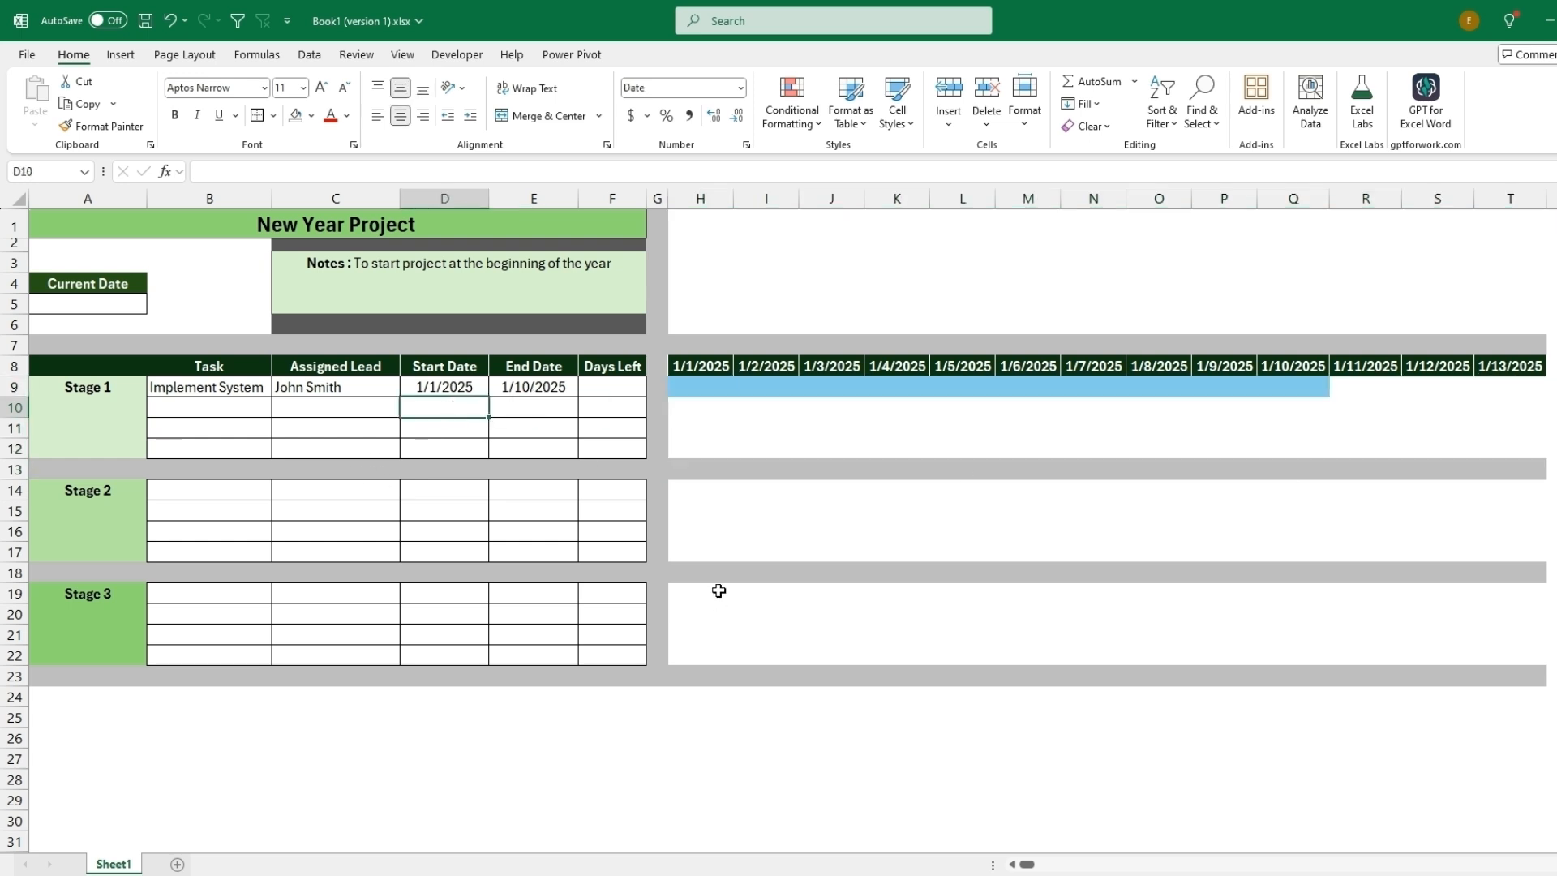
type("01/05/")
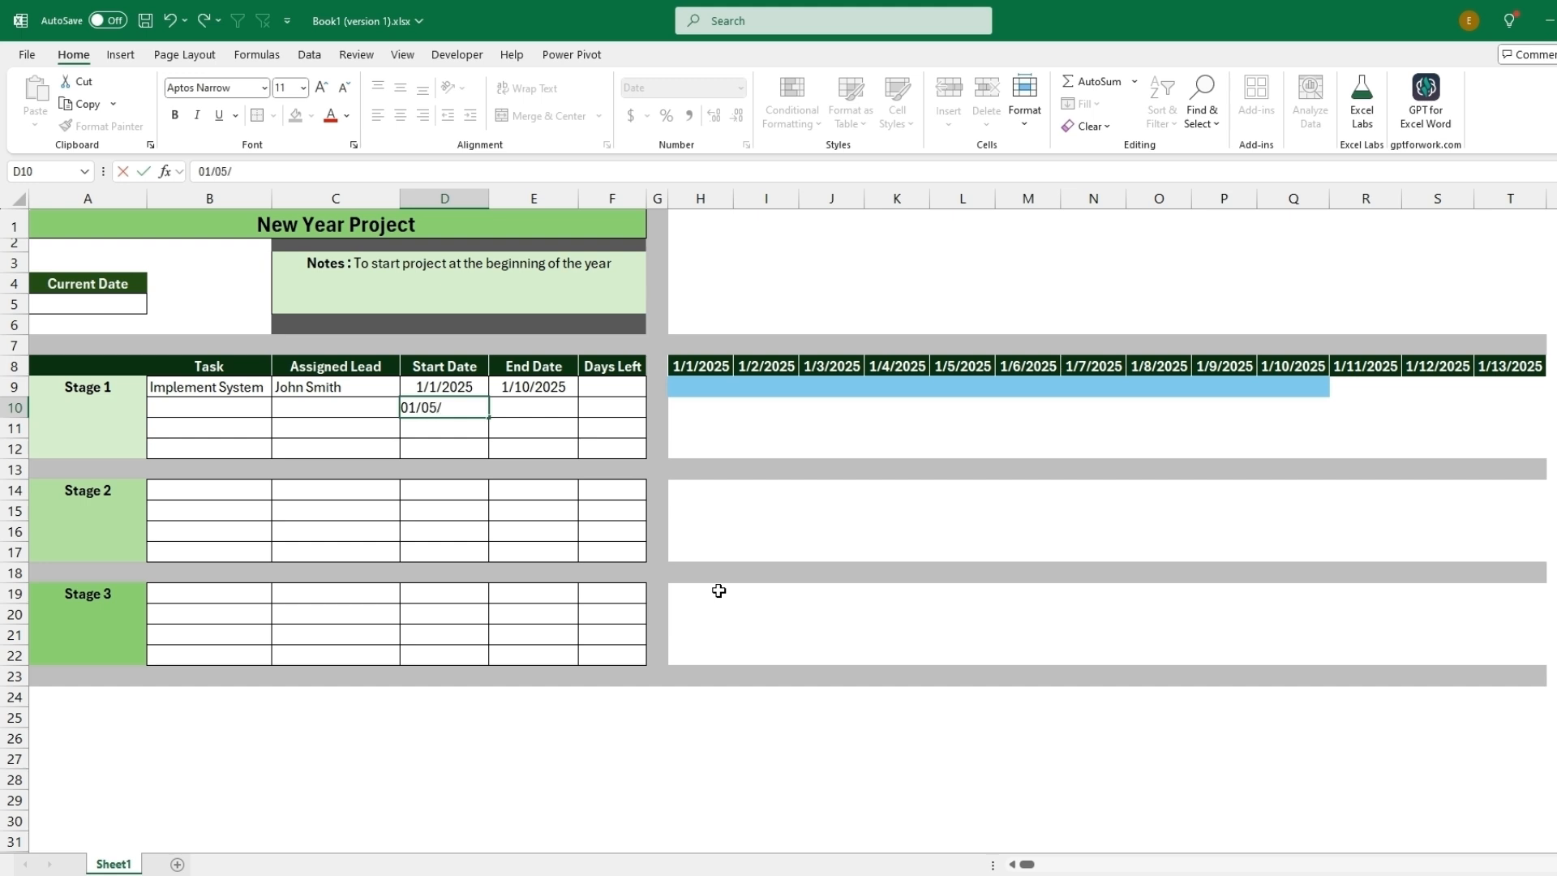
key("enter")
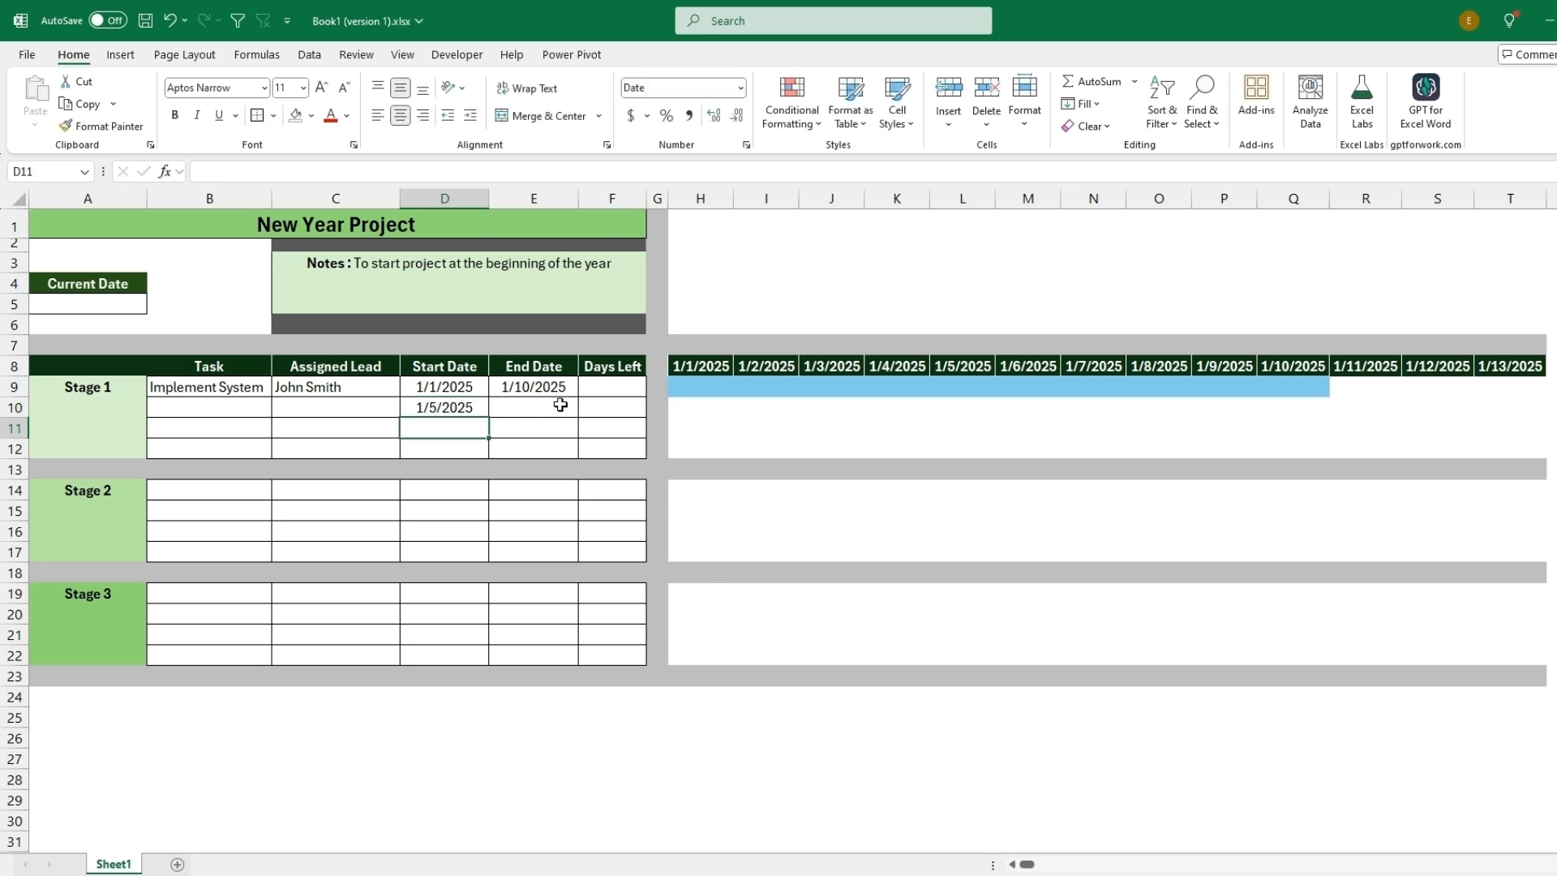
left_click(533, 407)
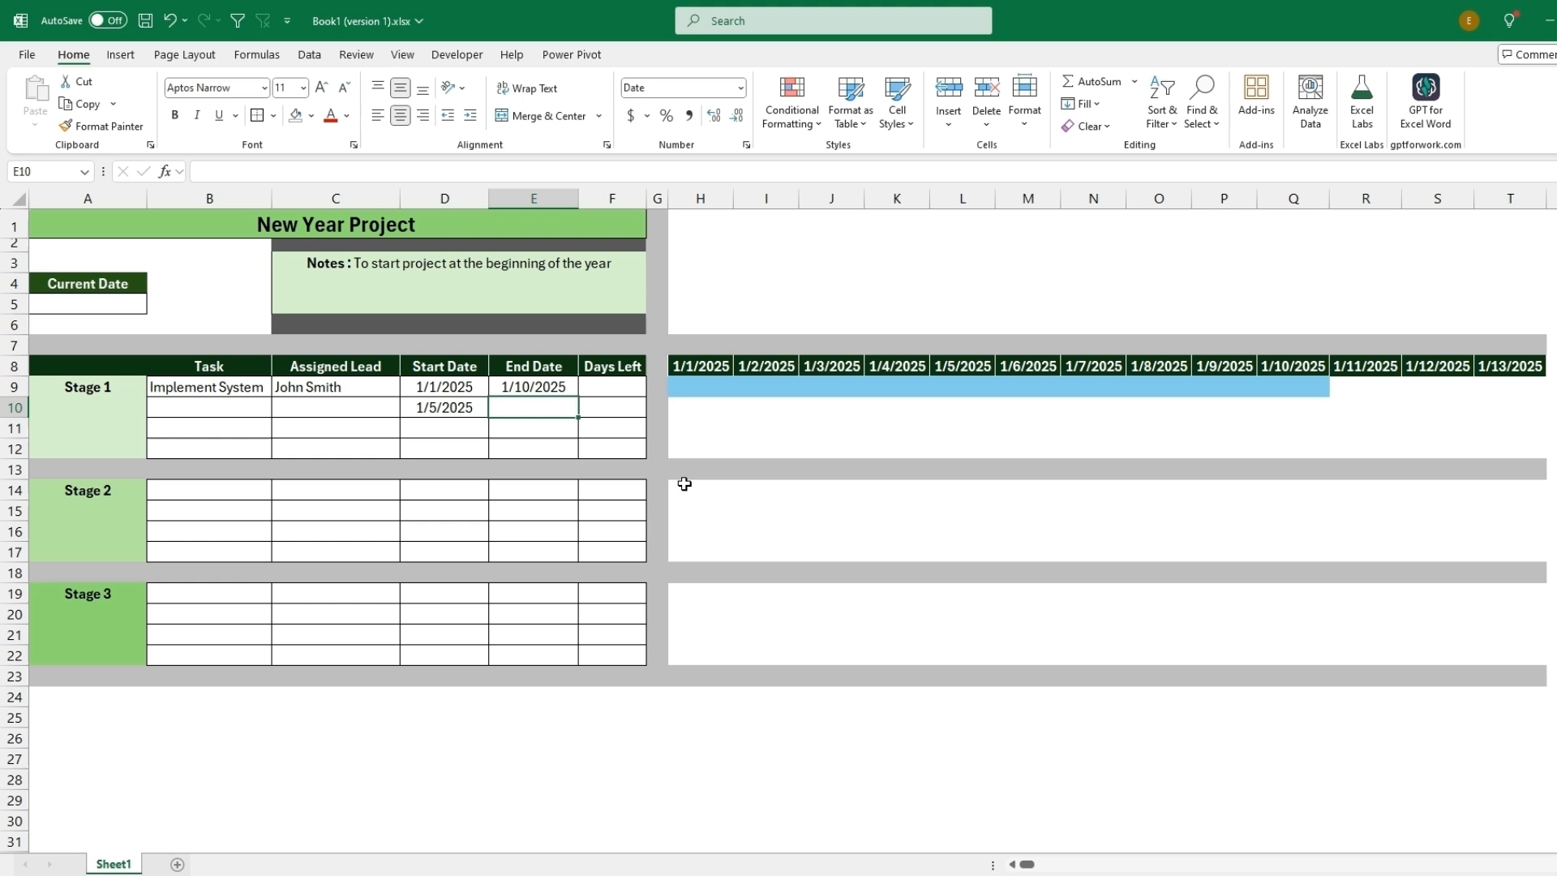
type("01")
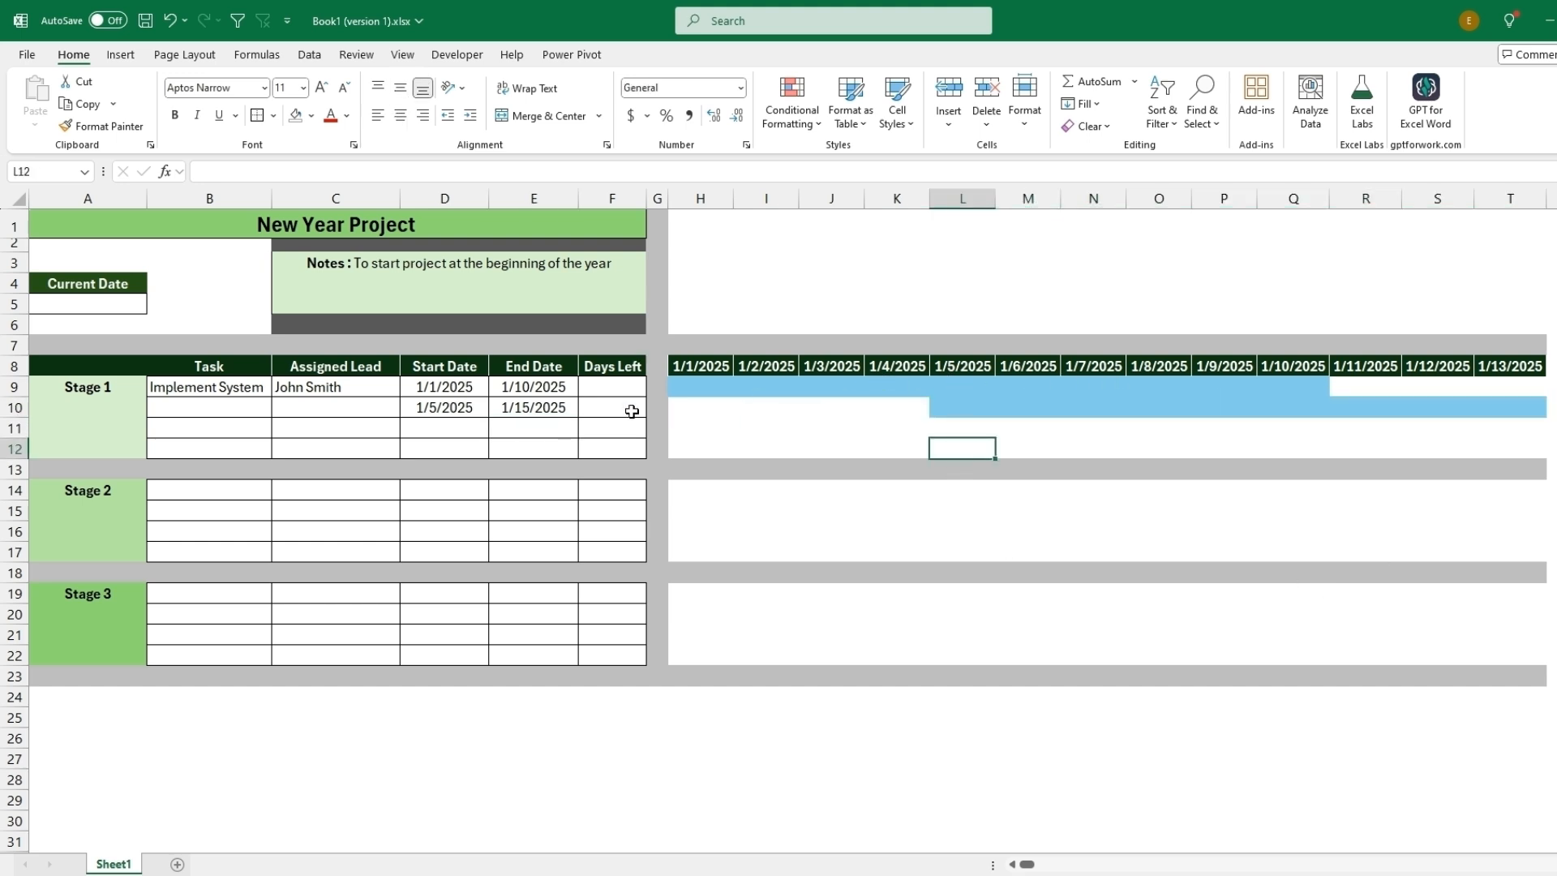
- Name the second task 'Implement System 2' in B10
left_click(208, 407)
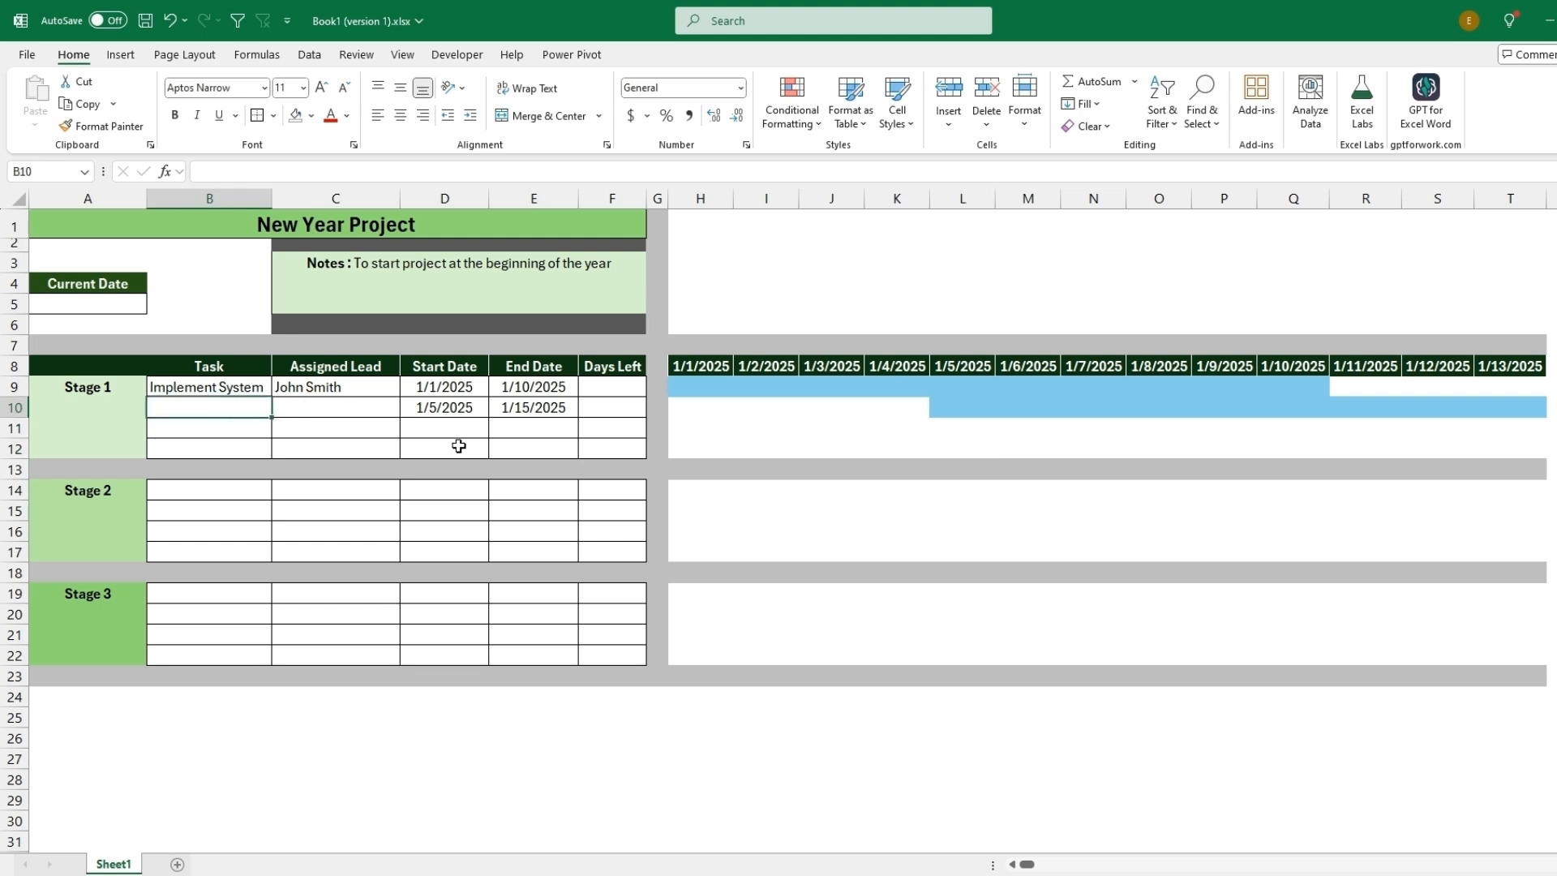
type("Implement System")
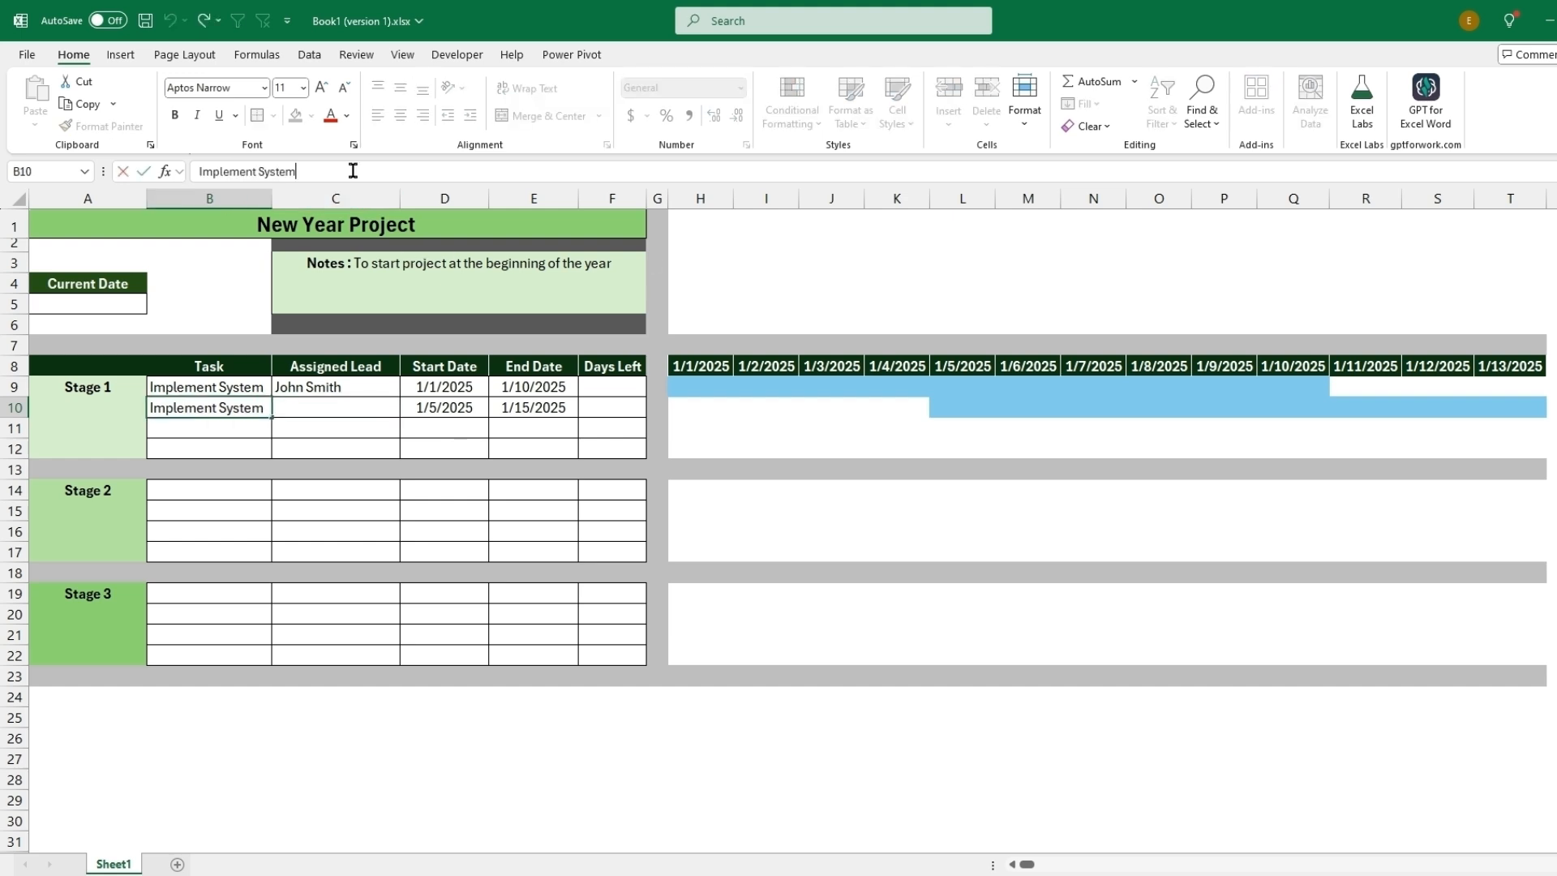
key("enter")
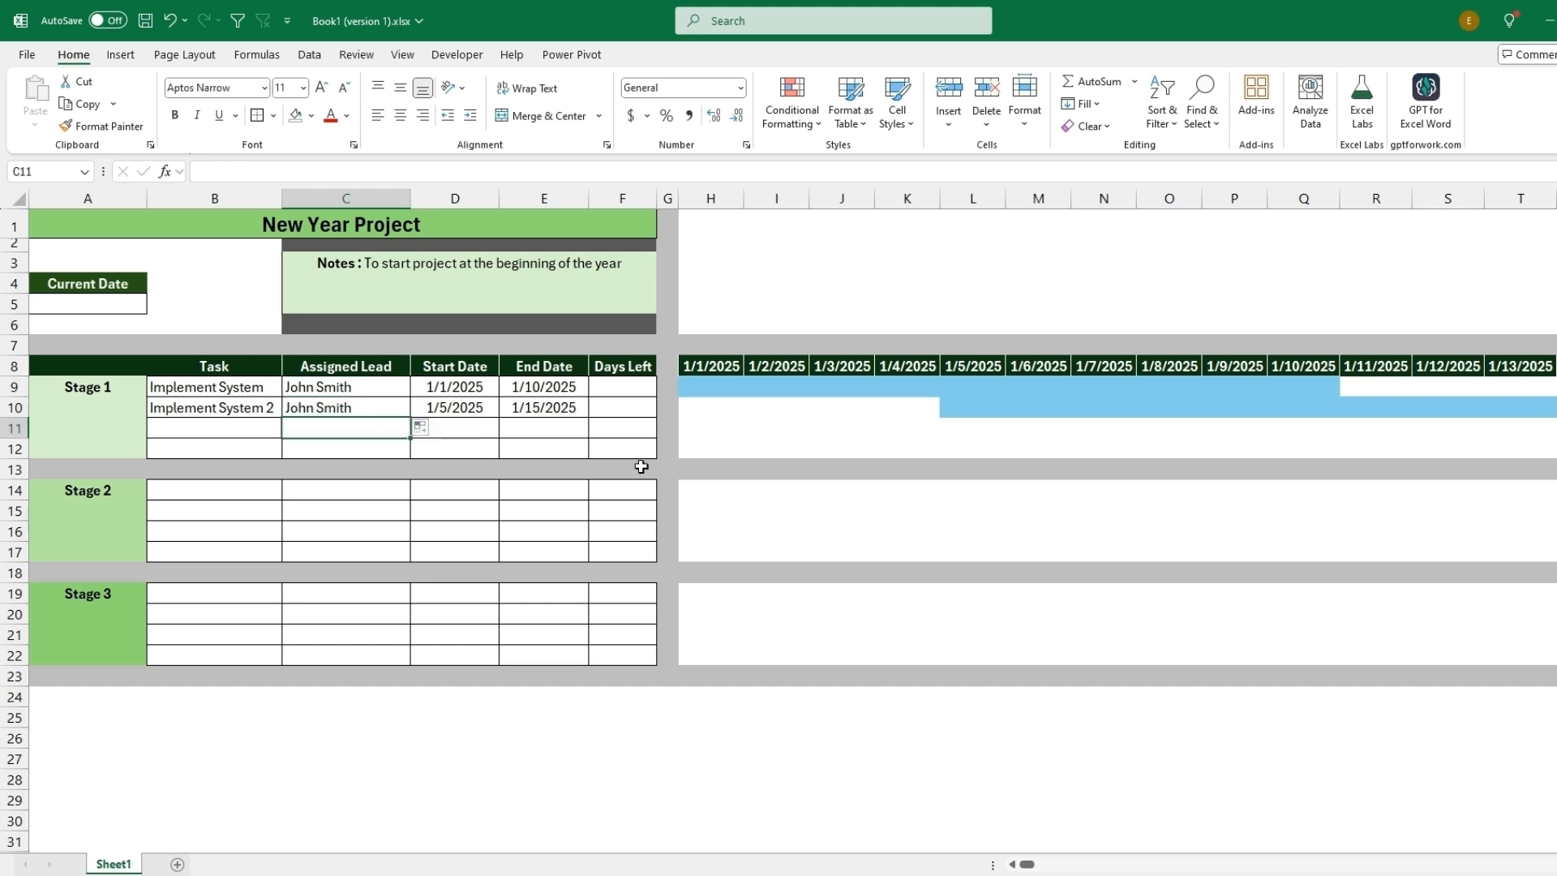
- Try =NOW() in A5, then replace it with 1/7/2025
left_click(87, 302)
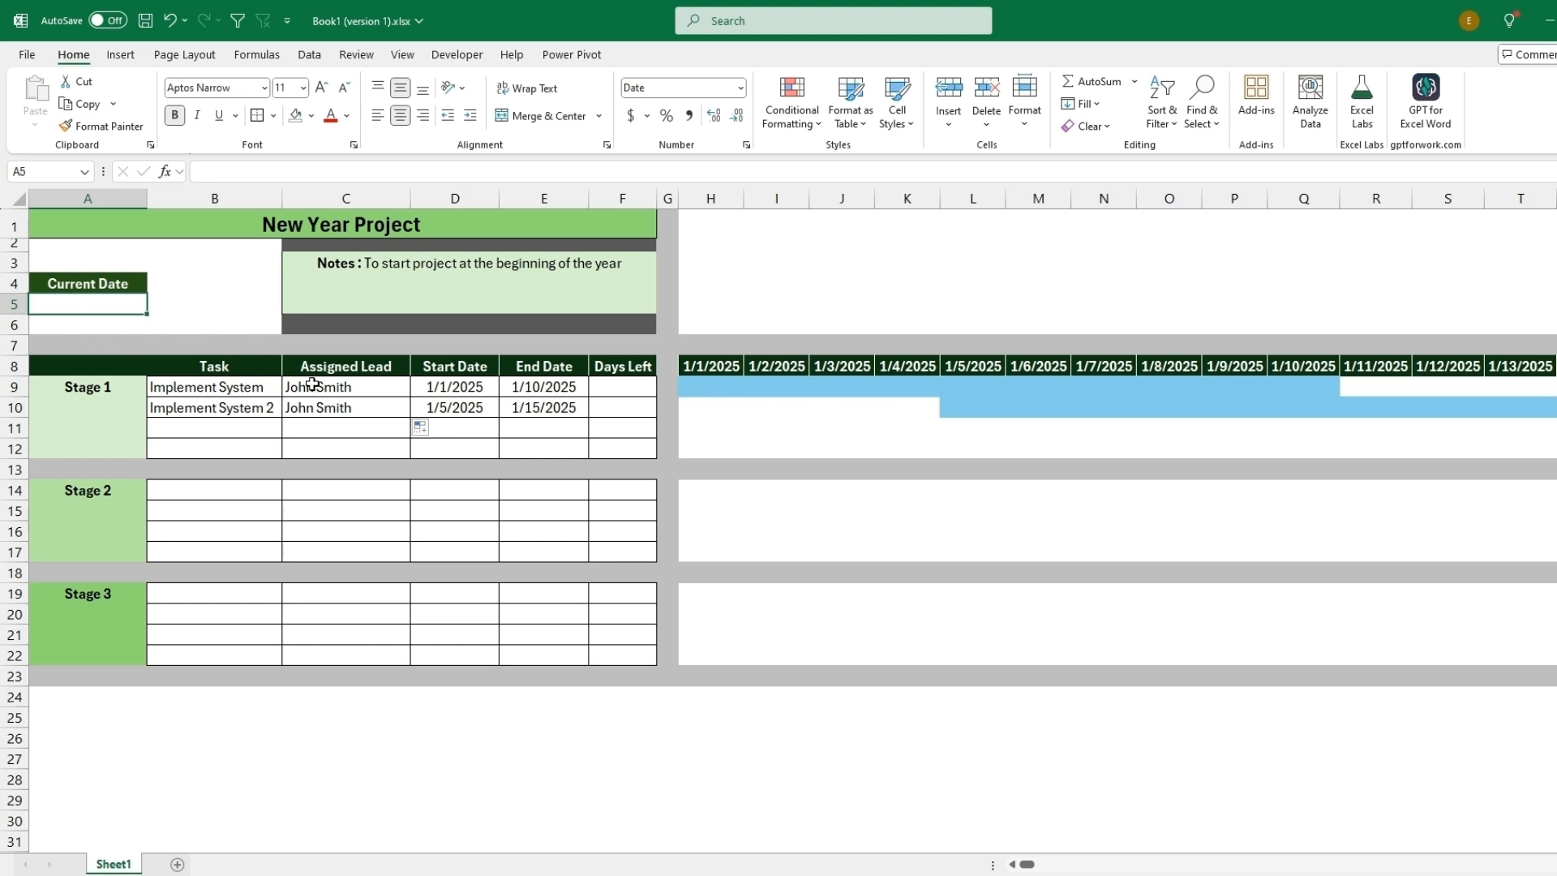
type("=now")
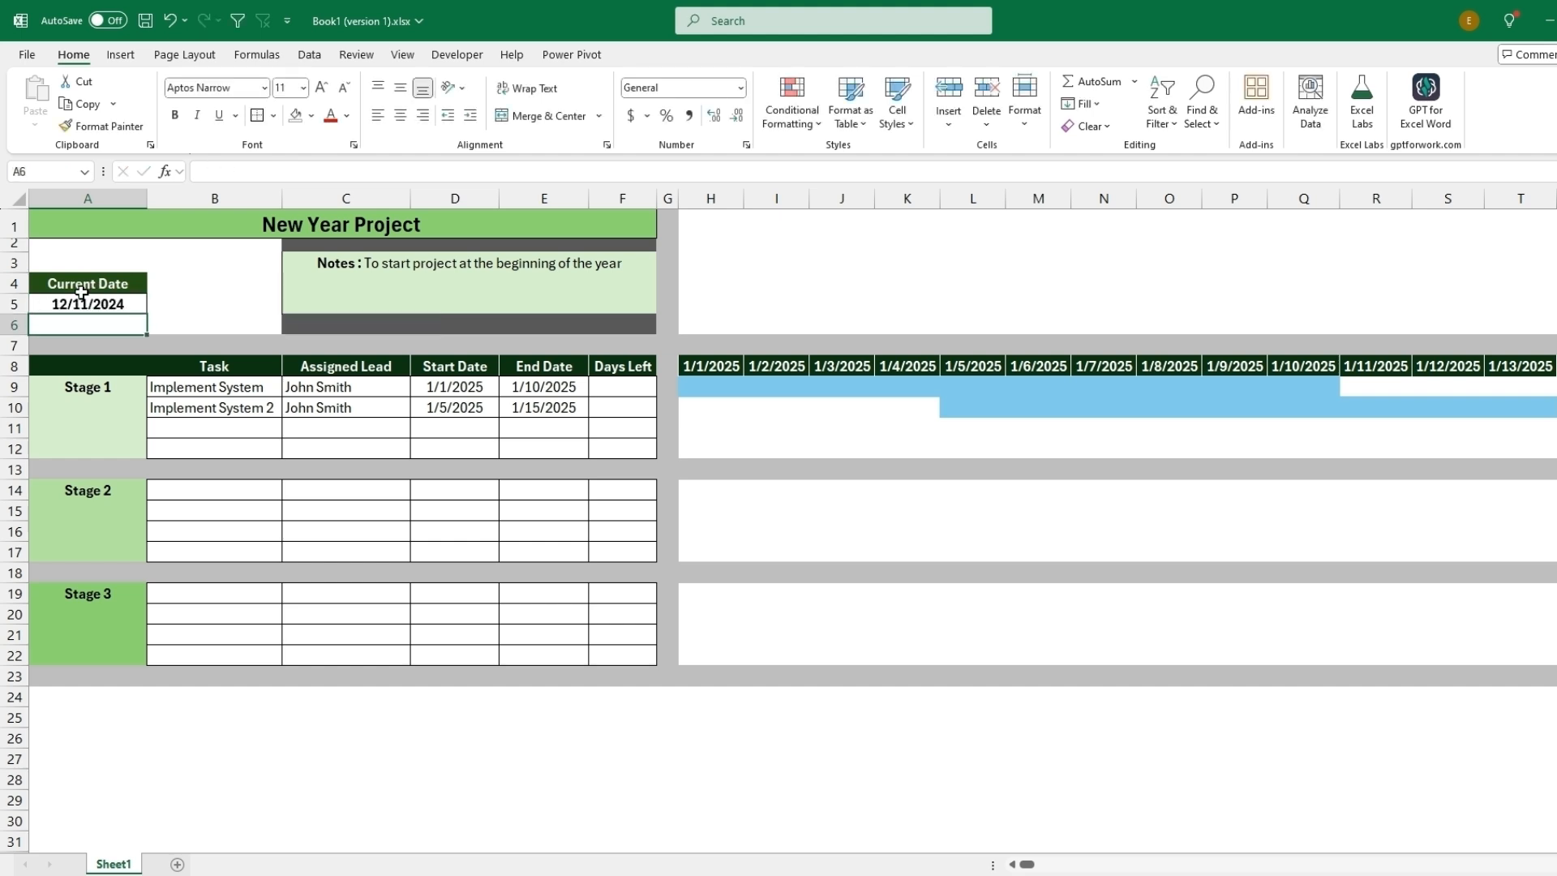
left_click(87, 303)
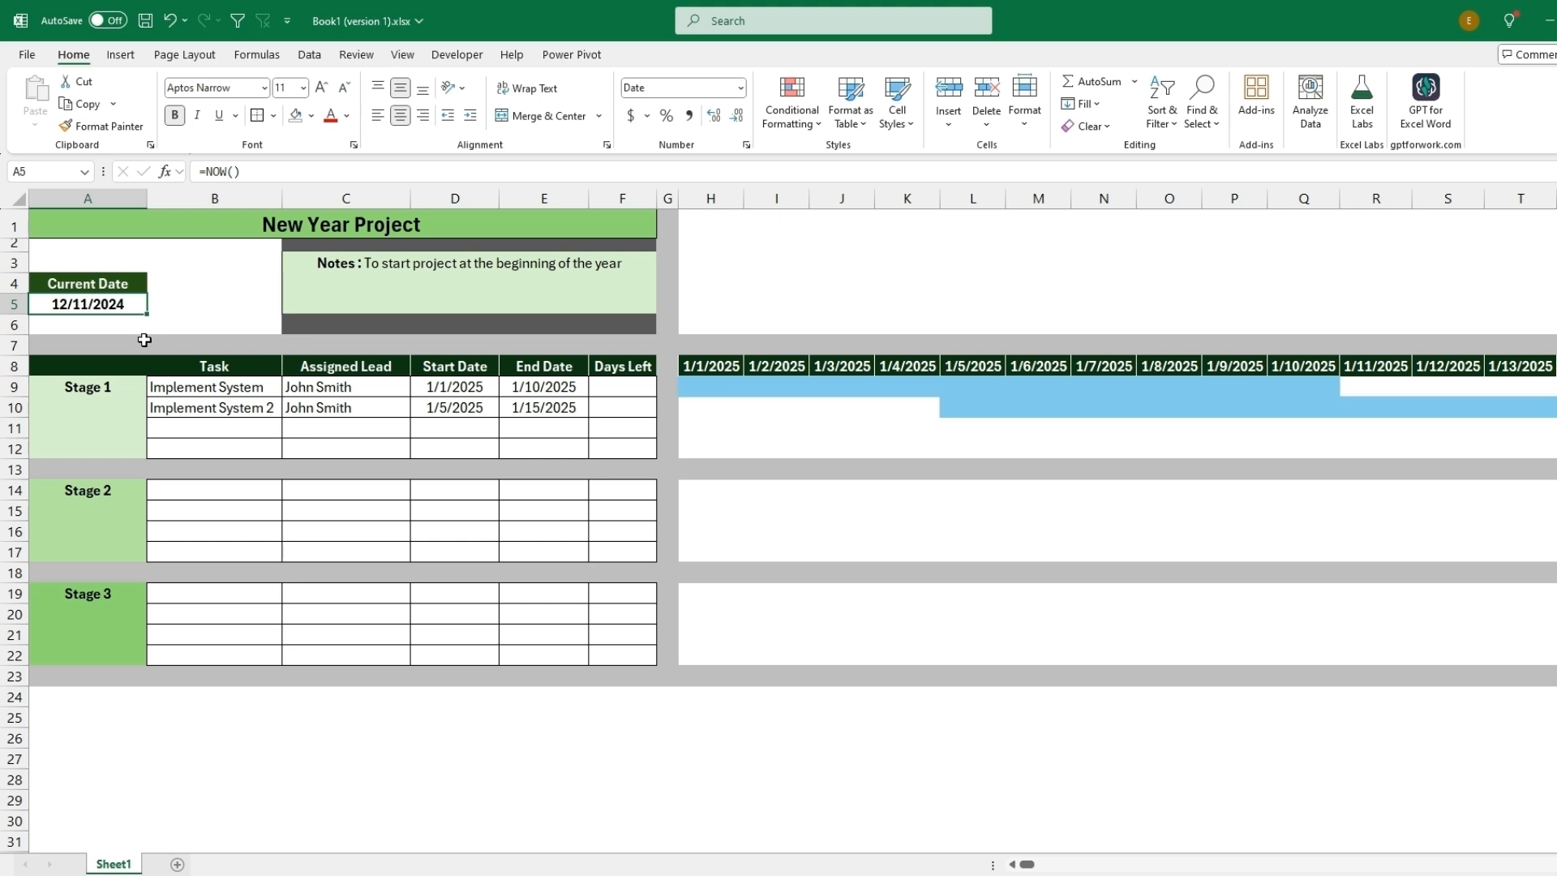
type("01/07")
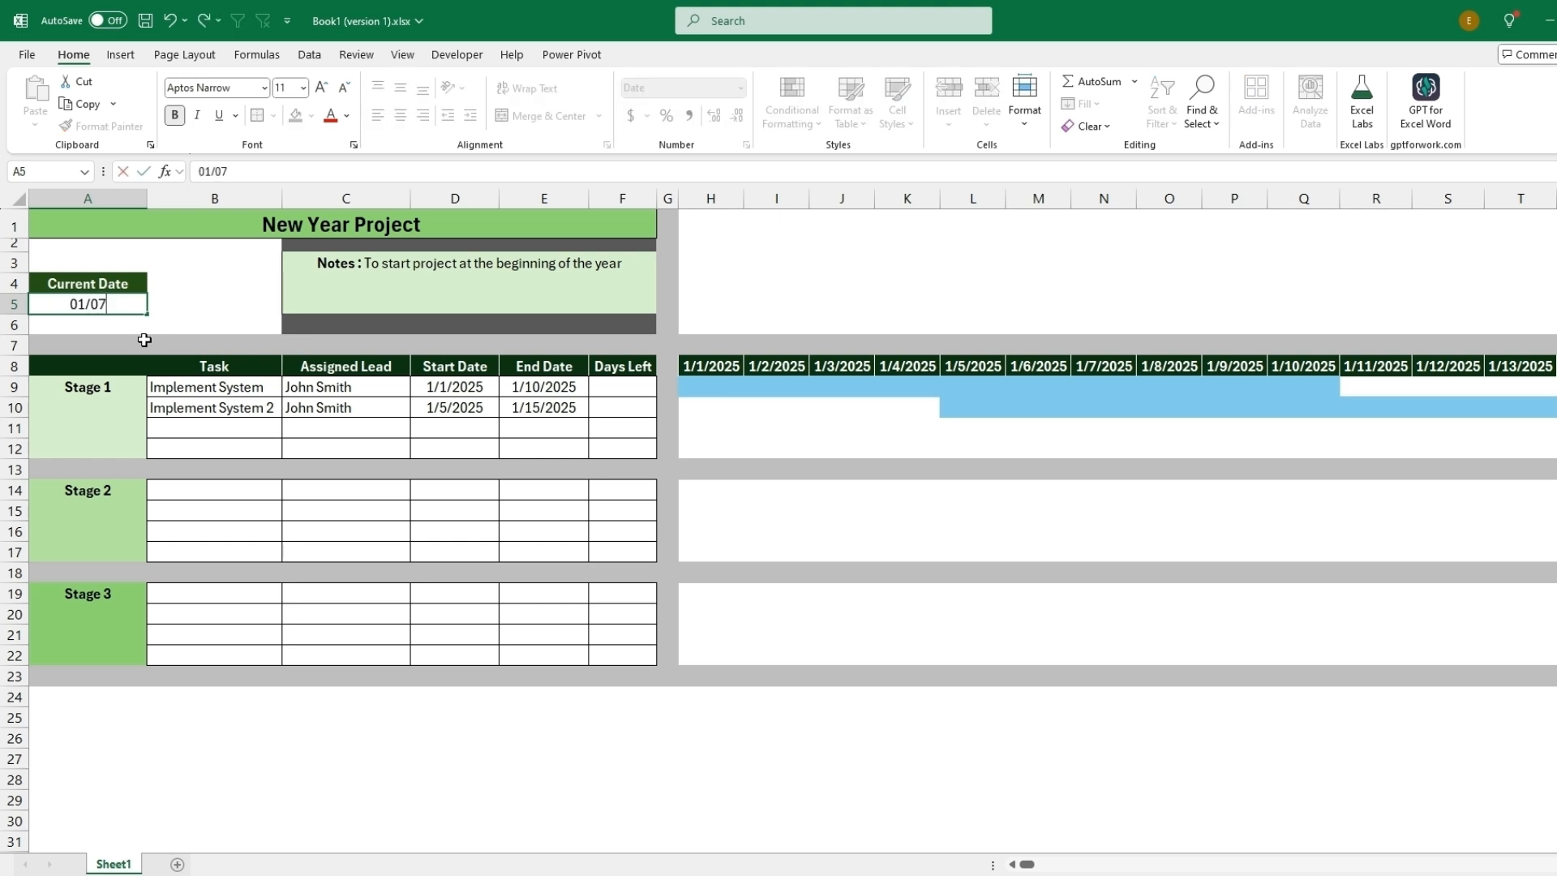
type("/2025")
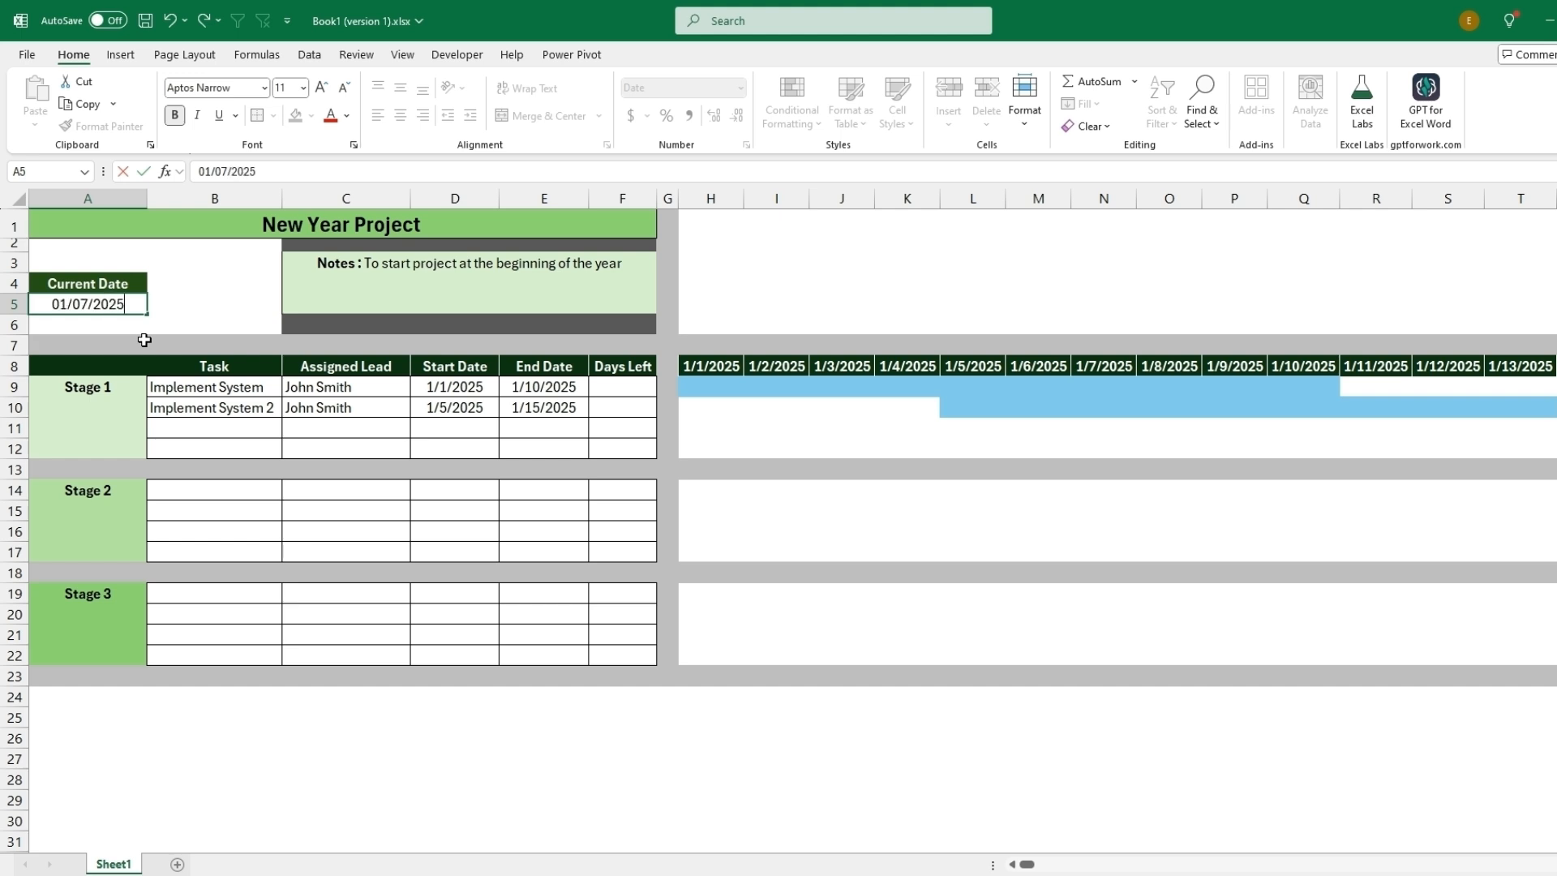
key("enter")
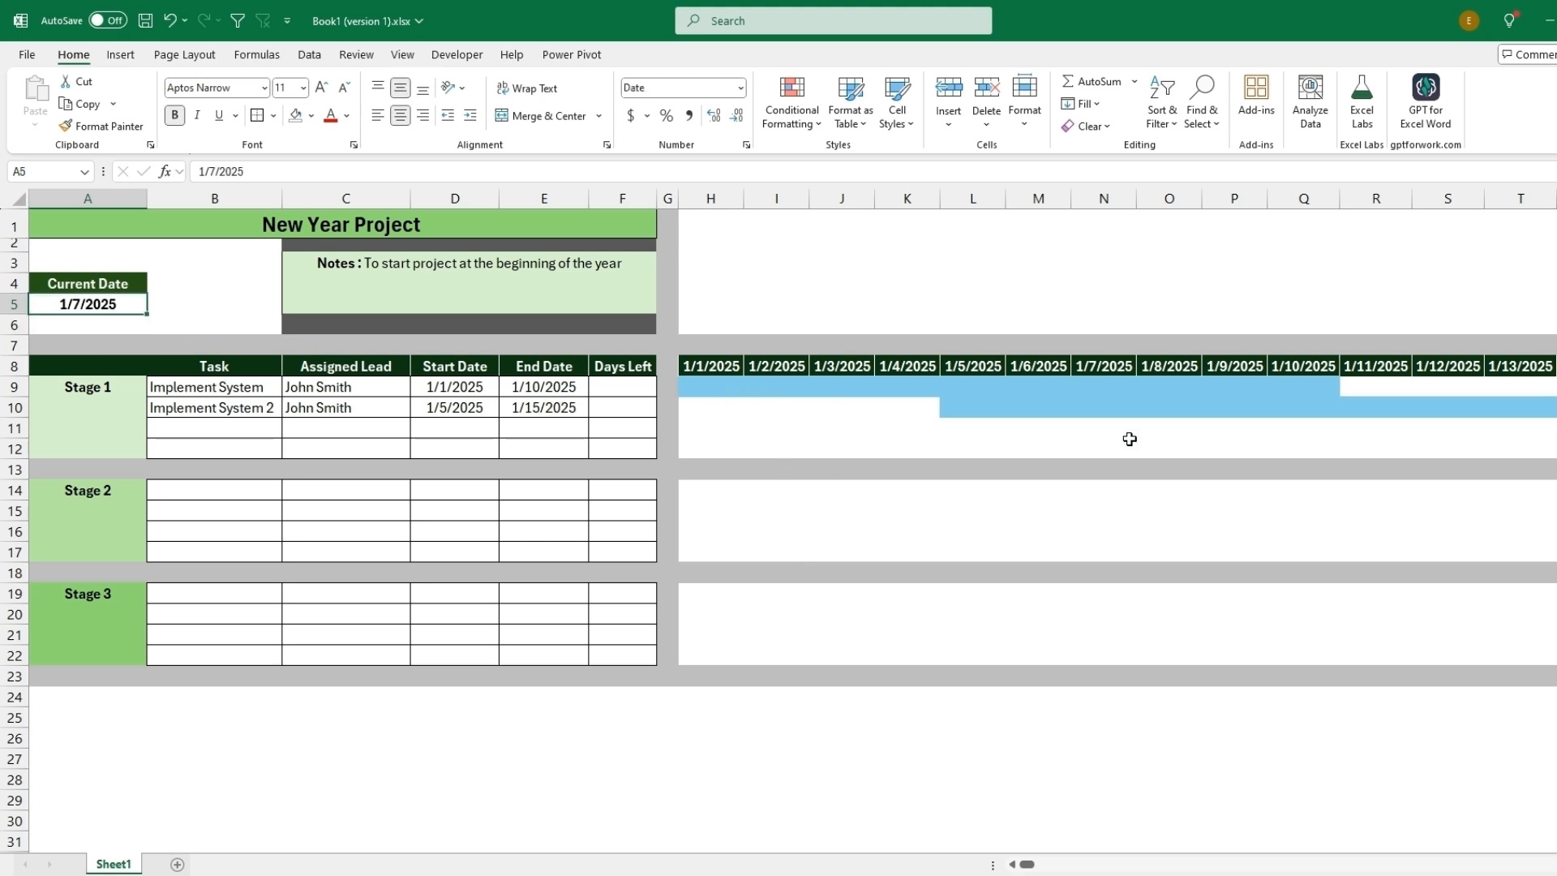
mouse_move(1422, 456)
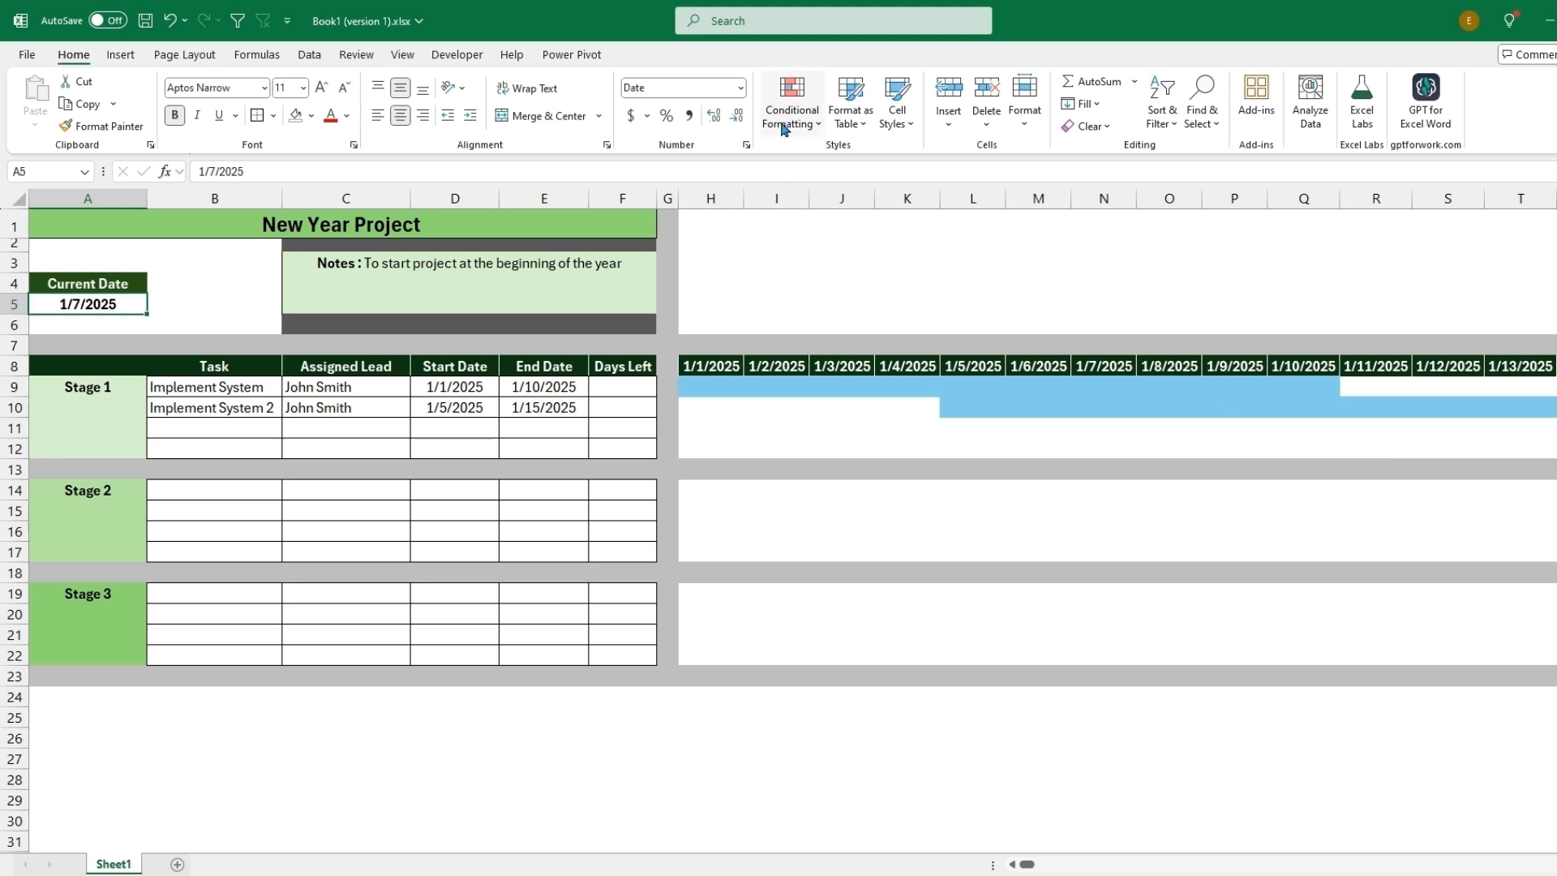
- Review the existing light blue bar rule in the conditional formatting rules manager
left_click(789, 99)
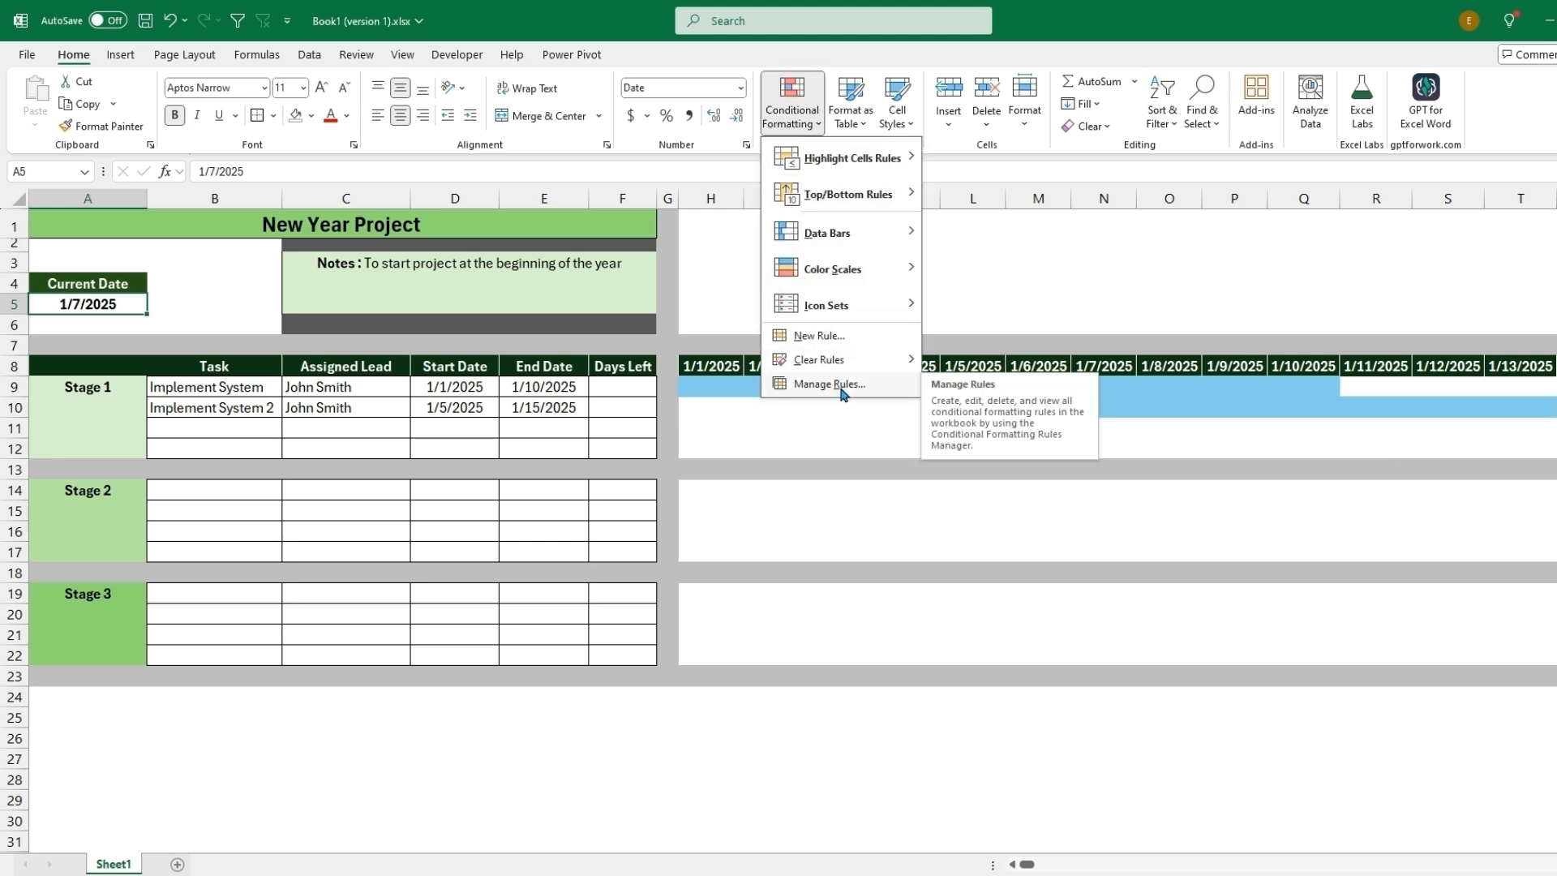
left_click(827, 384)
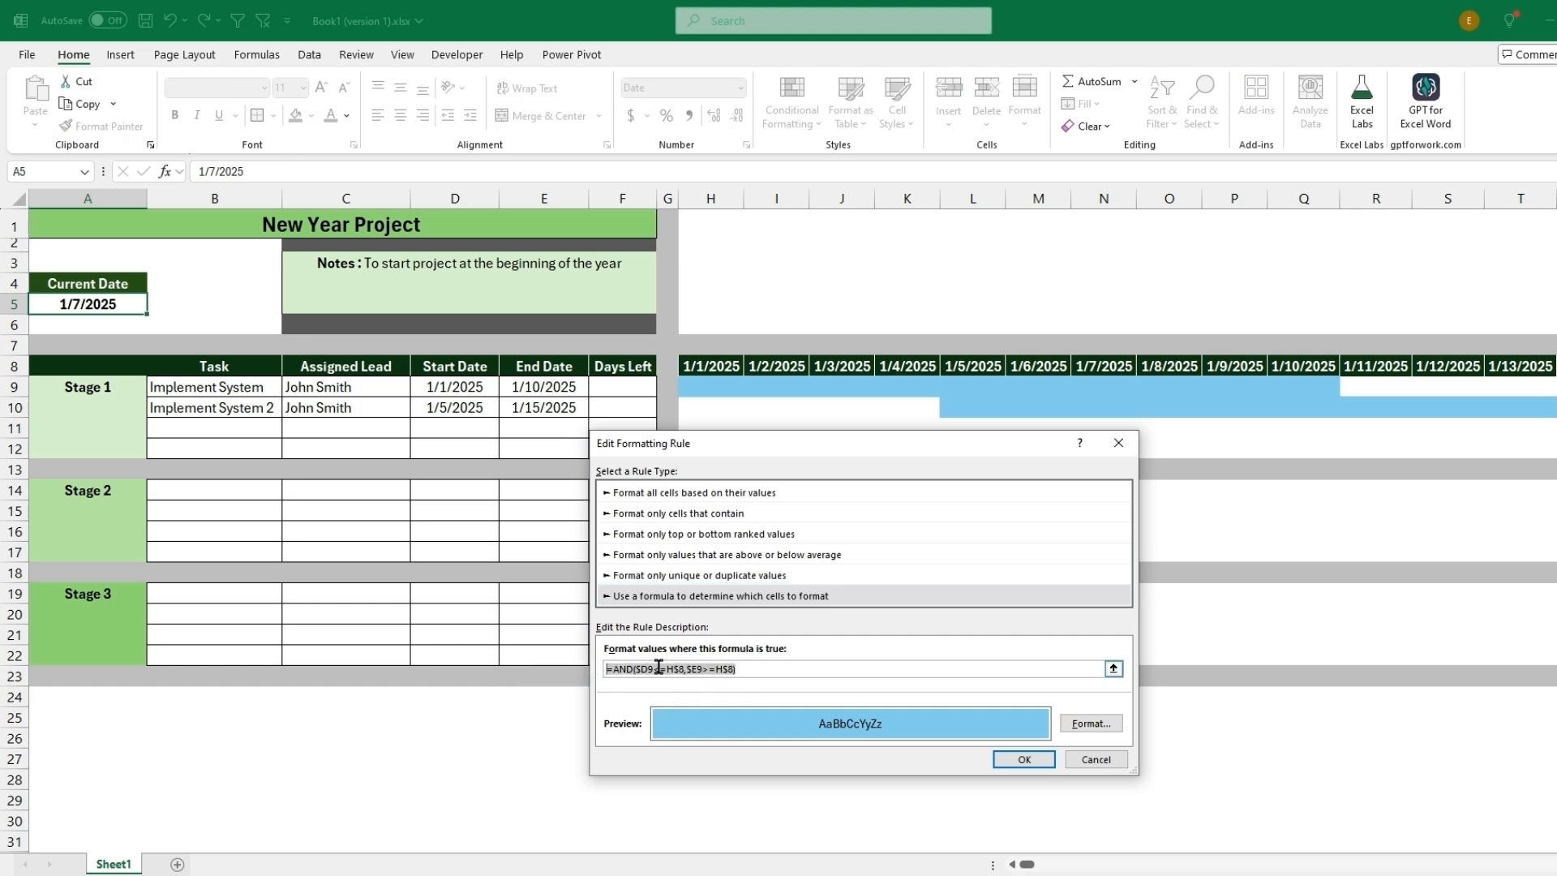
left_click(1022, 759)
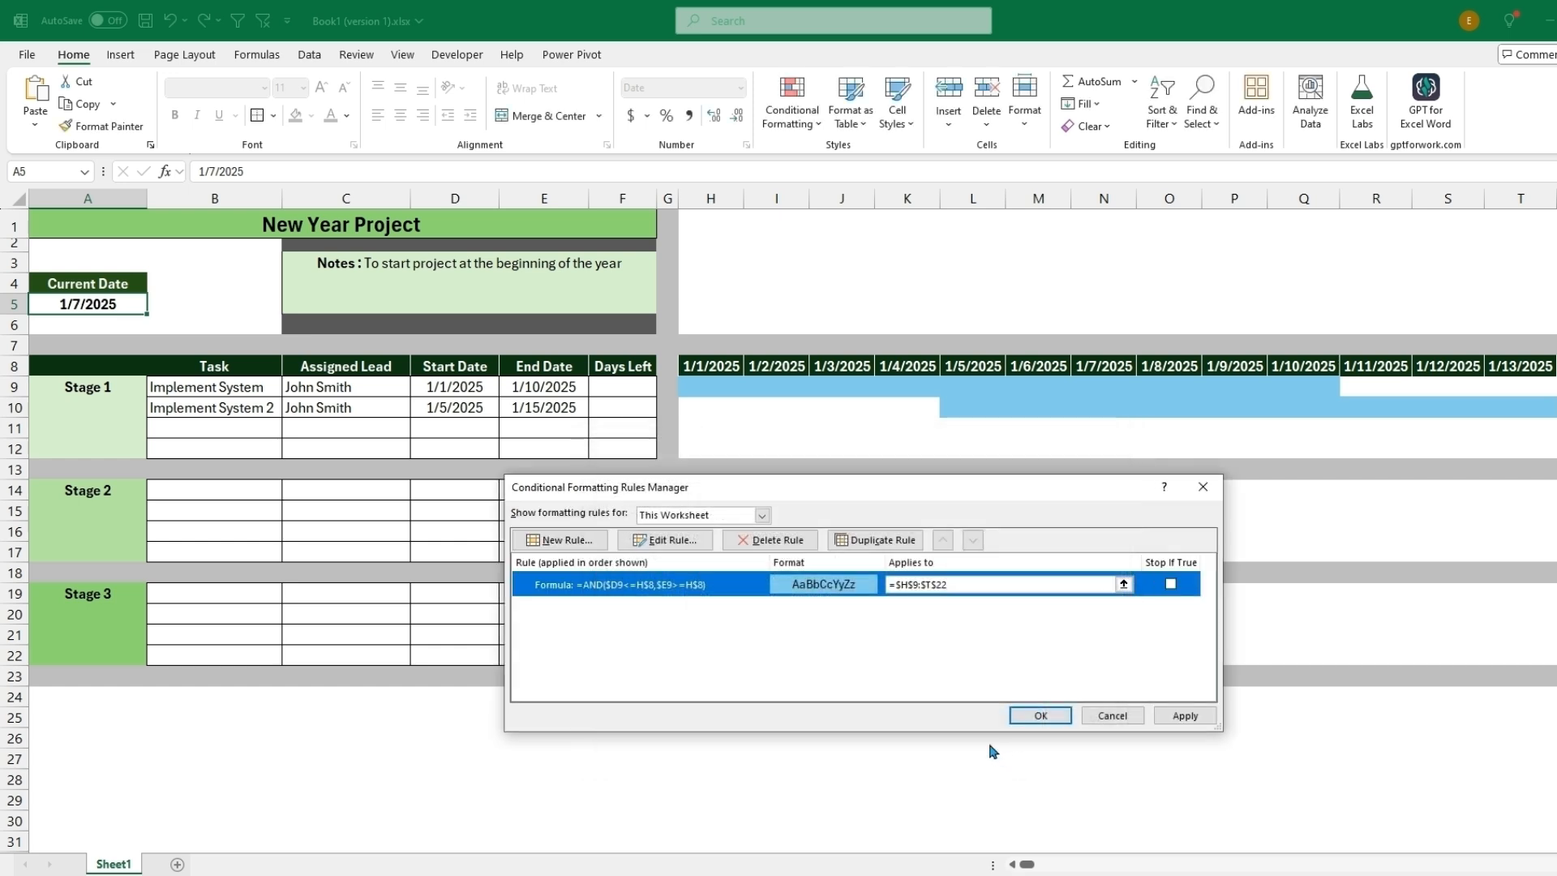
left_click(1039, 715)
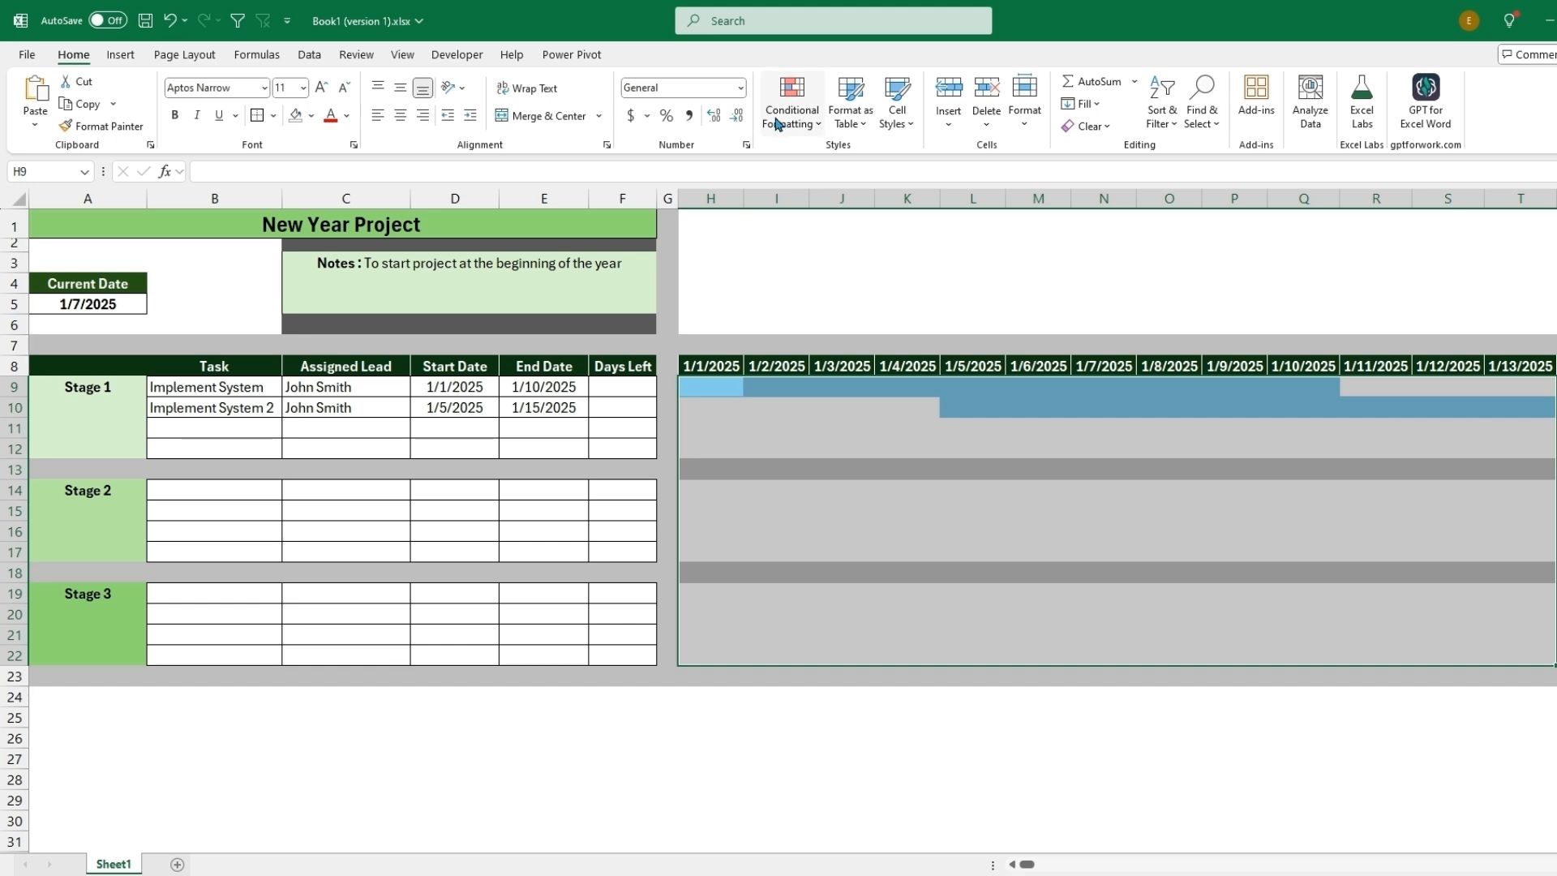
- Create a formula rule =AND($D9<=H$8,$E9>=H$8,H$8<$A$5) for elapsed days
left_click(791, 99)
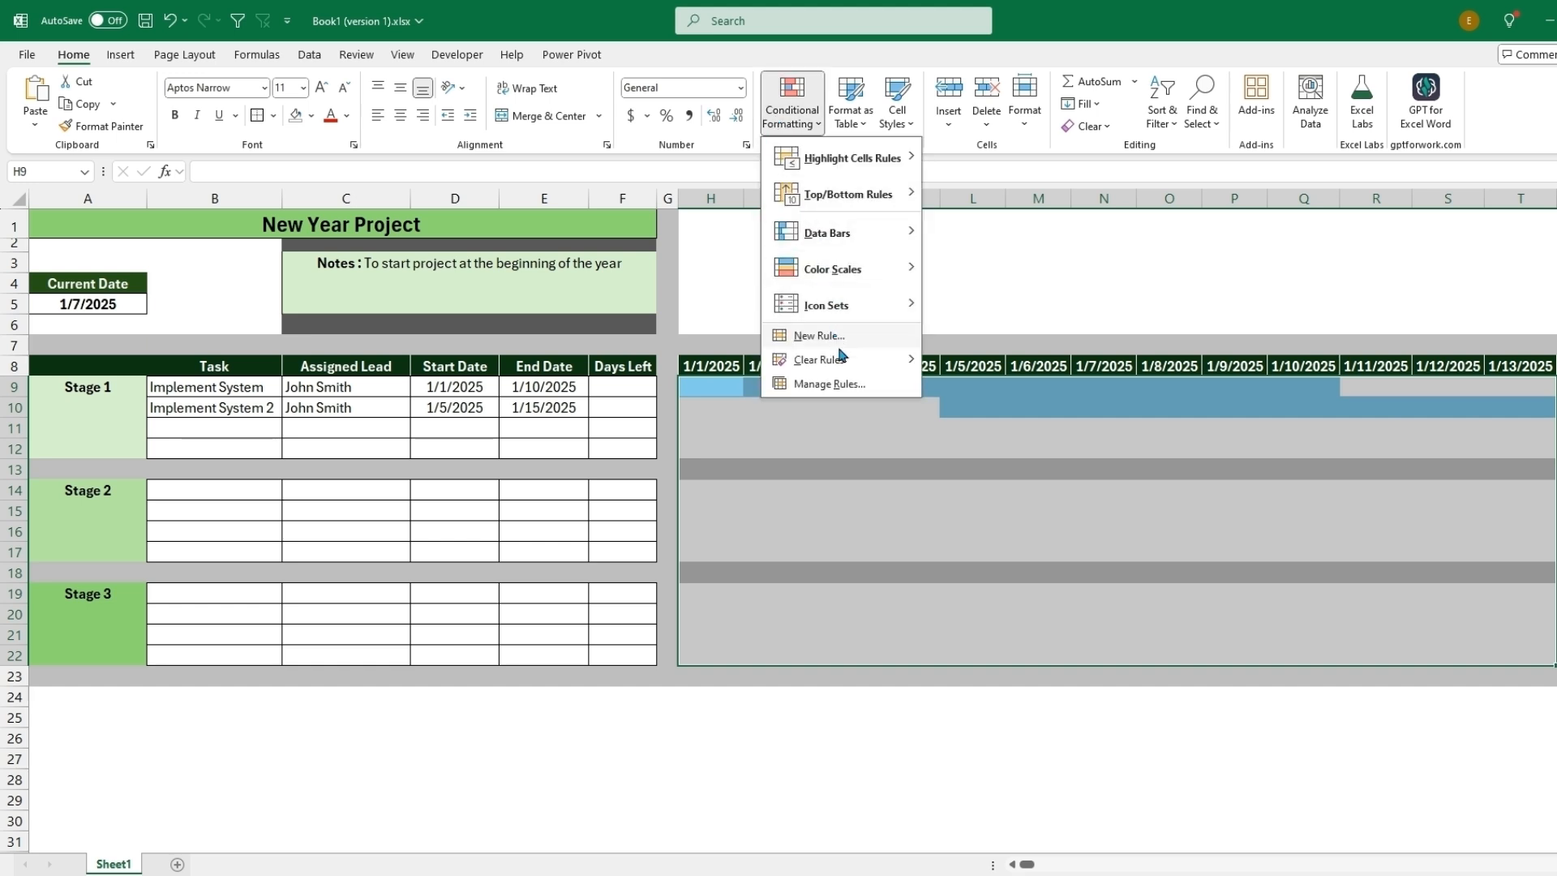
left_click(817, 335)
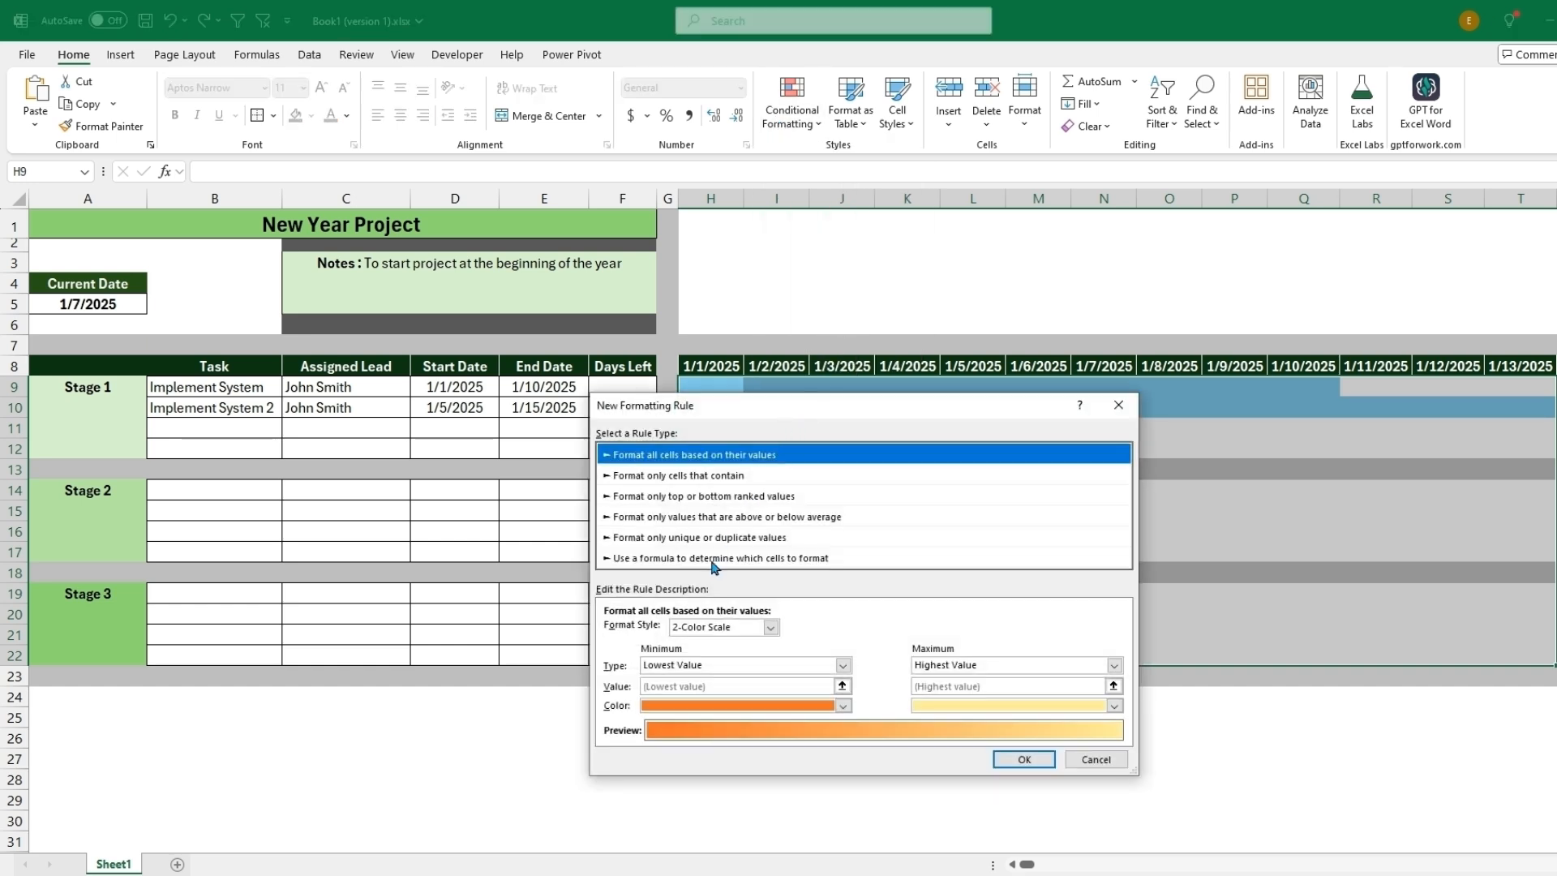
left_click(717, 557)
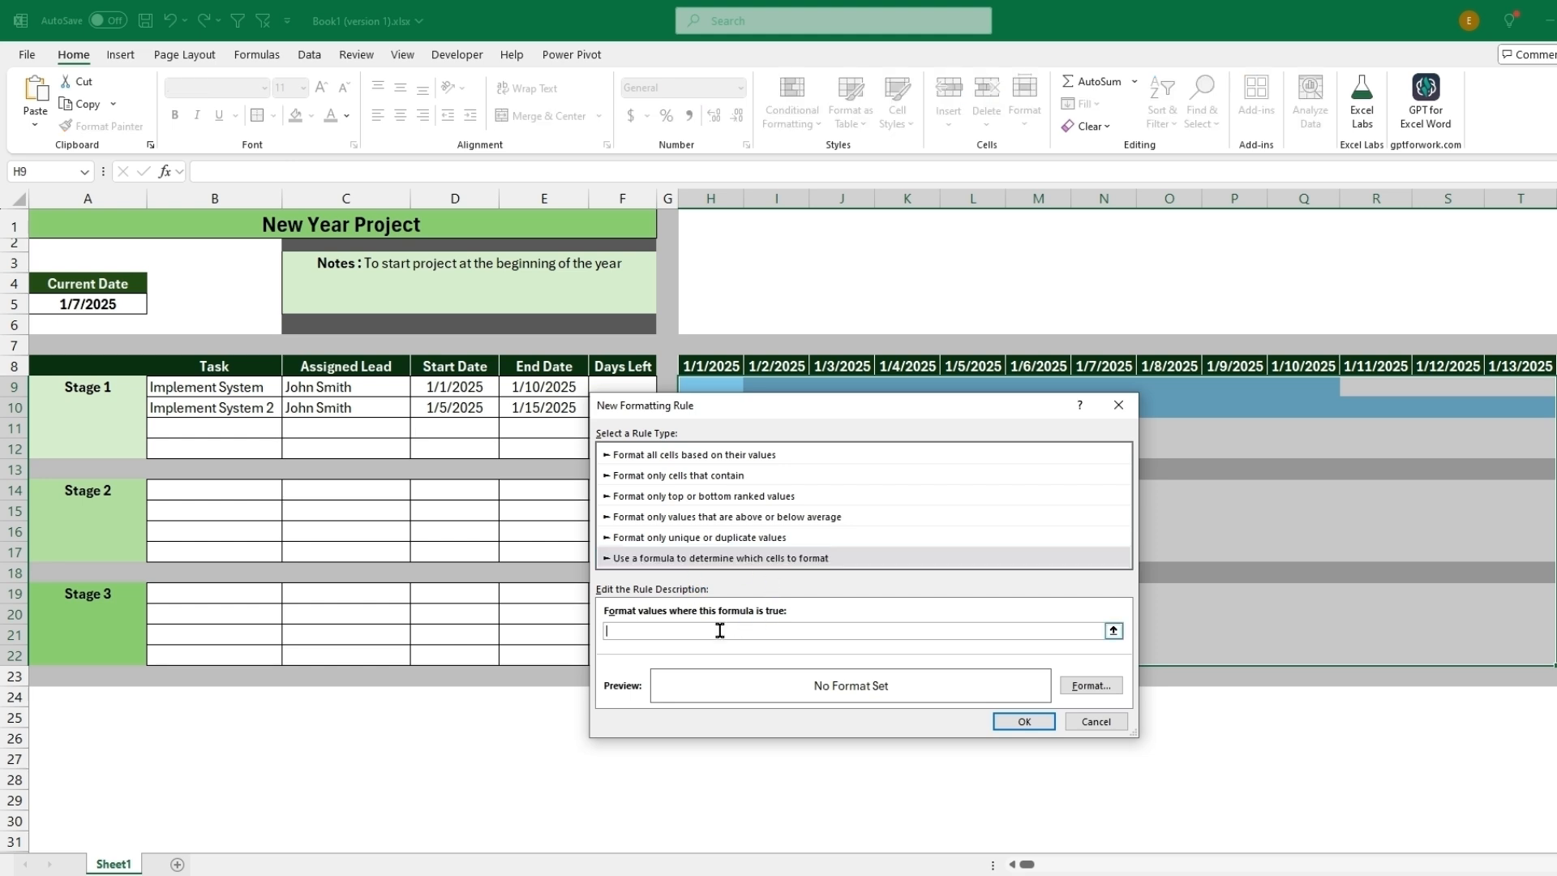
type("=AND($D9<=H$8,$E9>=H$8)")
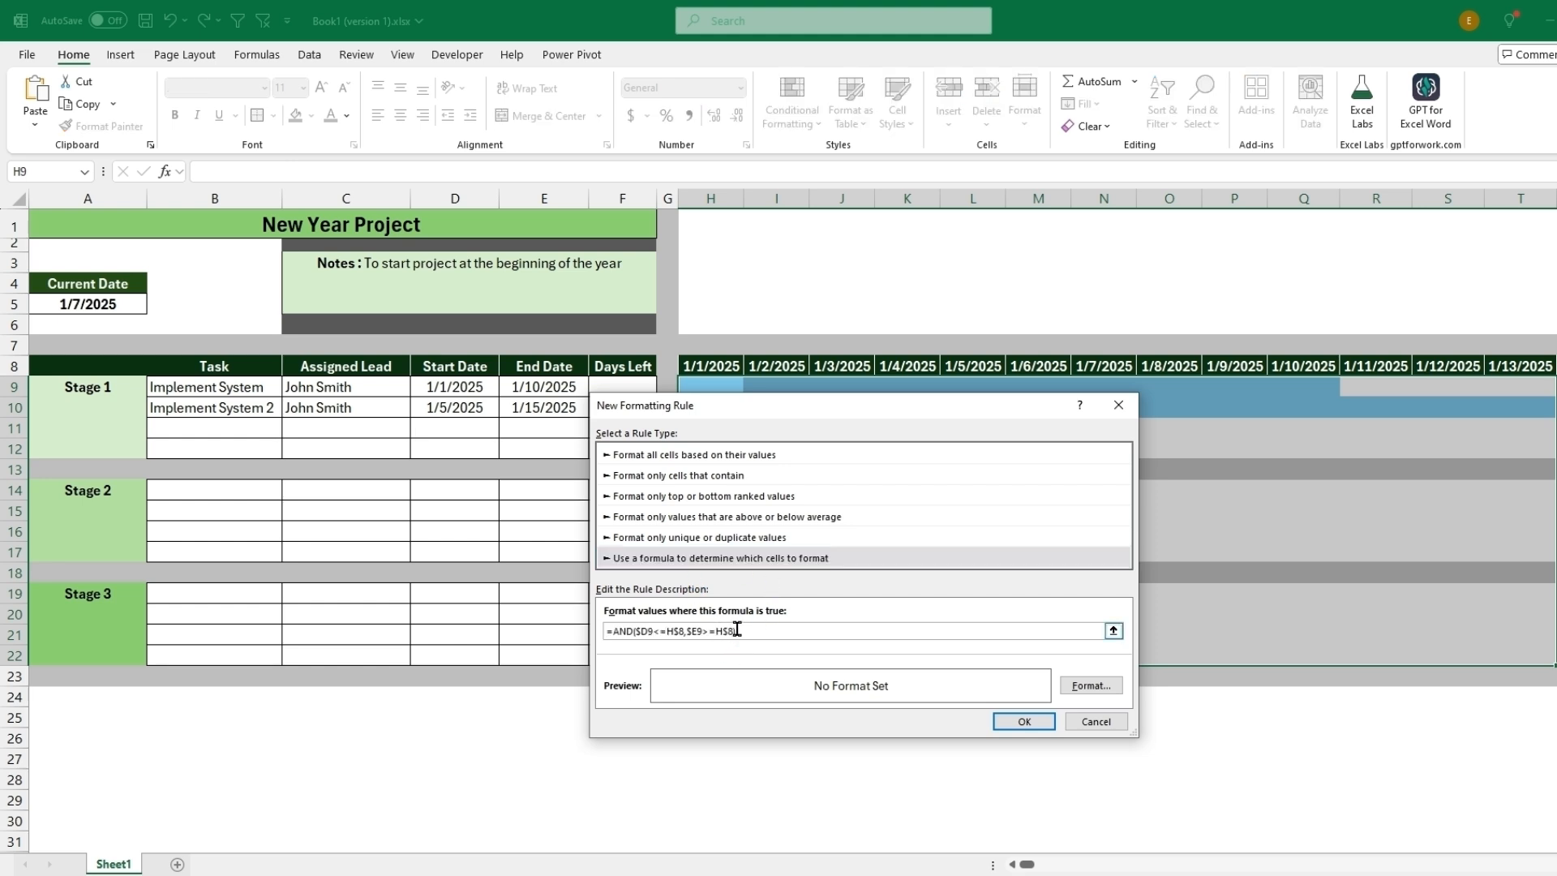
mouse_move(764, 664)
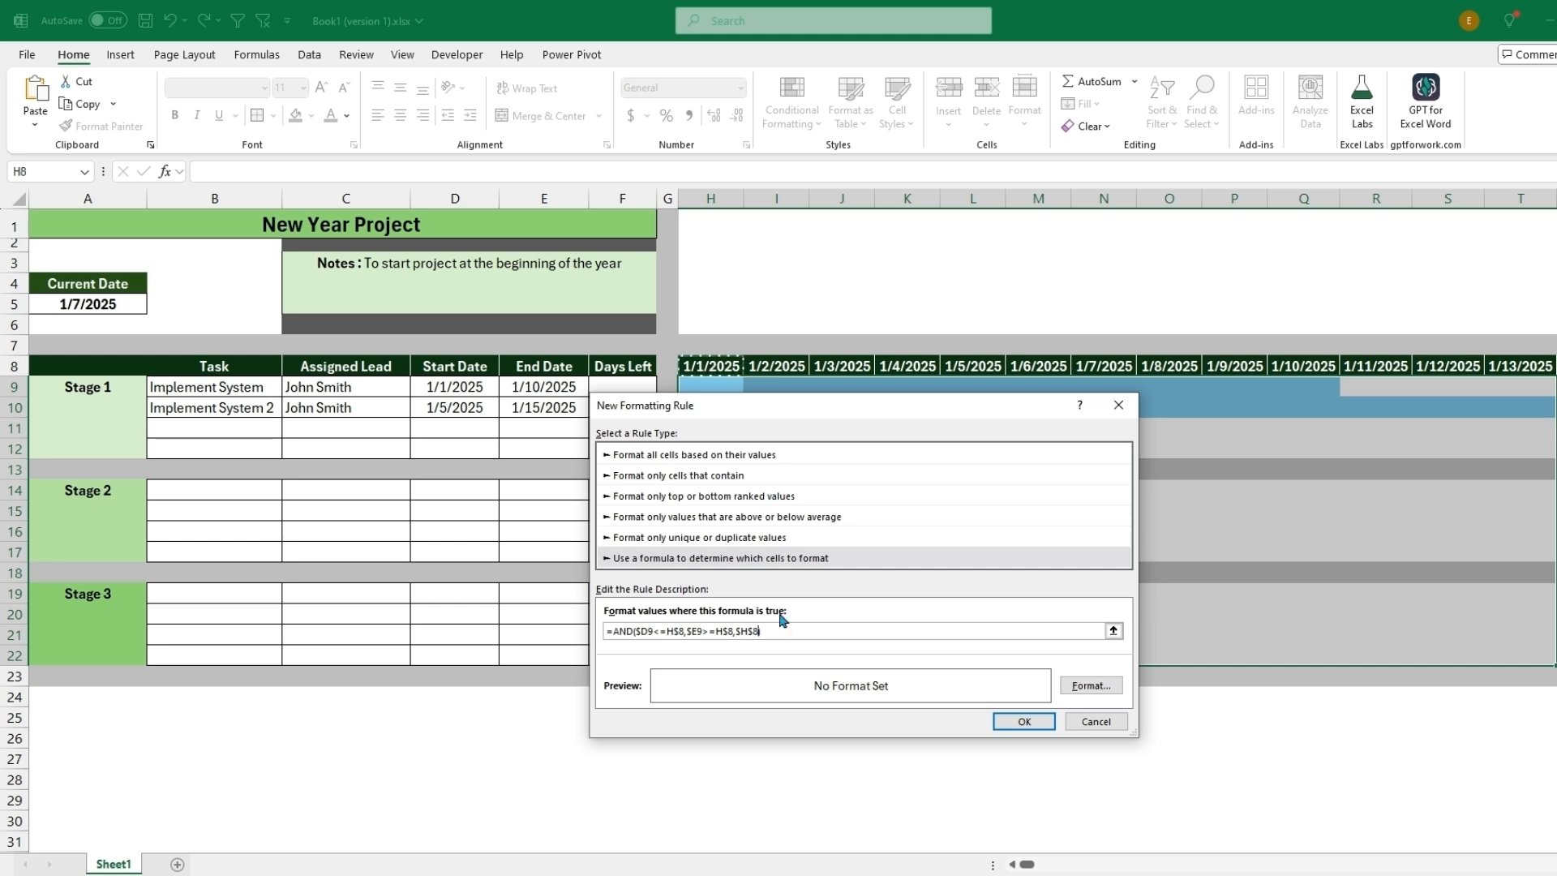
left_click(743, 630)
type(")")
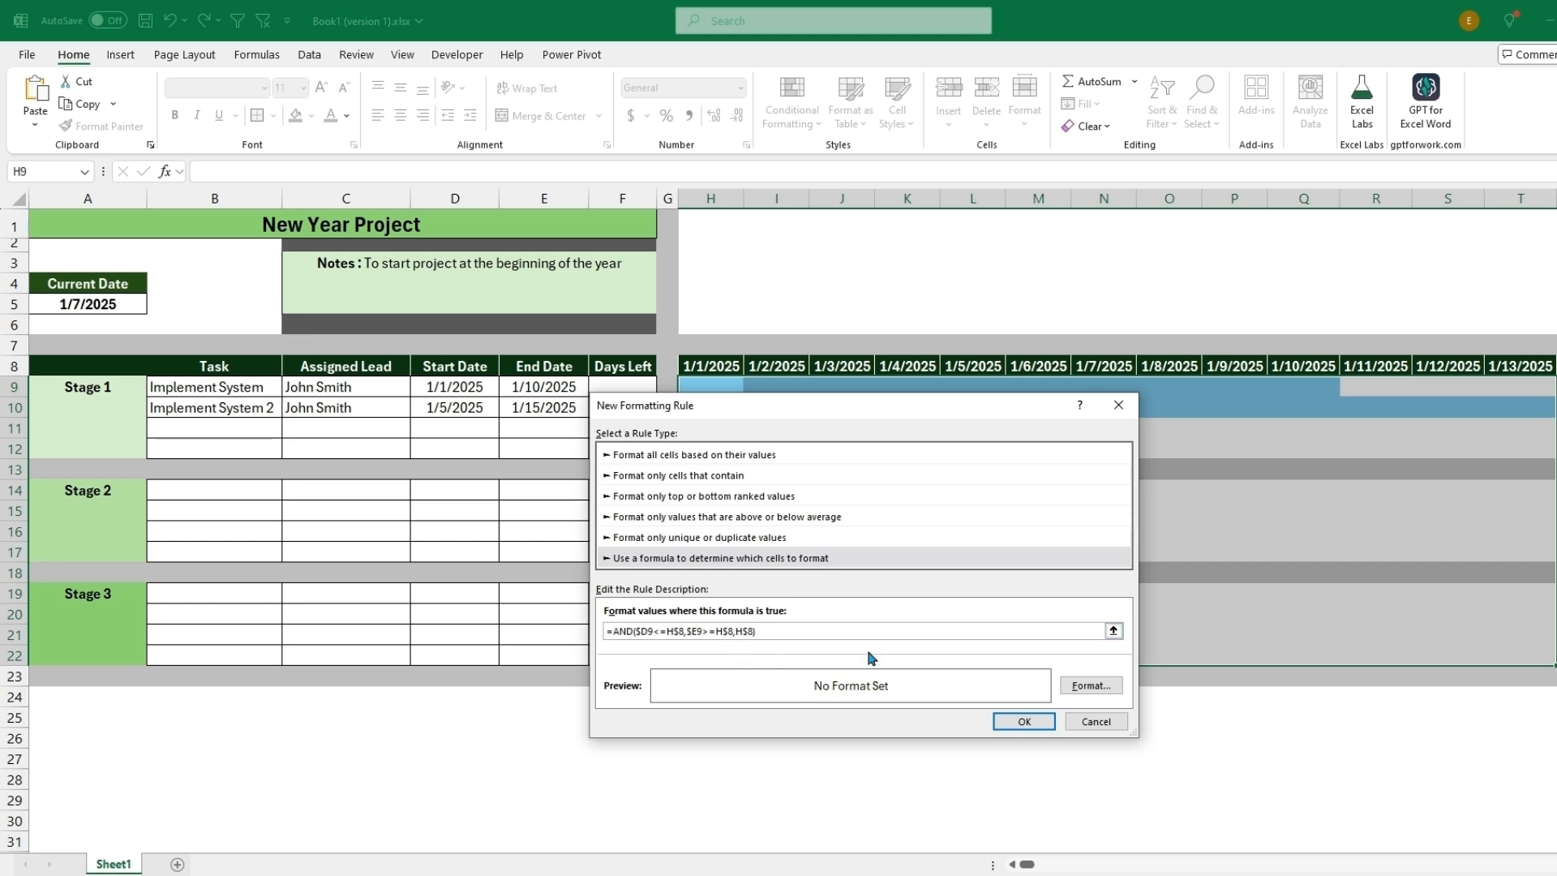
type("<$A$5")
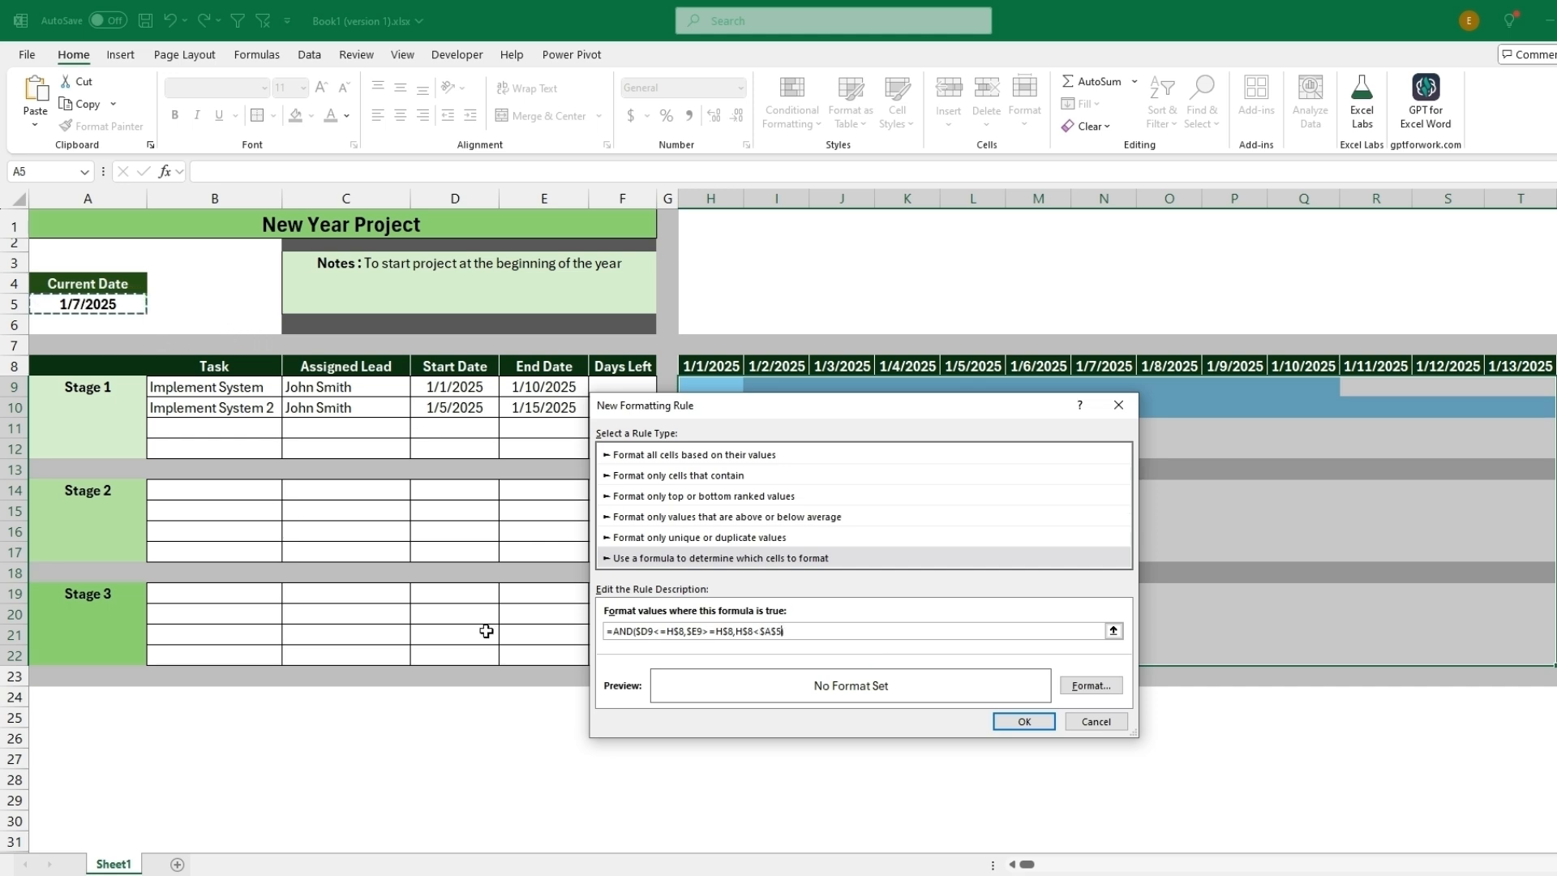
mouse_move(778, 647)
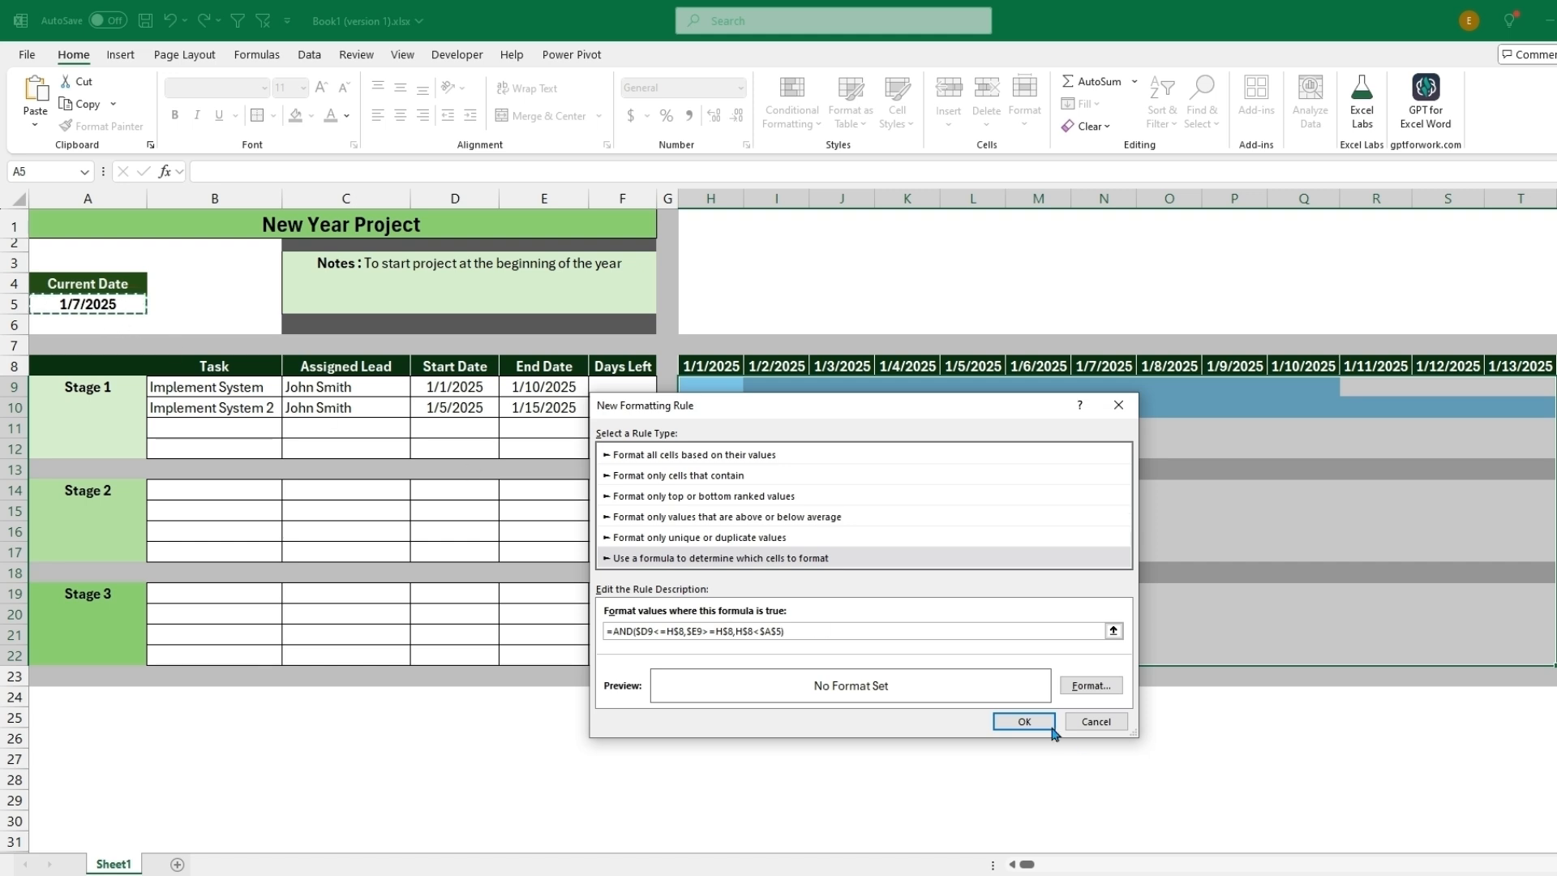
- Give the past-days rule a dark navy fill and apply it
left_click(1089, 685)
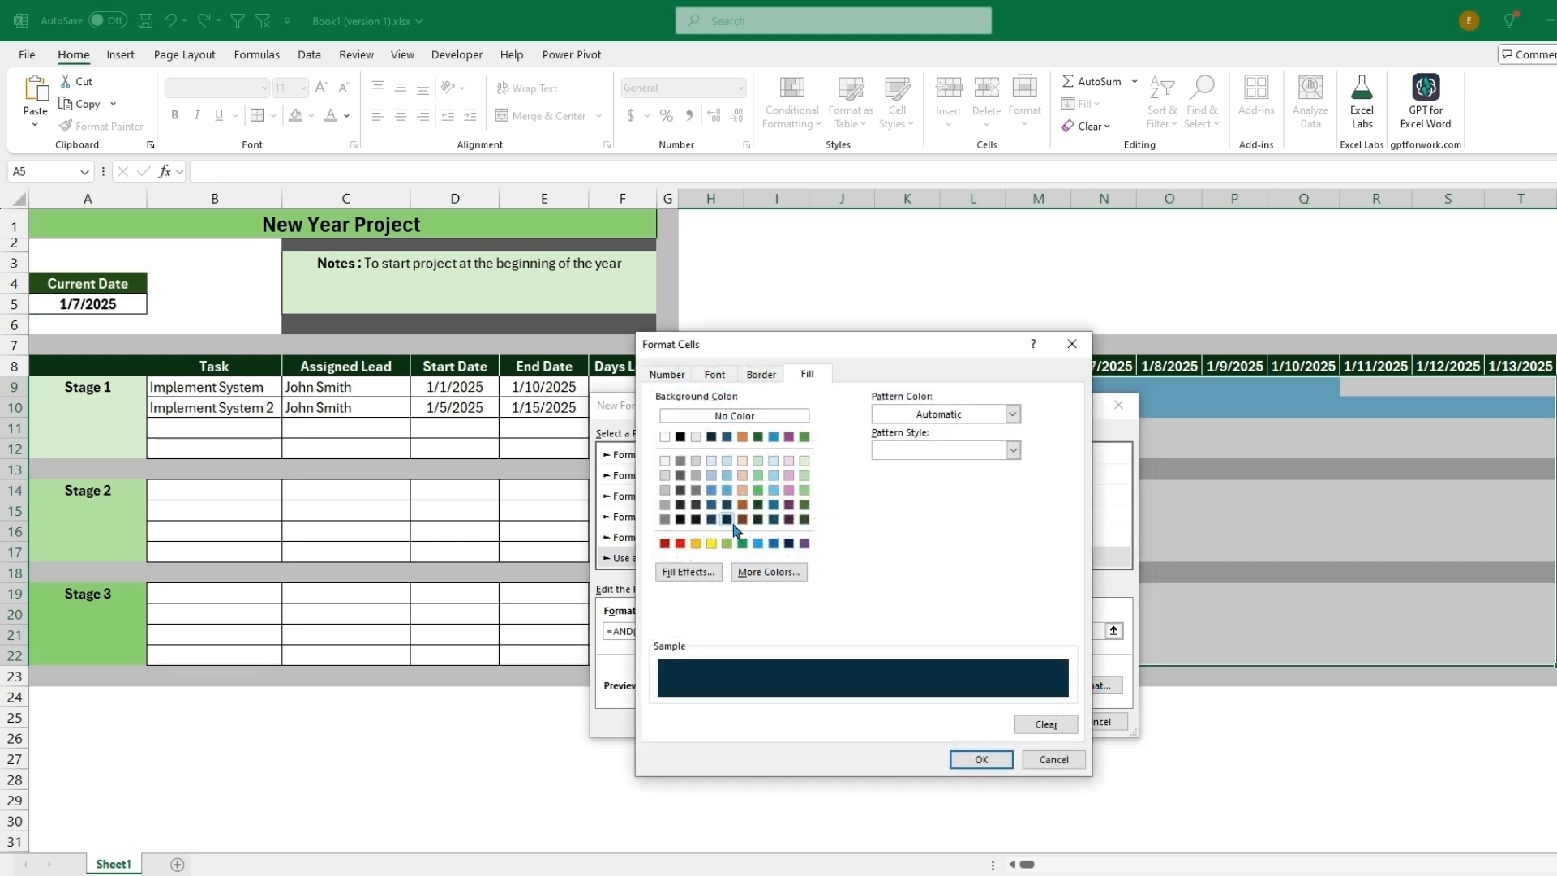
left_click(979, 759)
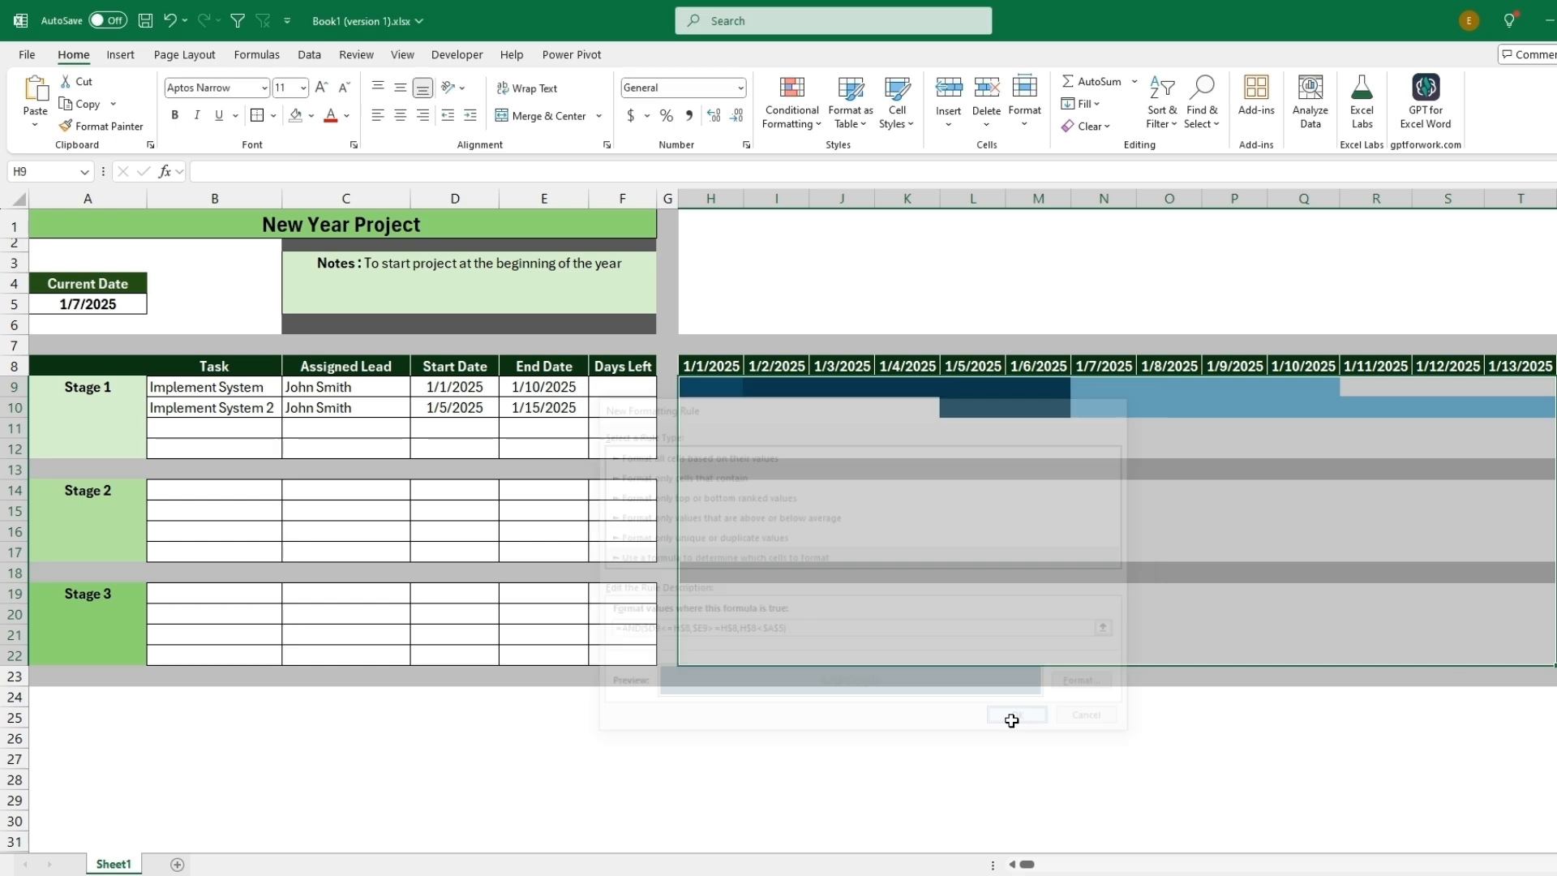
left_click(1014, 715)
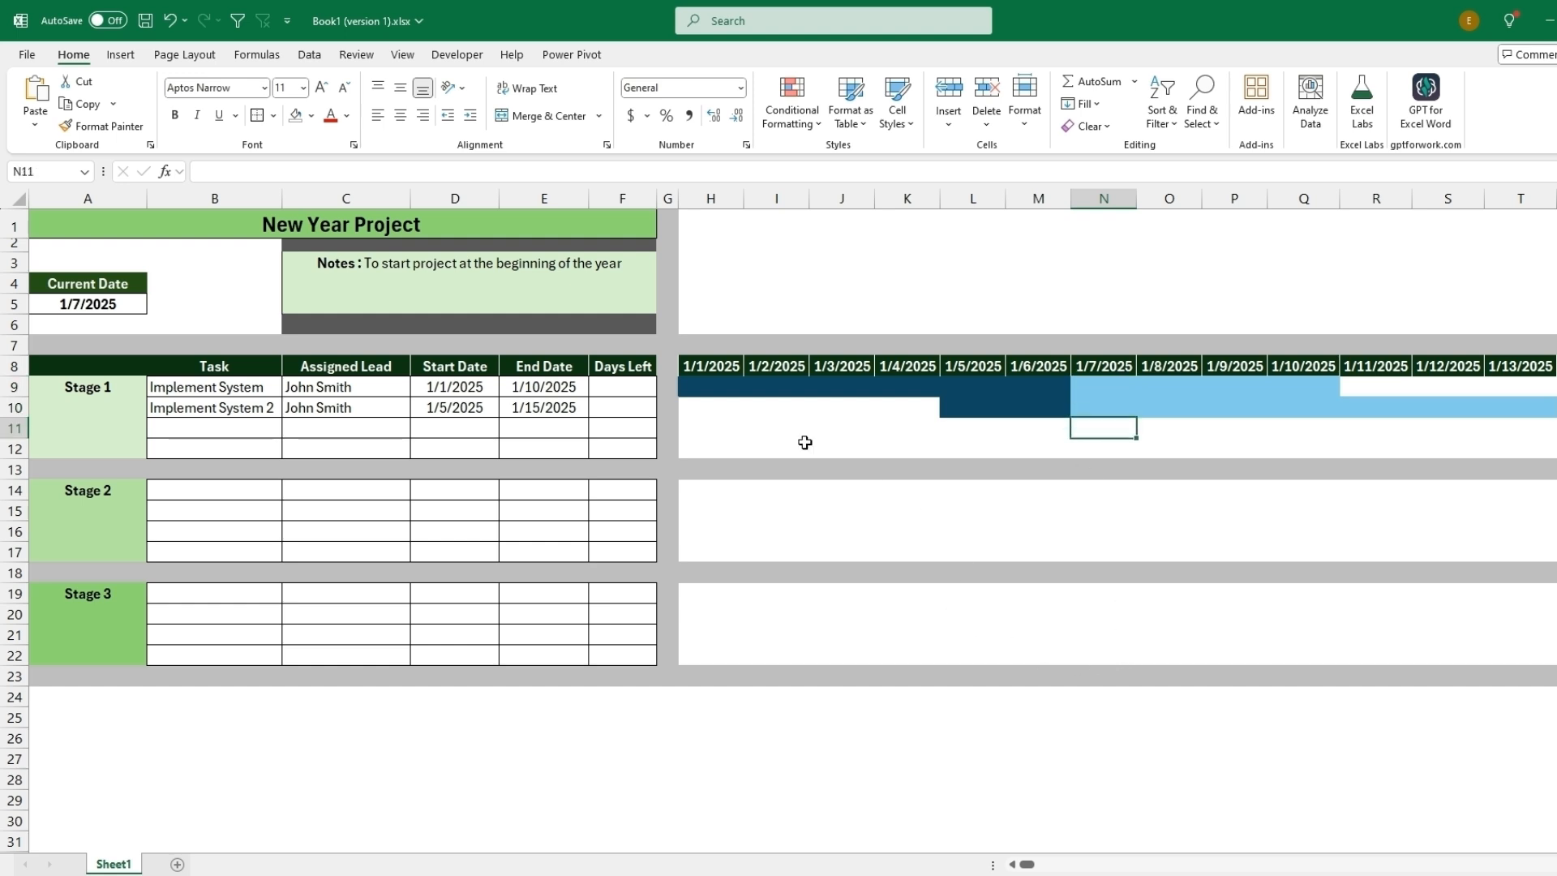
mouse_move(717, 408)
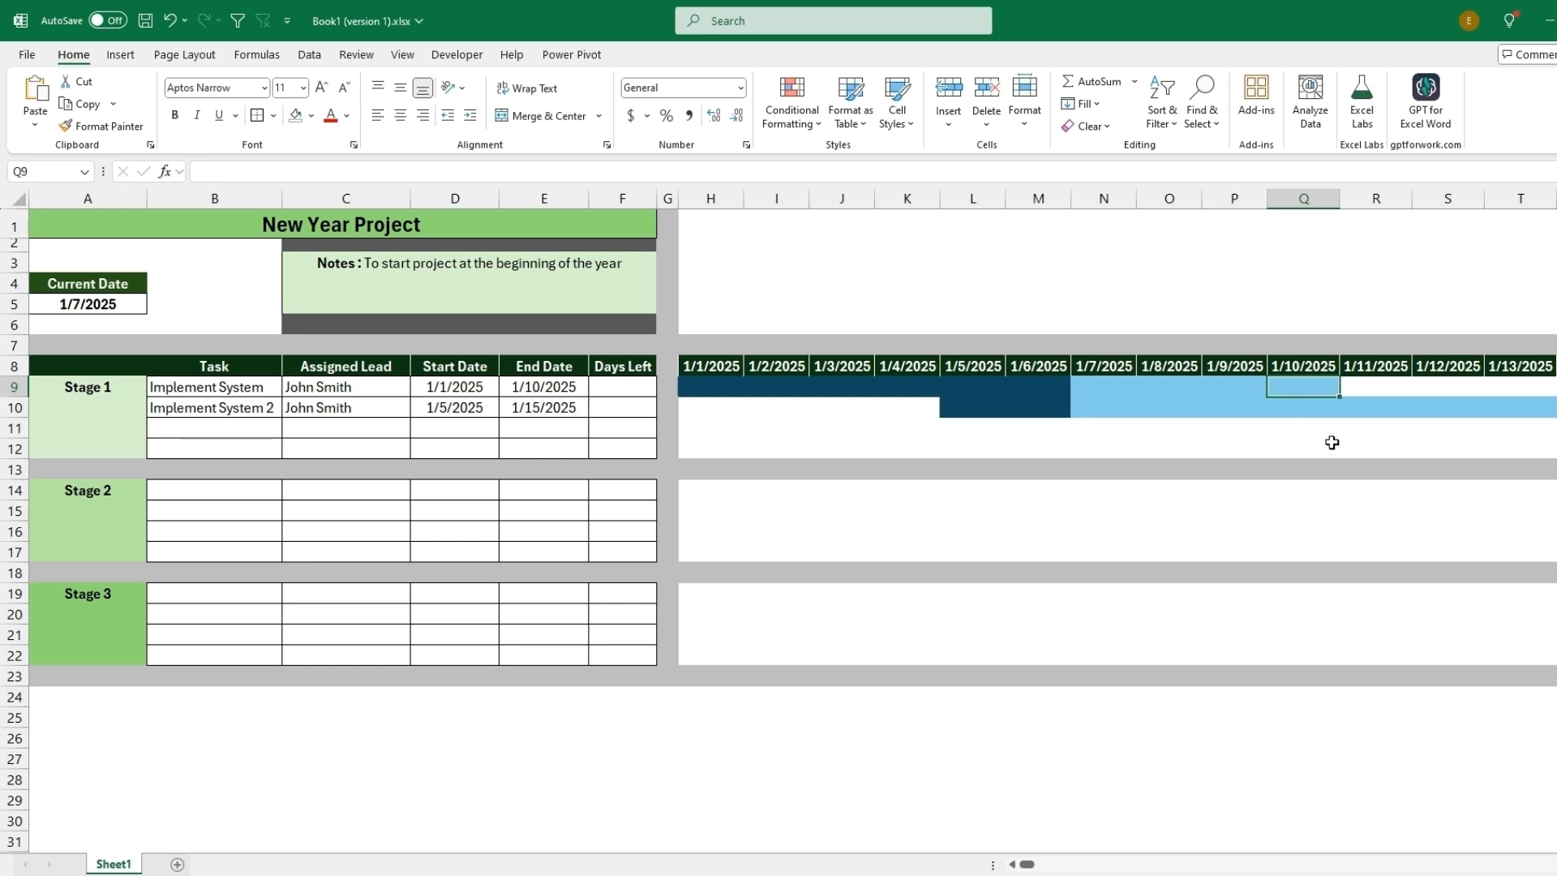
mouse_move(1333, 446)
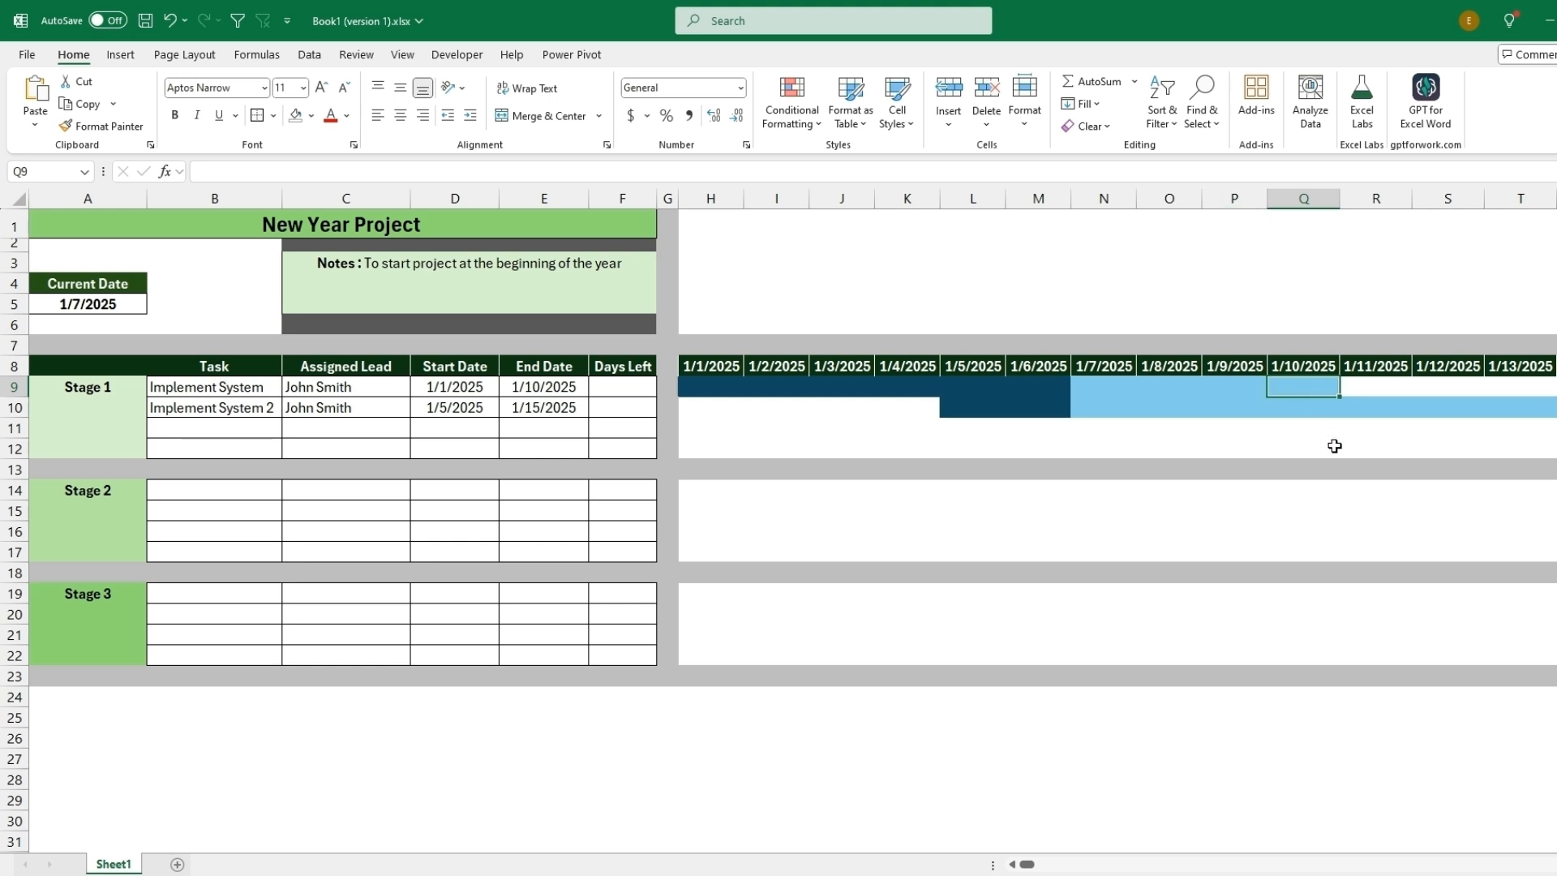
type("Need")
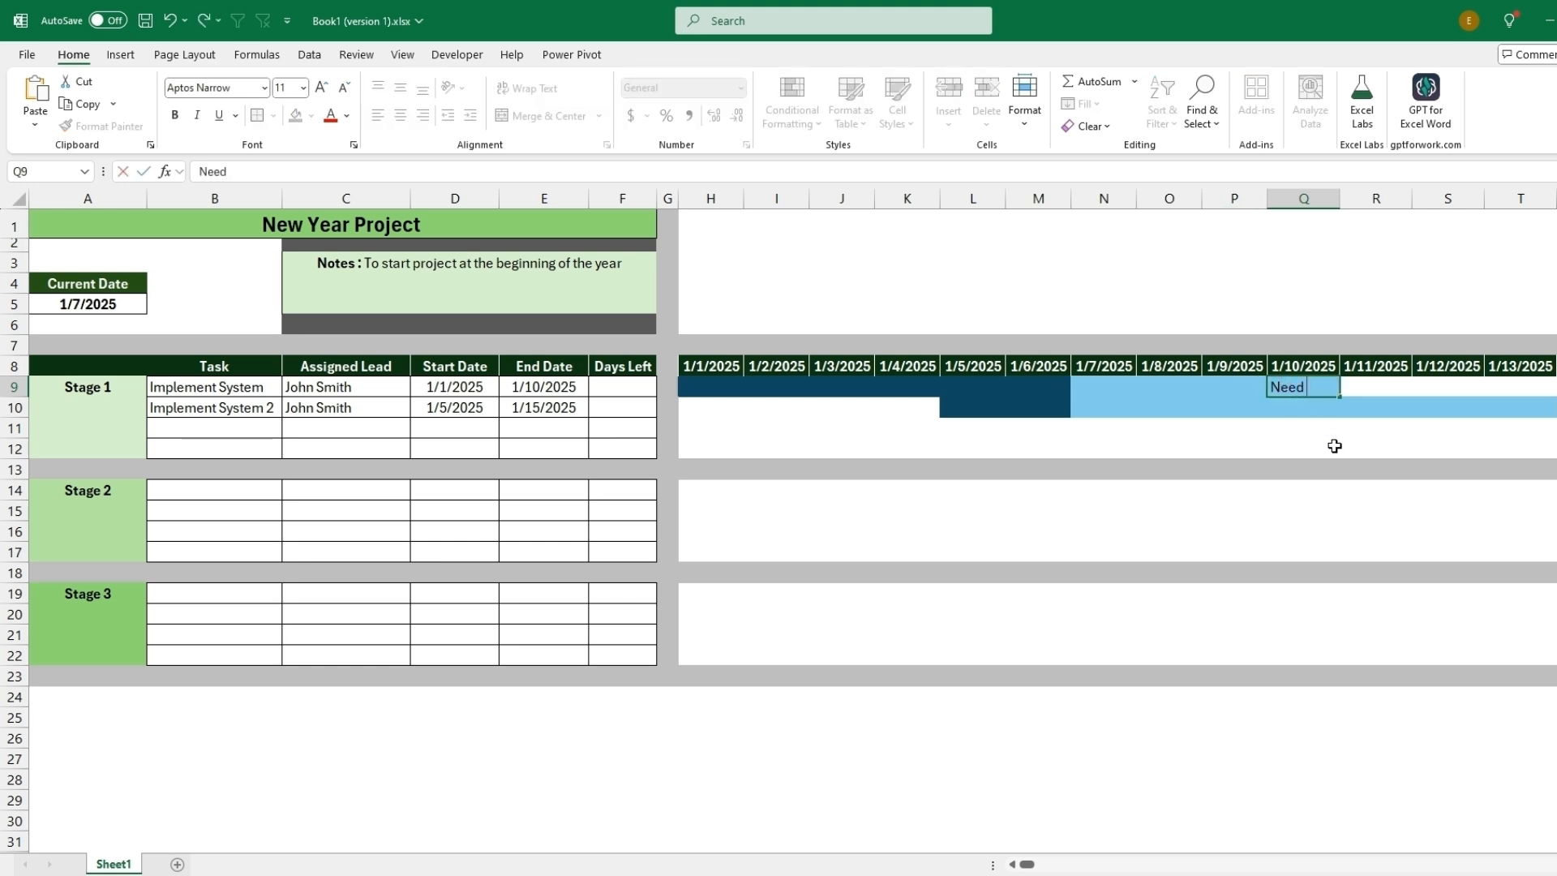
type("A Task don")
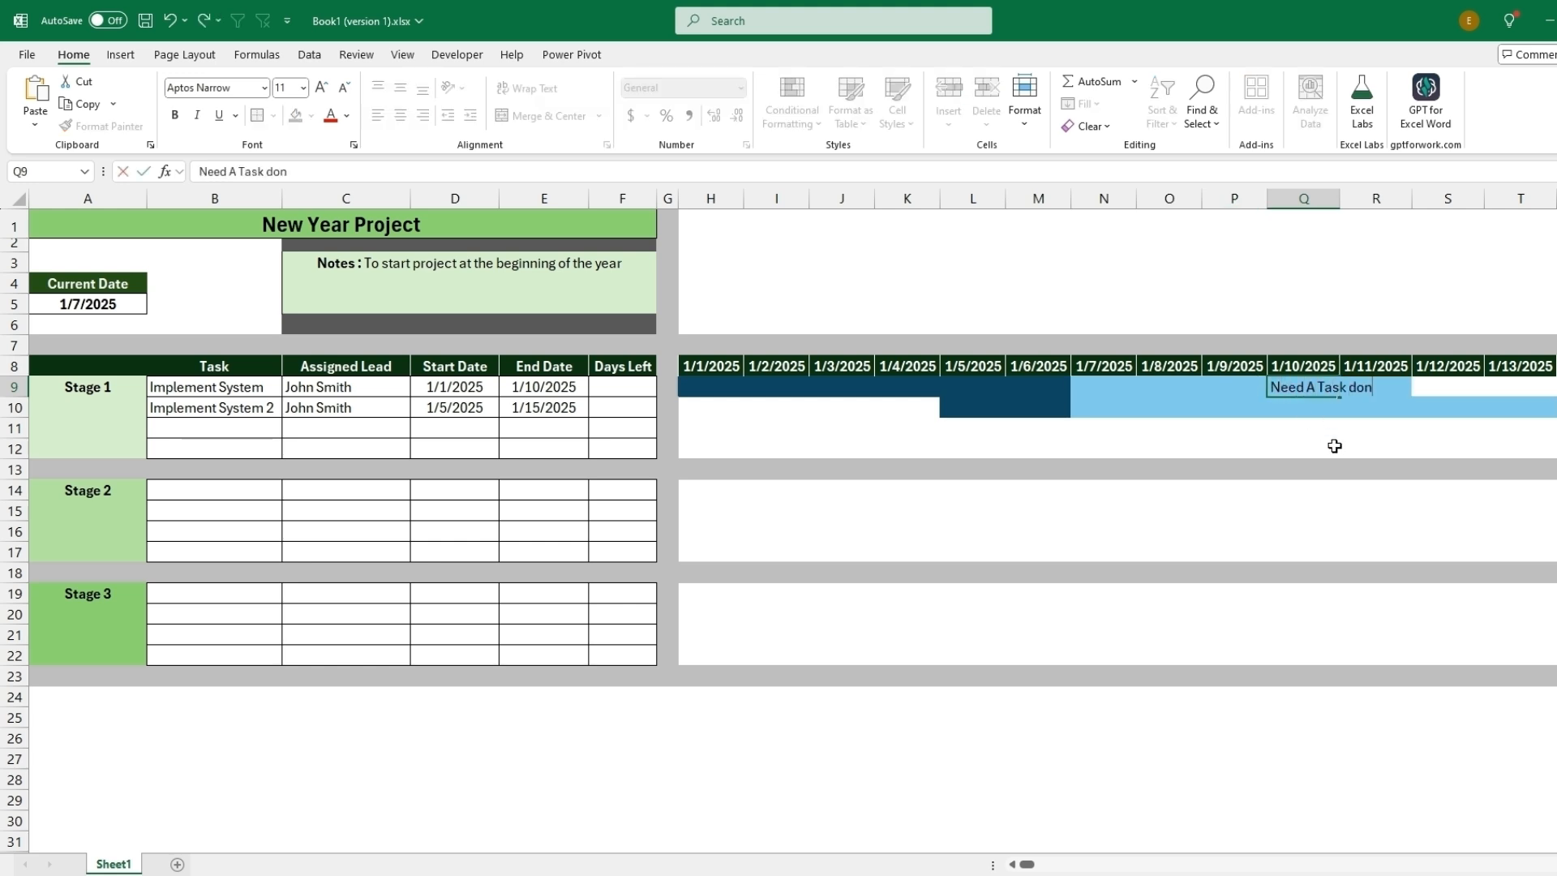
key("enter")
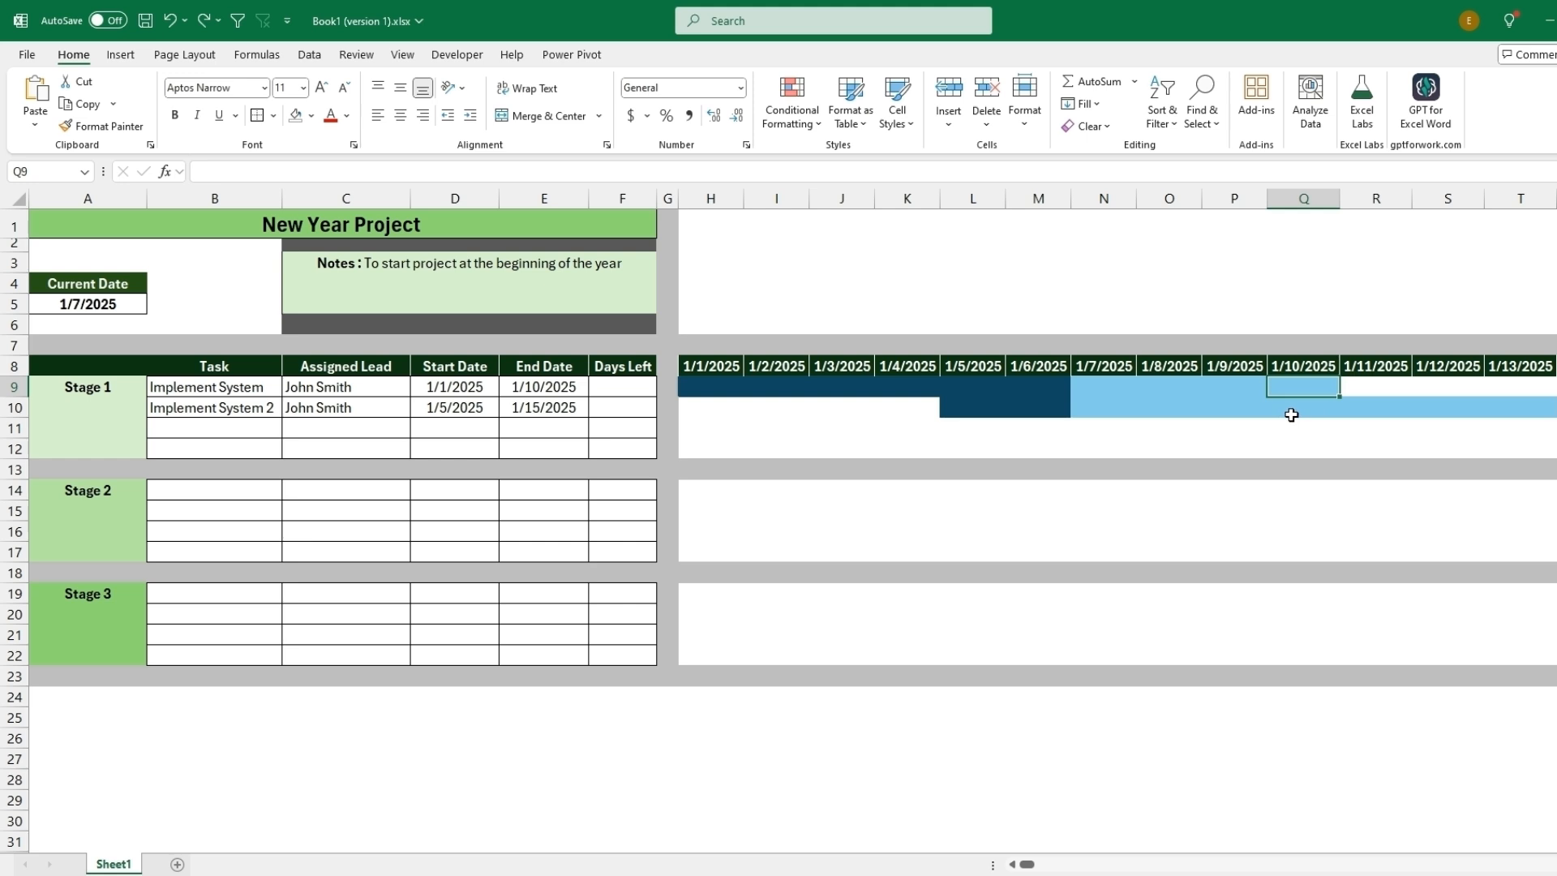
mouse_move(1241, 403)
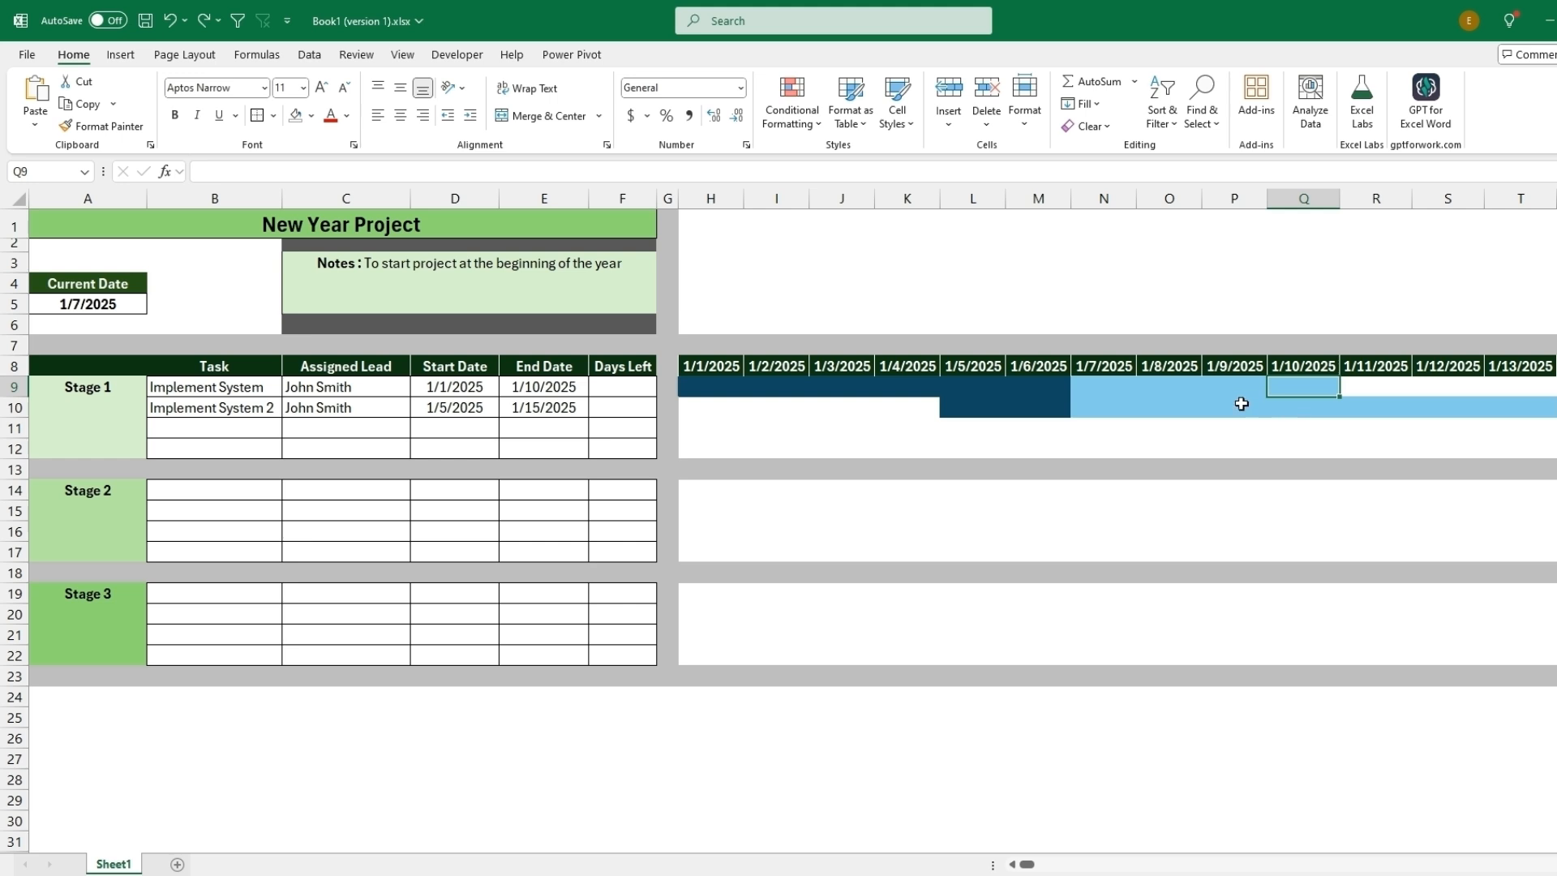
mouse_move(1187, 381)
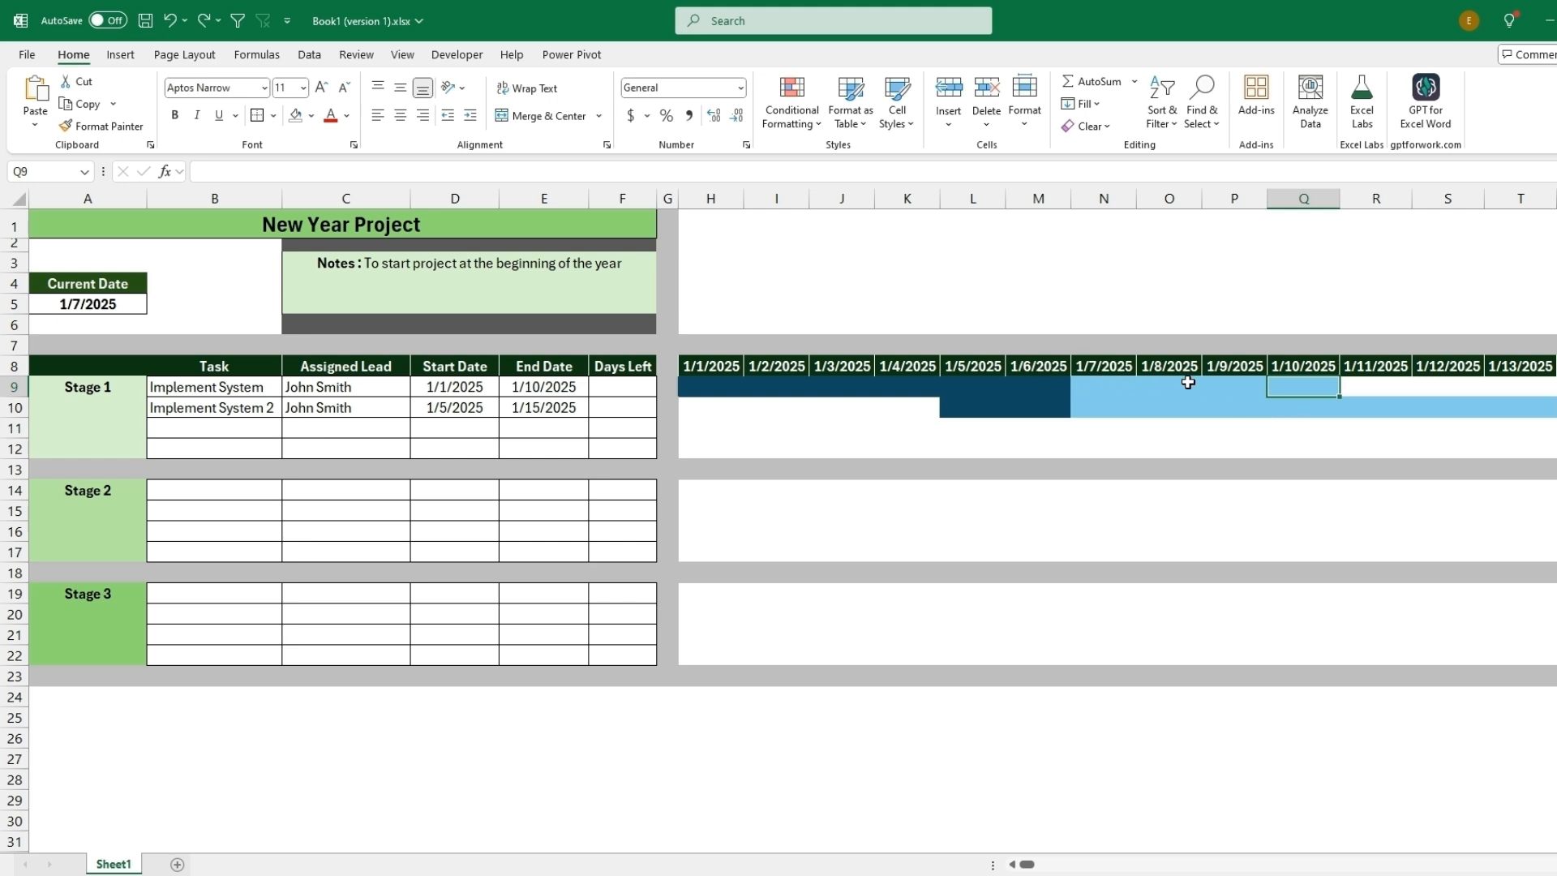
mouse_move(1130, 379)
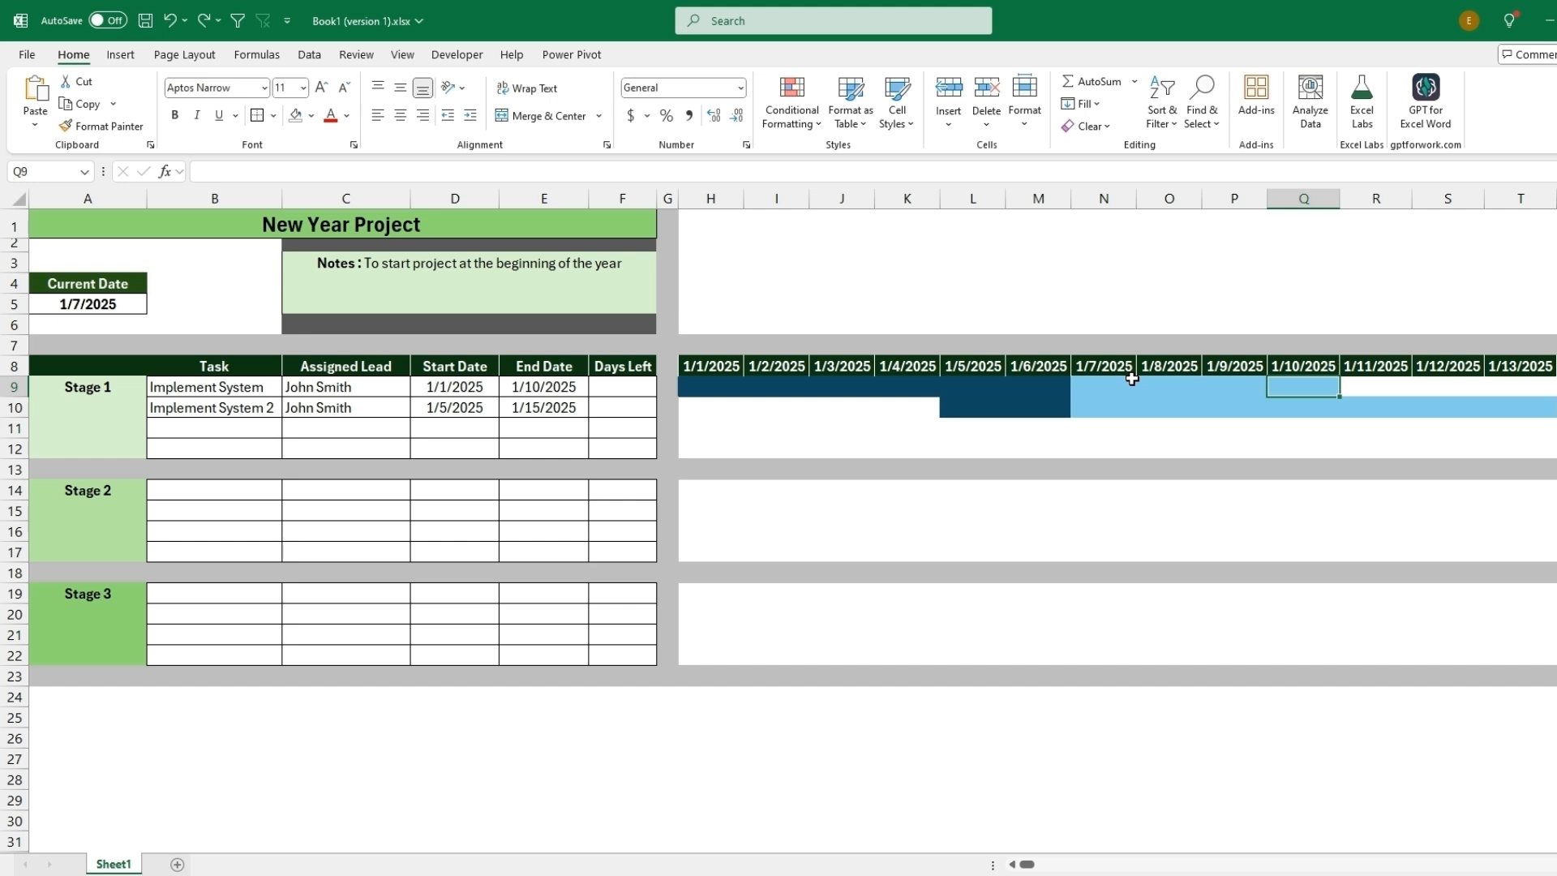
- Create a formula rule =AND($D9<=H$8,$E9>=H$8,H$8=$A$5) on the timeline grid
left_click_drag(1132, 380, 1331, 536)
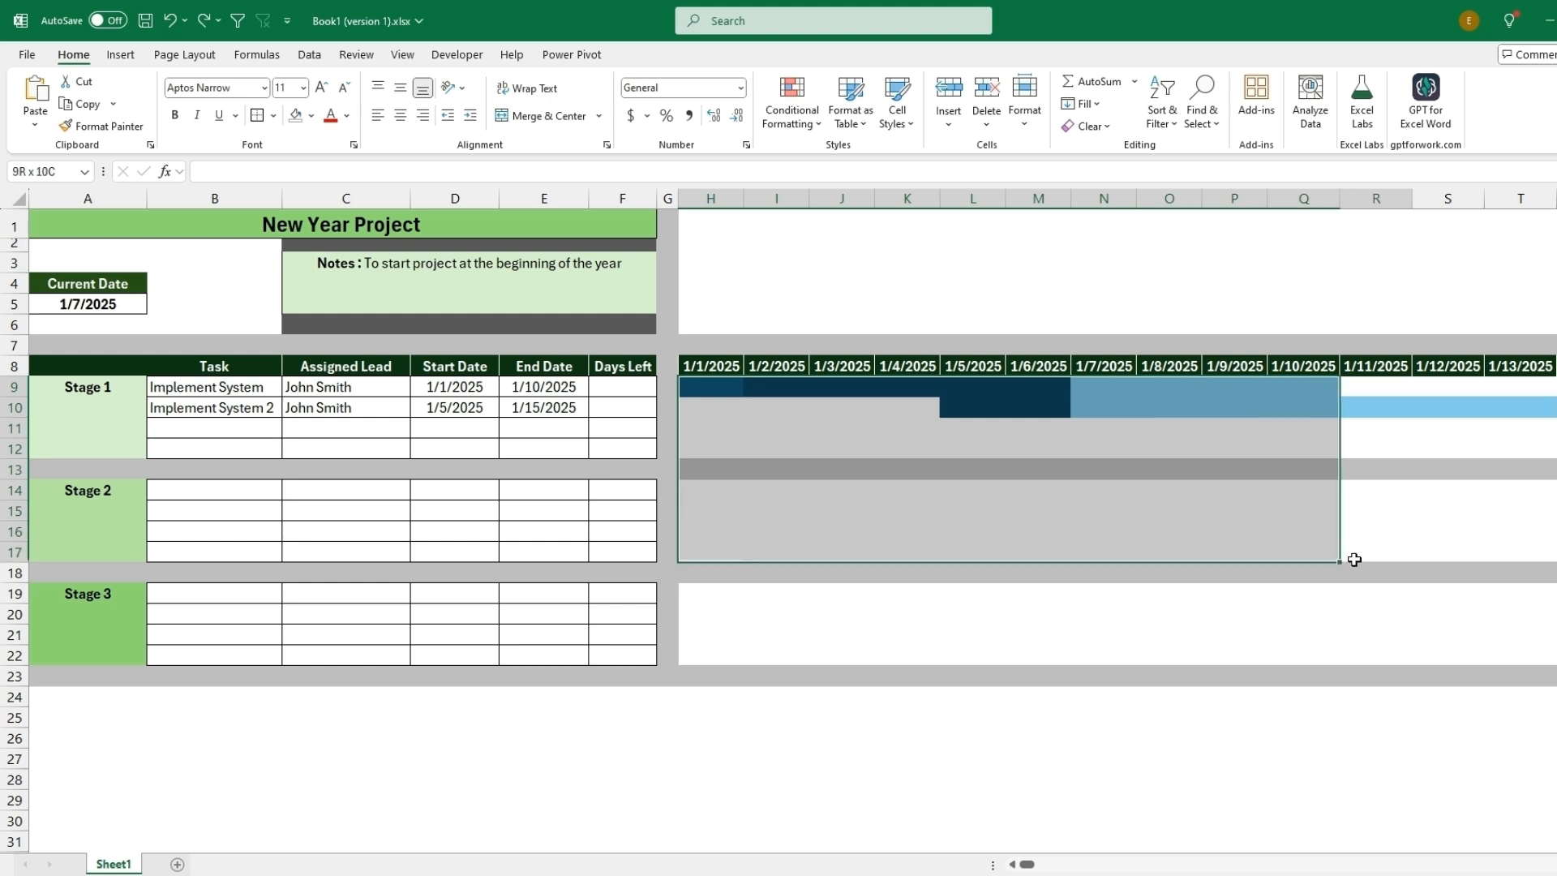
left_click(790, 99)
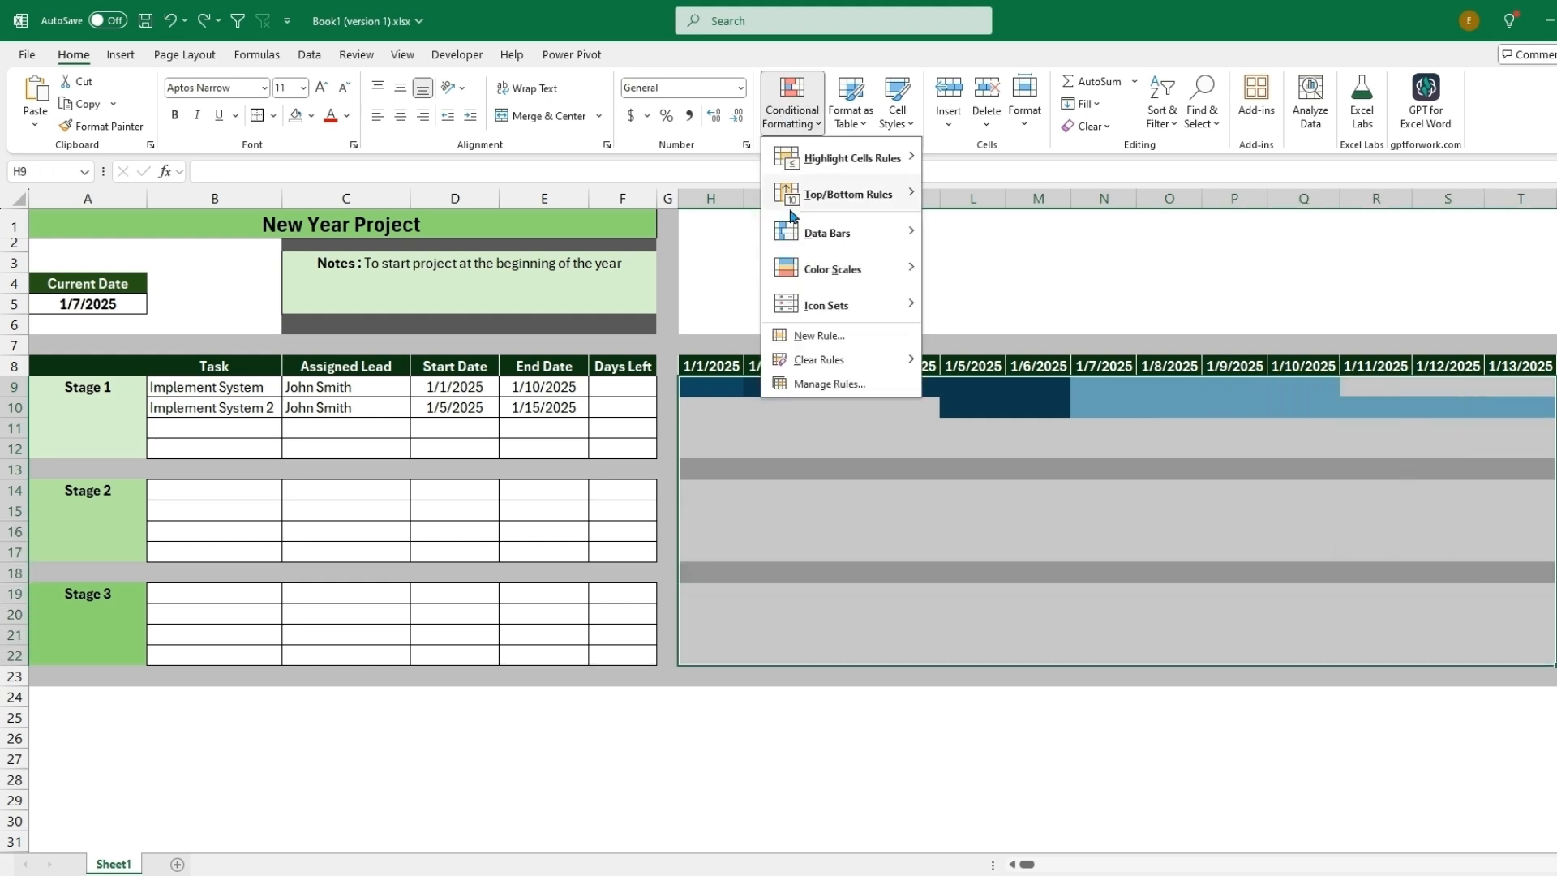
left_click(817, 335)
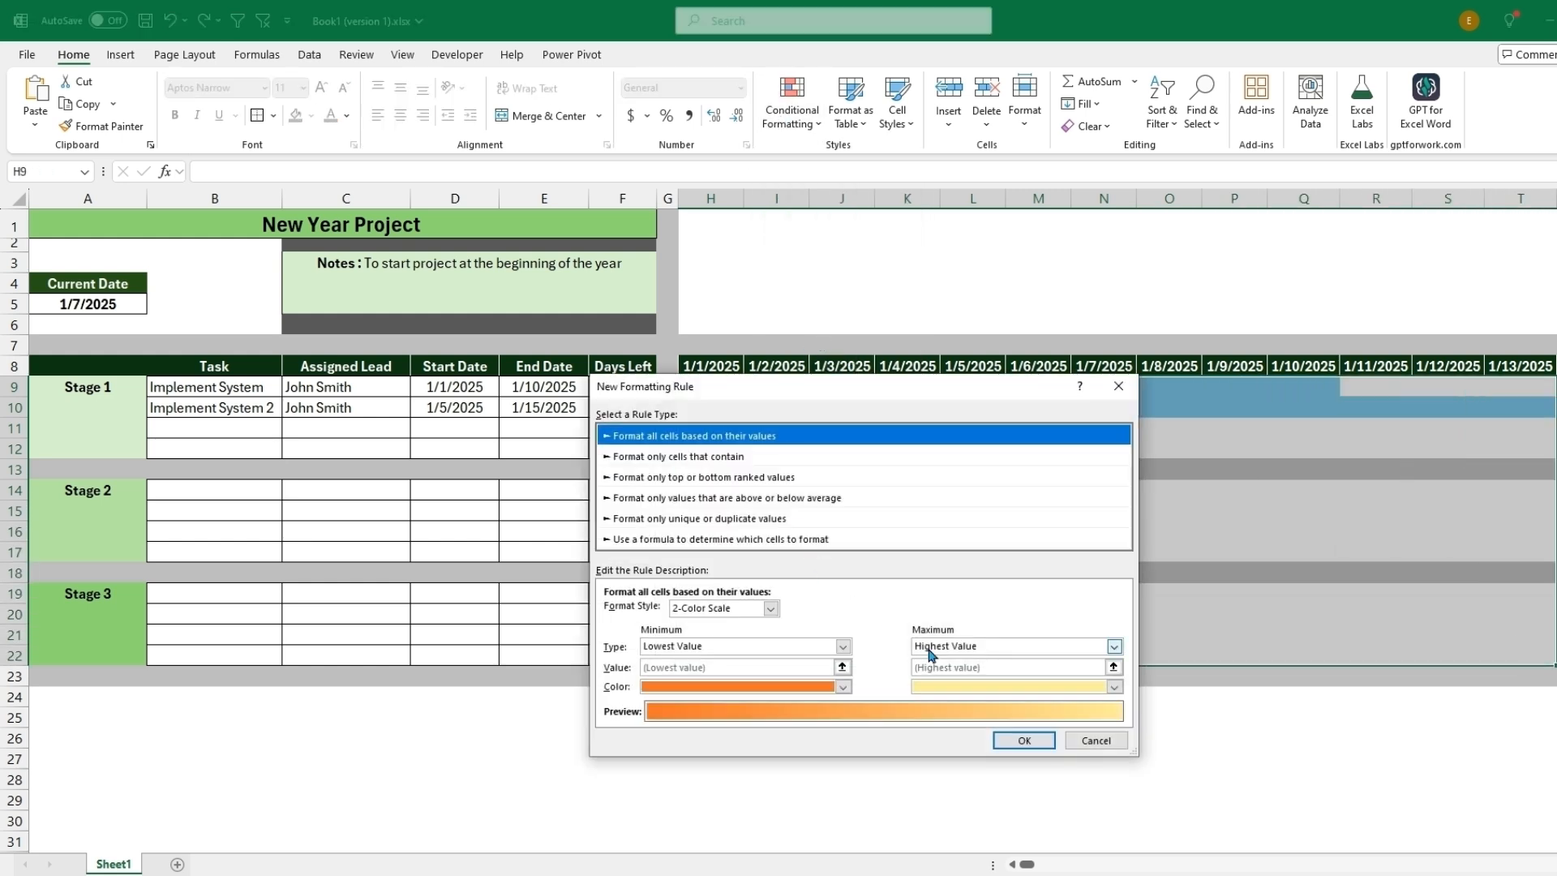
left_click(717, 539)
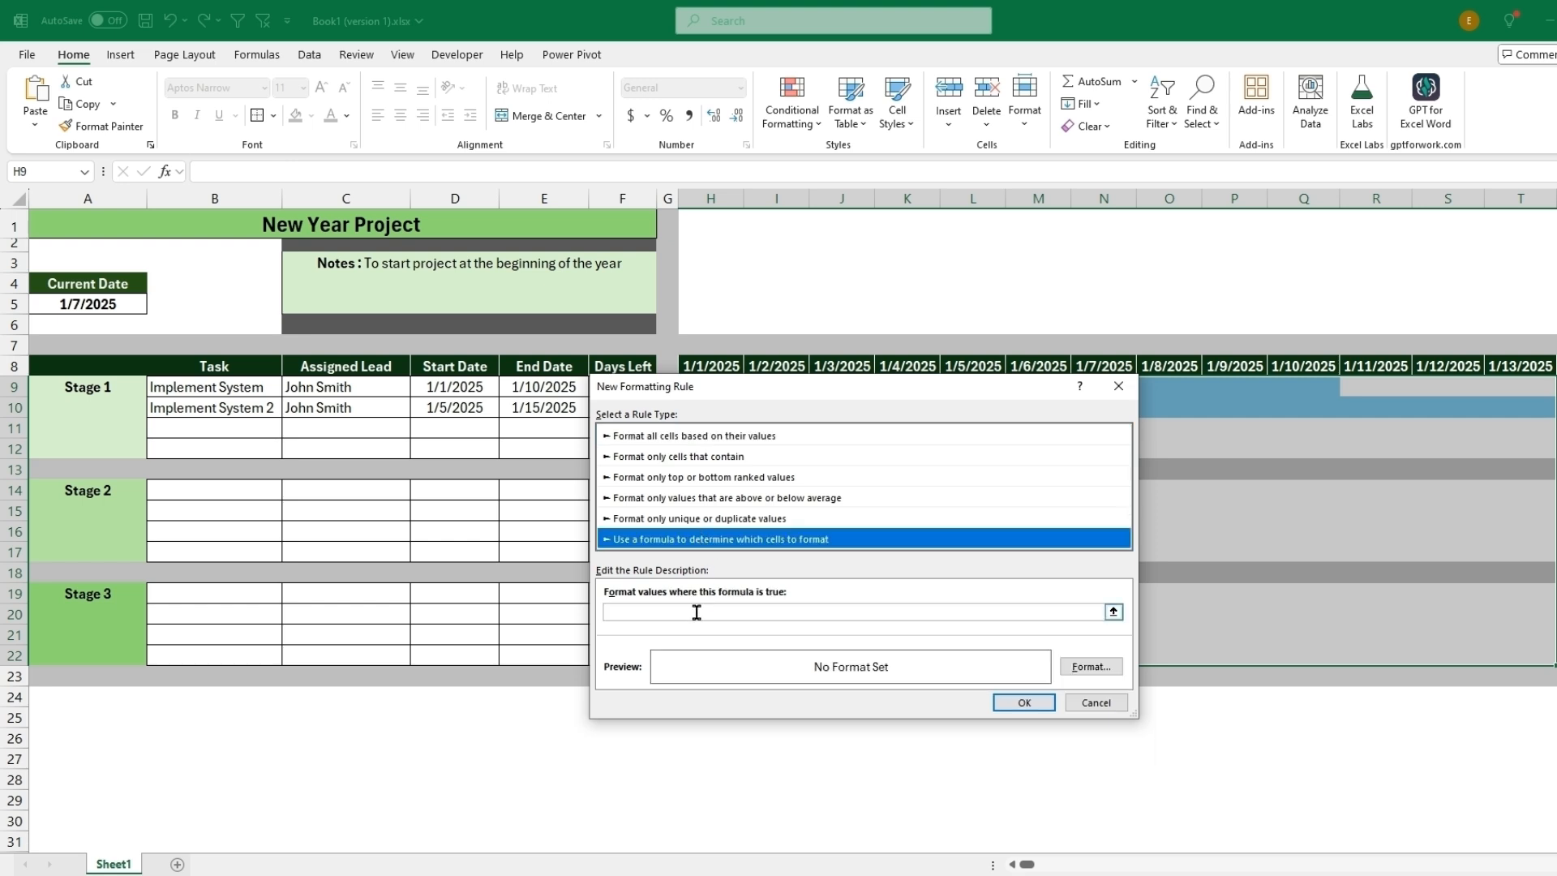
type("=AND($D9<=H$8,$E9>=H$8)")
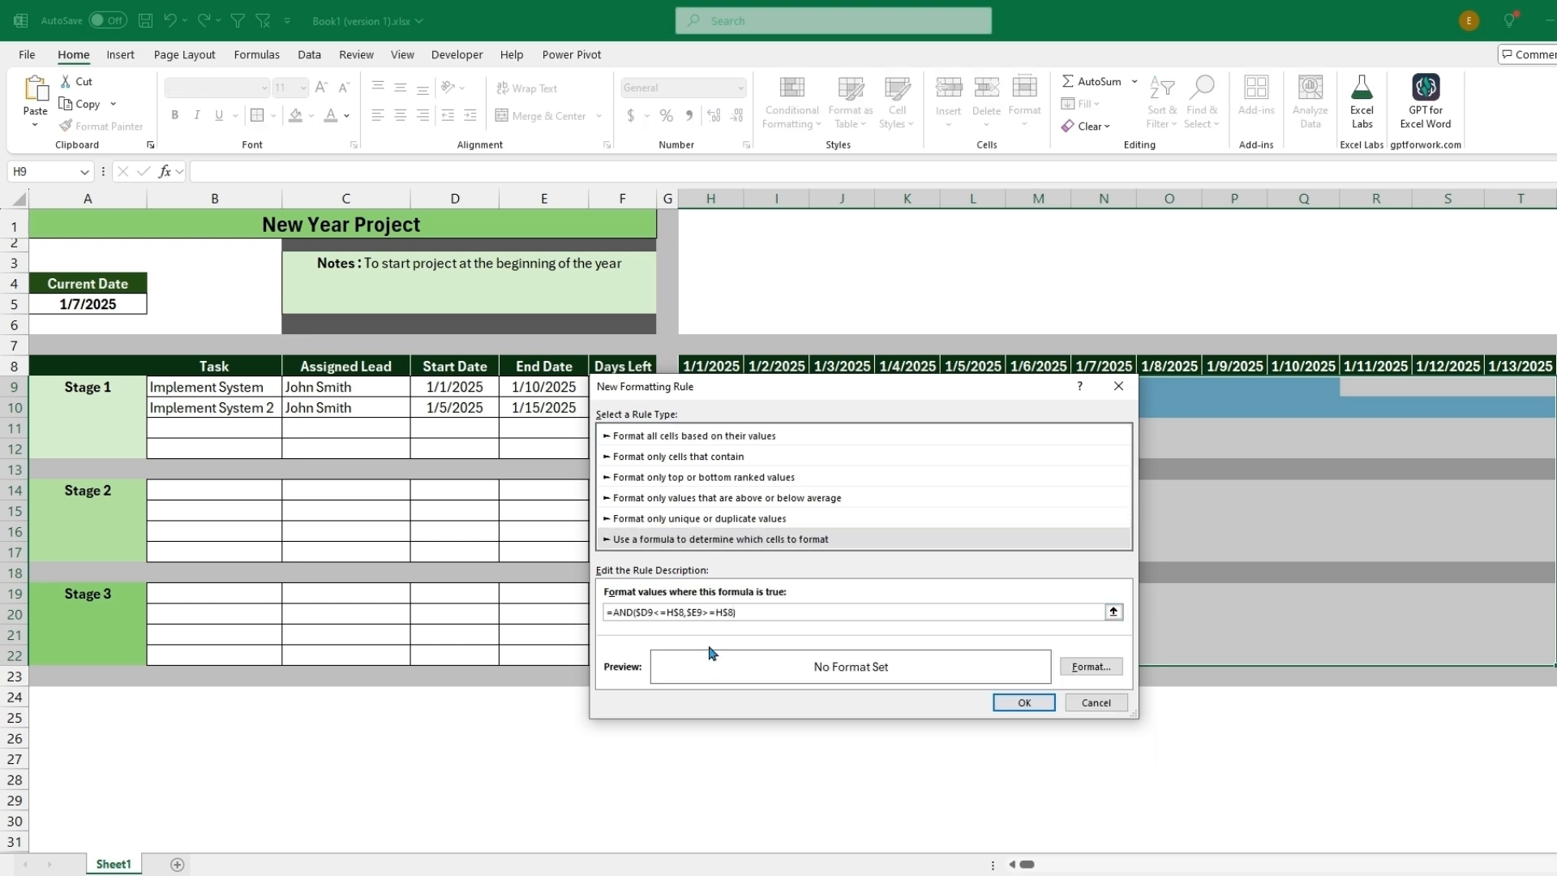
mouse_move(748, 647)
type(",")
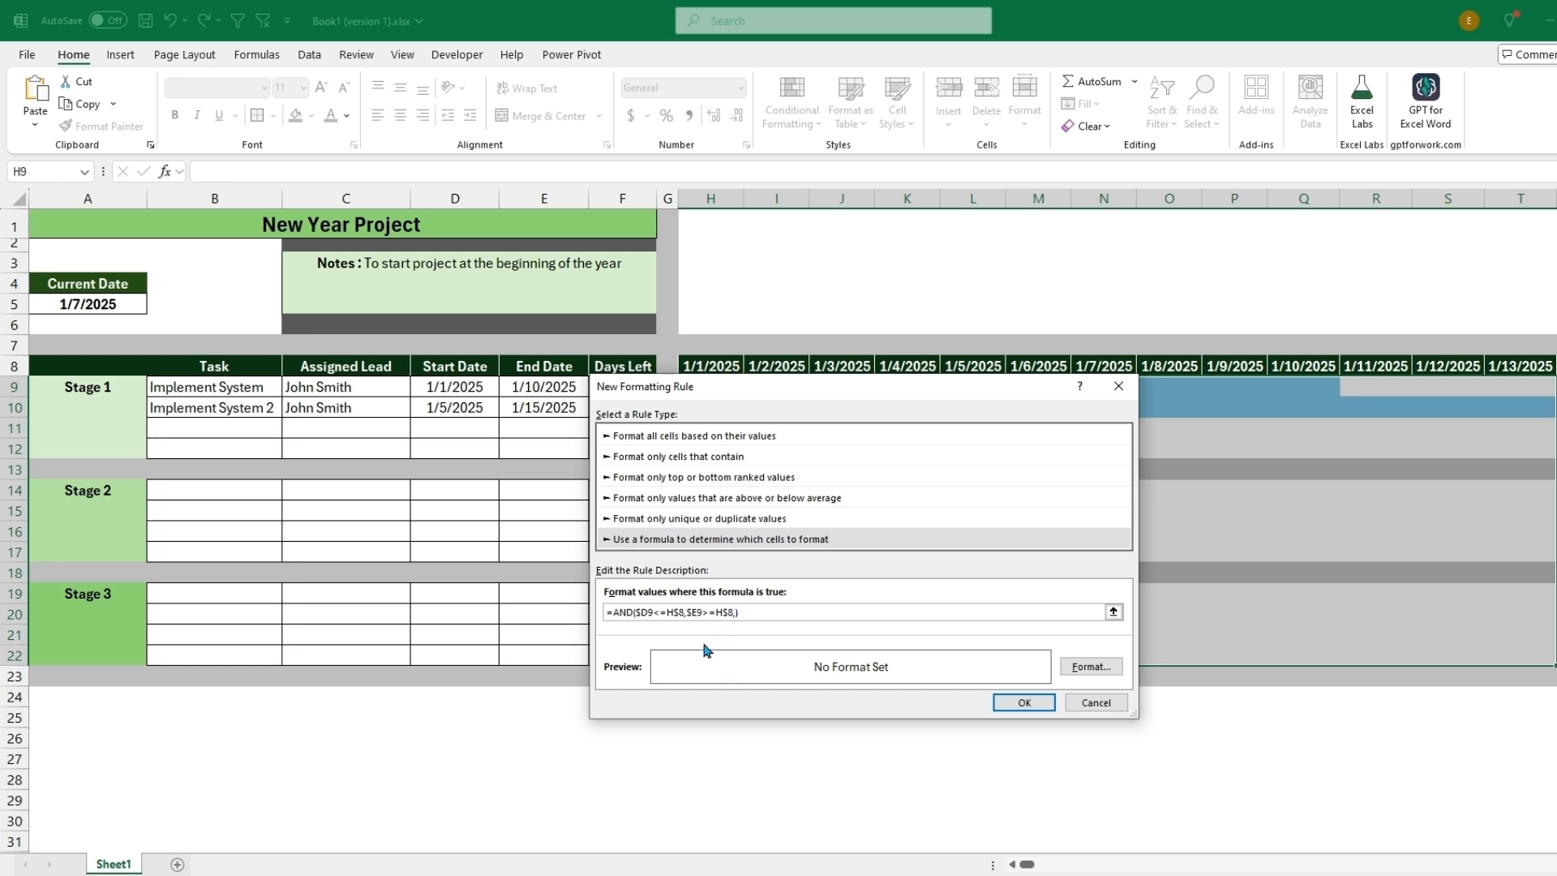
mouse_move(837, 357)
type("H$8=")
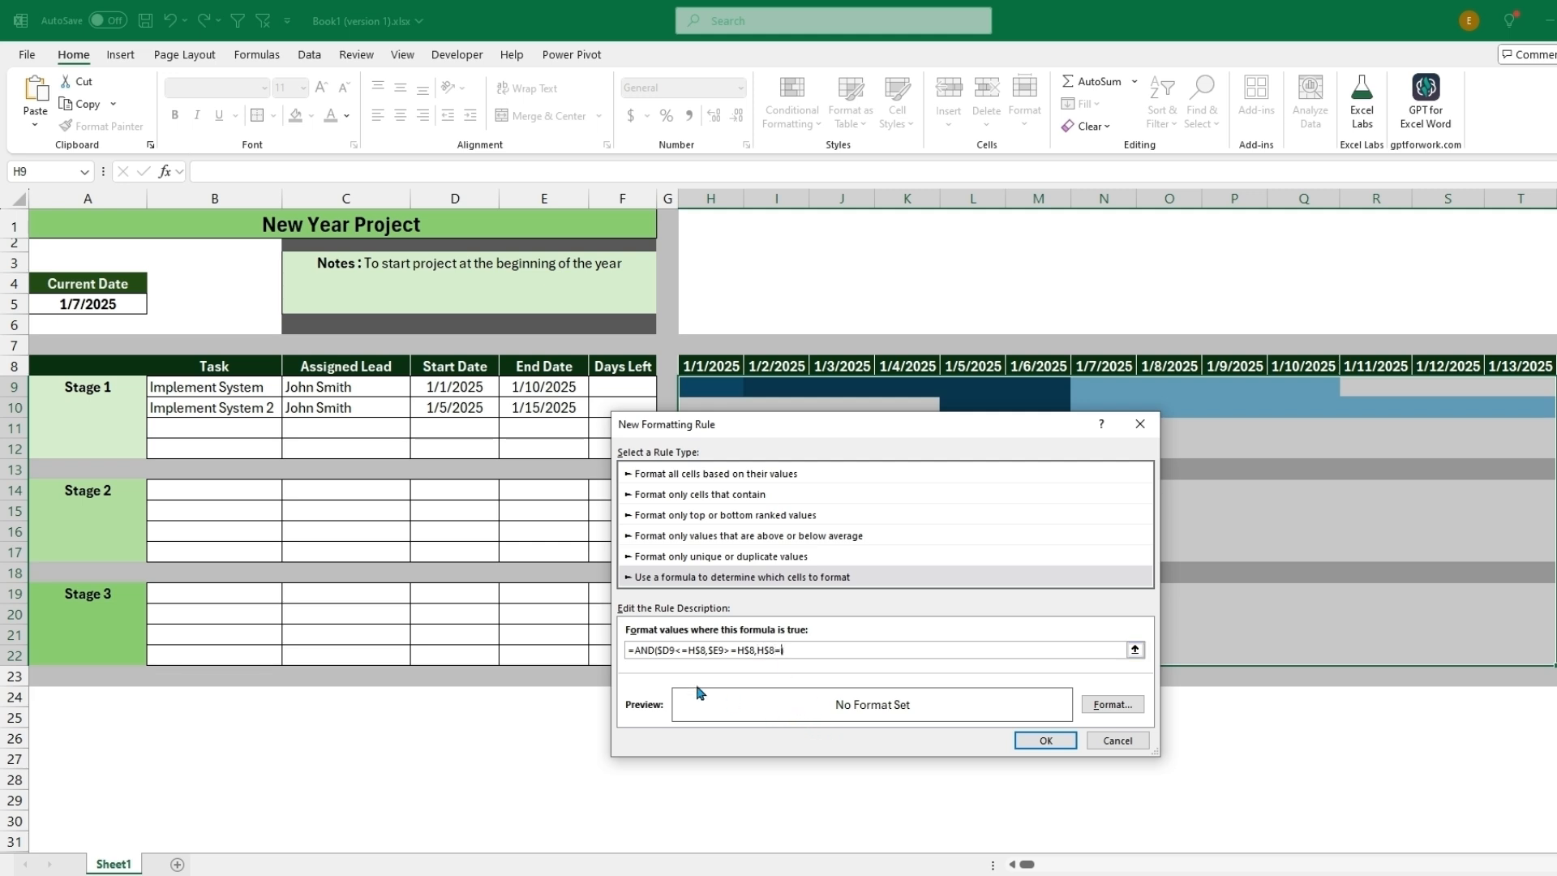
left_click(87, 304)
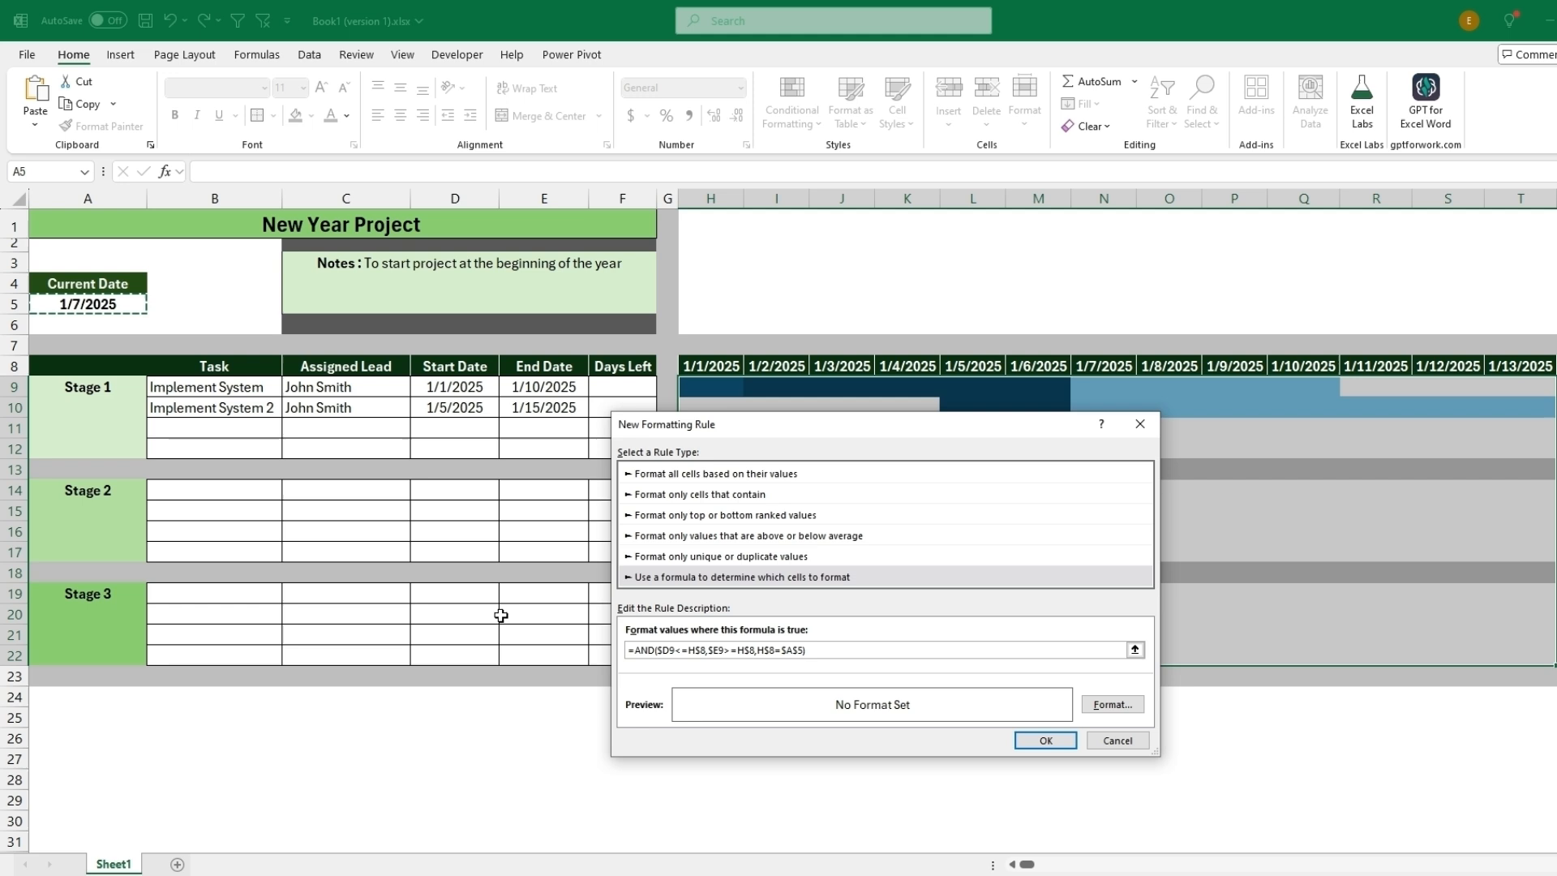
- Give the today rule a red fill and apply it
left_click(1111, 704)
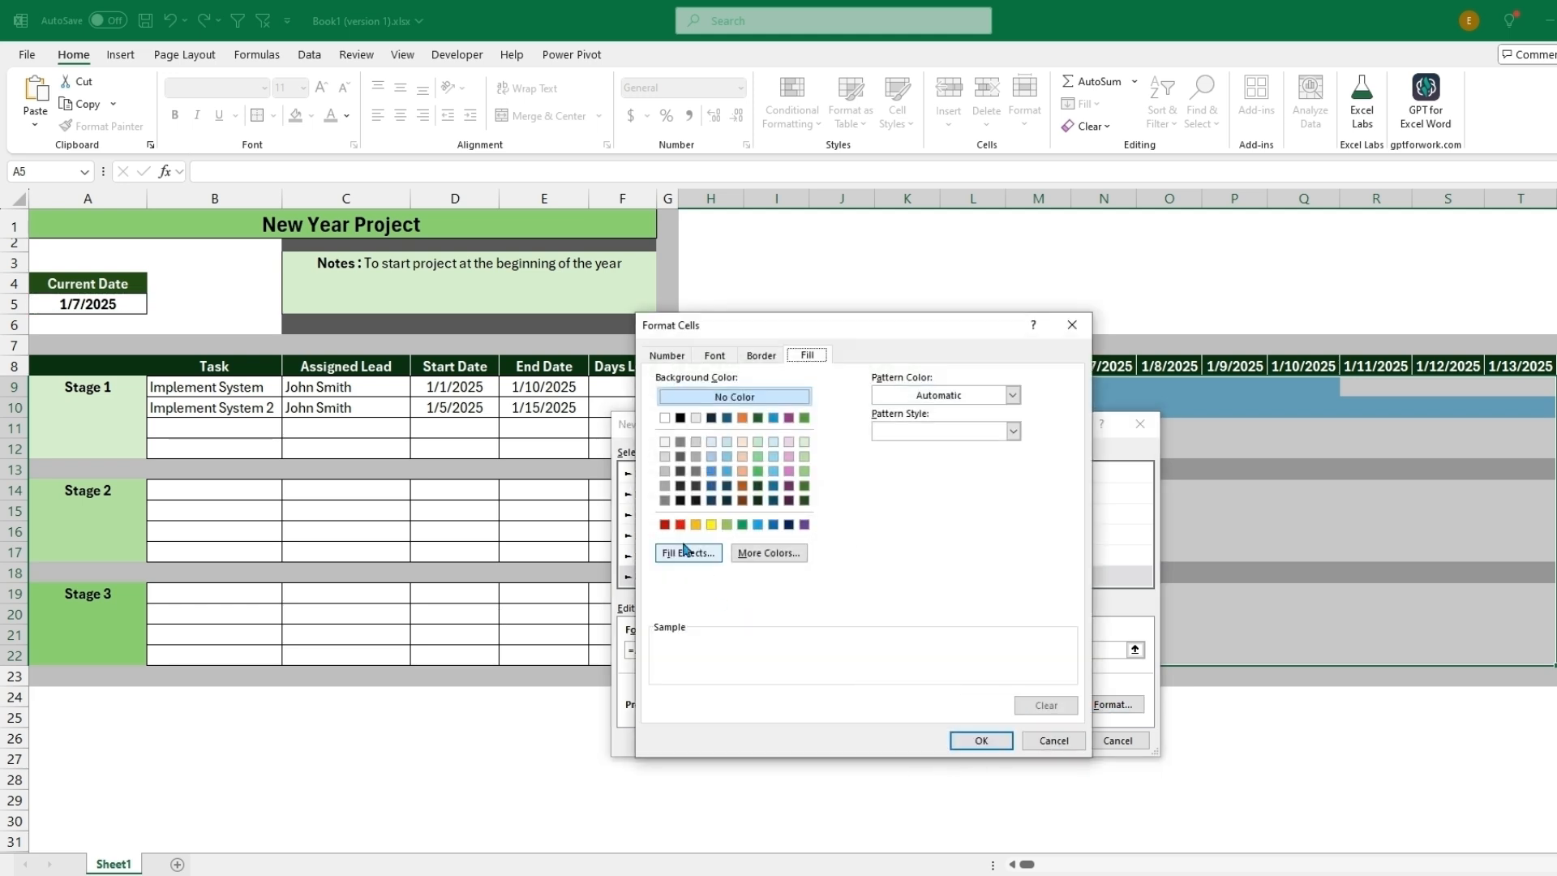
left_click(679, 525)
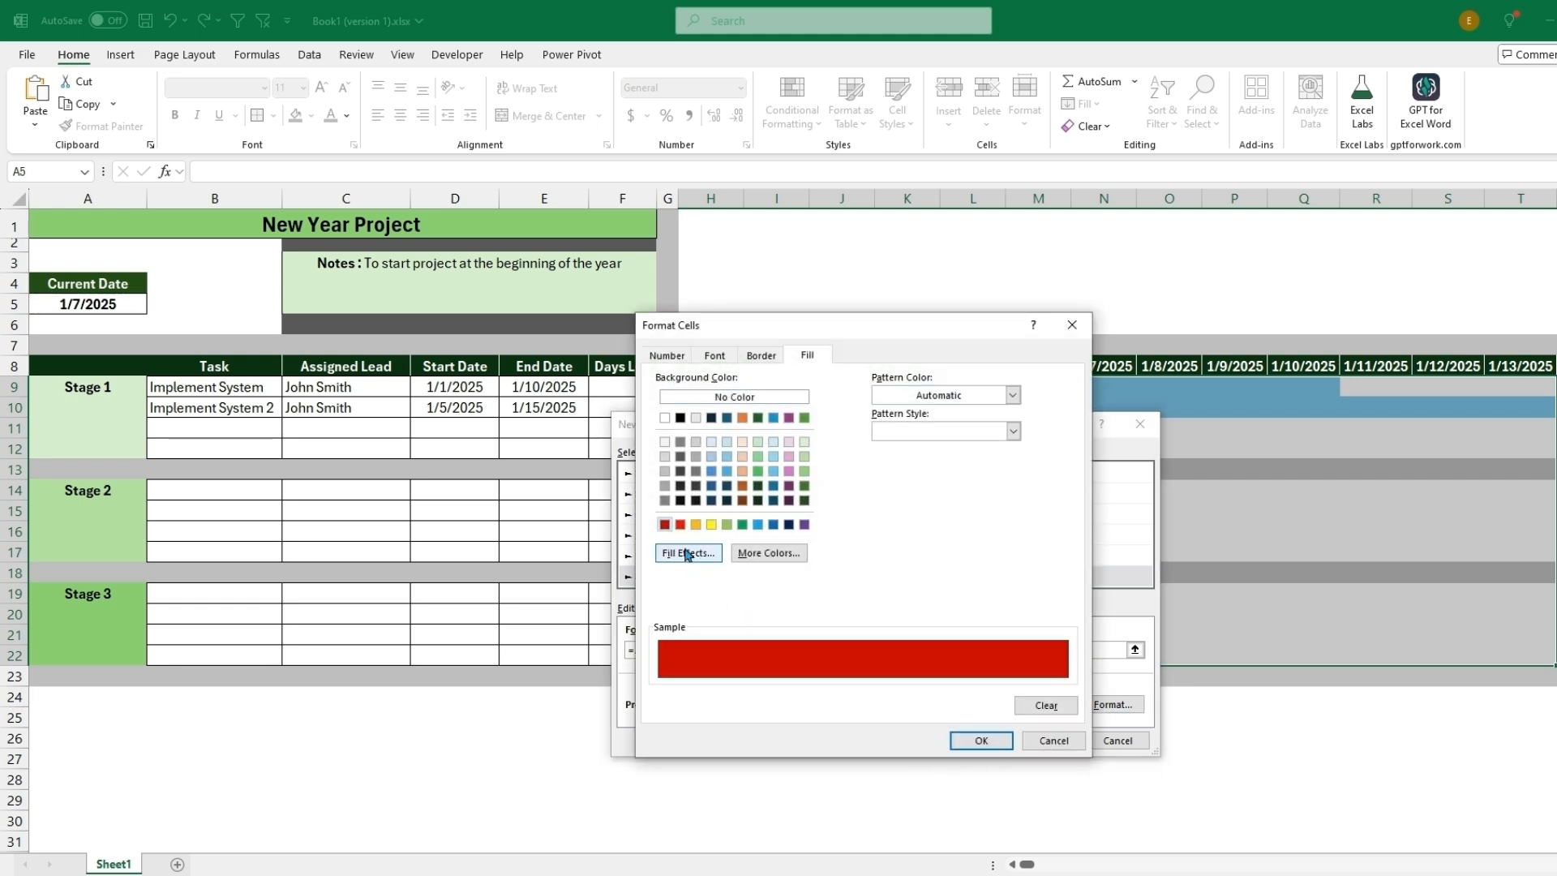
left_click(979, 739)
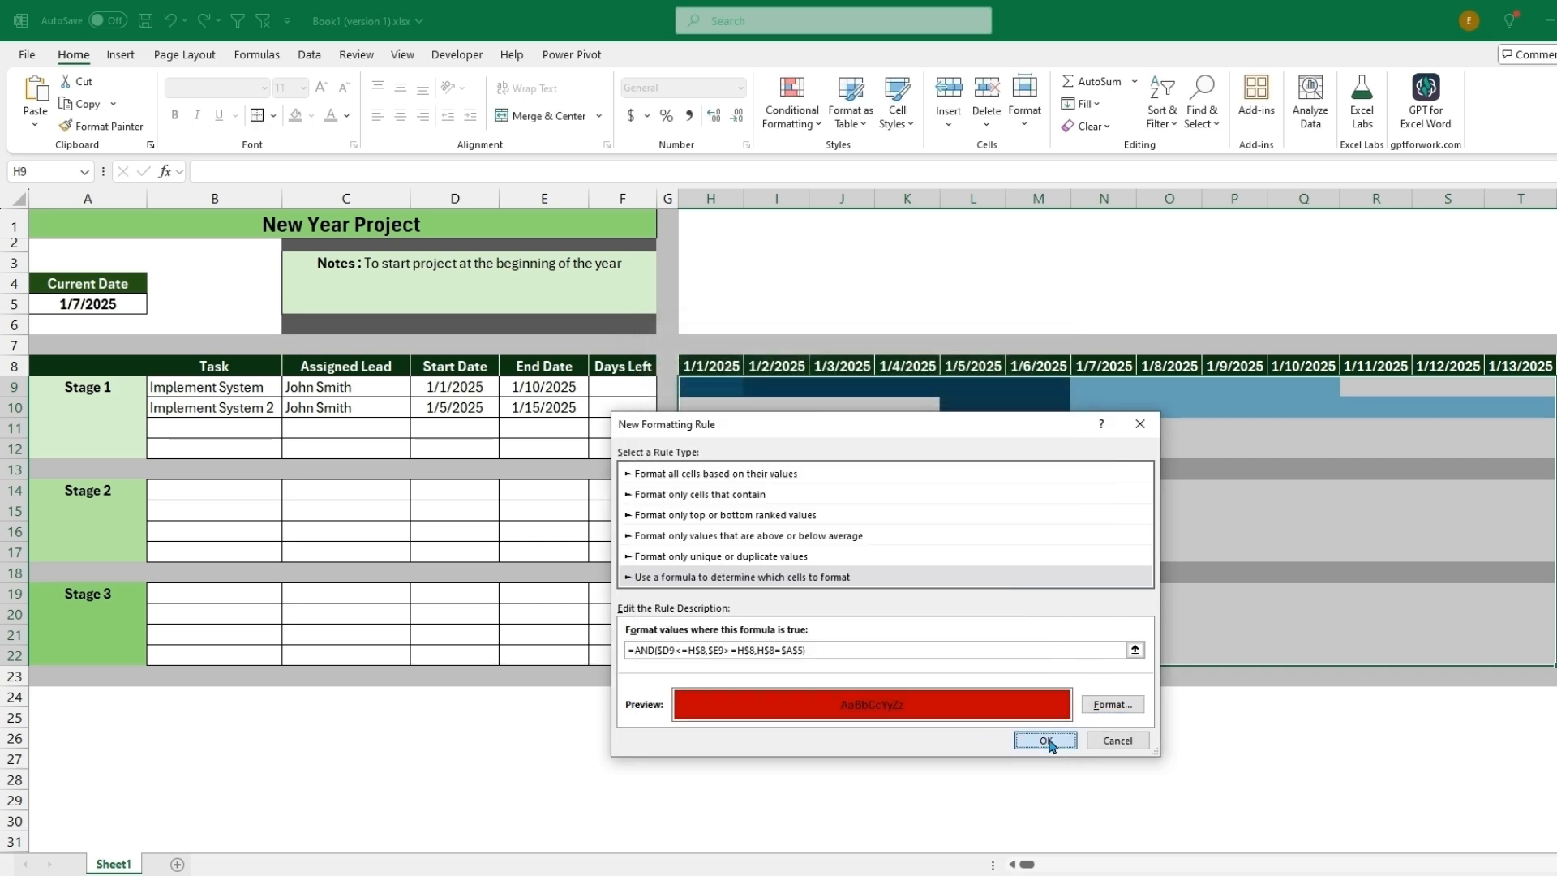
left_click(1044, 740)
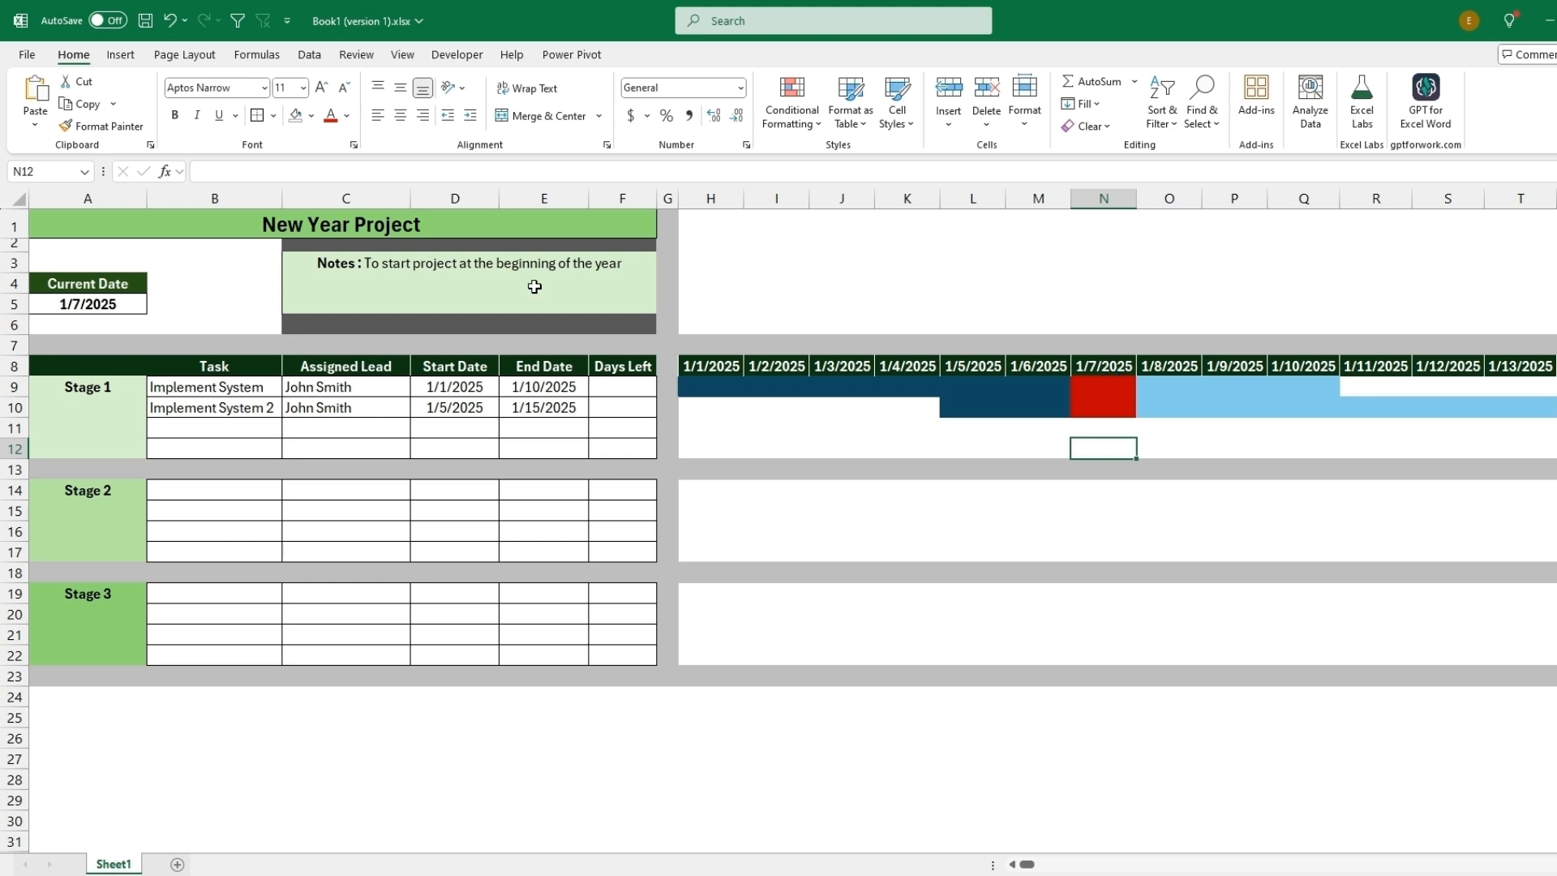
- Edit the Current Date in A5 to 1/08/2025
left_click(87, 304)
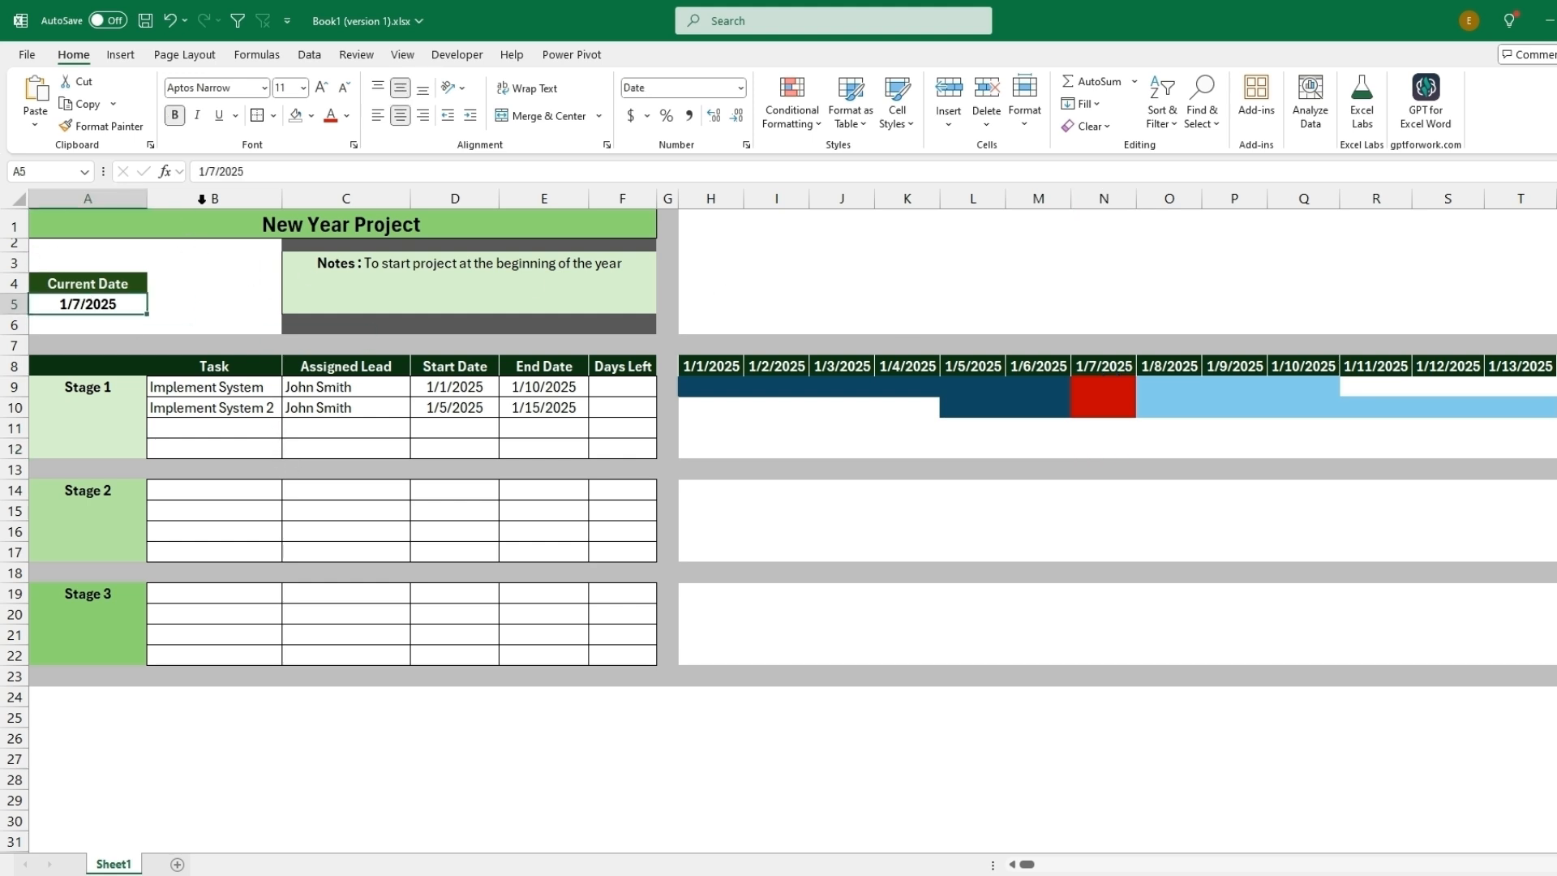
double_click(86, 304)
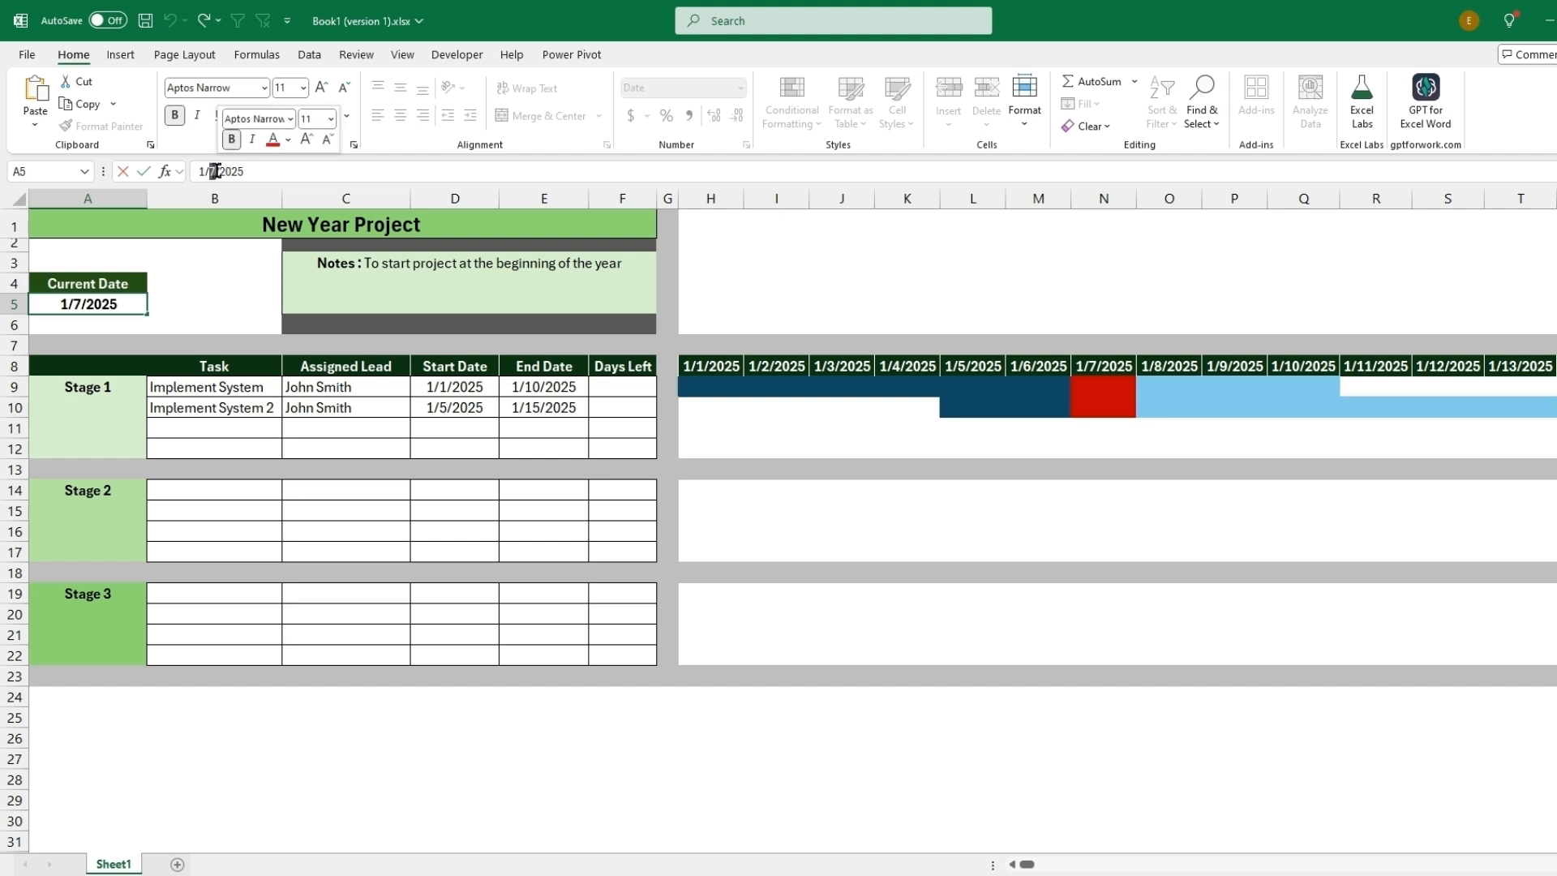
type("1/08/2025")
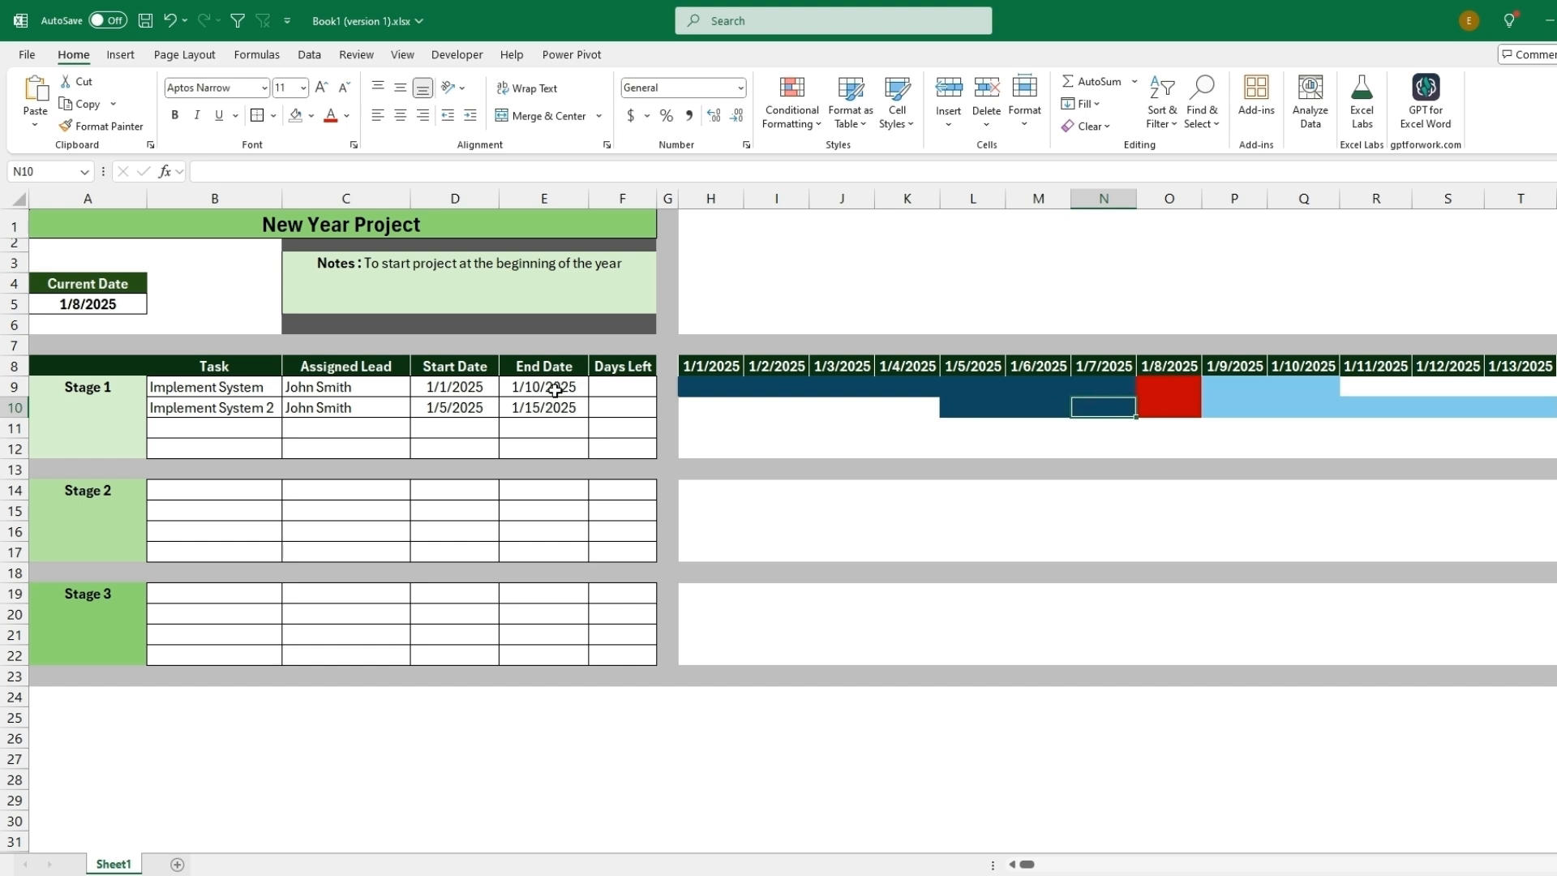
- Enter =IF($A$5<E9,E9-$A$5,"-") in F9 for the first task's Days Left
left_click(622, 386)
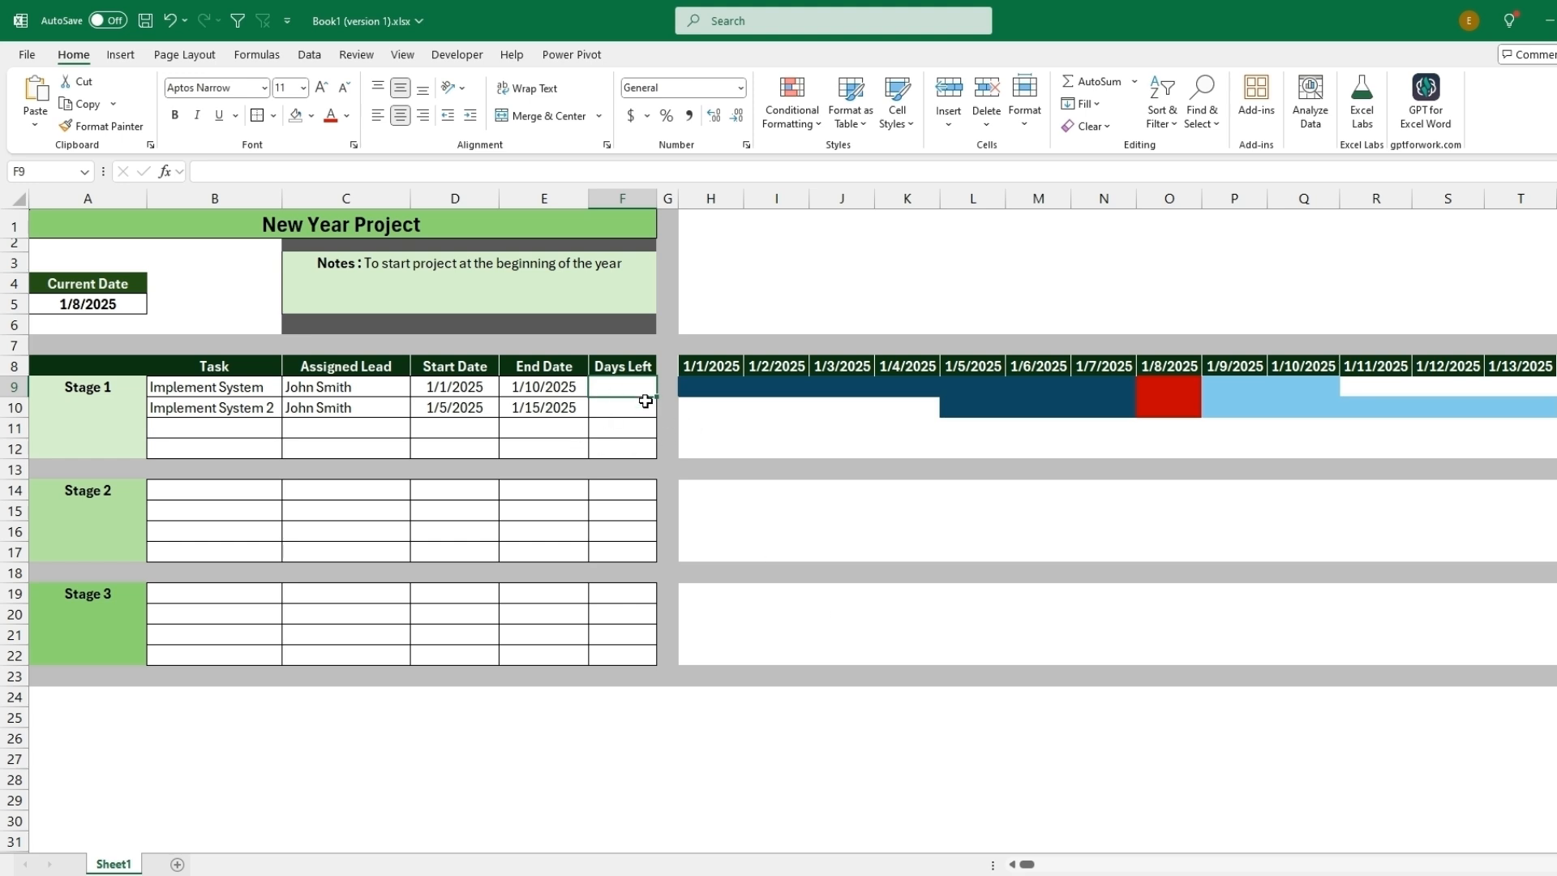
type("=if")
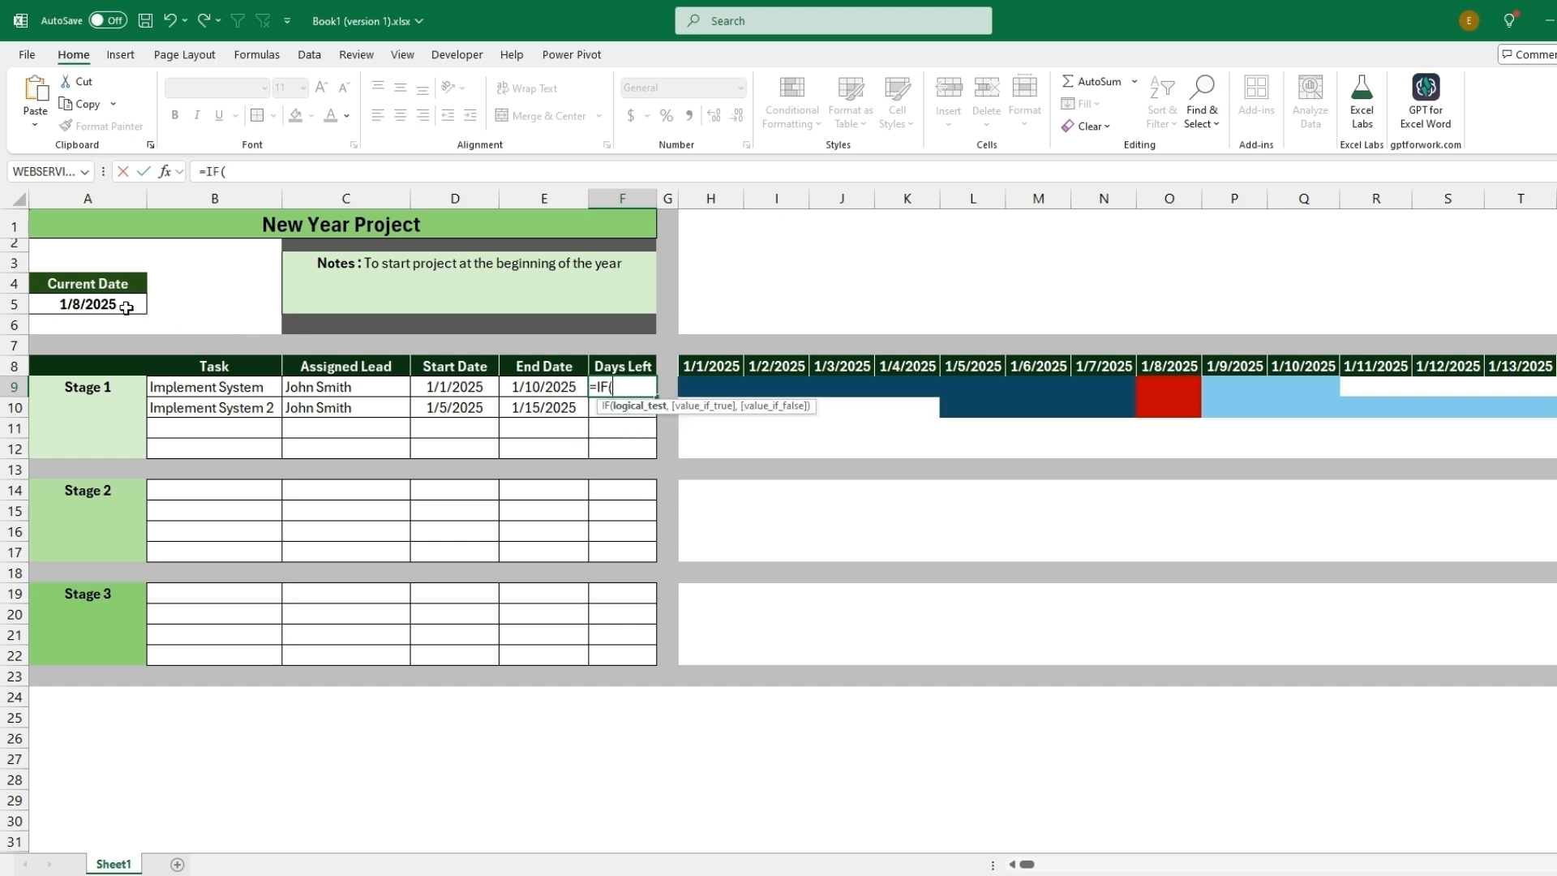
left_click(88, 304)
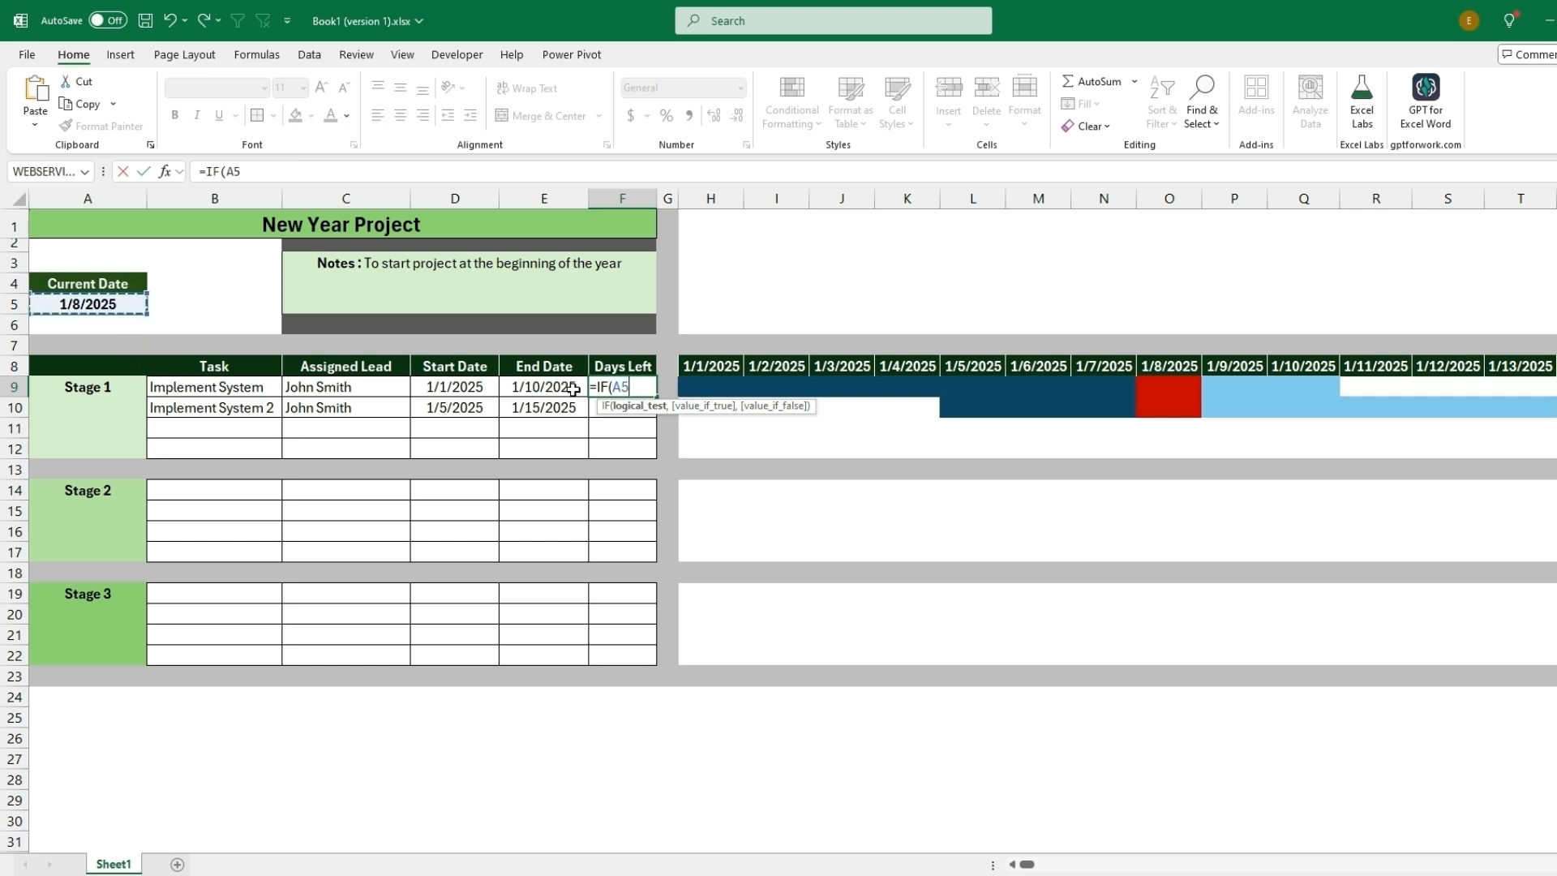
left_click(544, 386)
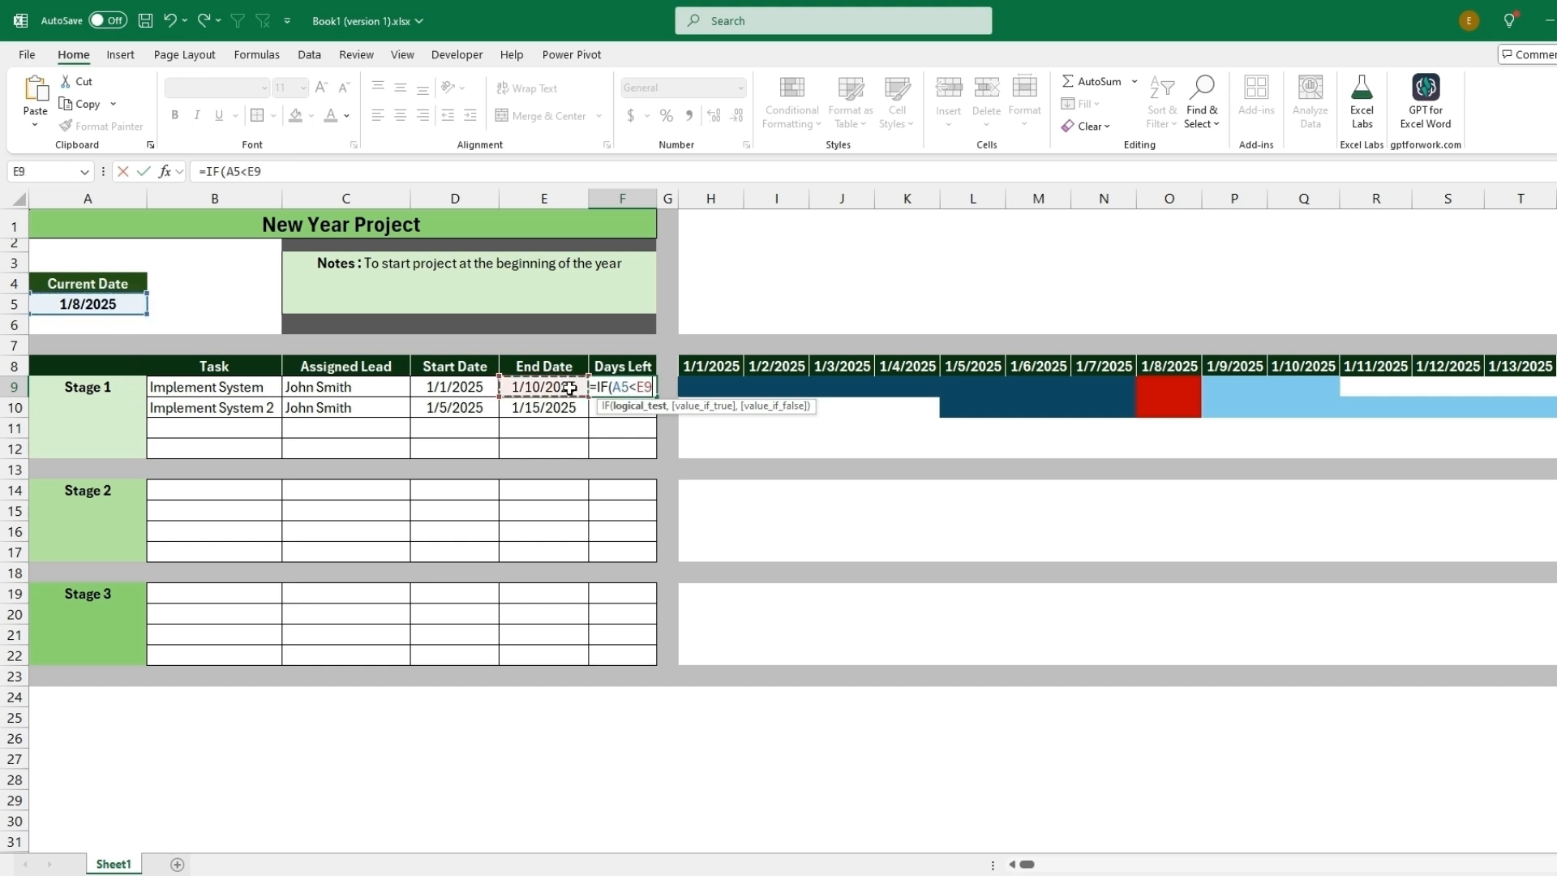
type(",")
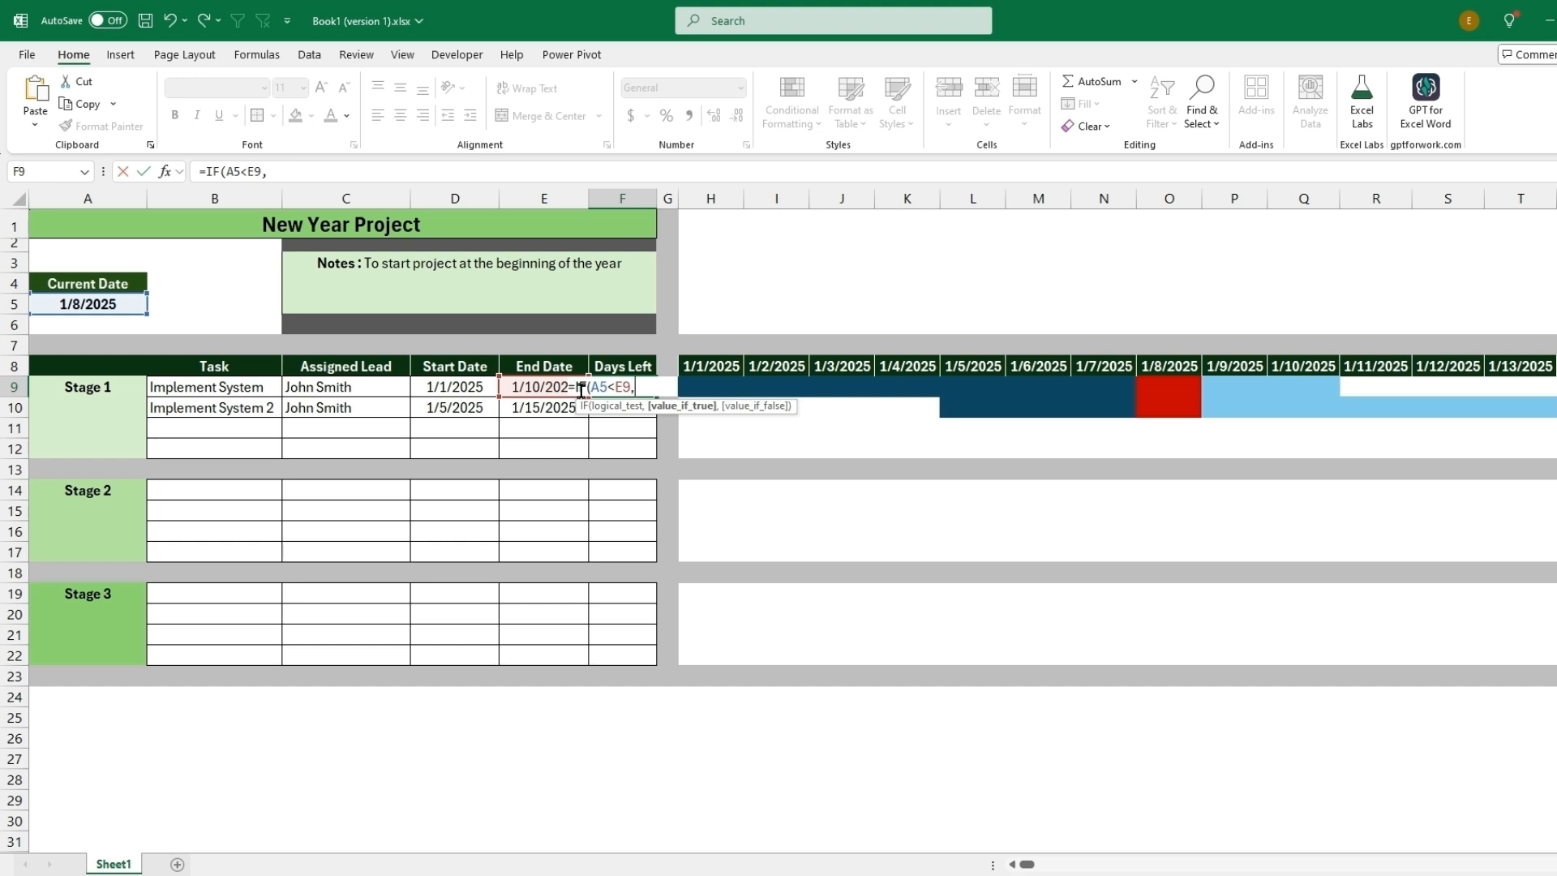
type("E9-")
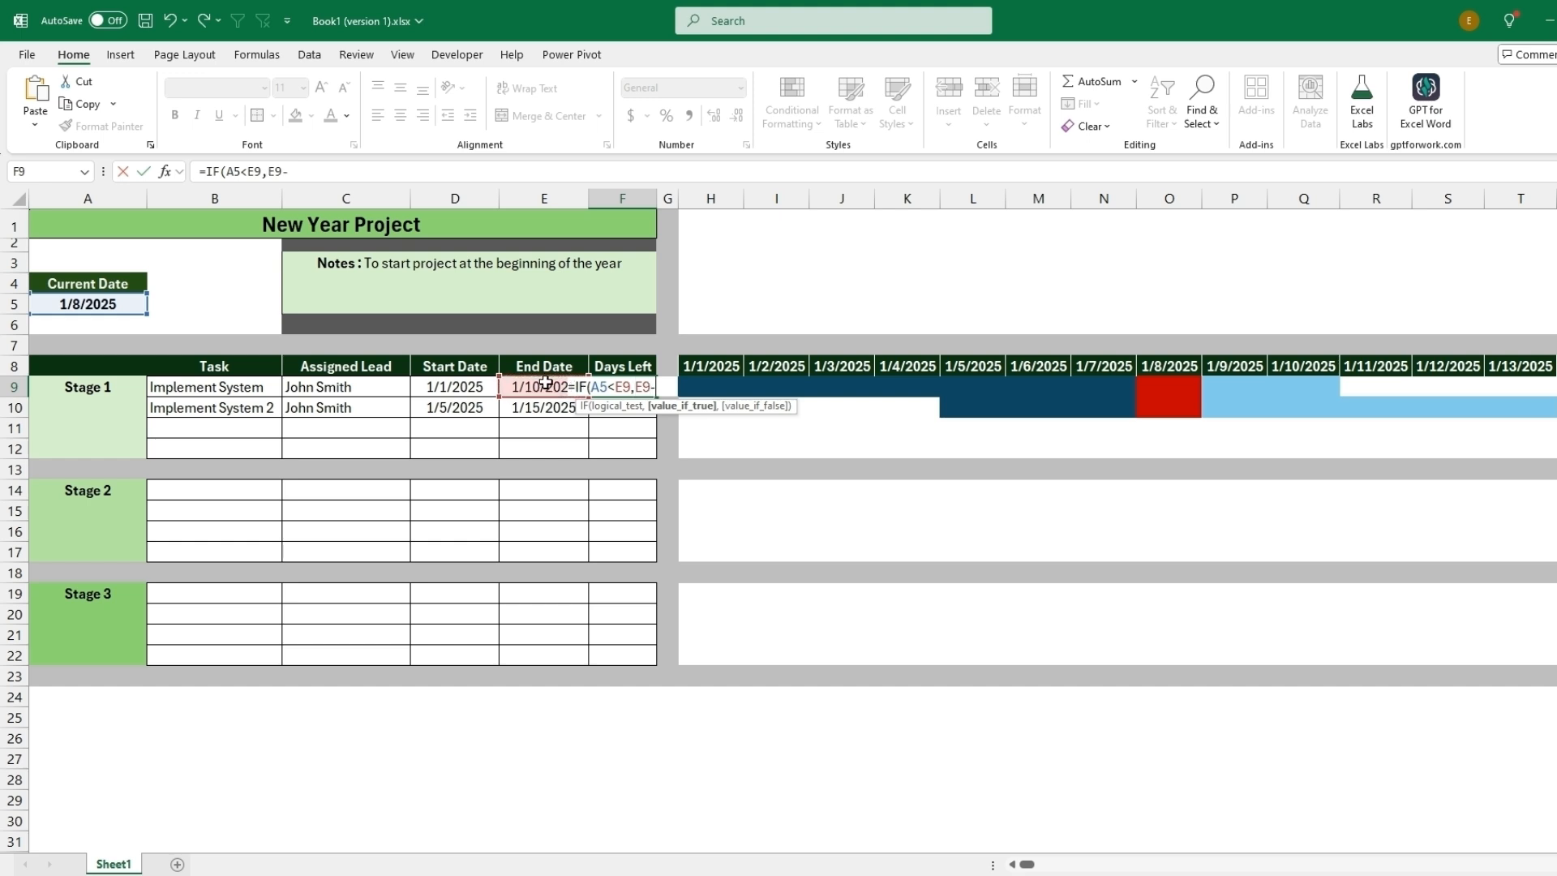
left_click(87, 304)
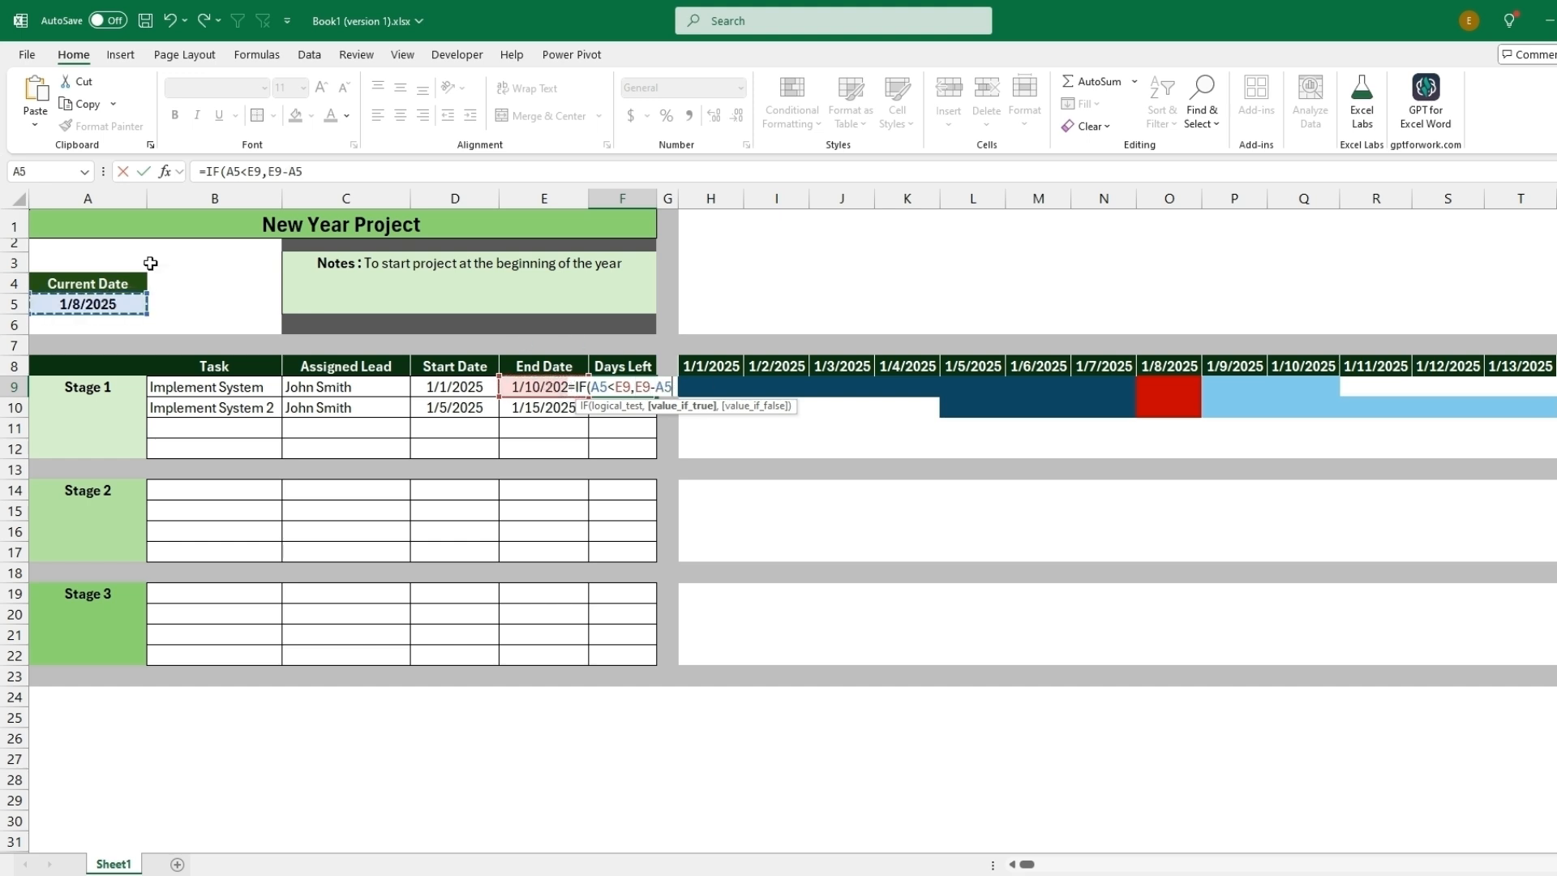
type(",")
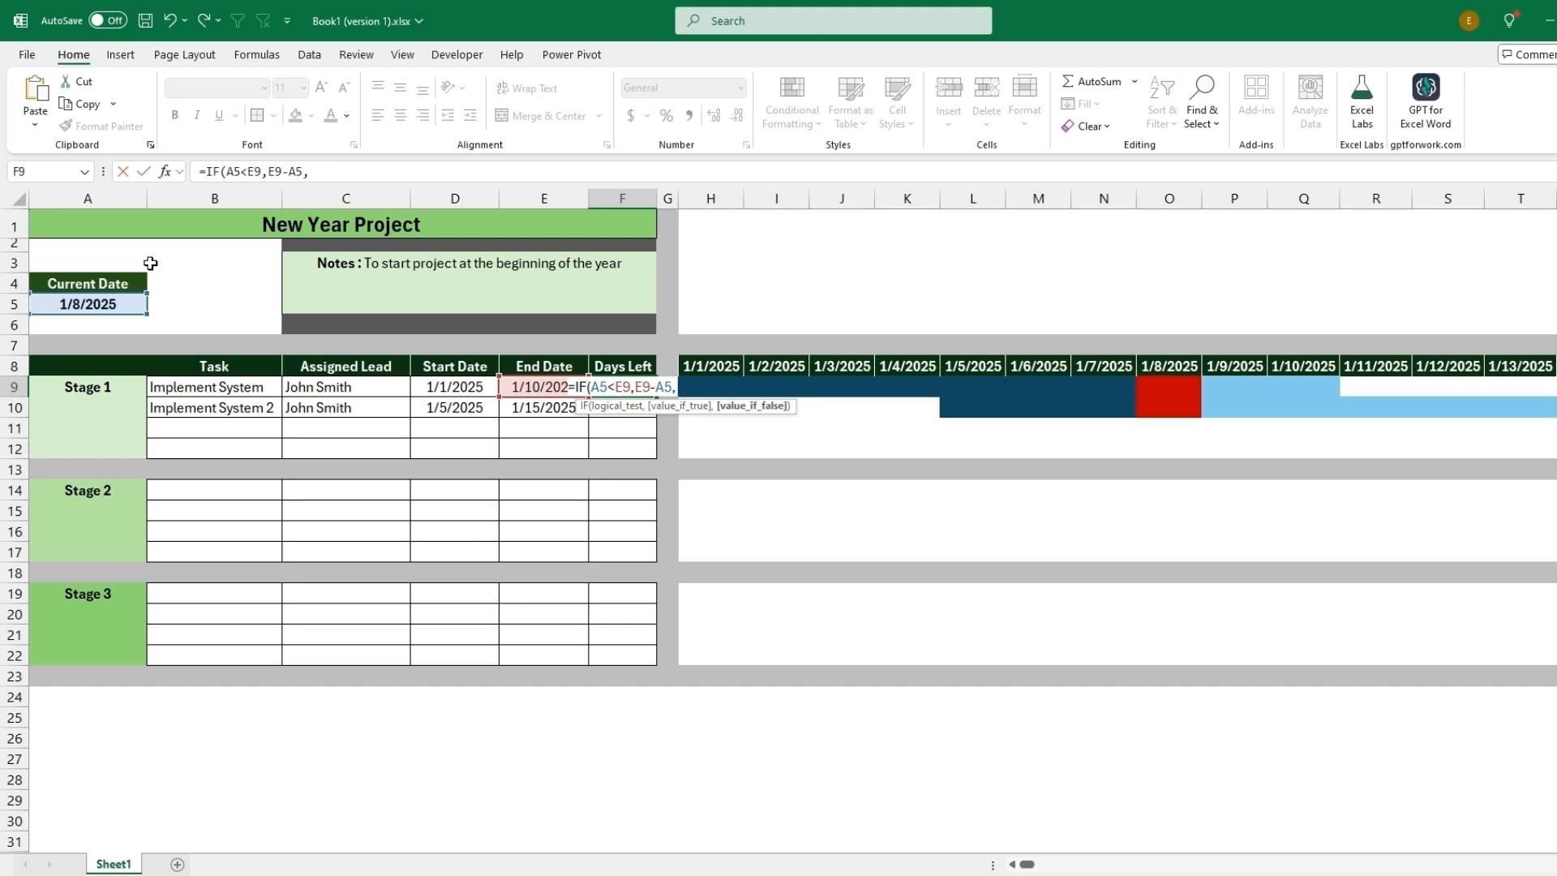
type("\"-")
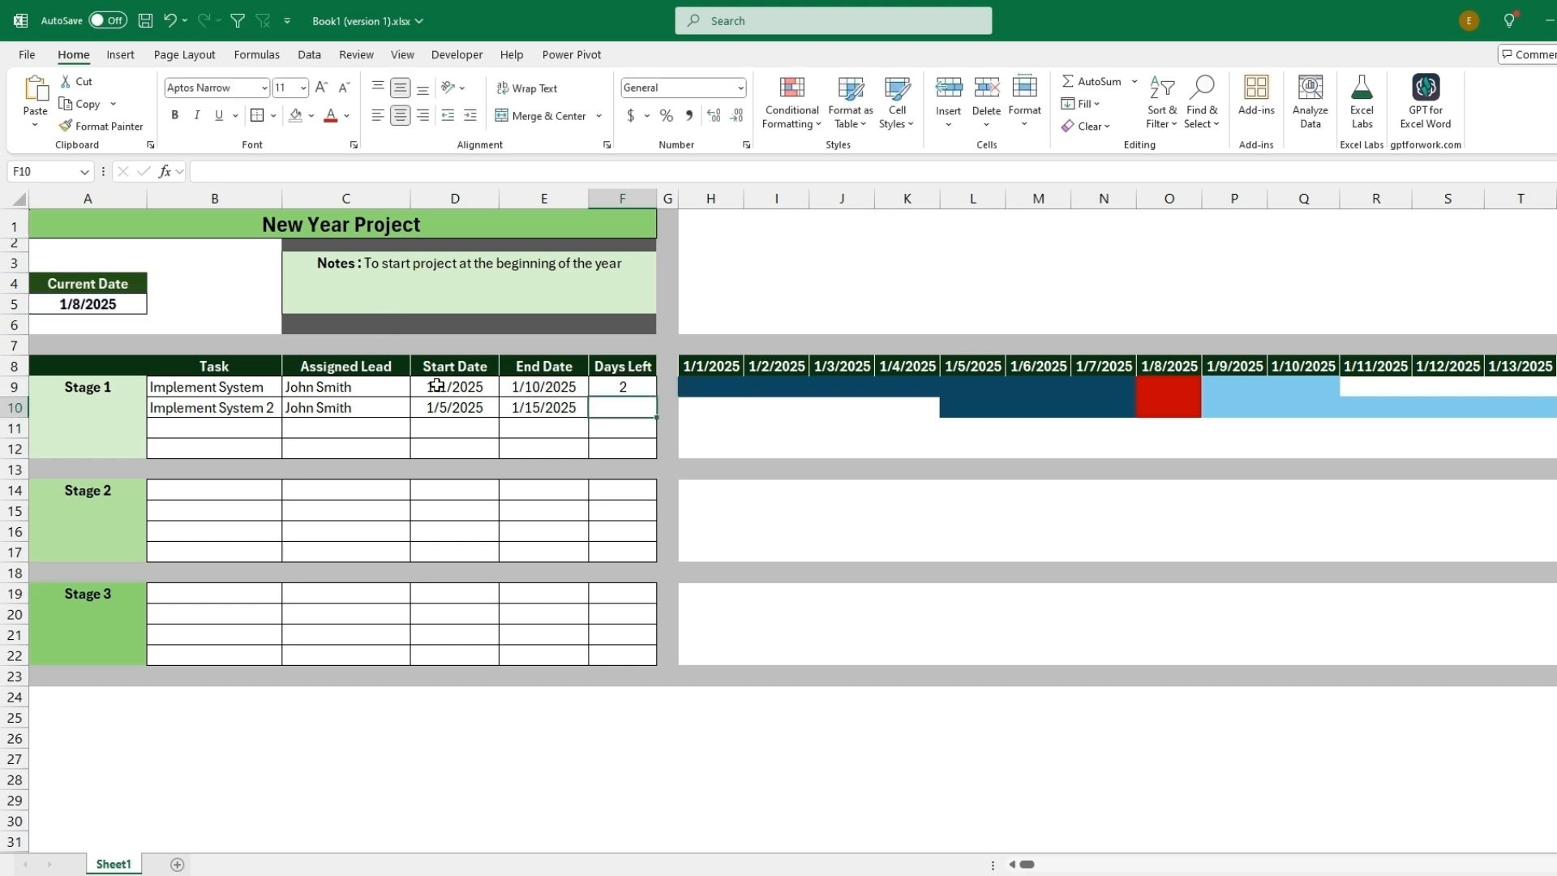
- Test the Days Left formula by changing and restoring the Current Date
left_click(622, 386)
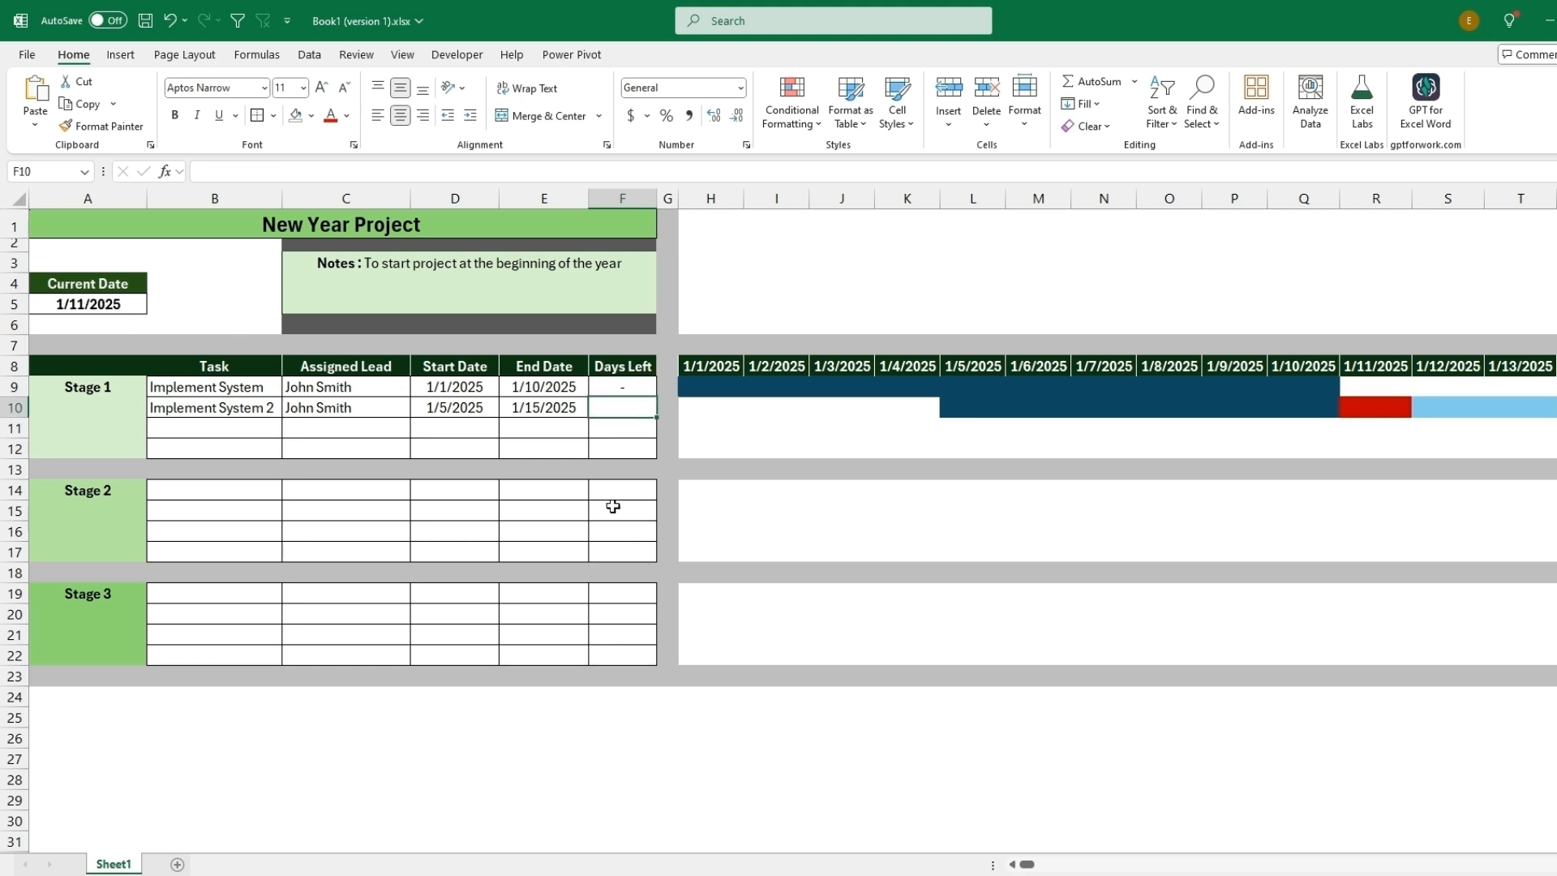
left_click(622, 386)
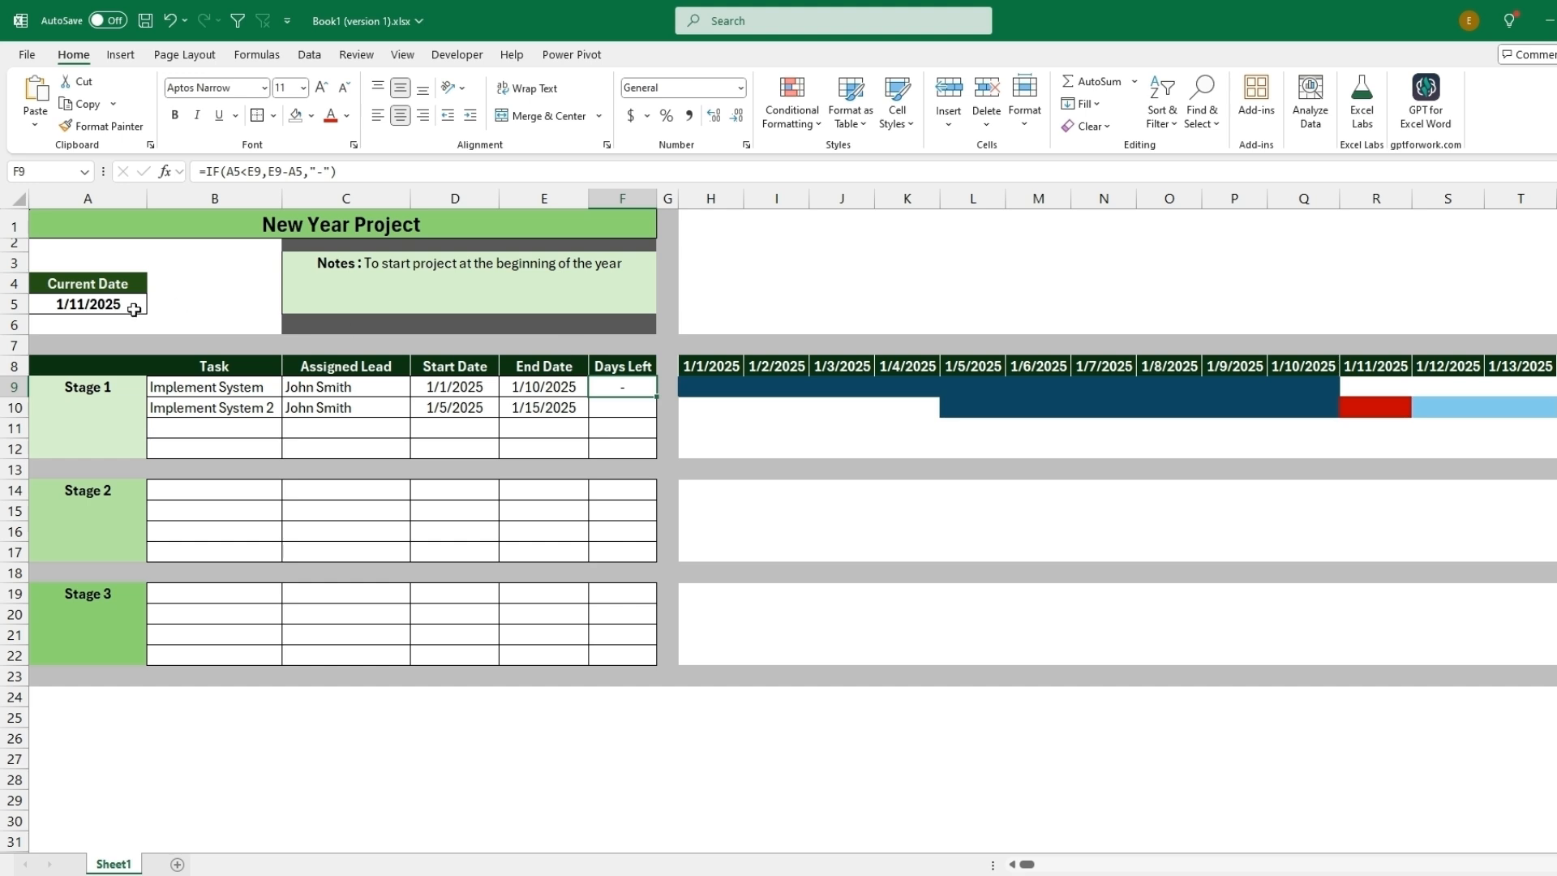
left_click(87, 304)
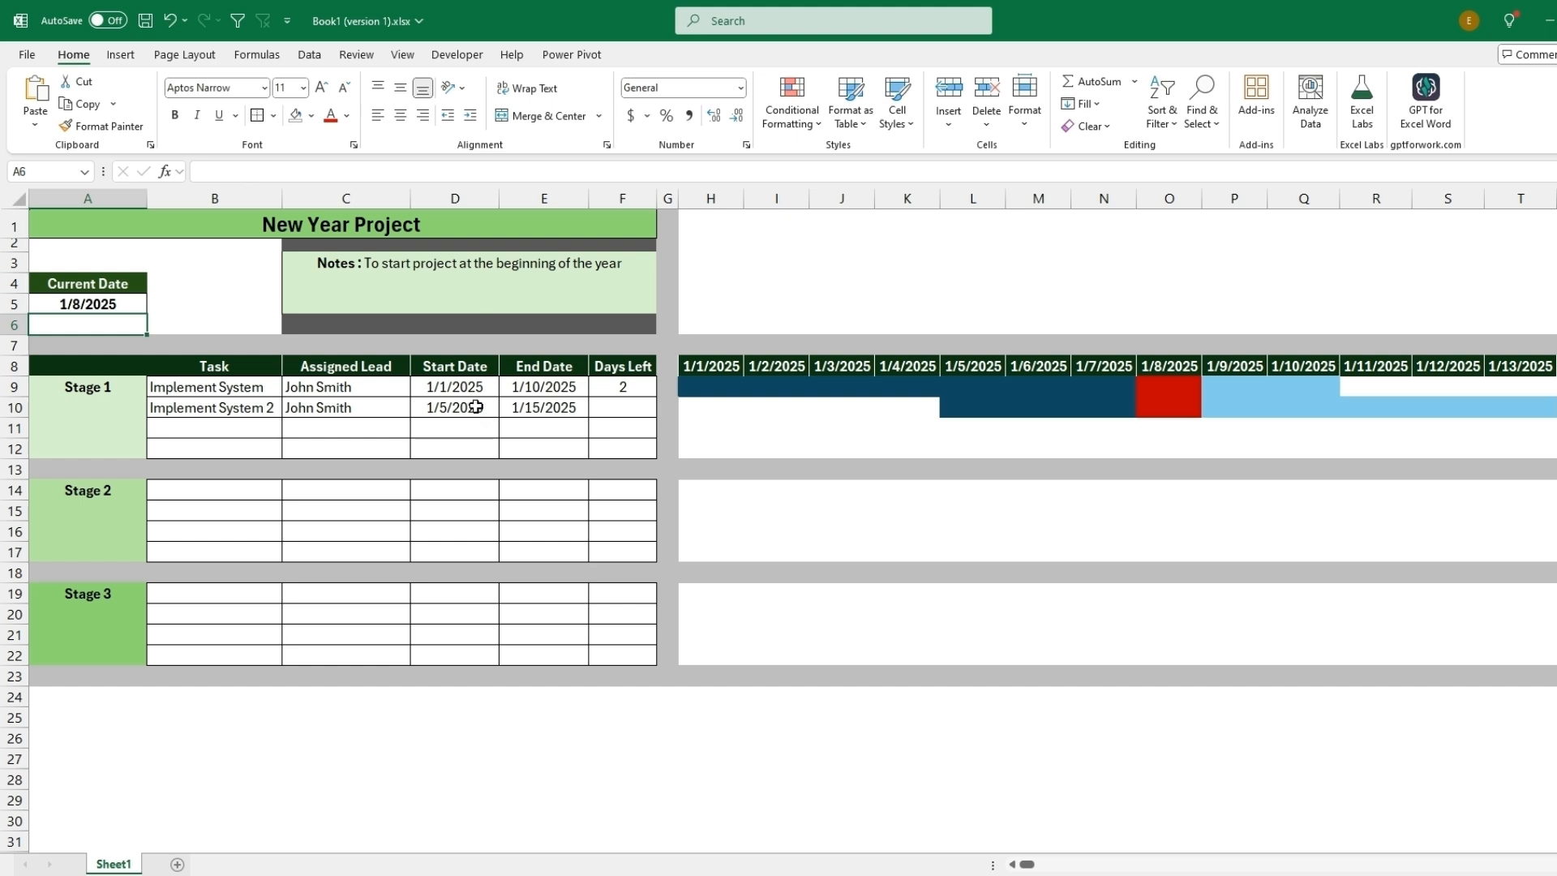
- Extend task dates to rows 11–12 and fill the Days Left formula down to F12
left_click_drag(454, 407, 454, 428)
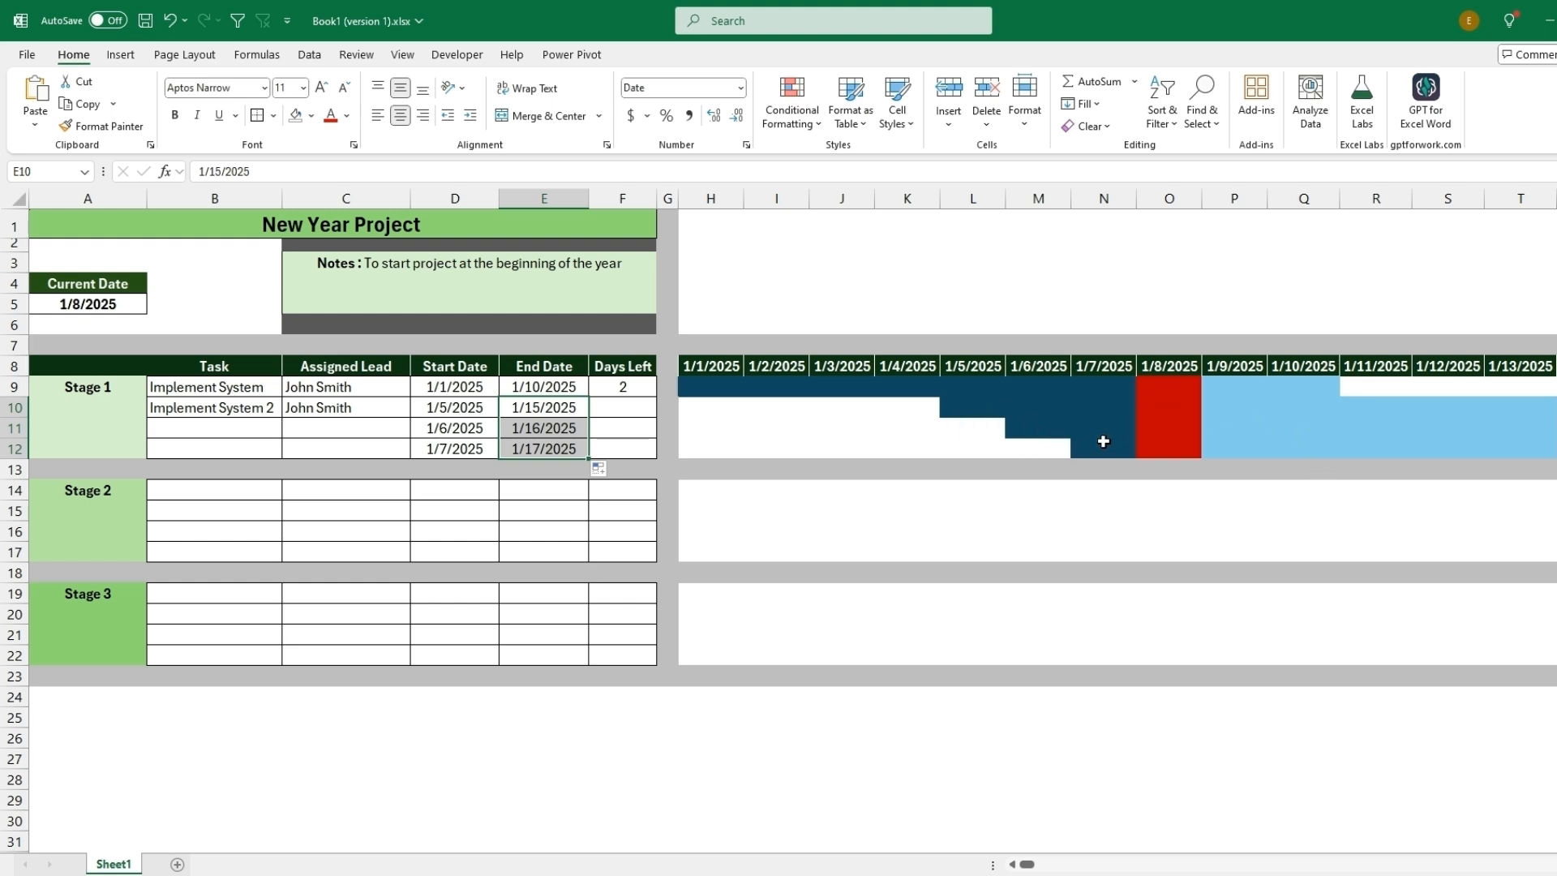
mouse_move(212, 386)
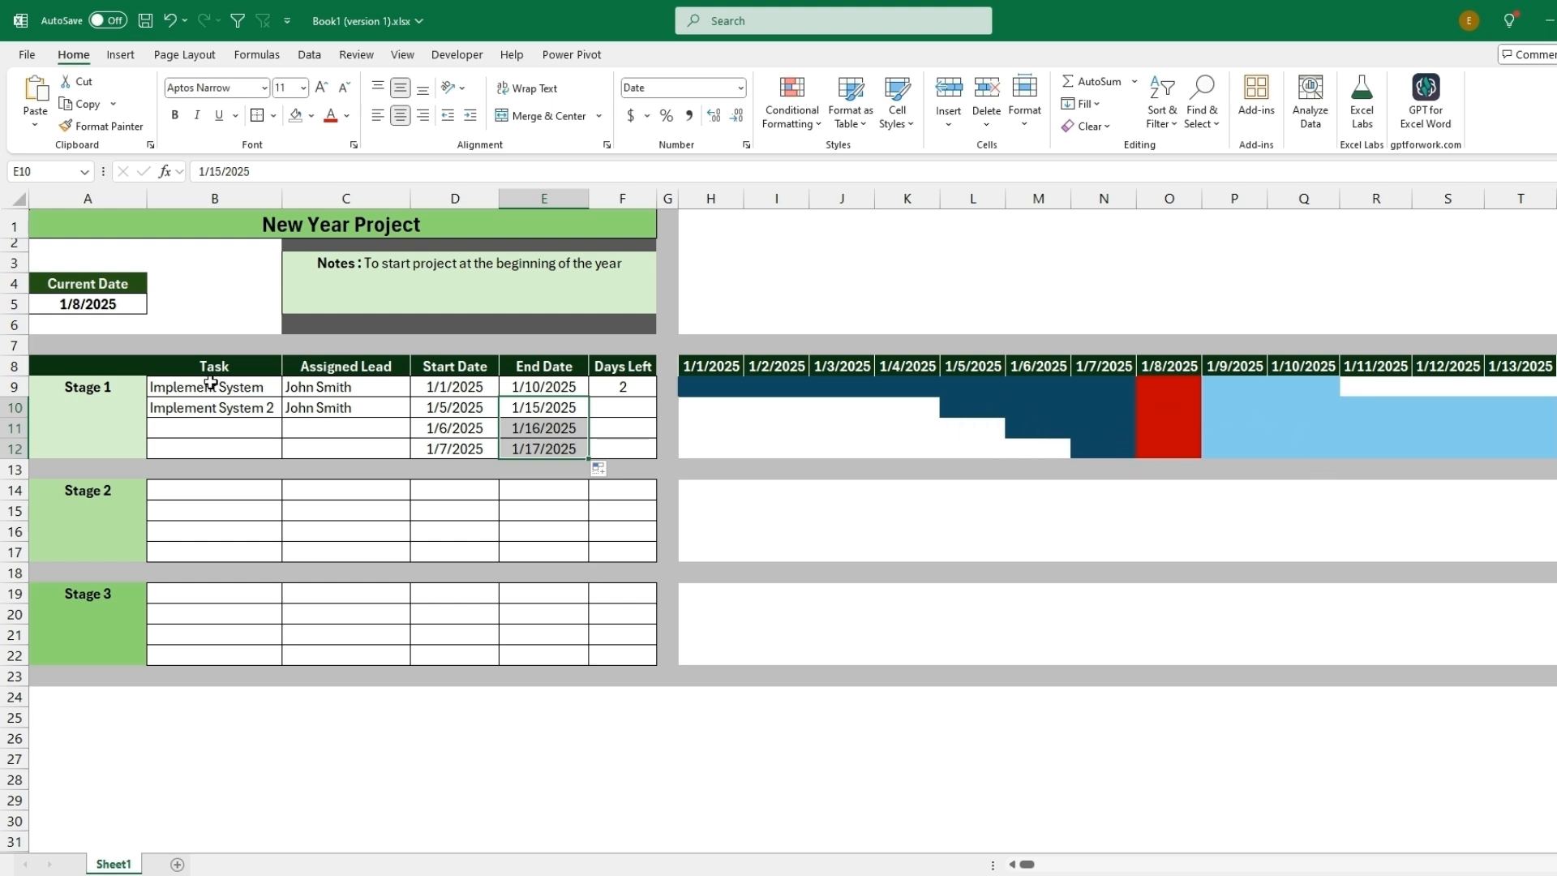
left_click_drag(345, 386, 345, 522)
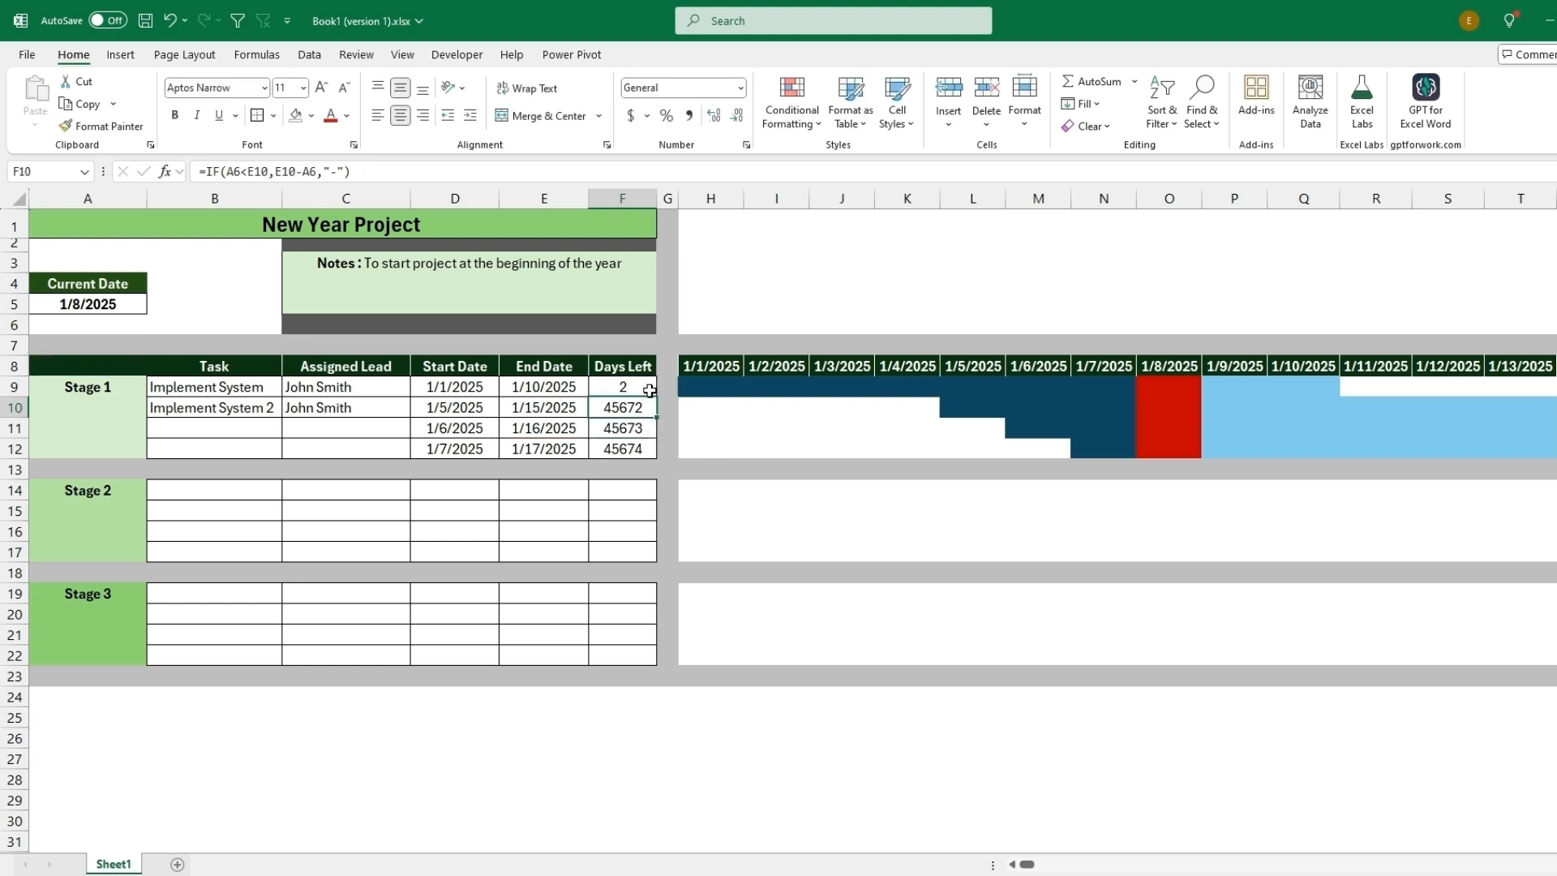
left_click(622, 386)
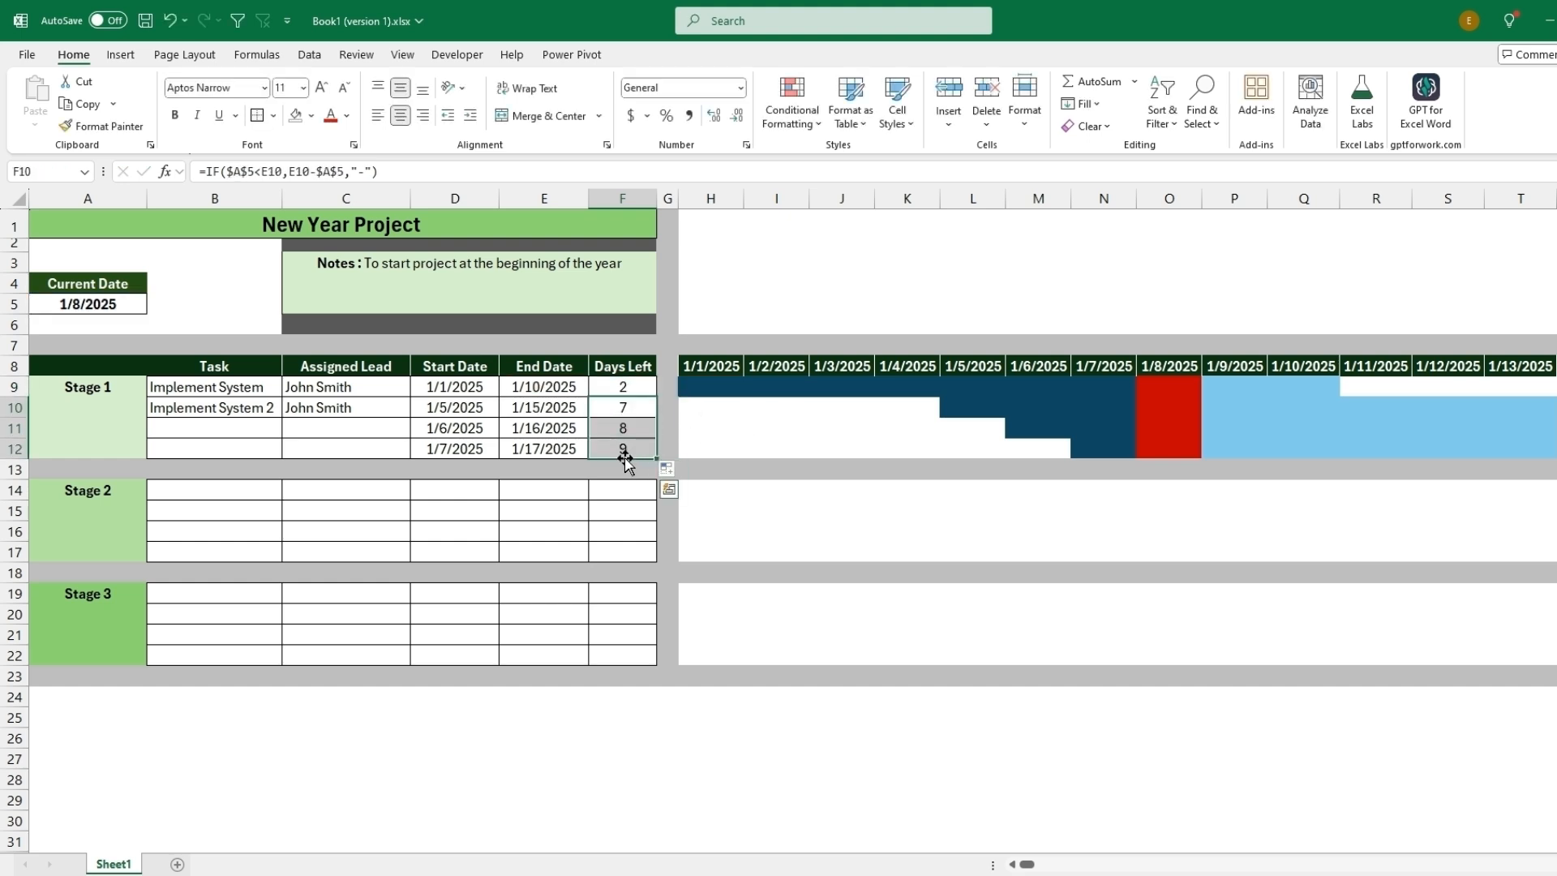
left_click(543, 386)
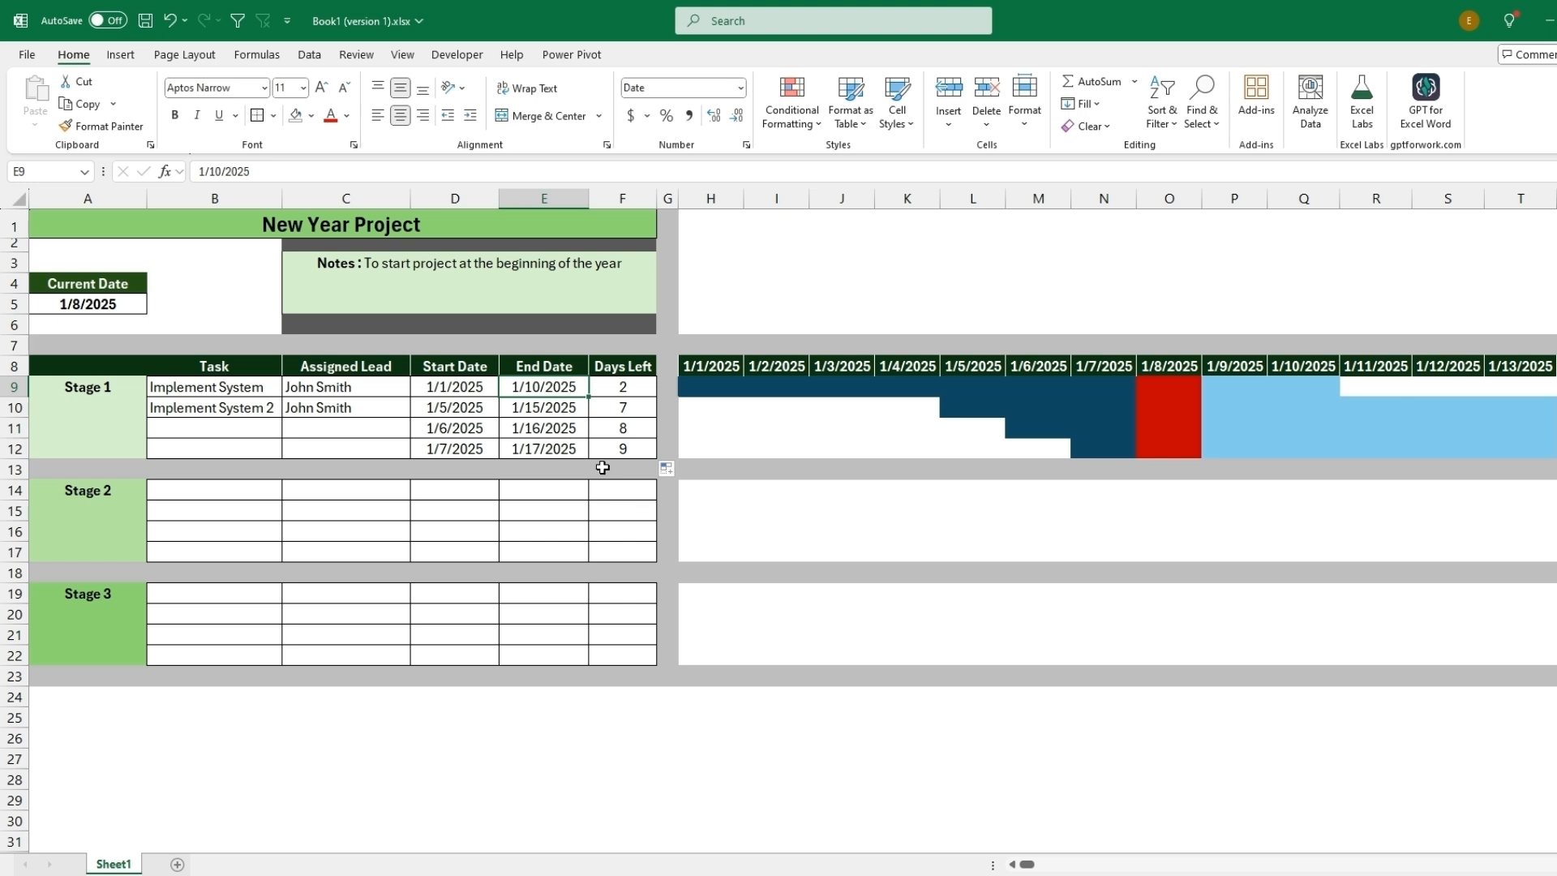
mouse_move(681, 194)
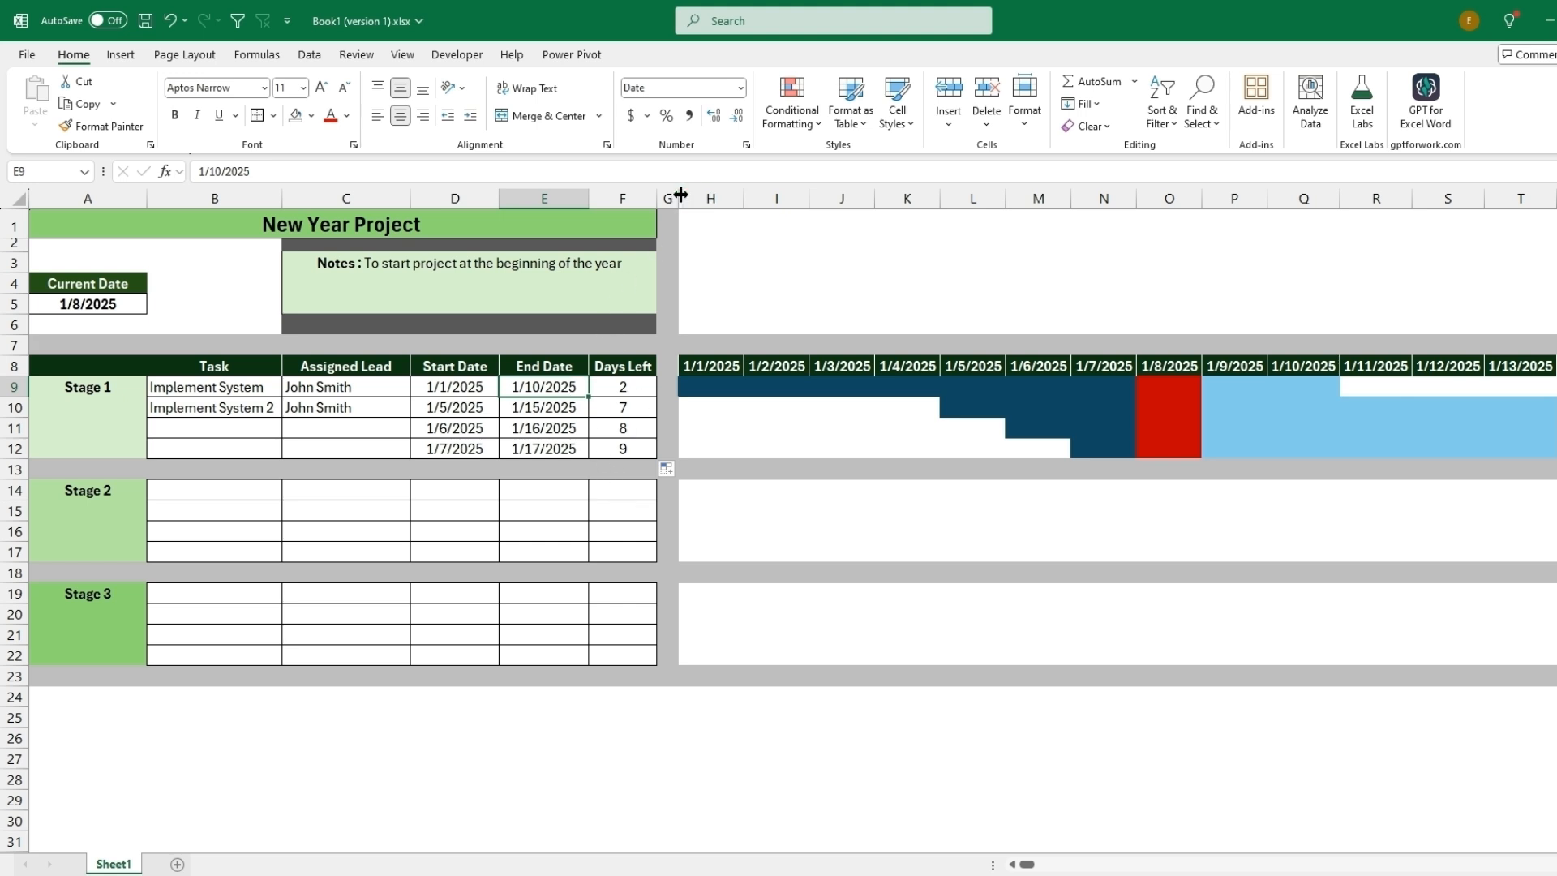
- Insert a 'Critical' column after Days Left with checkboxes in task rows G9:G22
left_click(669, 198)
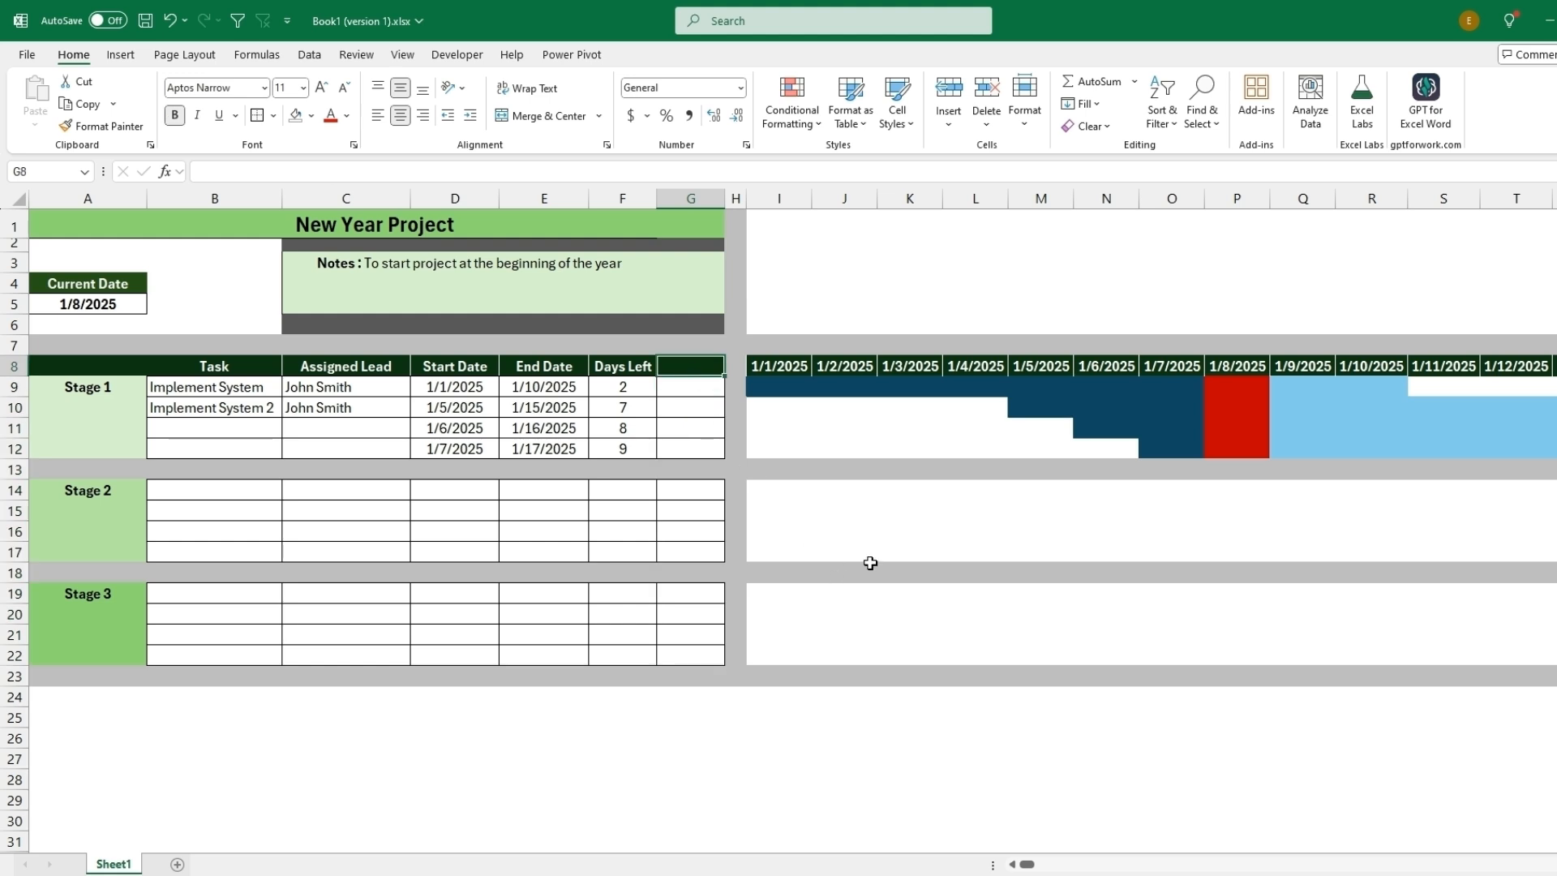
type("Critcal")
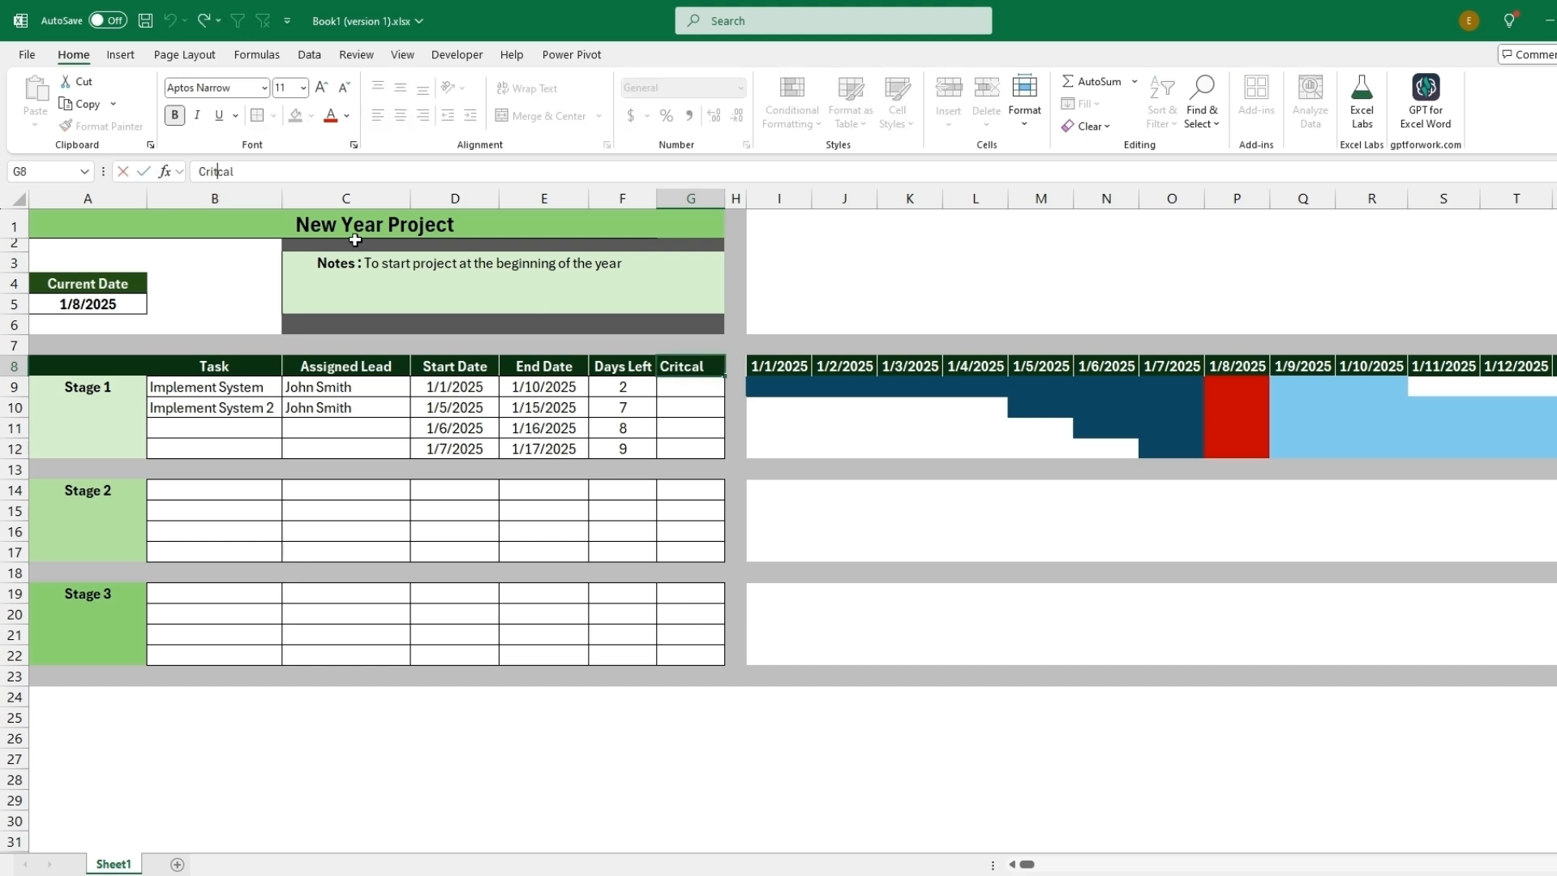
left_click(691, 386)
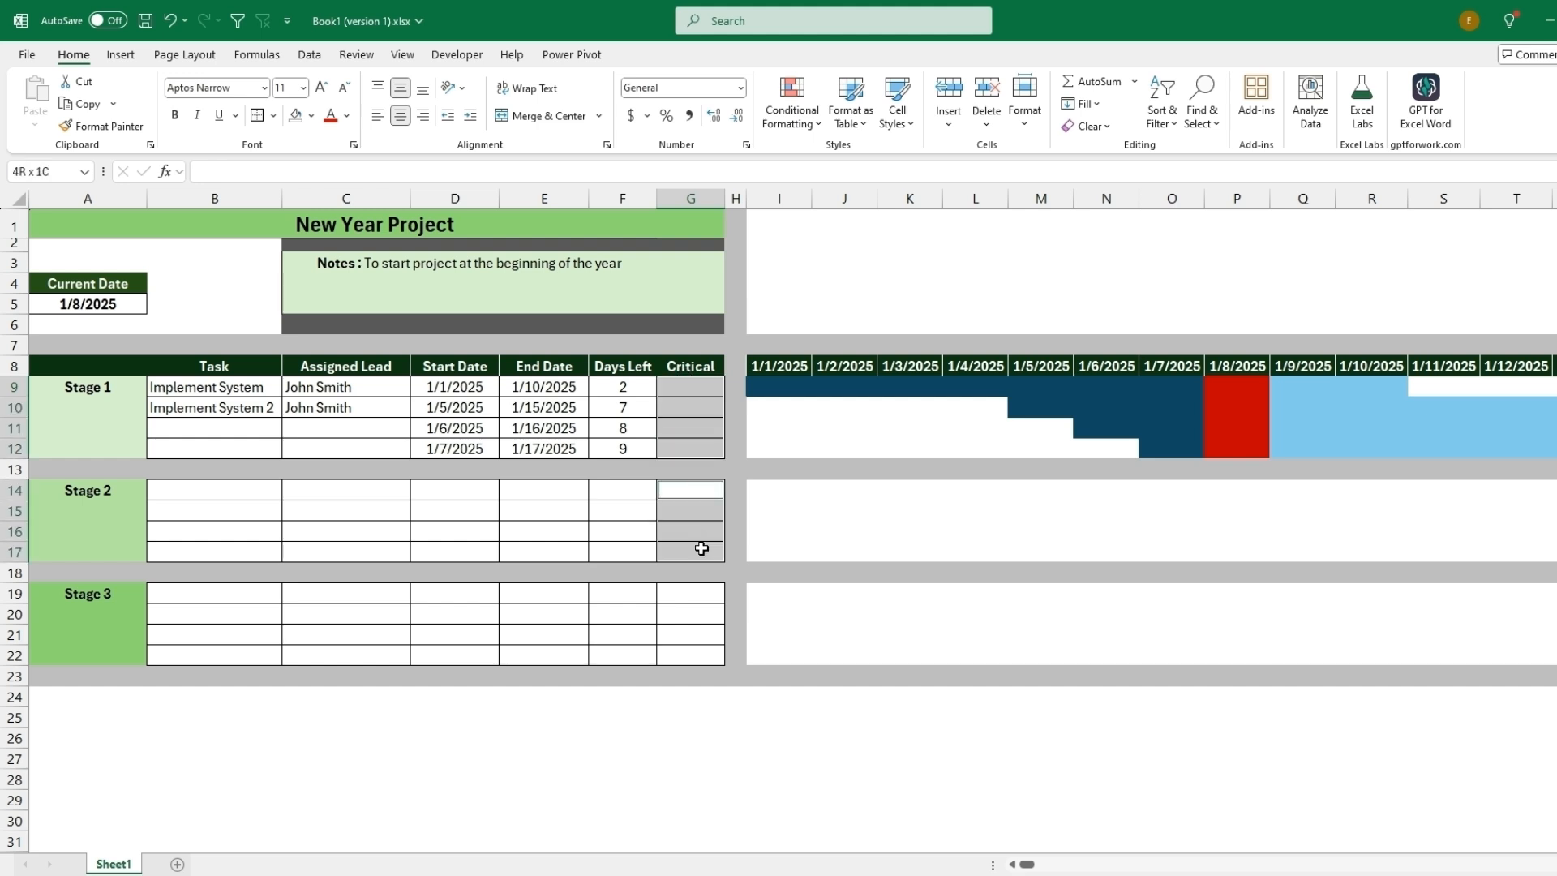
left_click(690, 592)
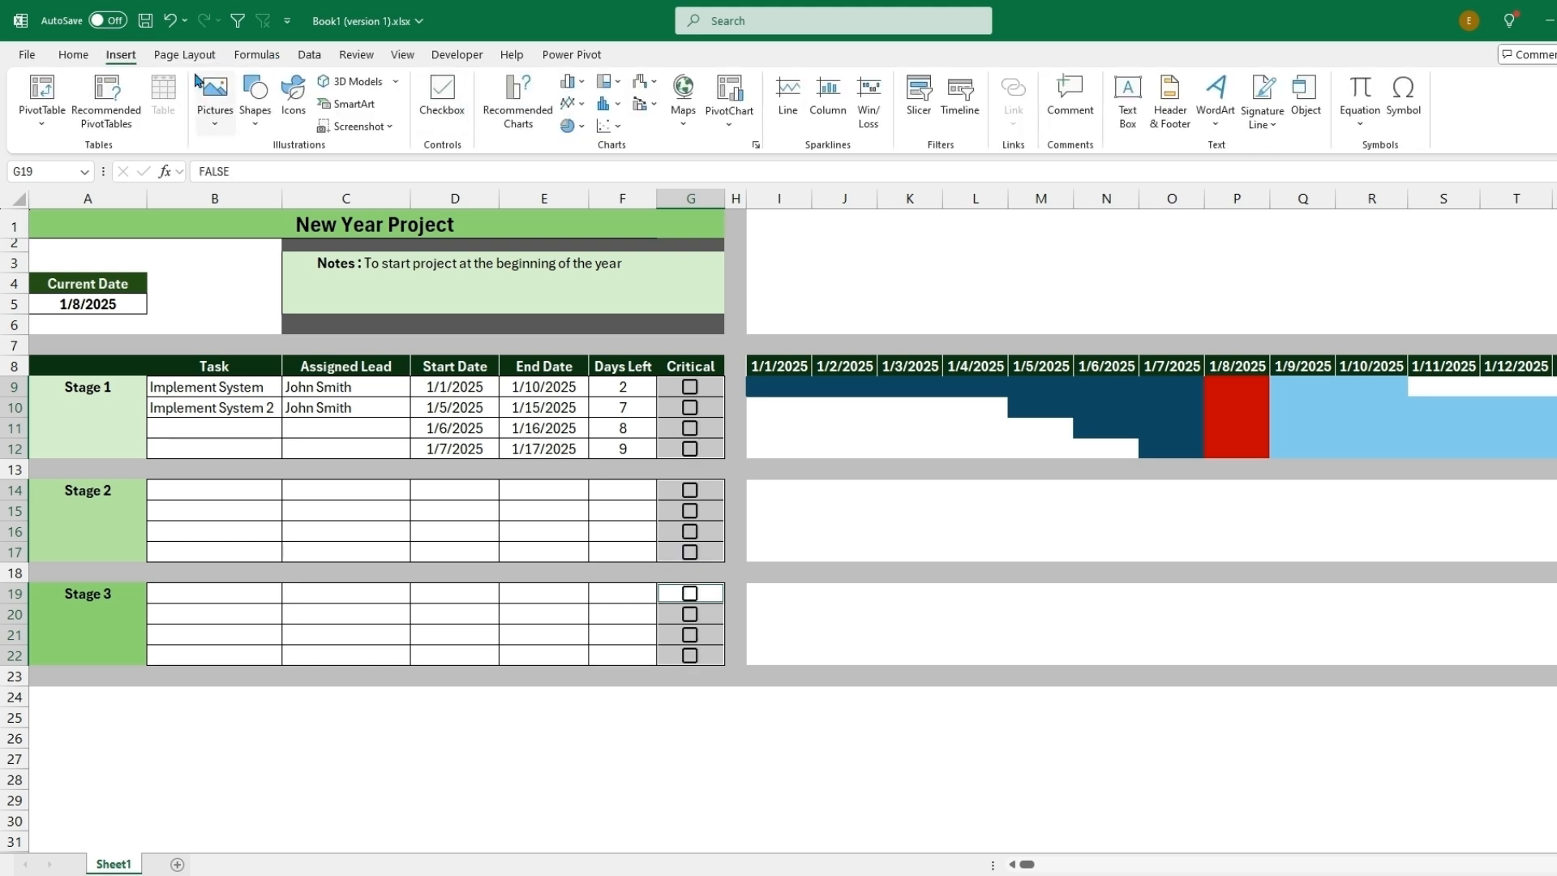
left_click(778, 385)
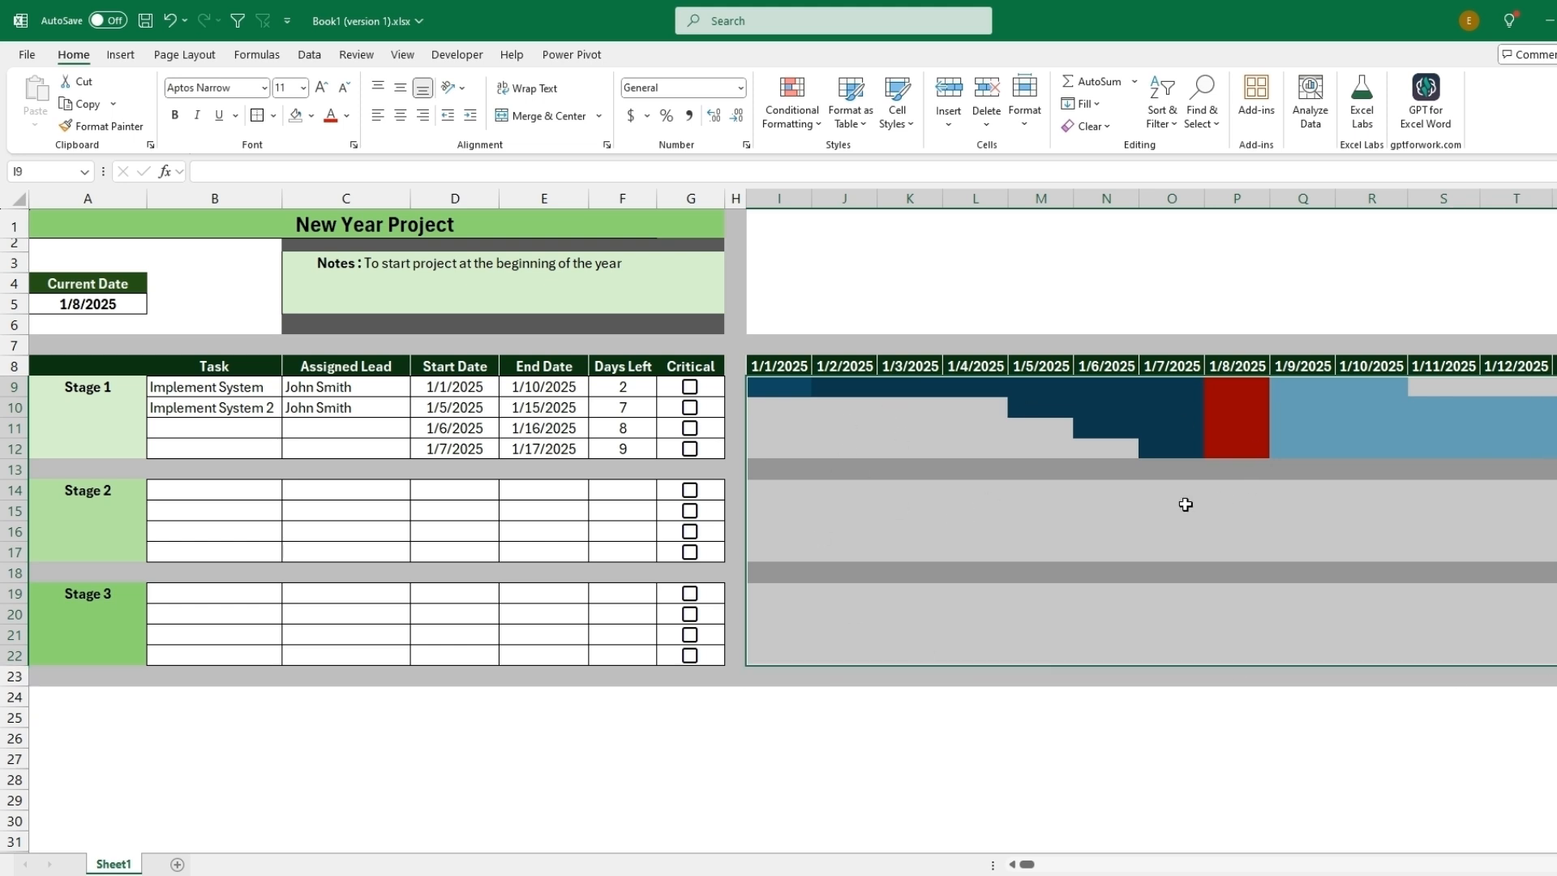
- Start a new formula-based conditional formatting rule, then abandon it
left_click(790, 99)
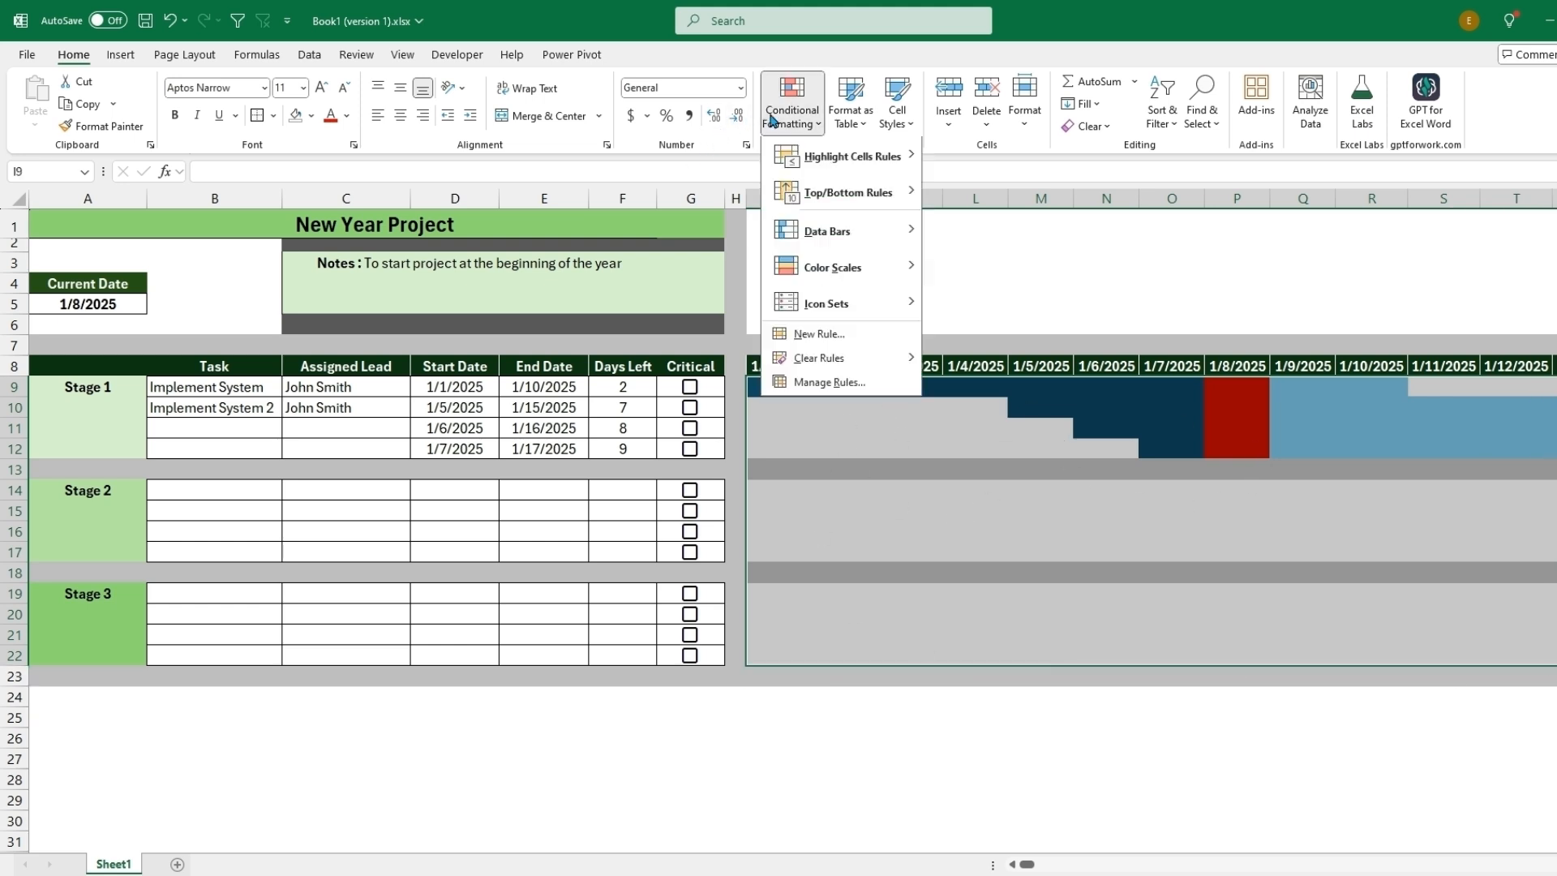
left_click(818, 333)
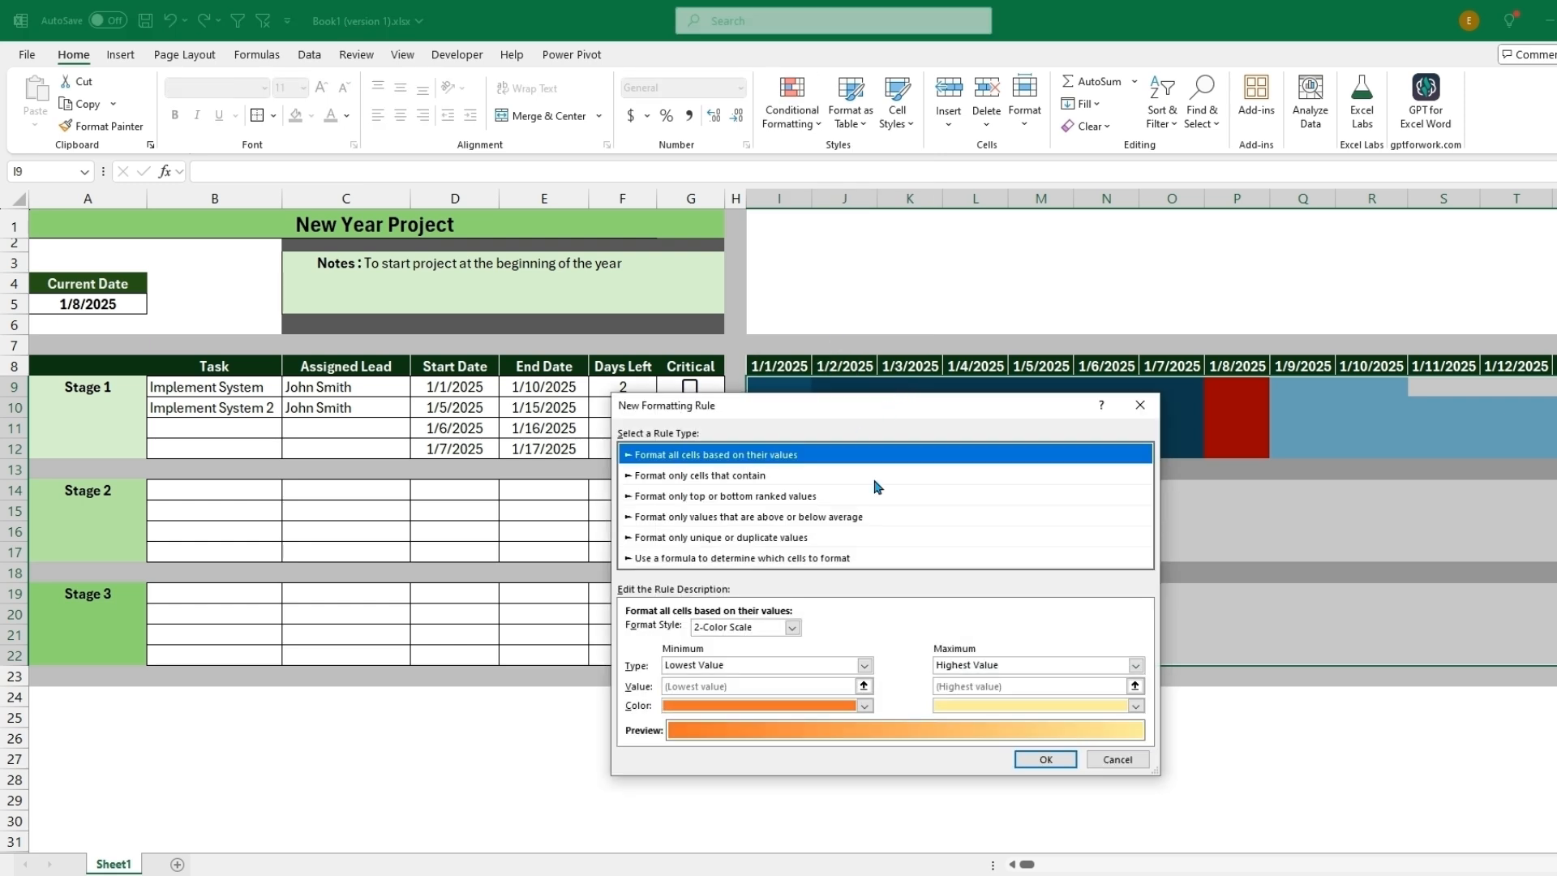
left_click(743, 557)
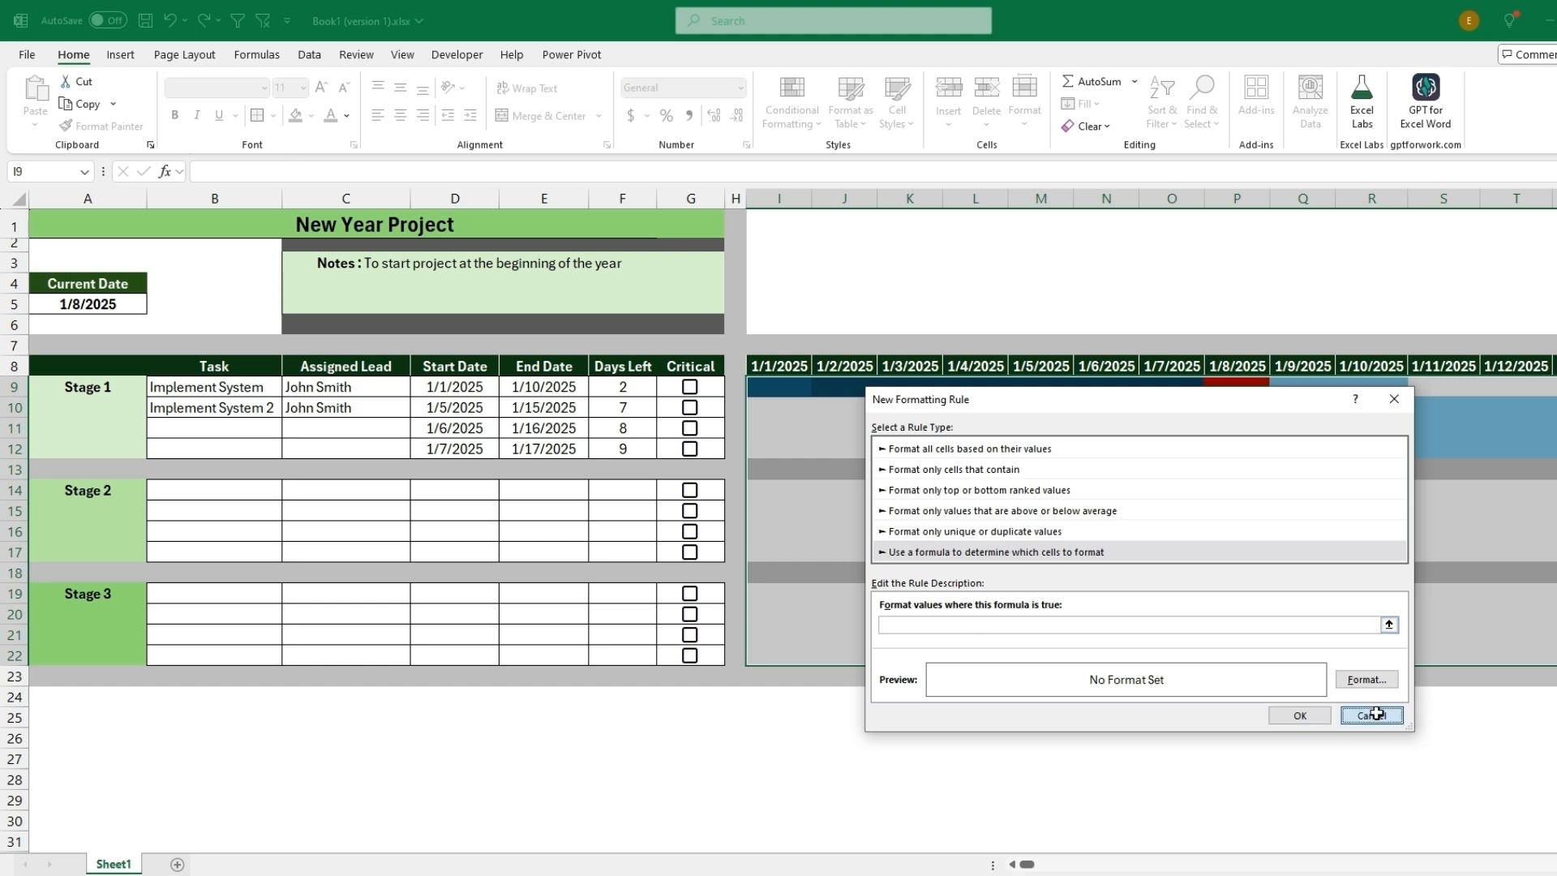
left_click(1370, 715)
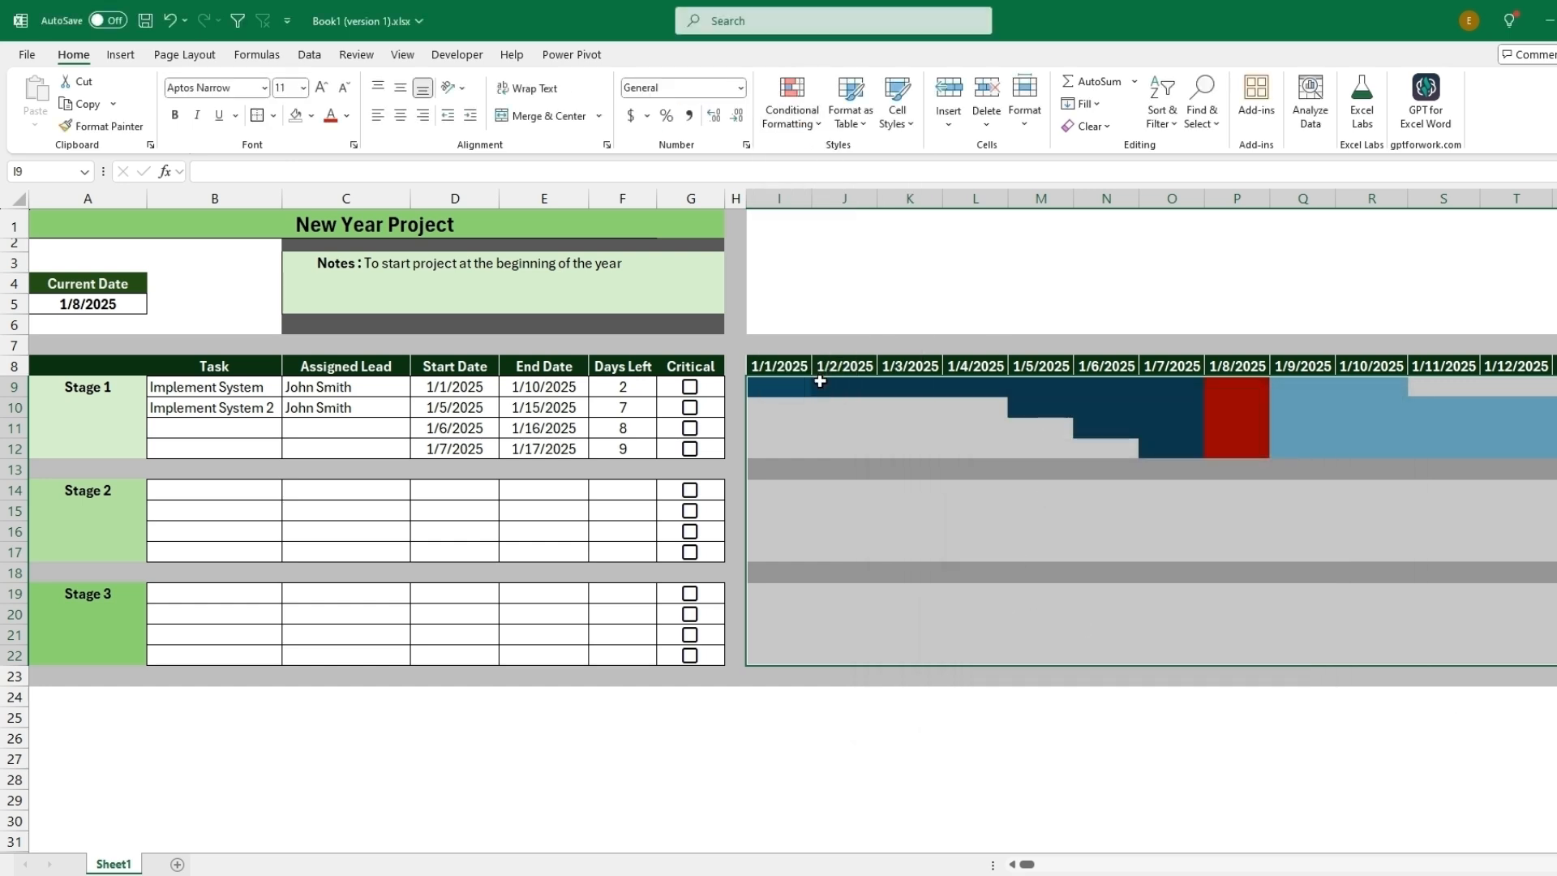
- Review the light-blue bar rule's formula in Manage Rules without changing it
left_click(790, 100)
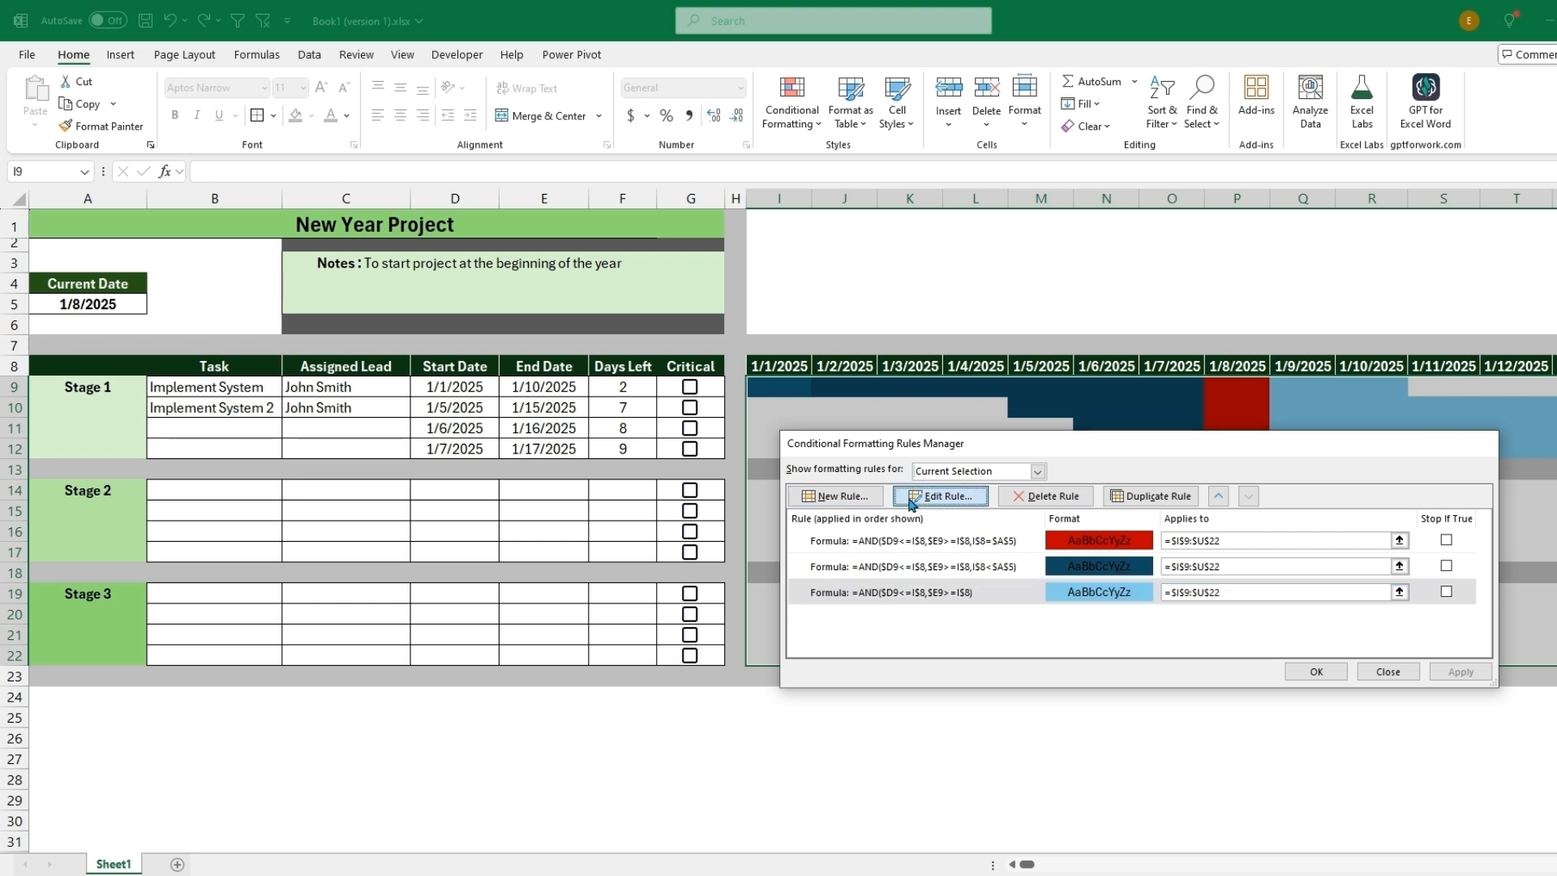
left_click(939, 496)
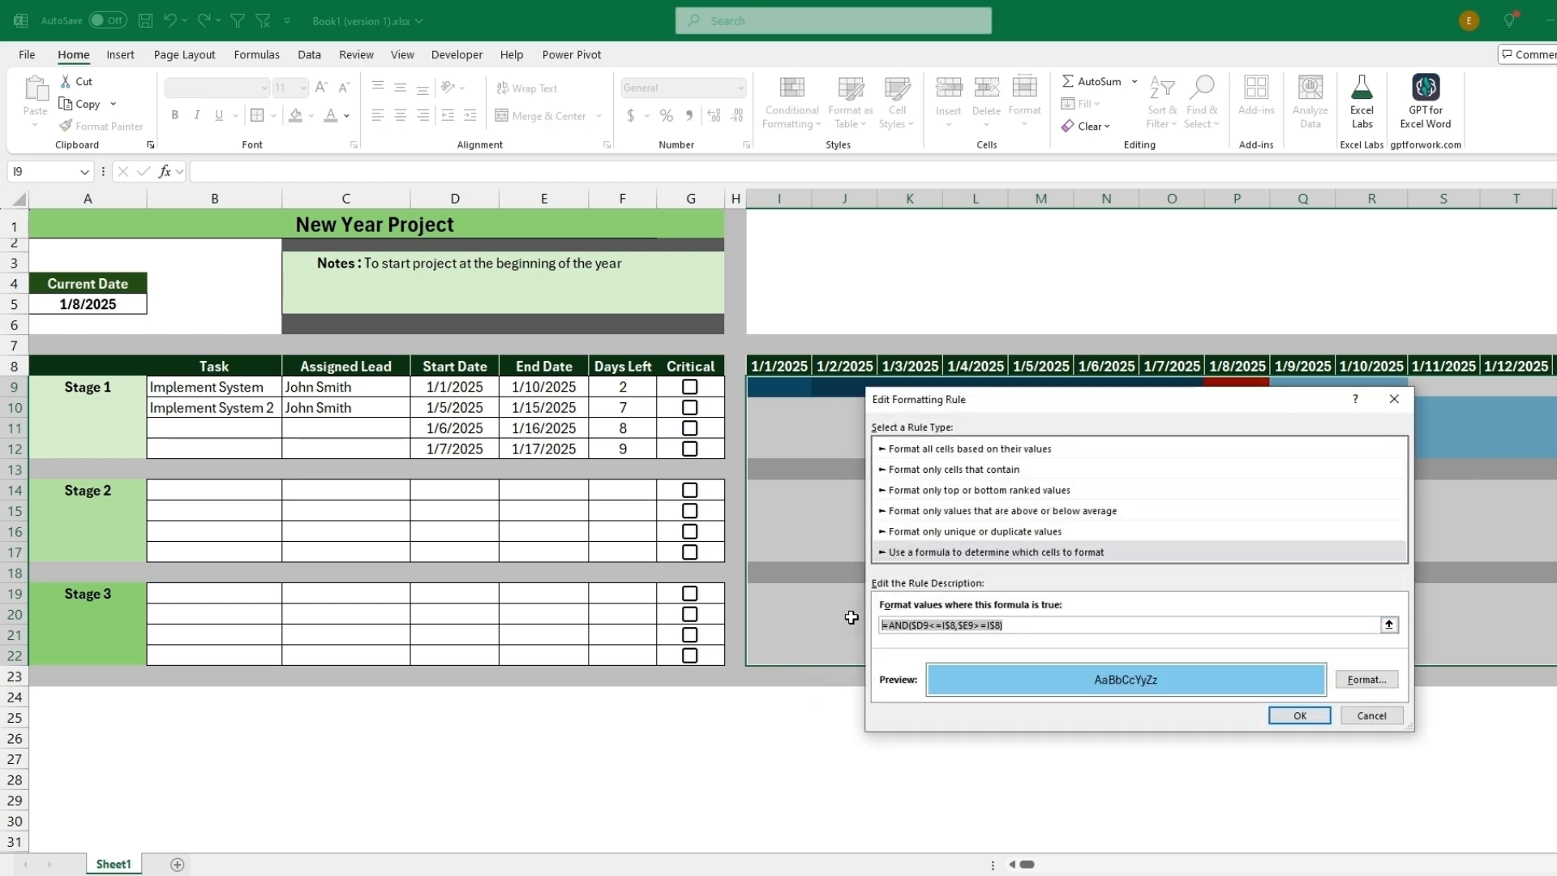
left_click(1298, 713)
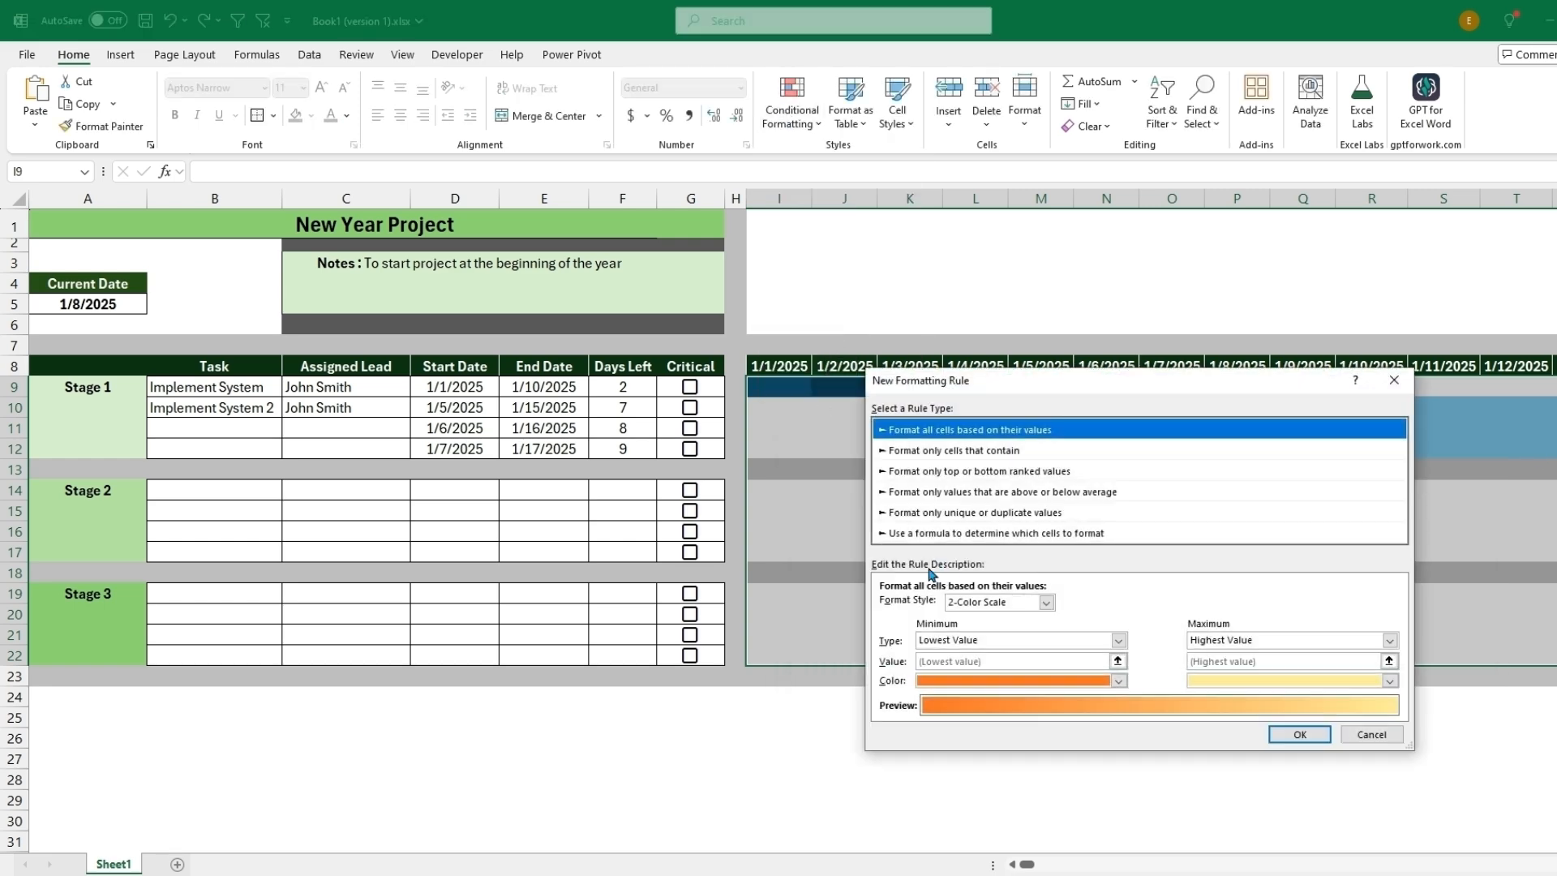
- Create a formula rule =AND($D9<=I$8,$E9>=I$8,$G$9=TRUE) for the chart grid
left_click(996, 532)
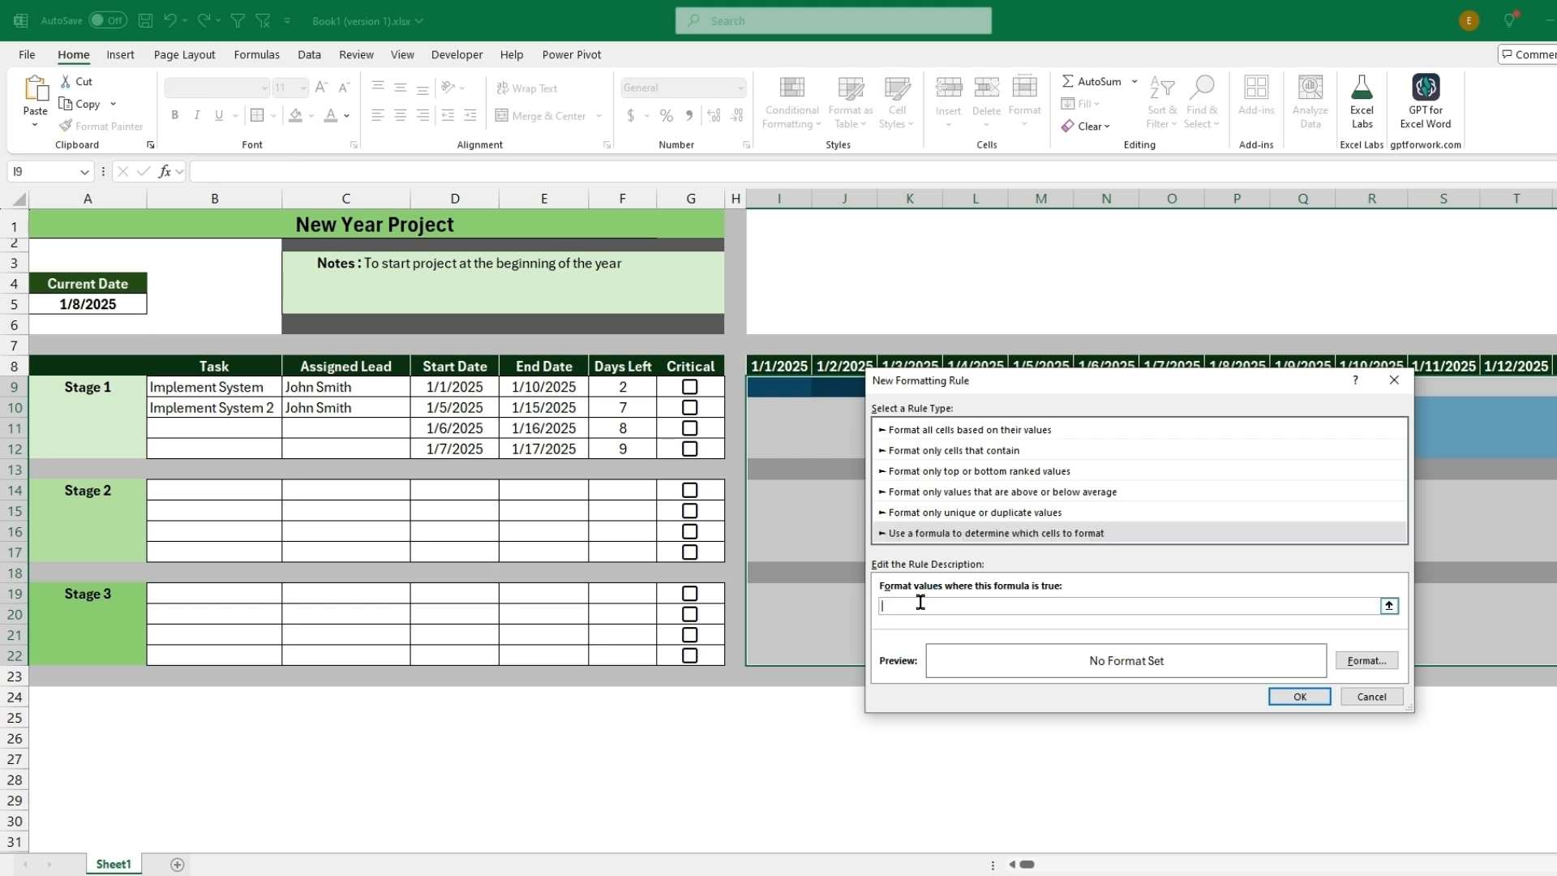
type("=AND($D9<=I$8,$E9>=I$8)")
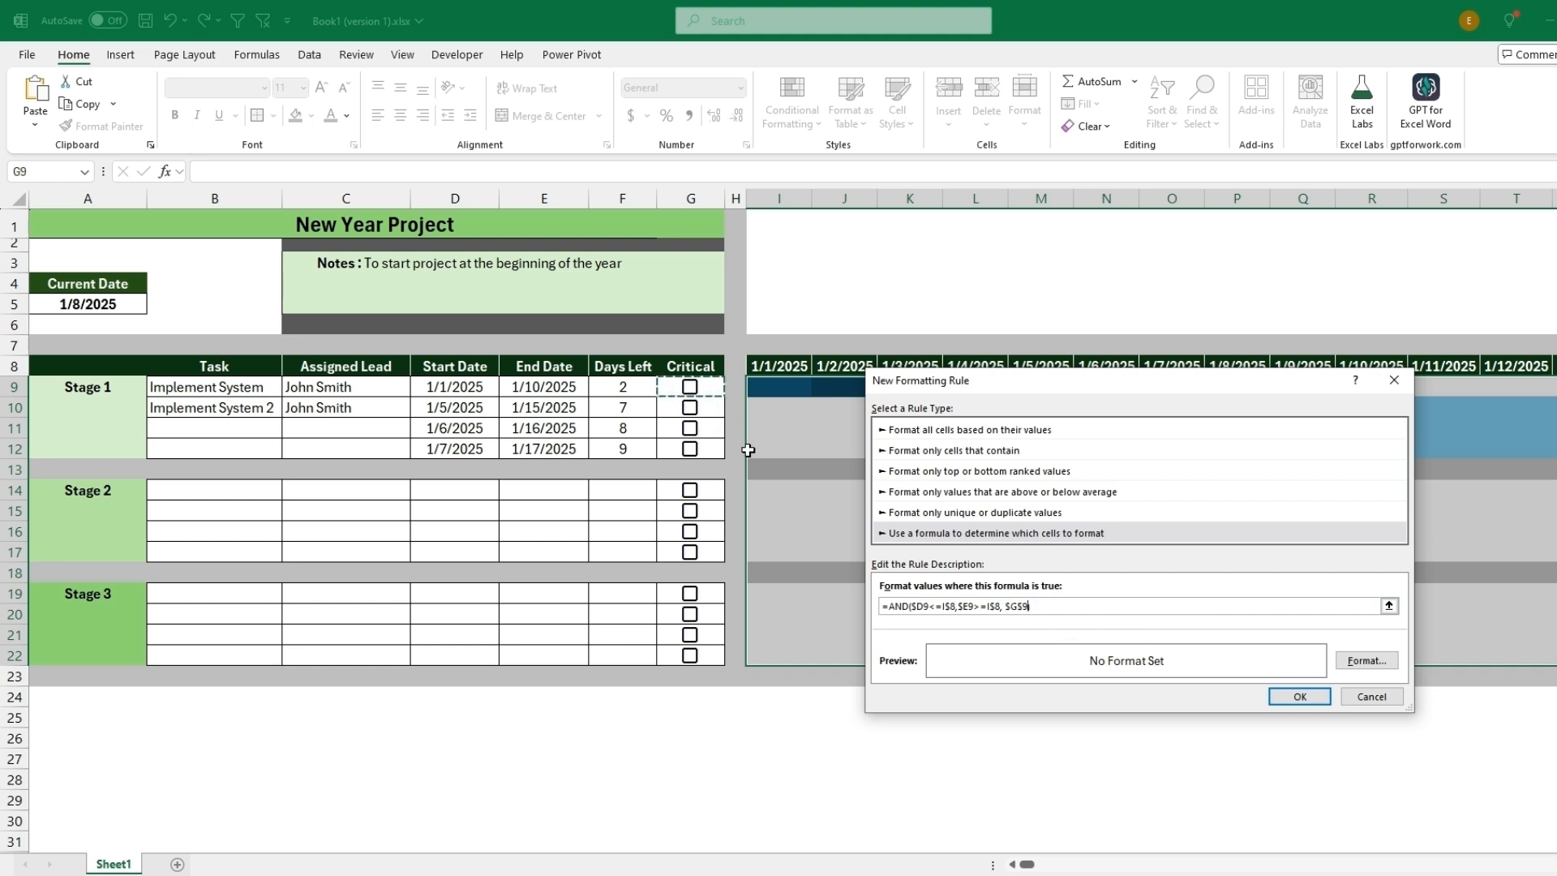
type("=TR")
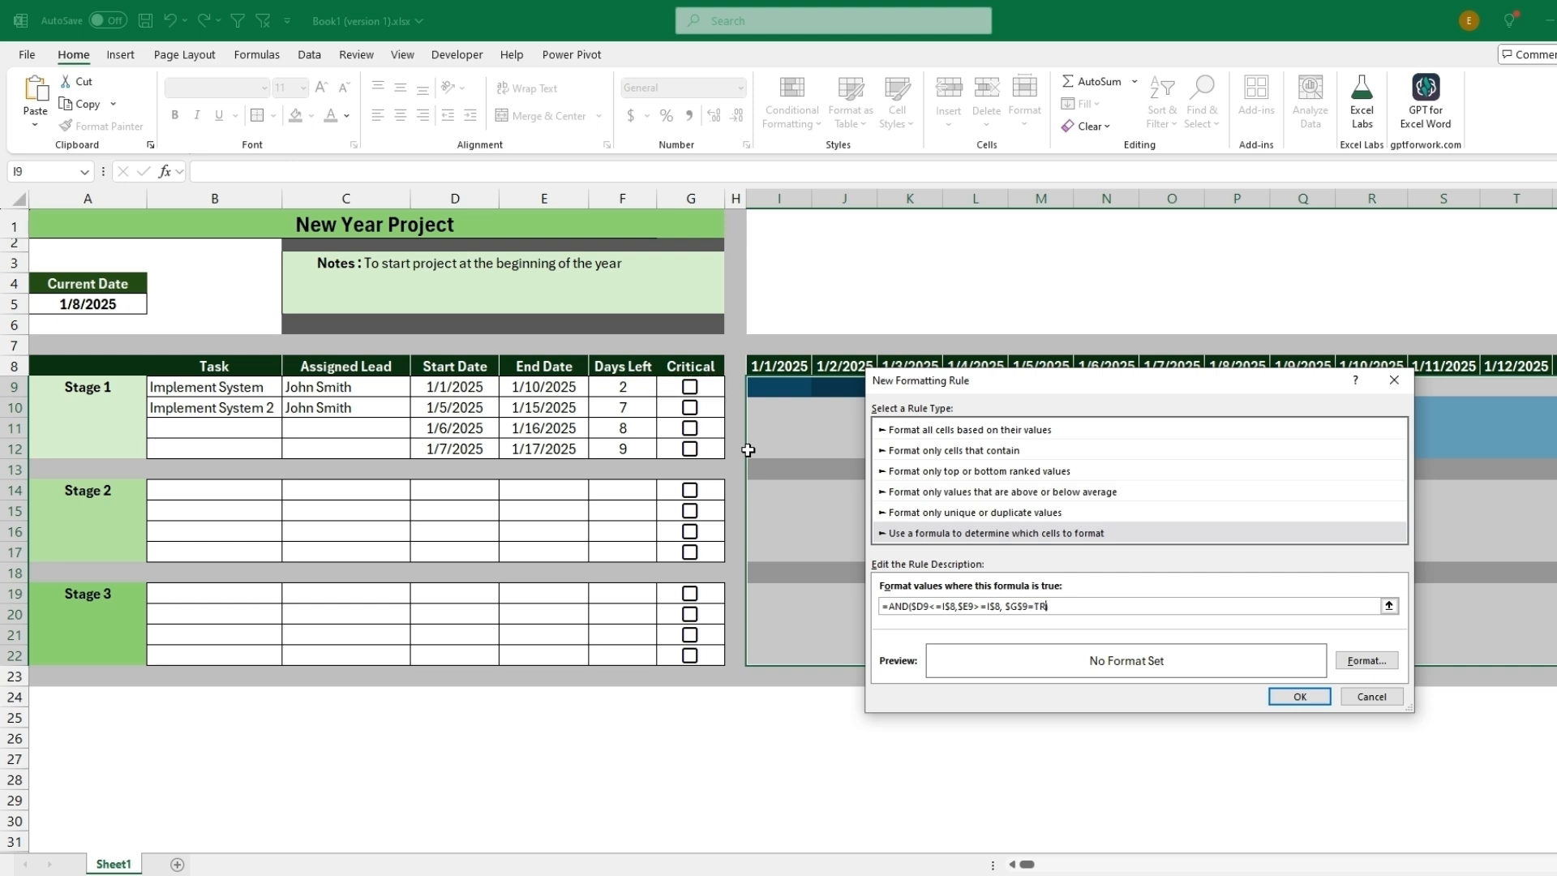
- Give the rule a purple fill, apply it, and tick the first task's Critical box
left_click(1365, 660)
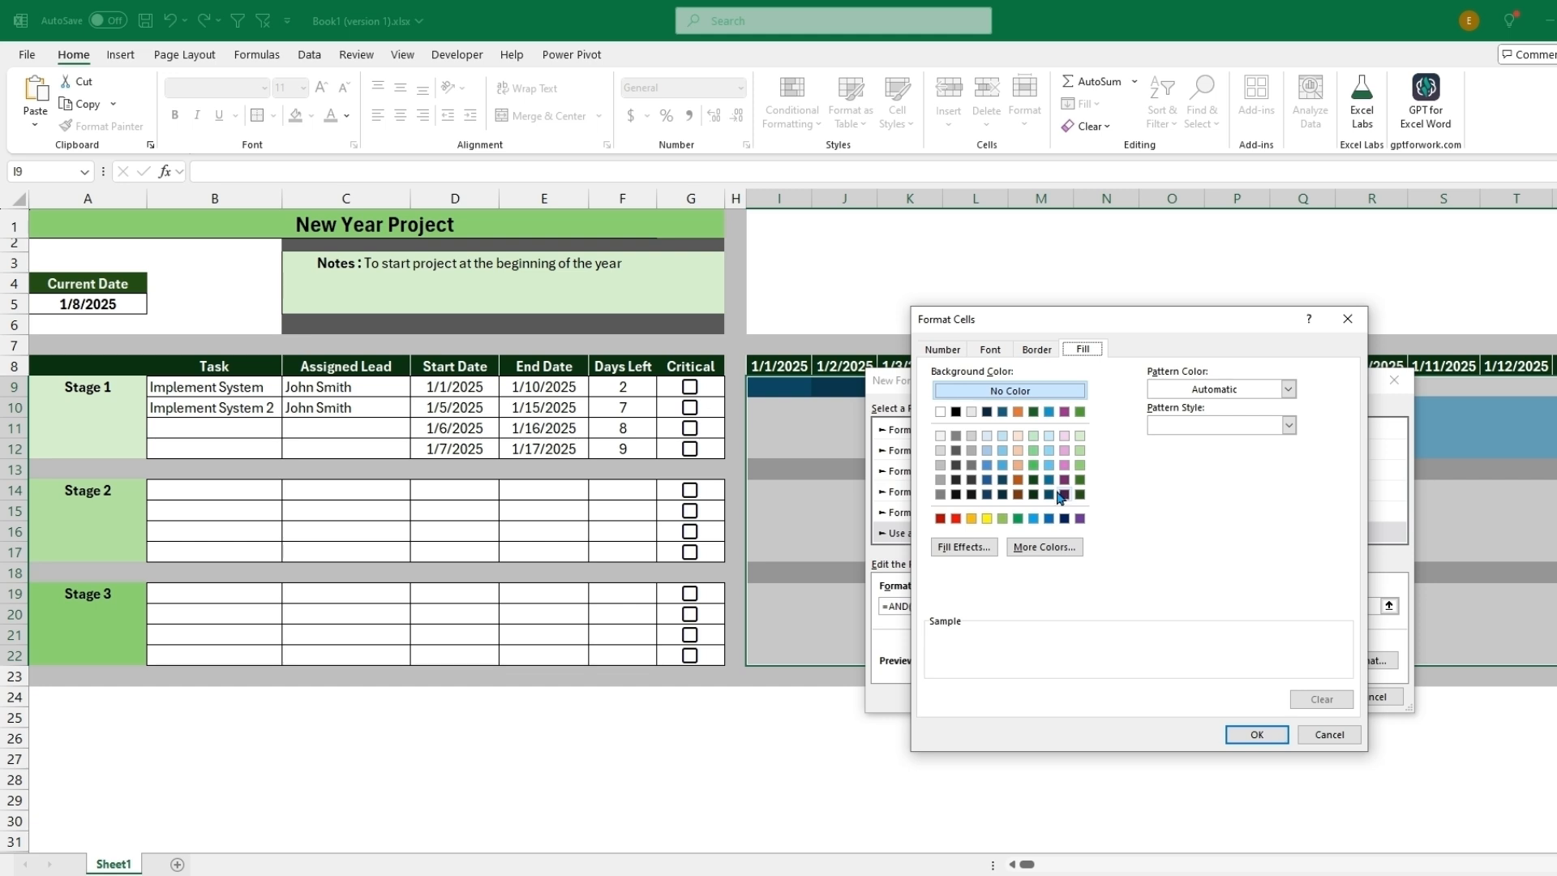
left_click(1063, 480)
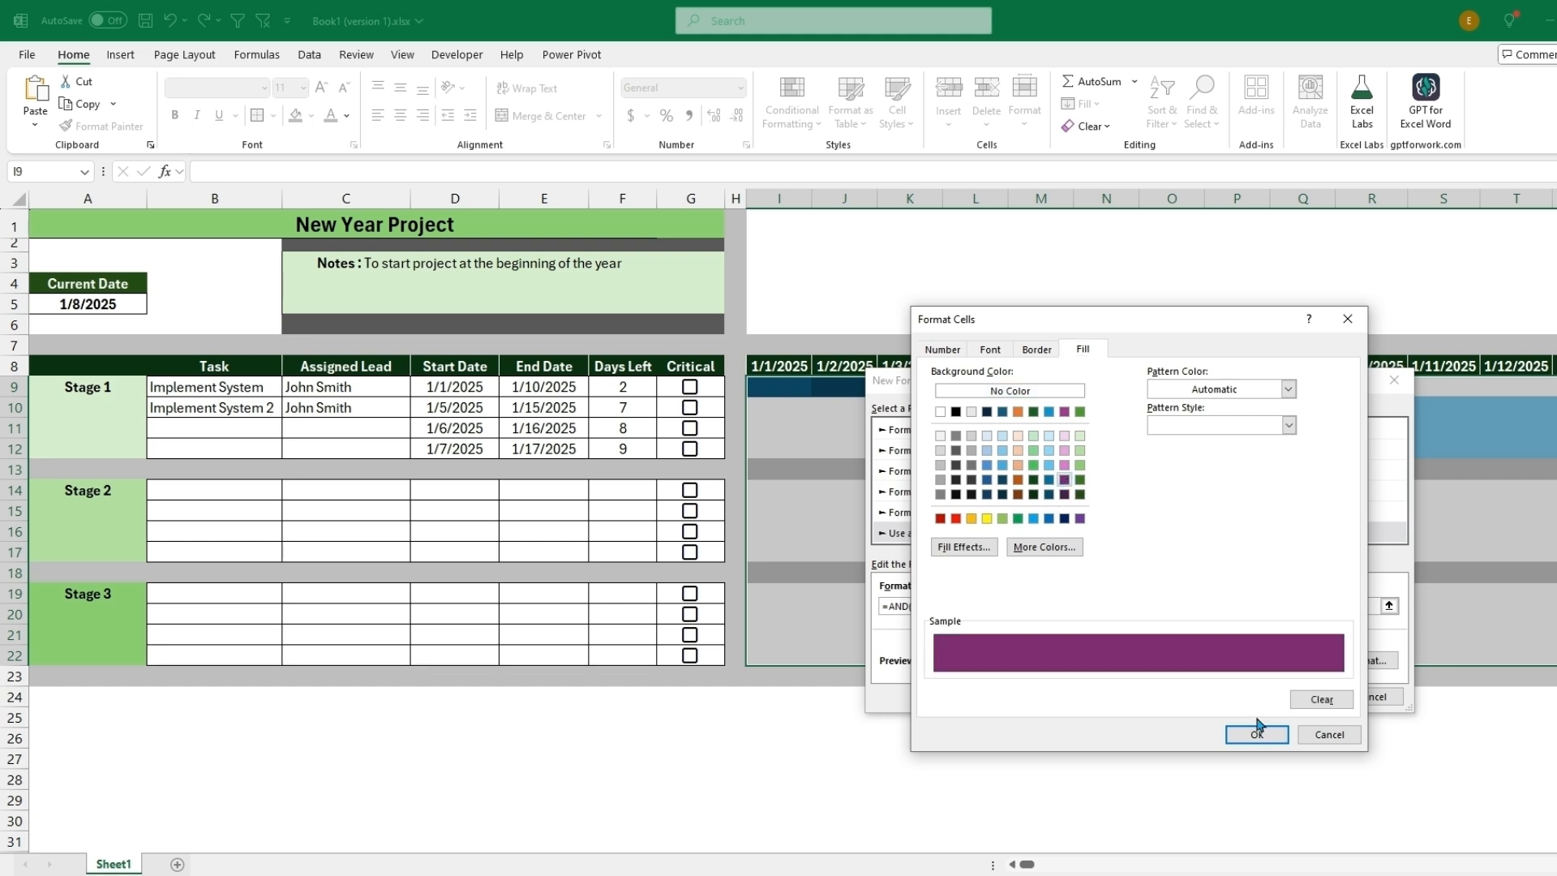
left_click(1256, 734)
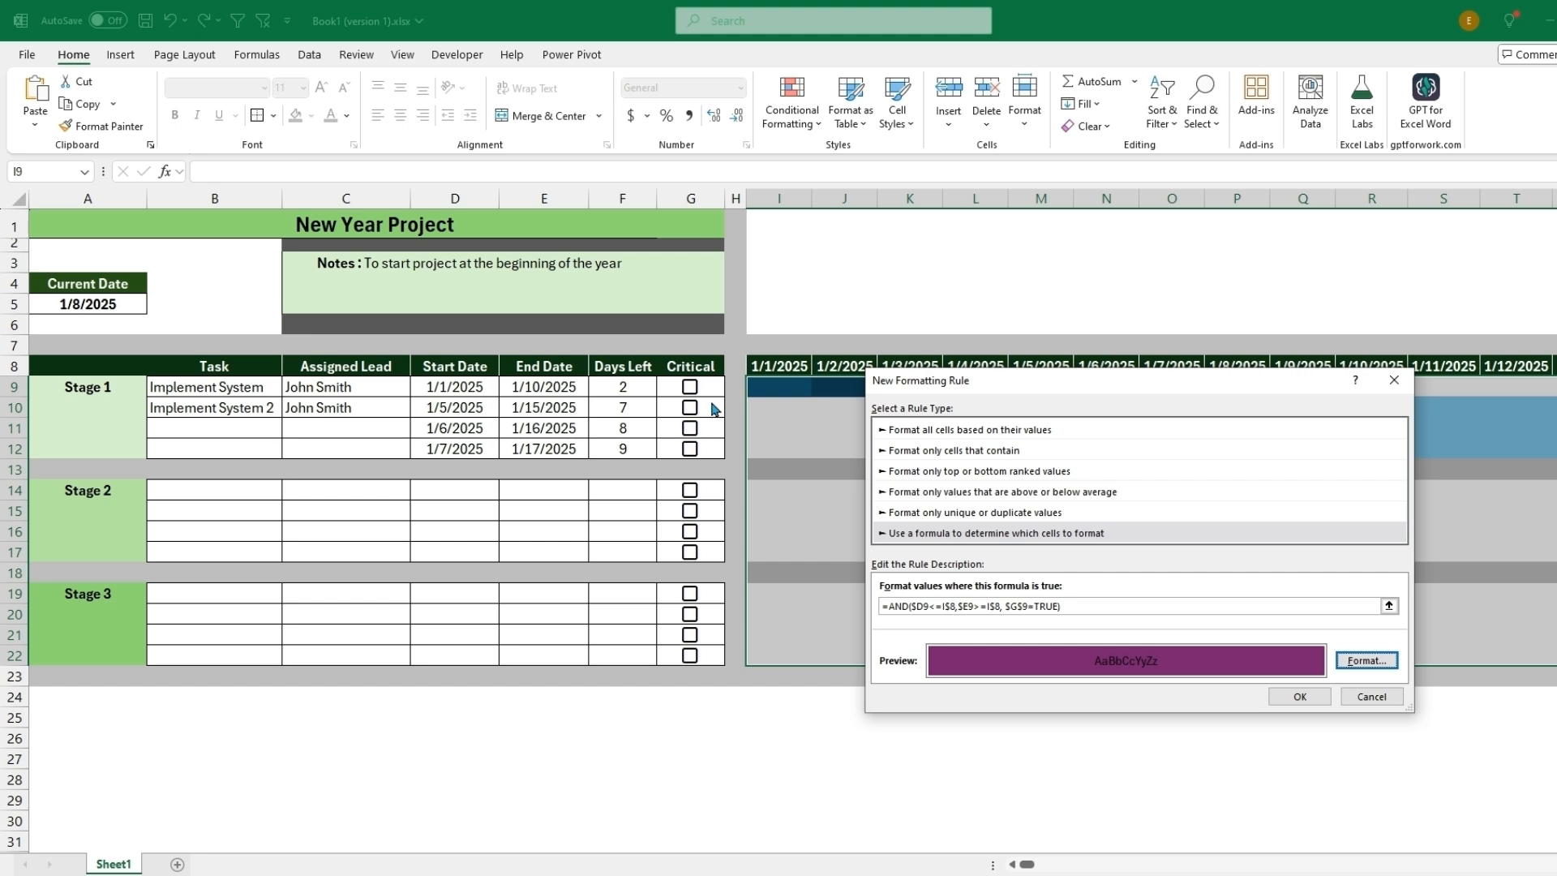
left_click(1297, 695)
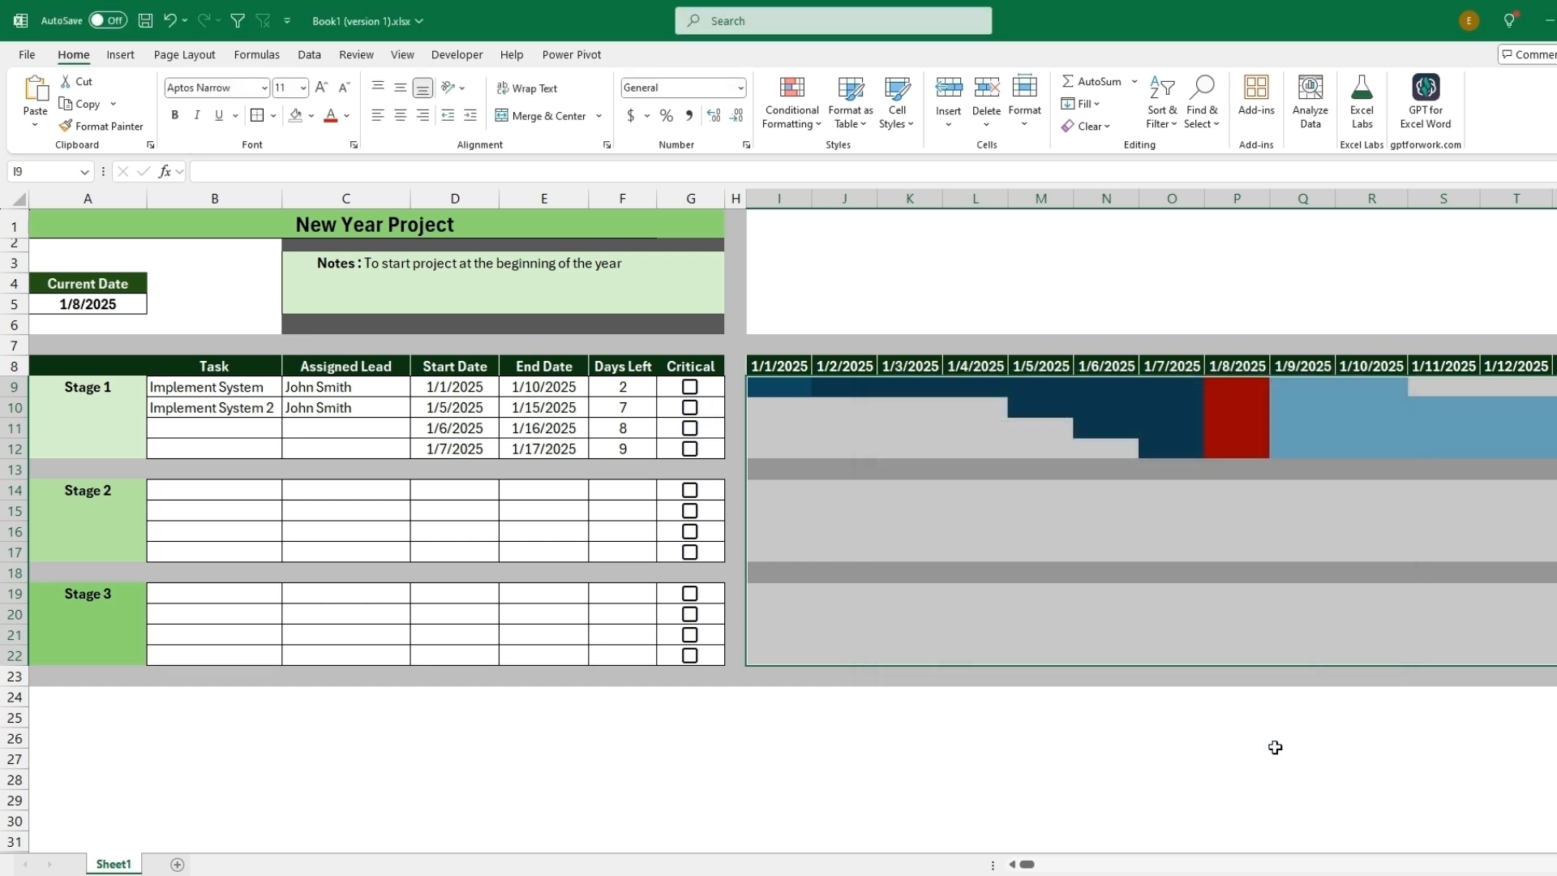
left_click(690, 386)
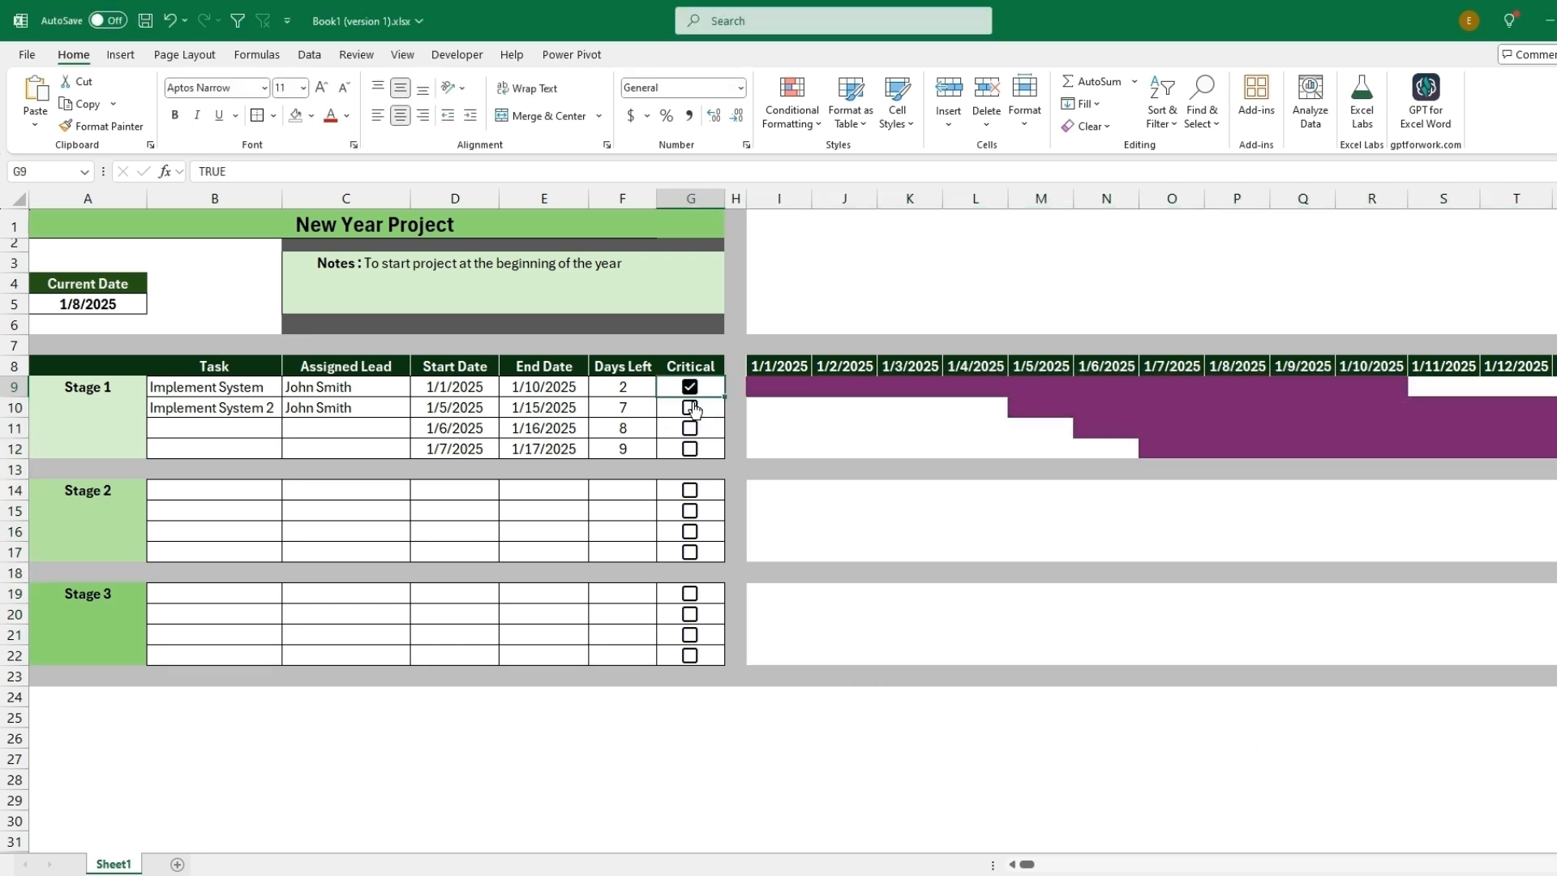
- Untick G9 and edit the purple rule's formula to check $G9=TRUE
left_click(690, 386)
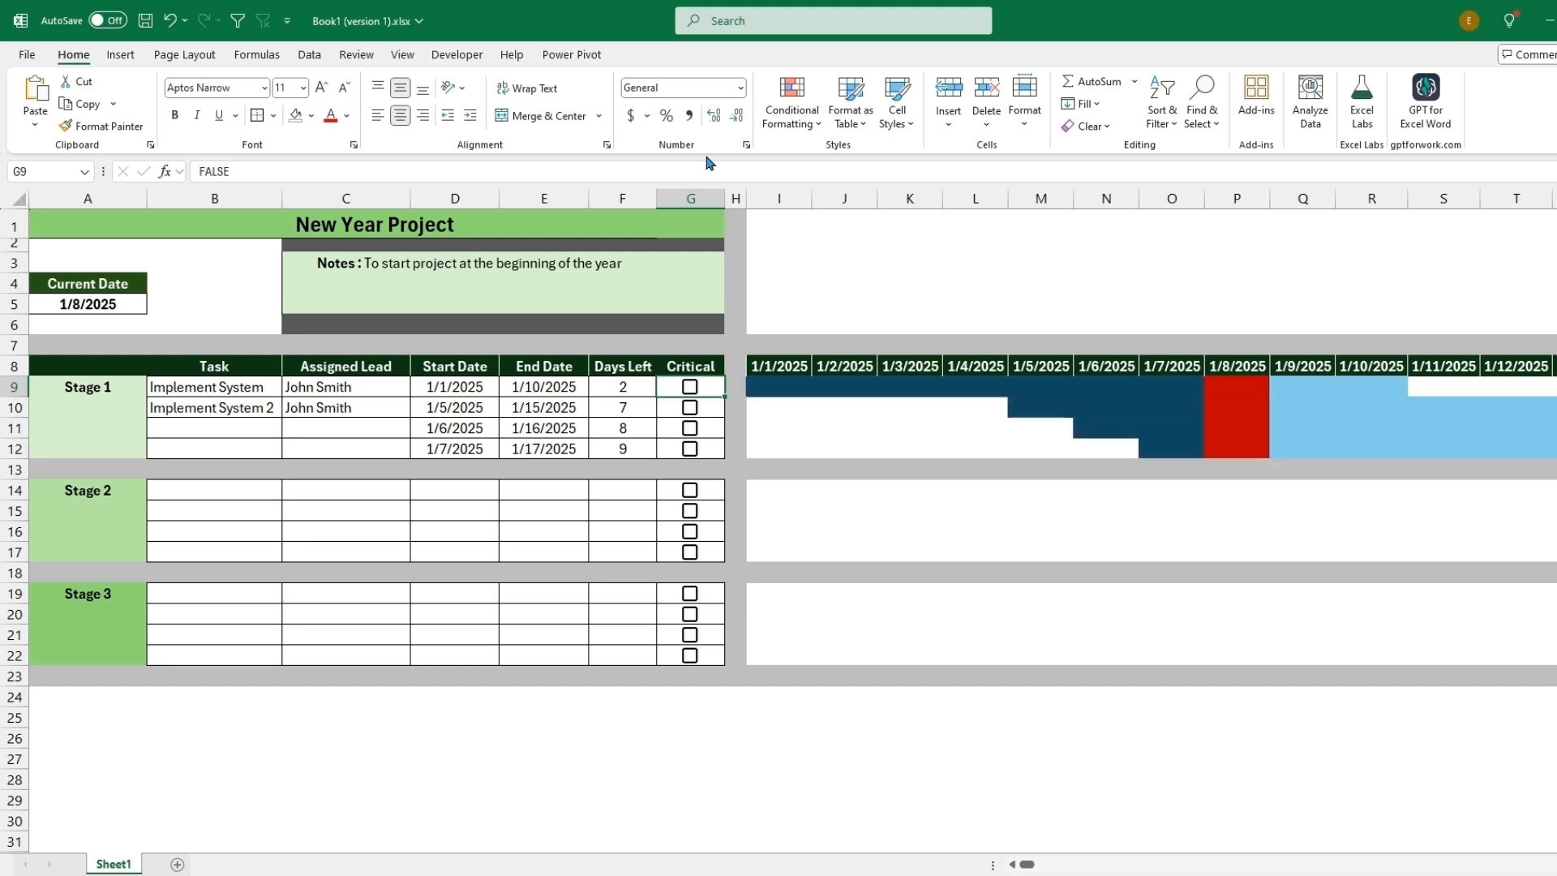
left_click(789, 94)
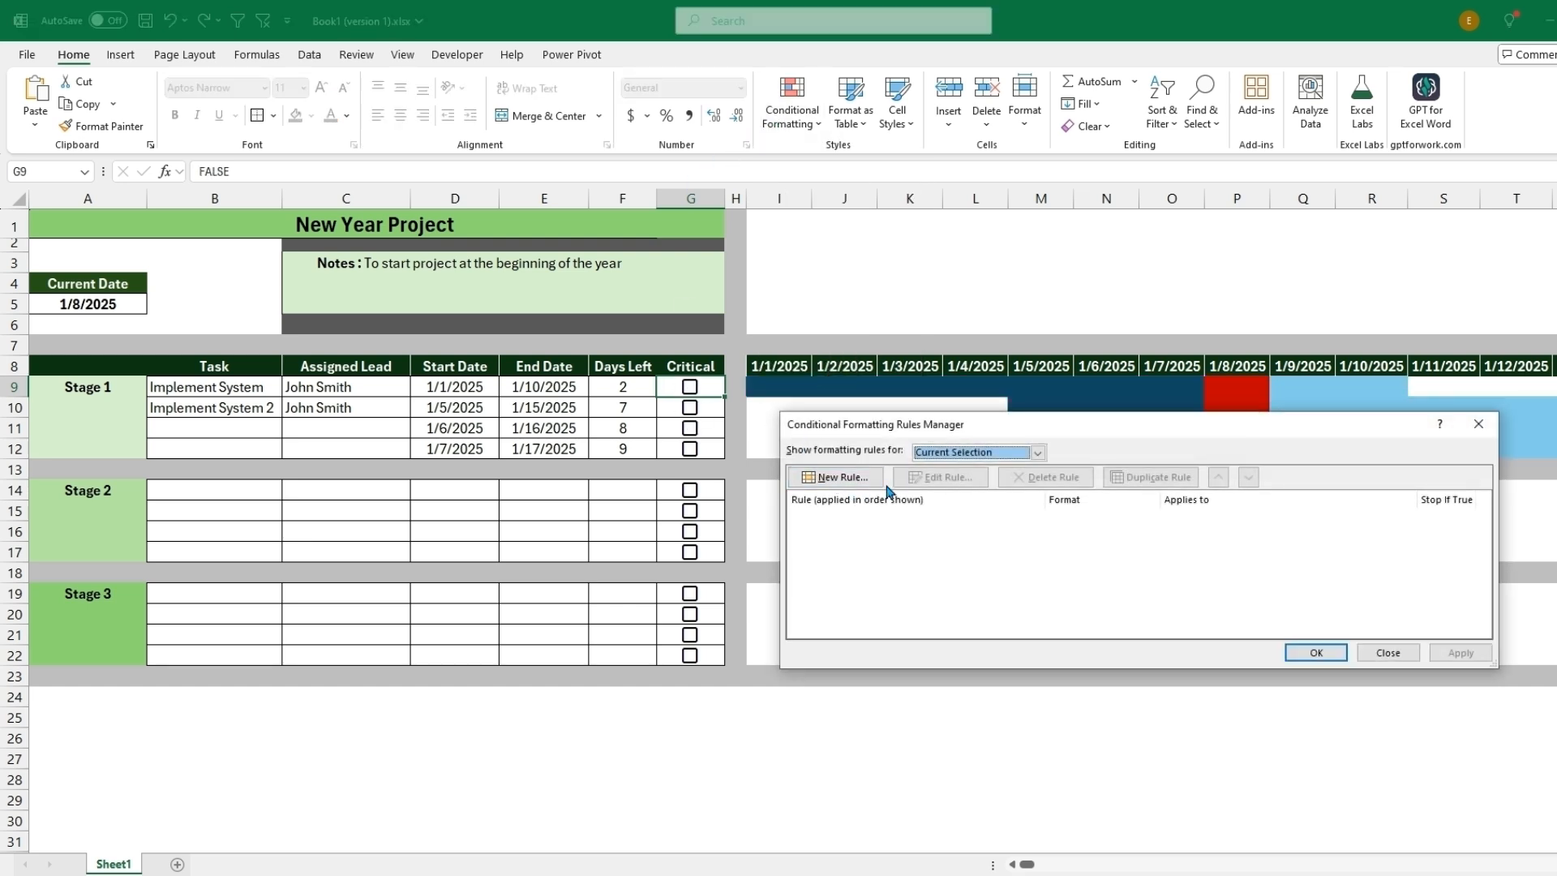
left_click(1035, 452)
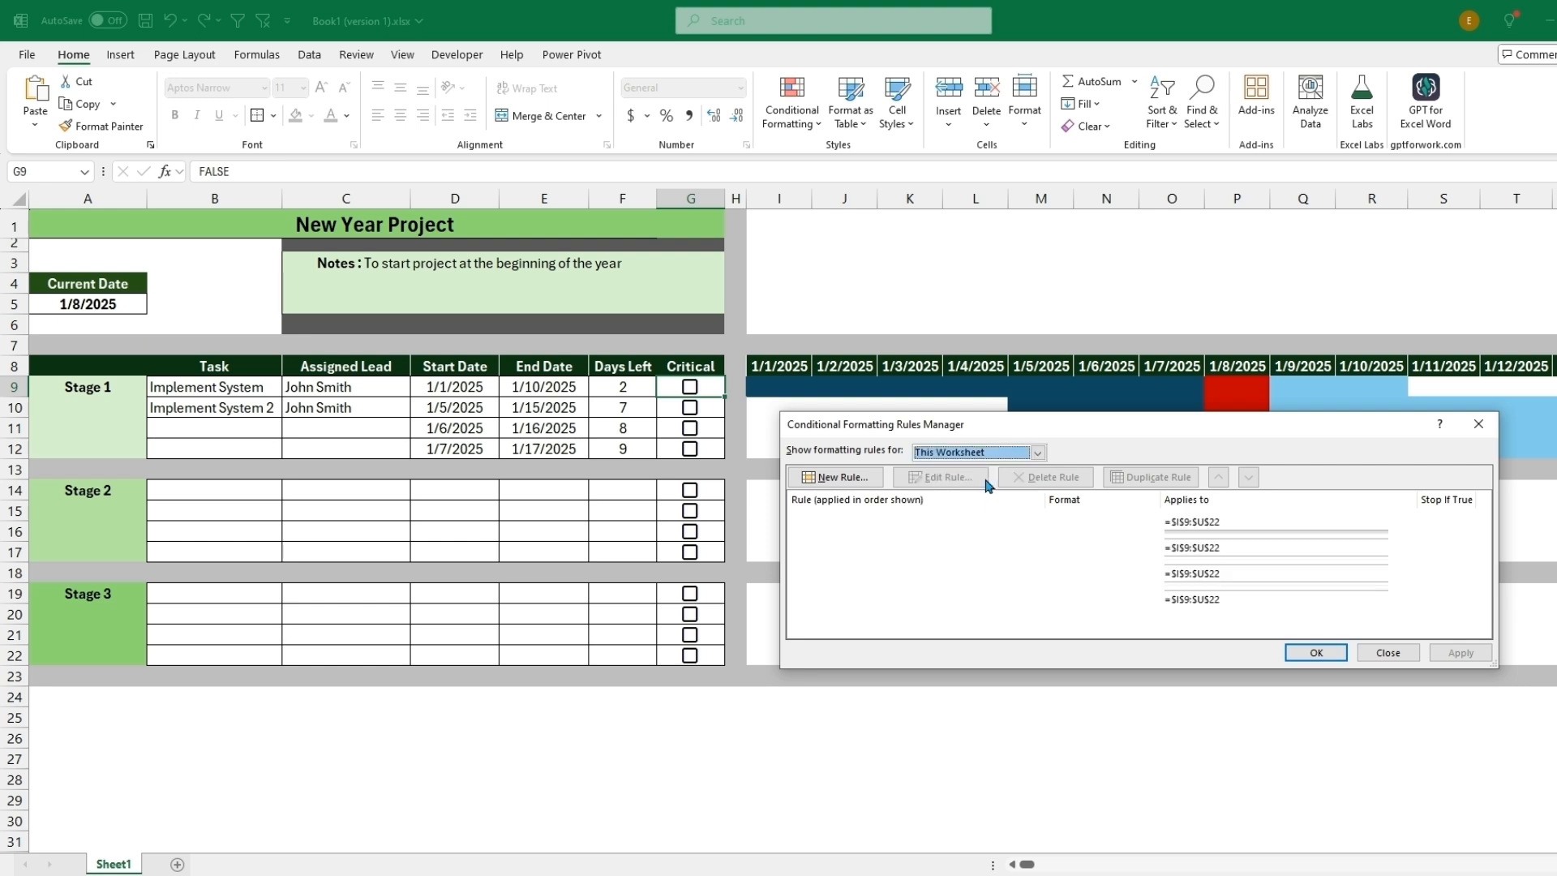
left_click(939, 476)
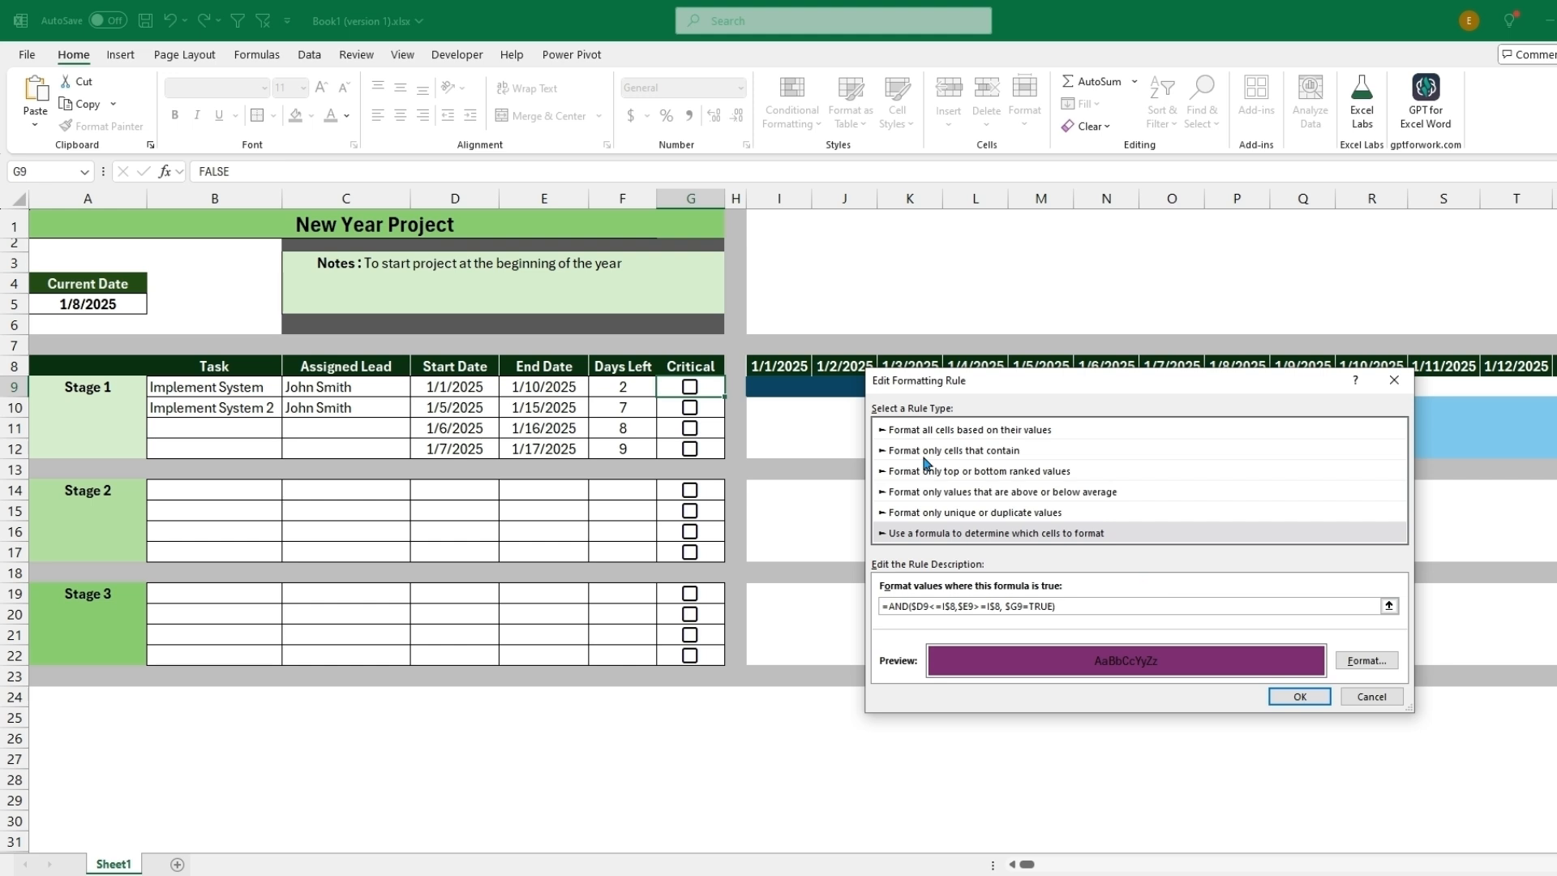
mouse_move(682, 349)
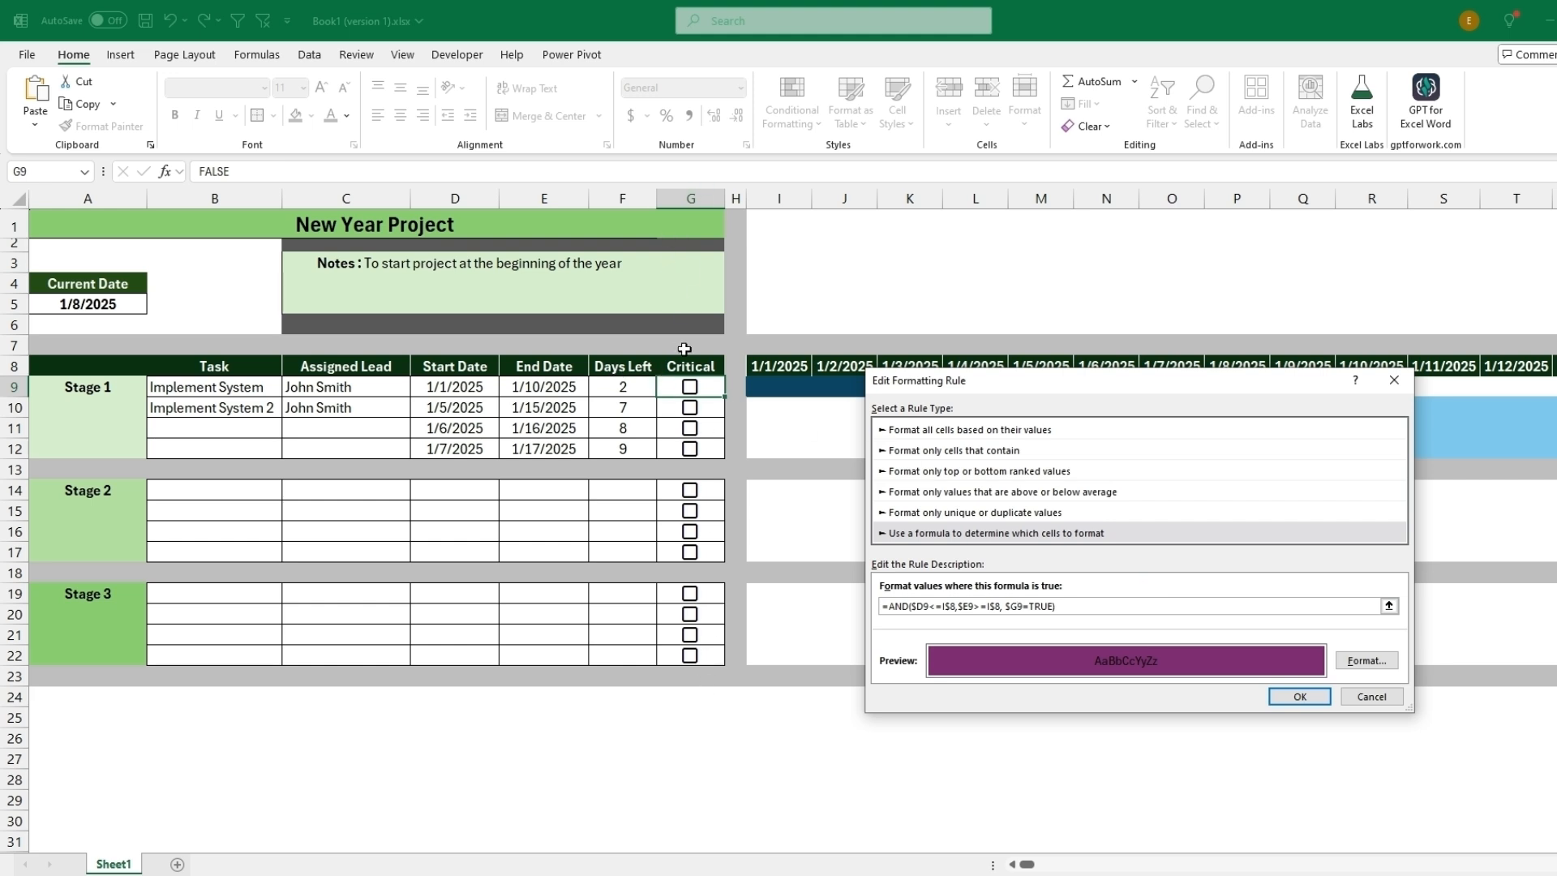
left_click(1298, 695)
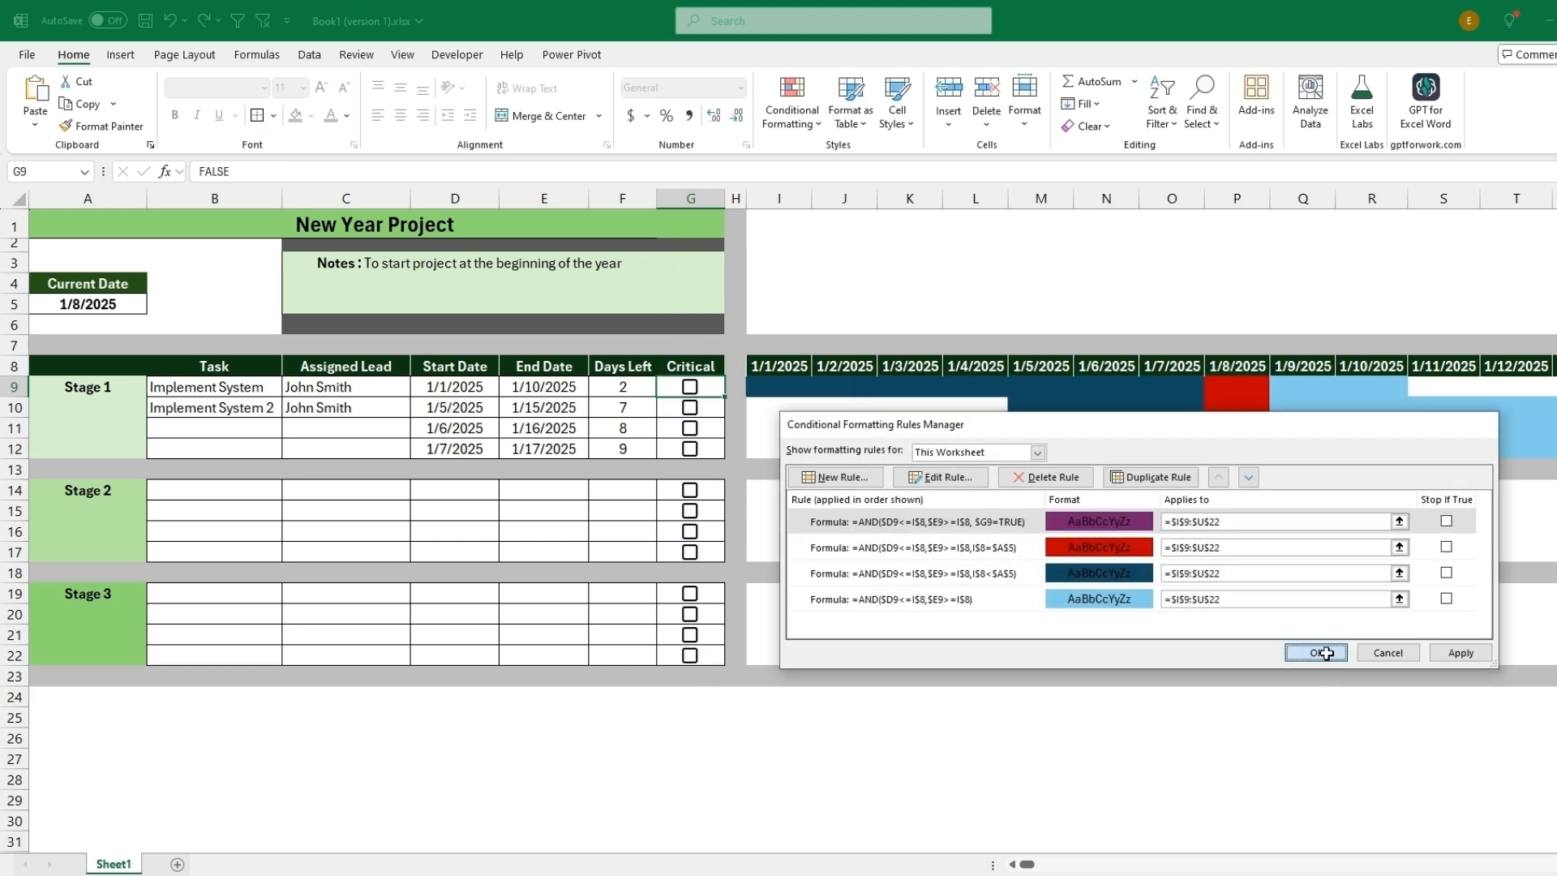
left_click(1314, 652)
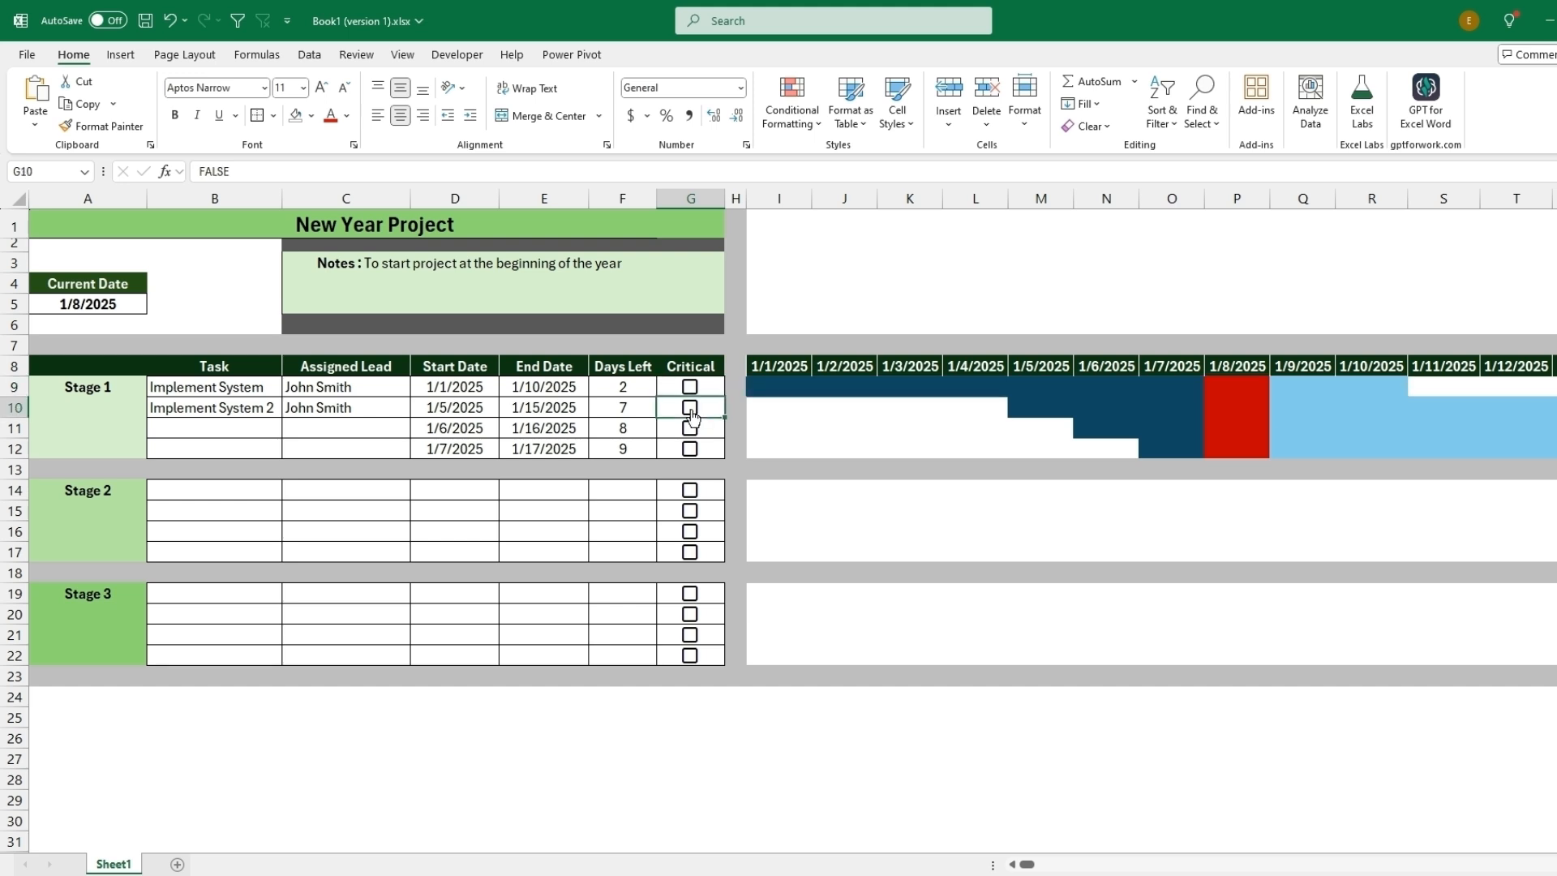
- Toggle the first task's Critical box to confirm only its bar turns purple
left_click(689, 386)
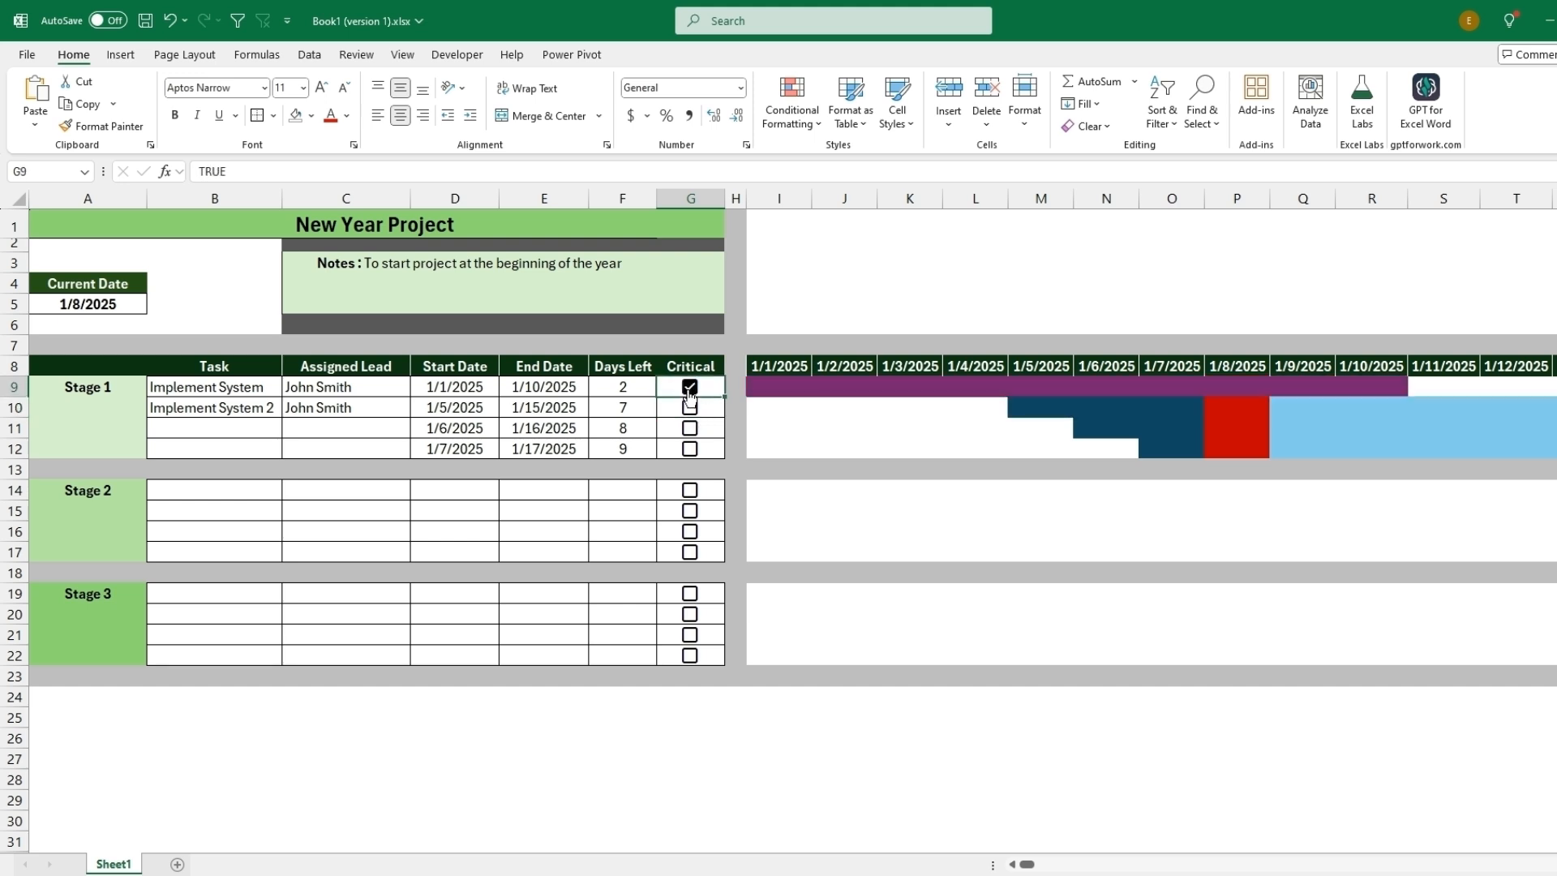
left_click(690, 386)
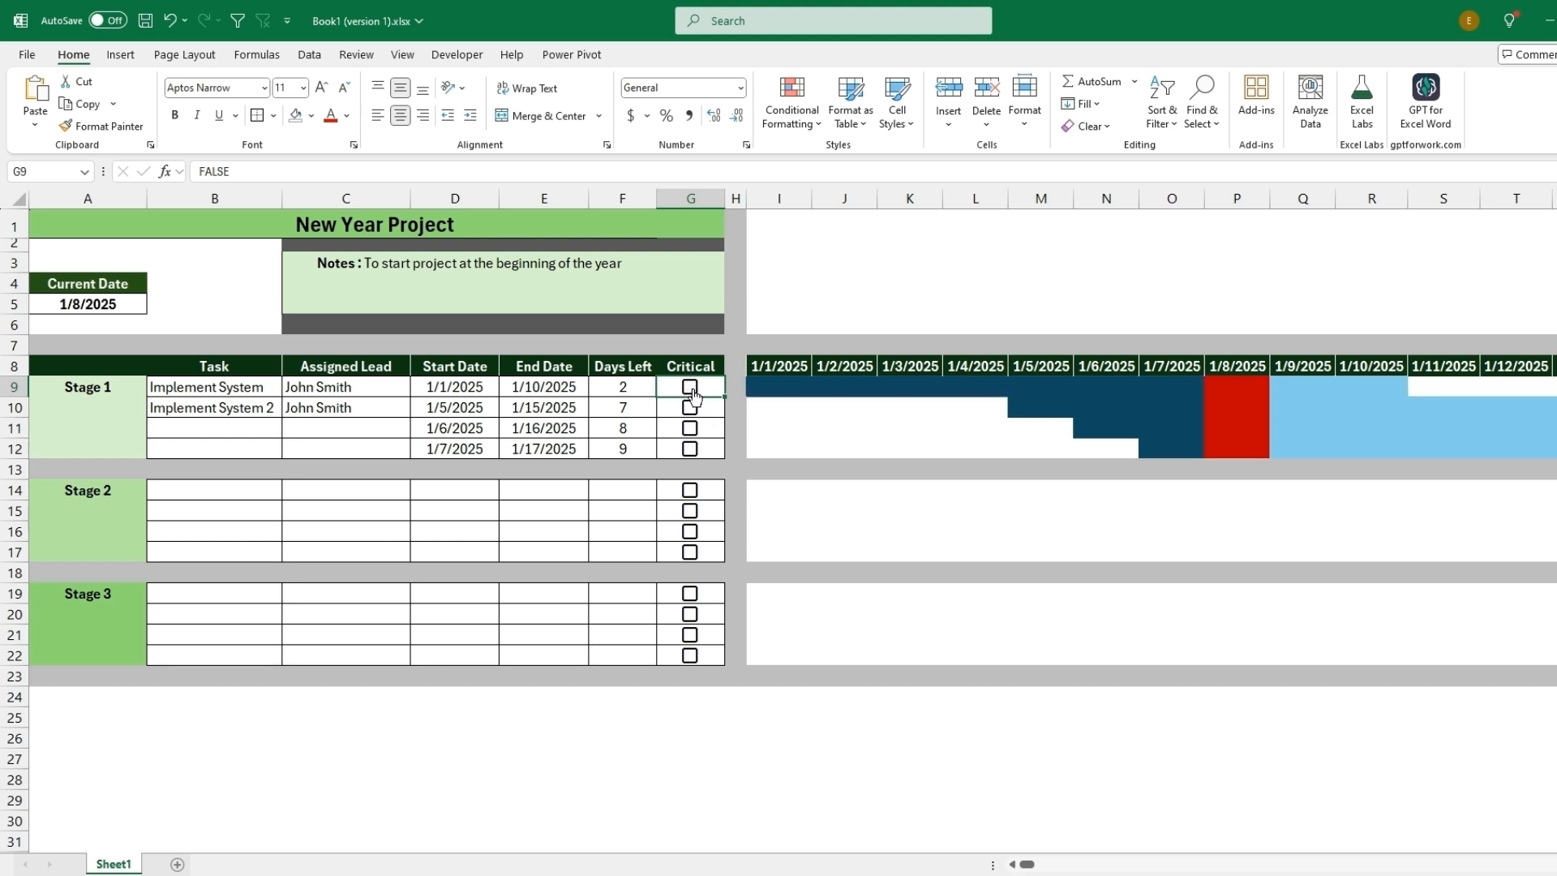
left_click(689, 388)
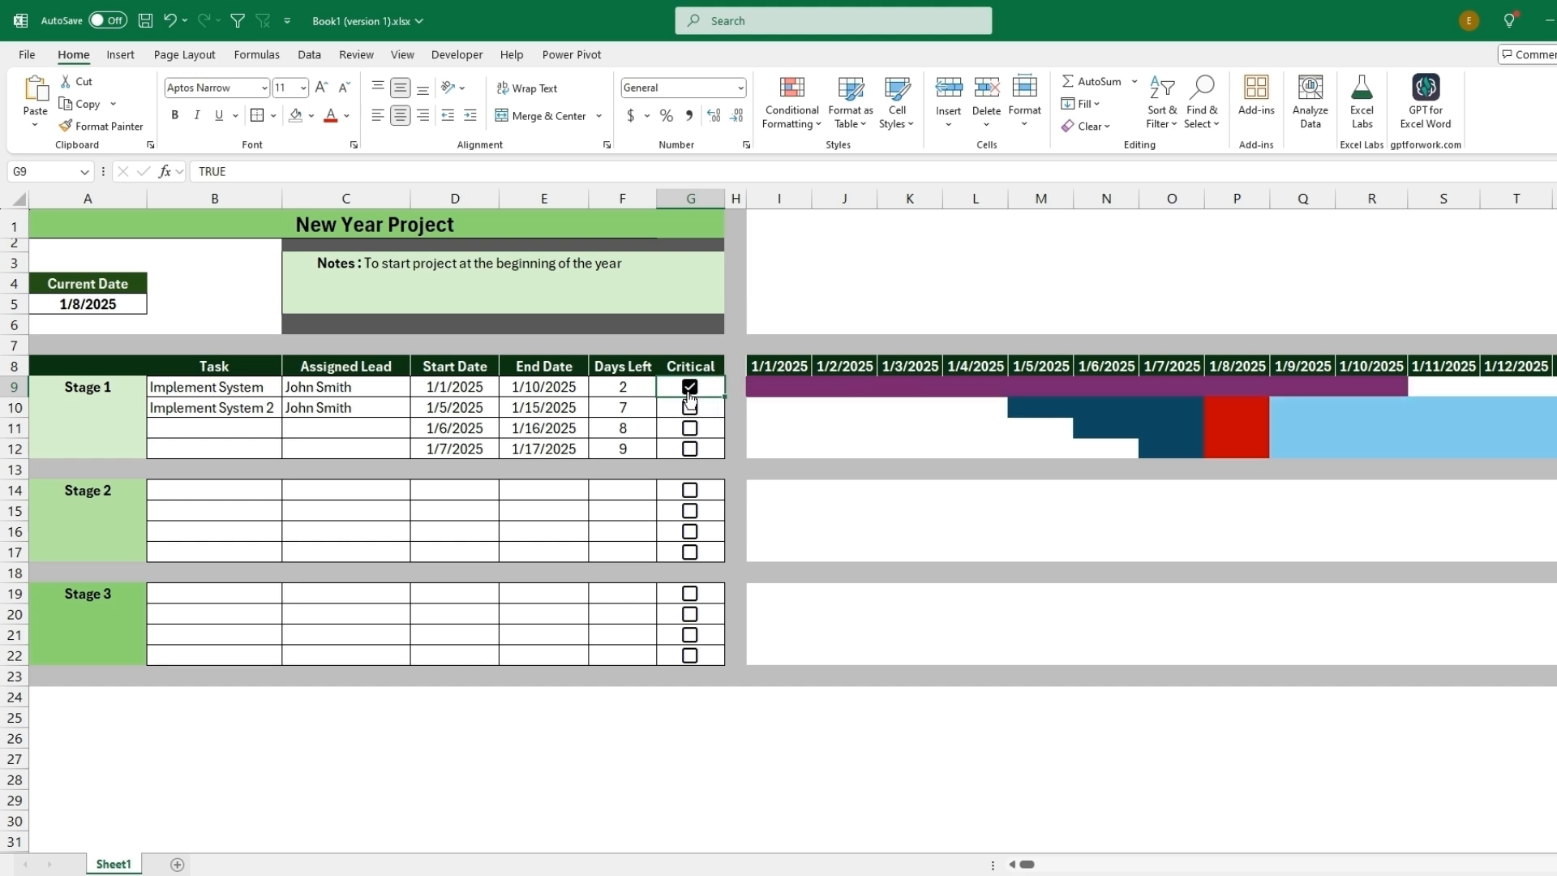
left_click(791, 99)
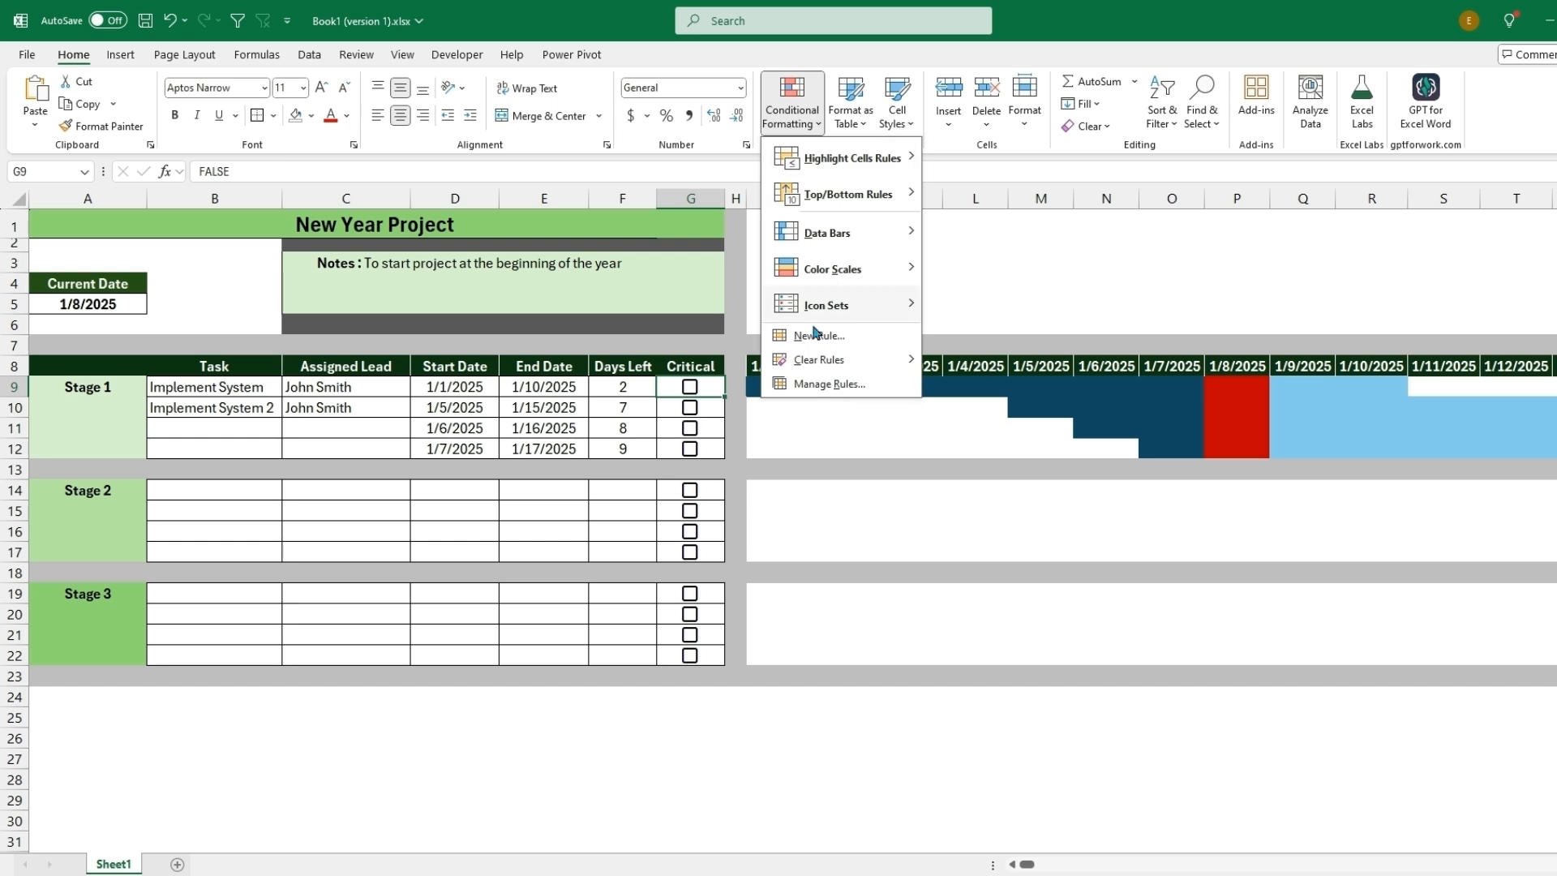
- Move the purple Critical rule below today's red rule, then tick and untick G9
left_click(828, 384)
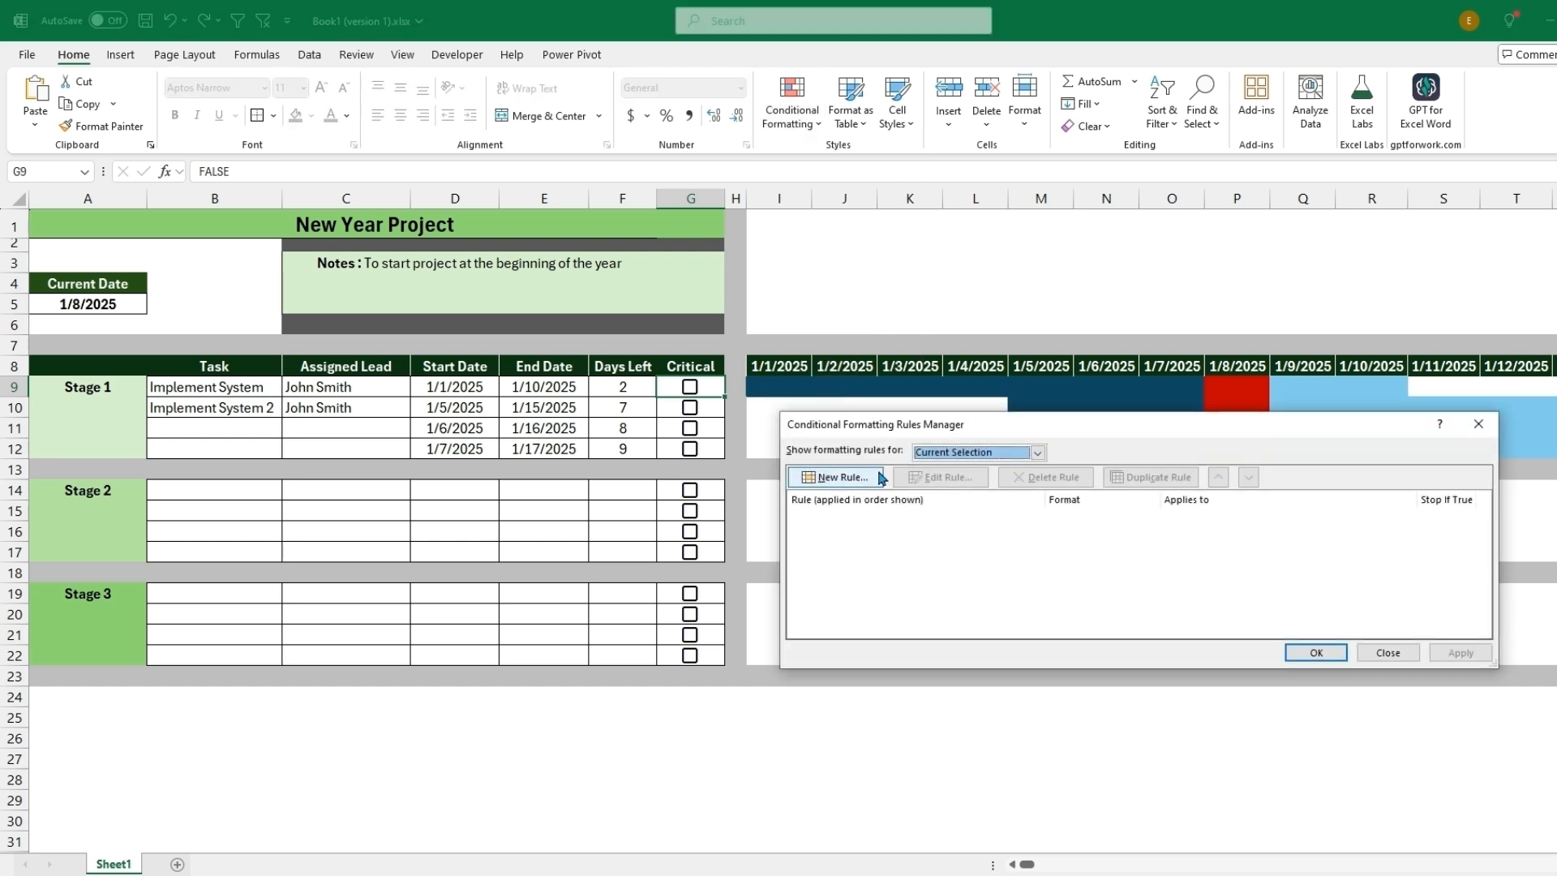
left_click(1036, 451)
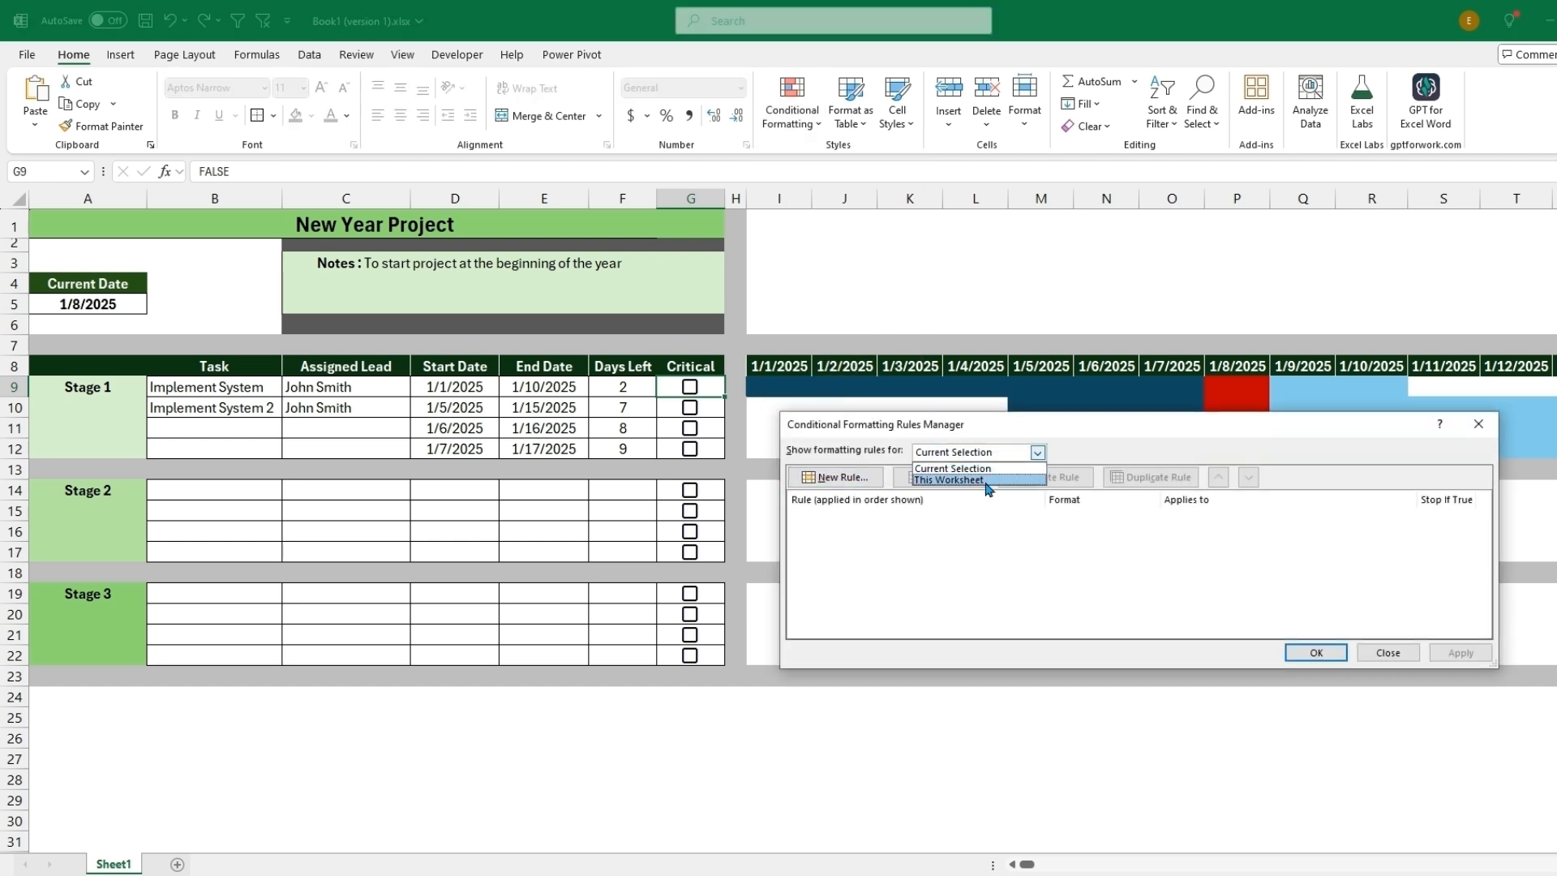
left_click(946, 479)
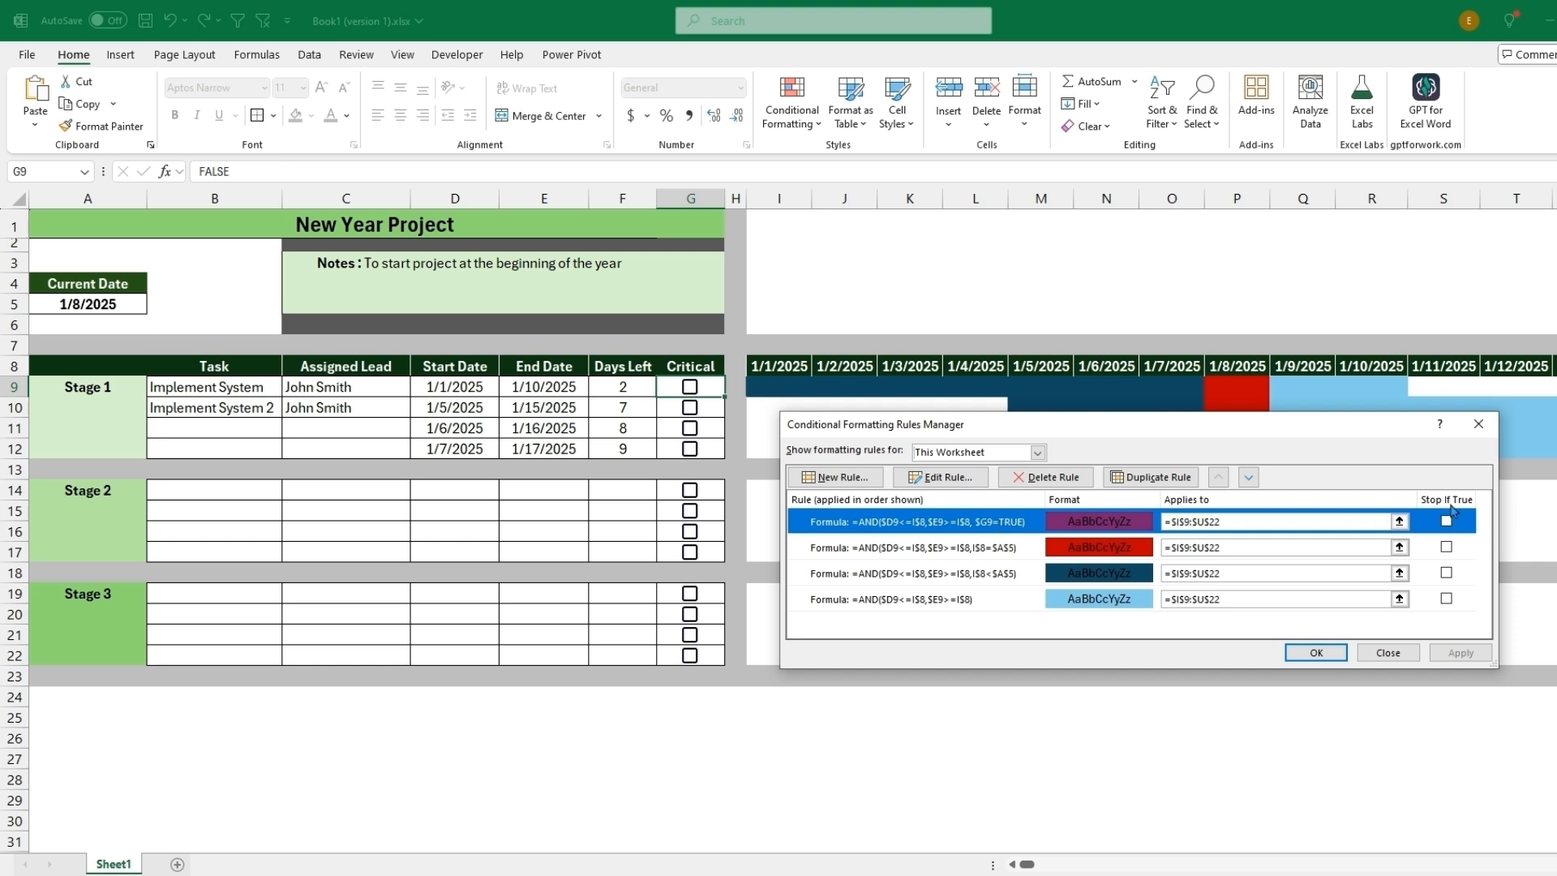
left_click(1247, 477)
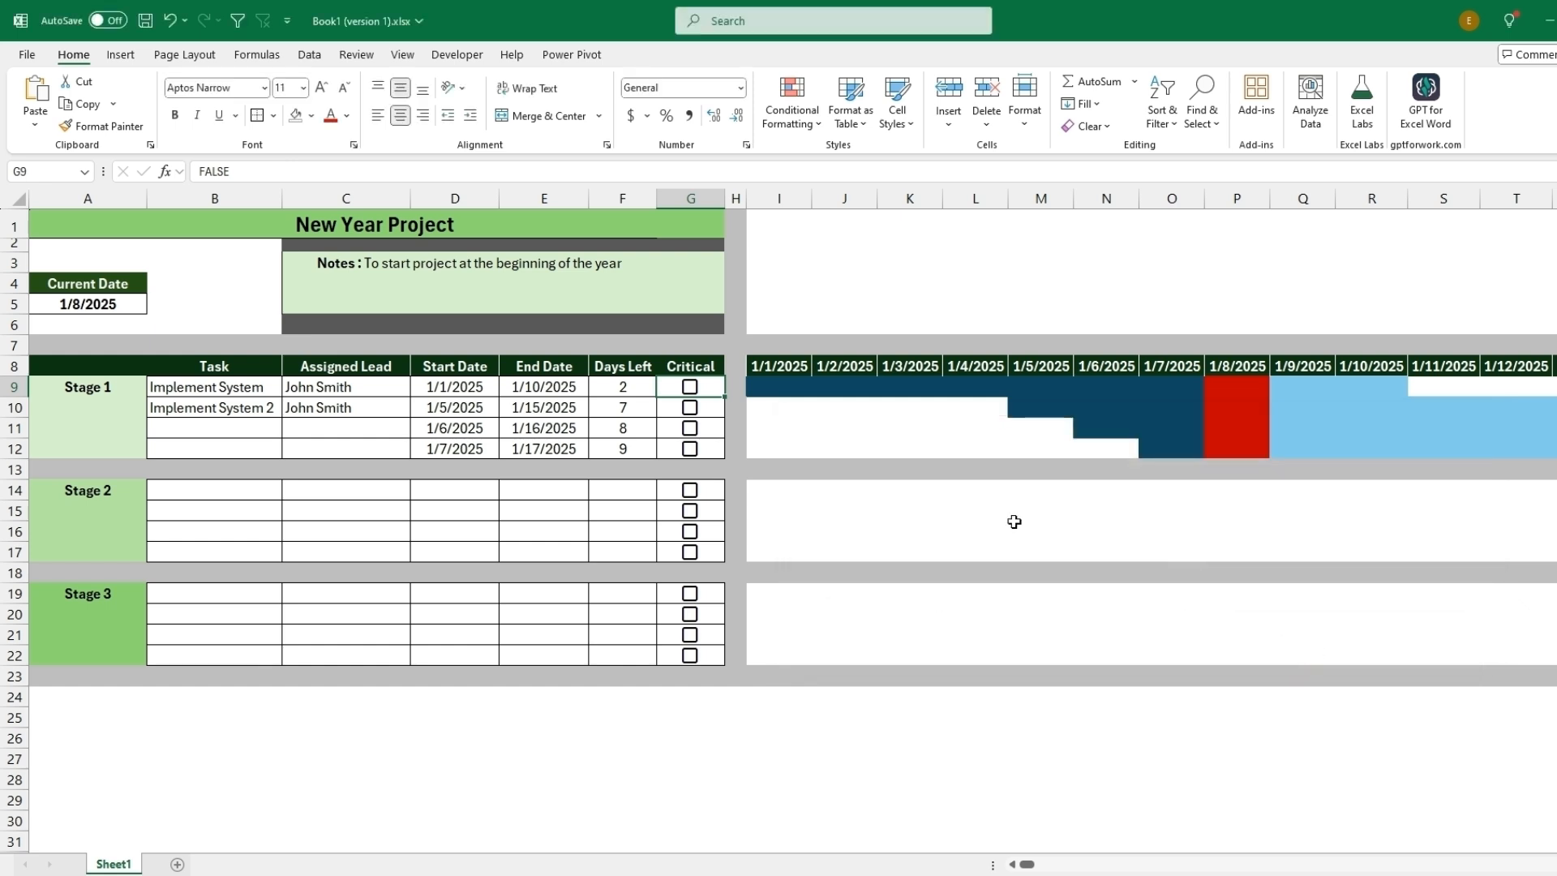
left_click(689, 386)
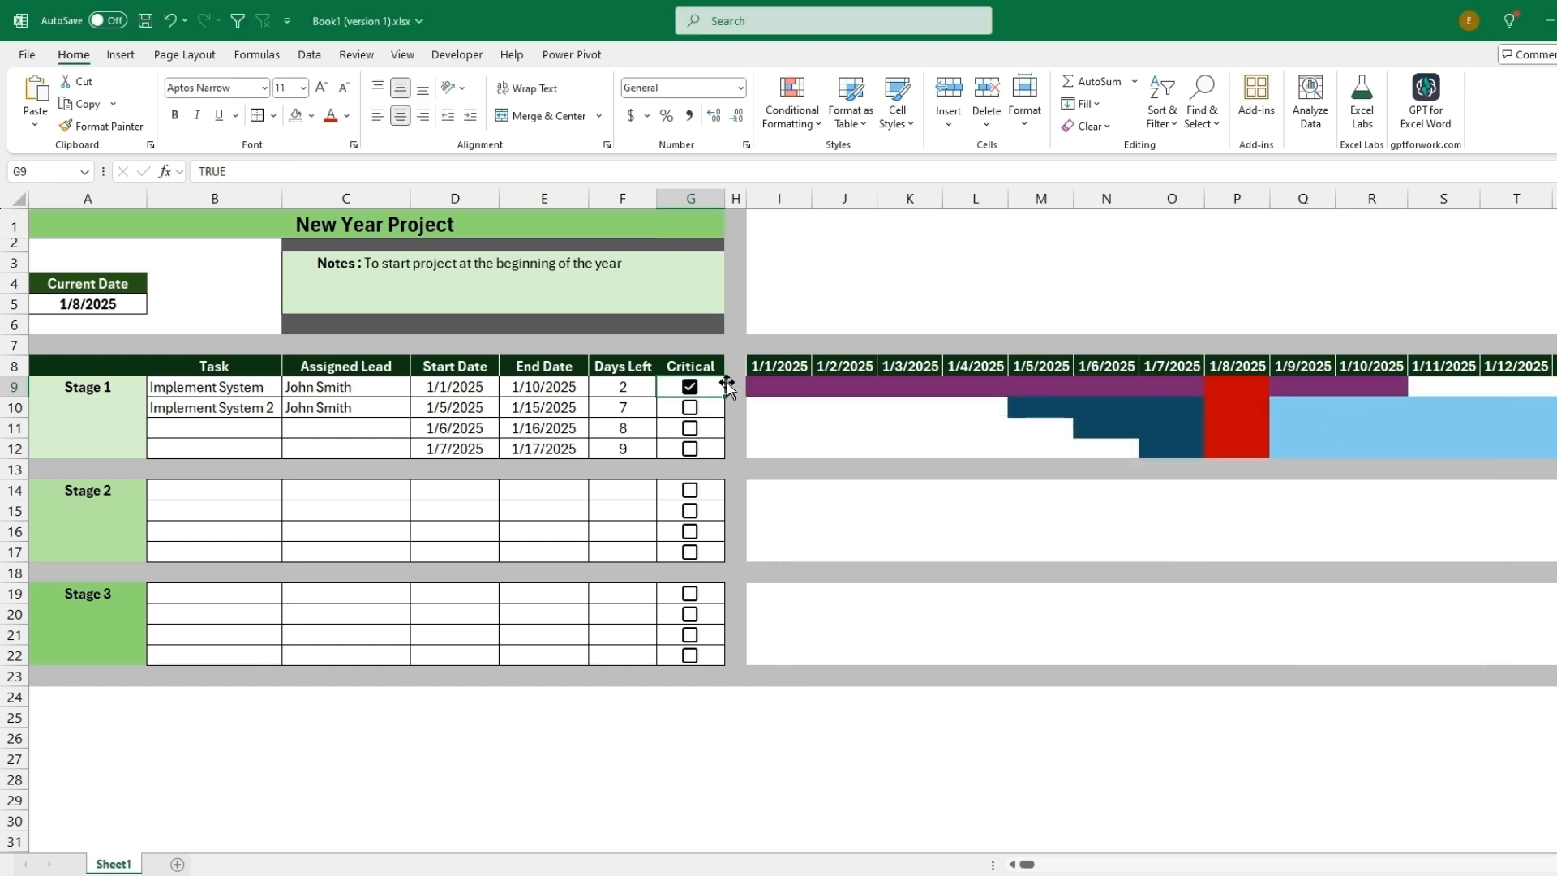
left_click(689, 386)
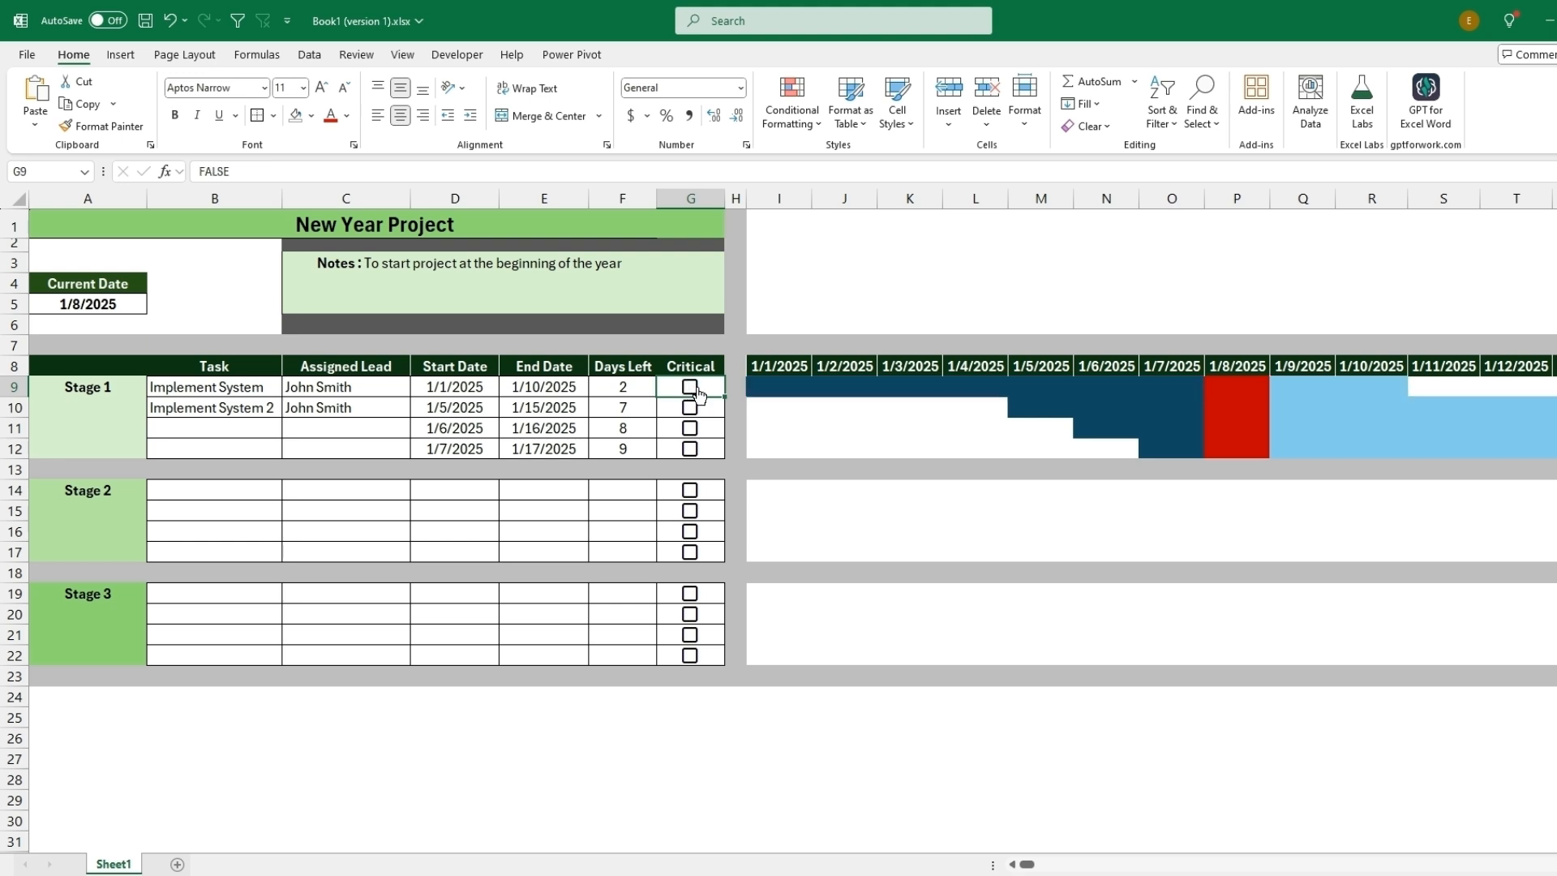
mouse_move(861, 328)
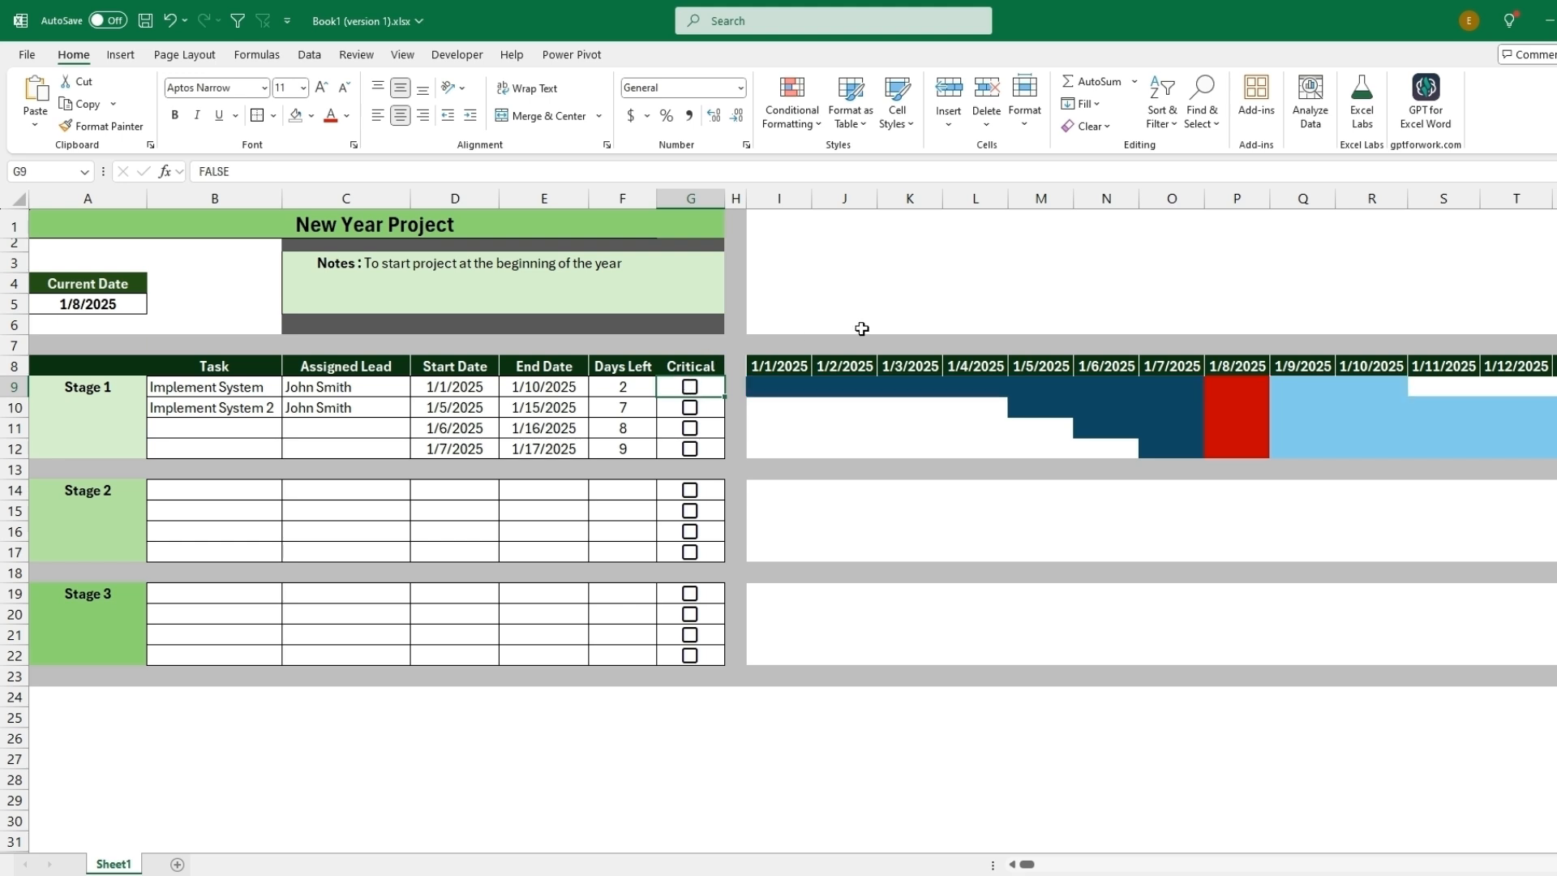